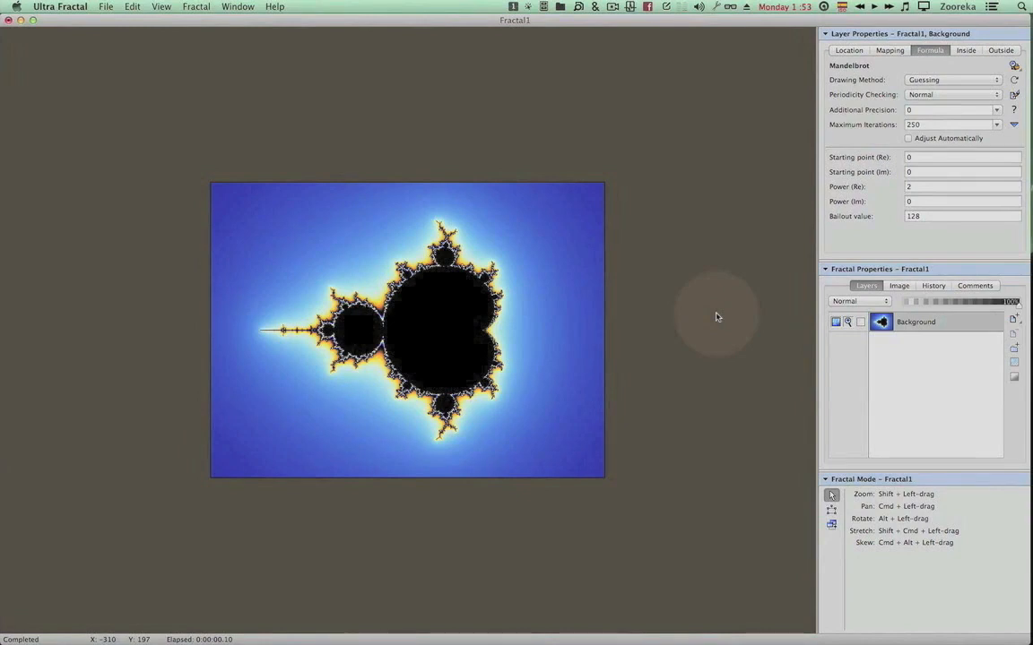
{"action": "mouse_move", "coordinate": [574, 319]}
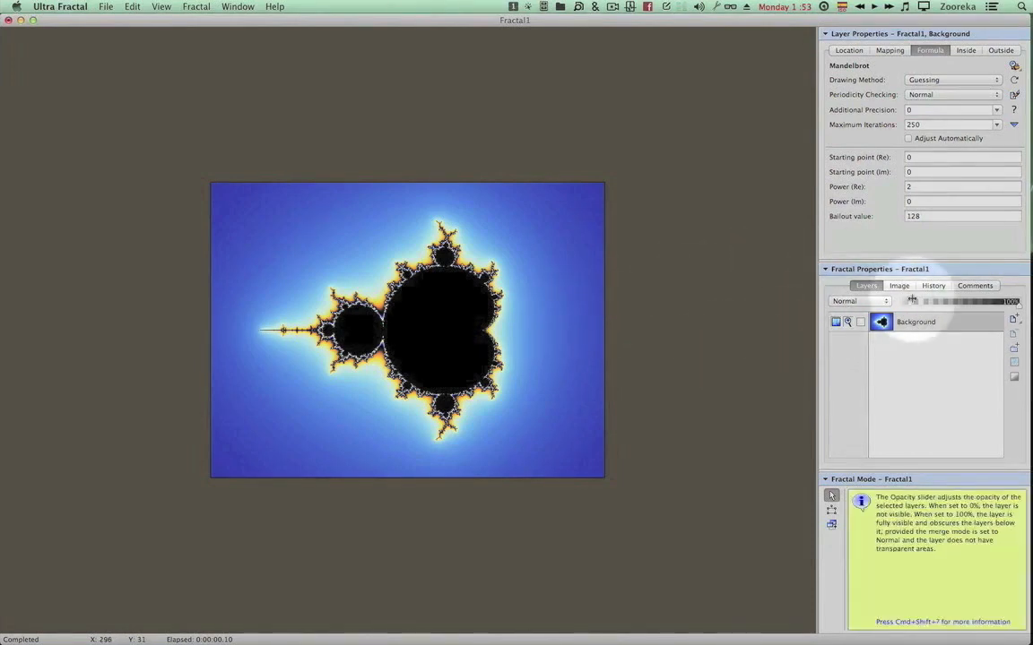
Step: View the fractal's image size settings, then return to the Layers list
{"action": "left_click", "coordinate": [898, 285]}
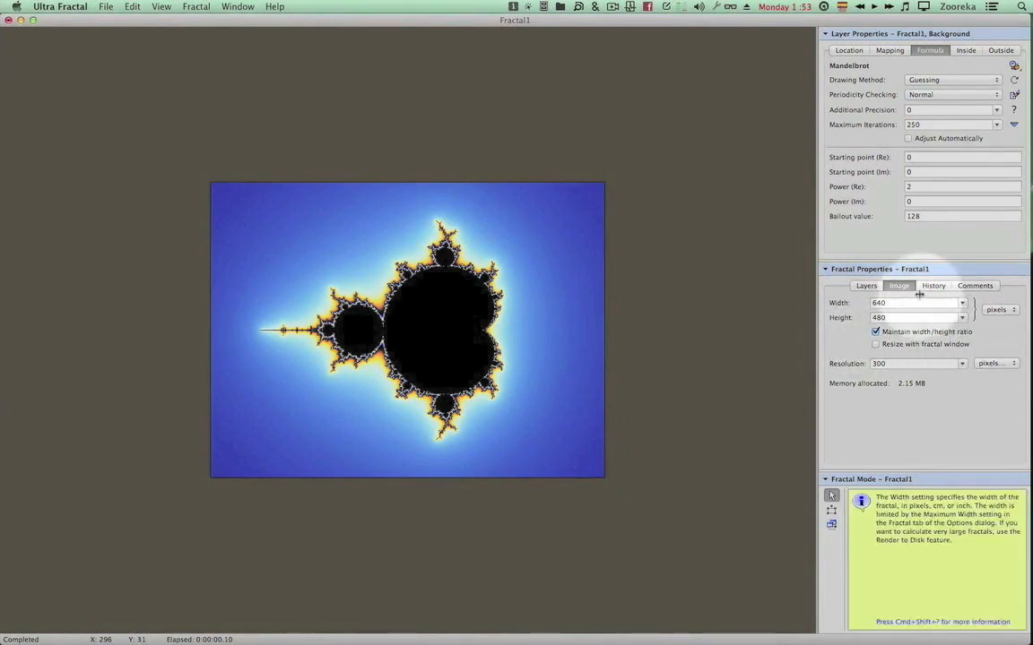
{"action": "left_click", "coordinate": [866, 285]}
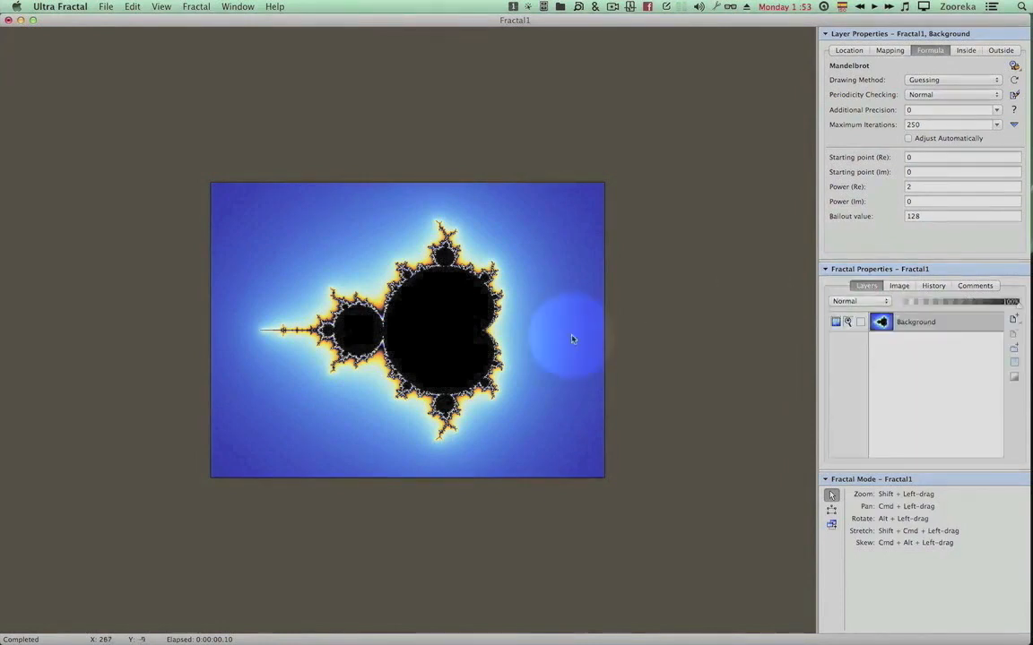
{"action": "mouse_move", "coordinate": [625, 368]}
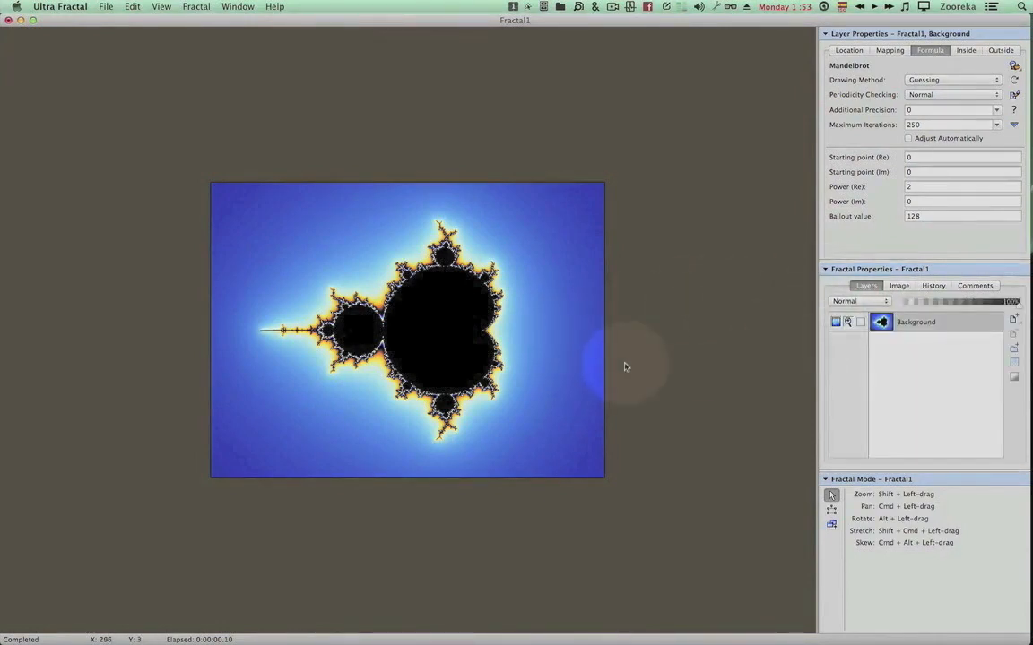
{"action": "mouse_move", "coordinate": [617, 328]}
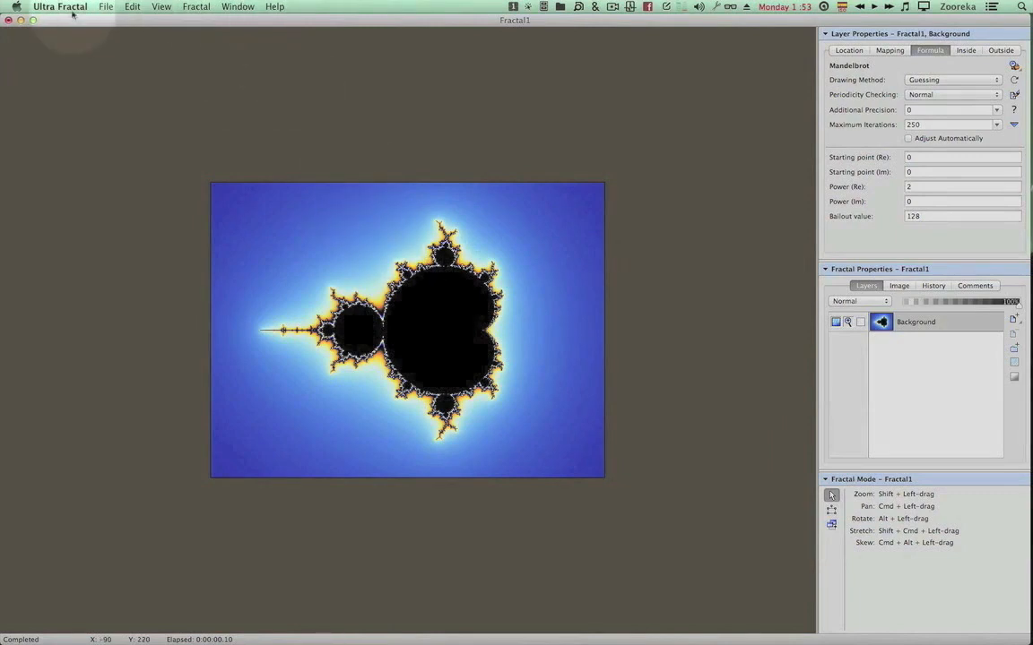
{"action": "mouse_move", "coordinate": [225, 457]}
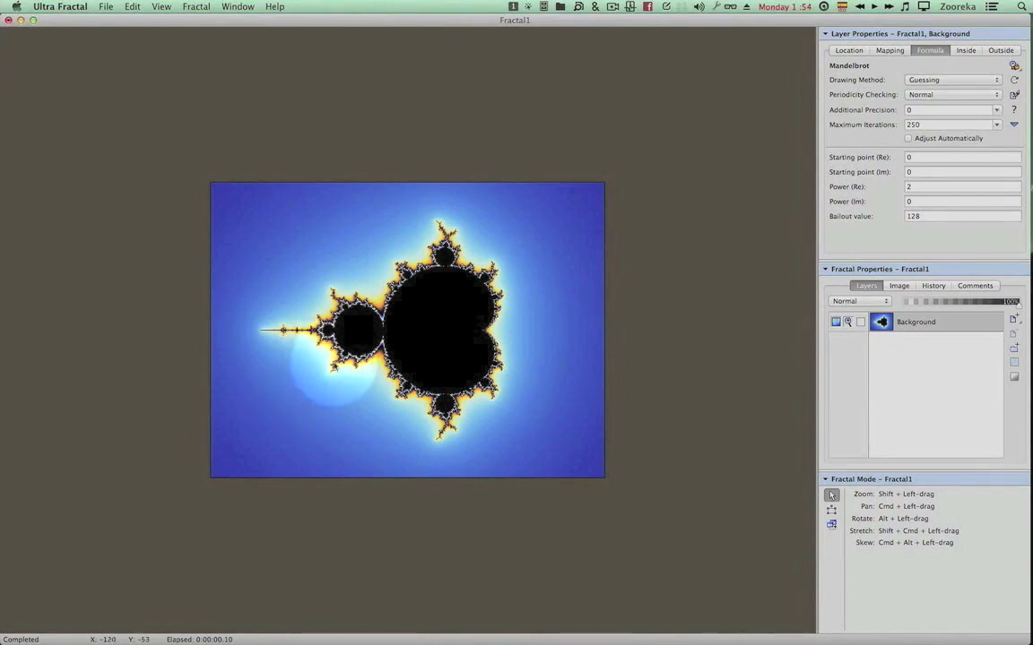
{"action": "mouse_move", "coordinate": [574, 368]}
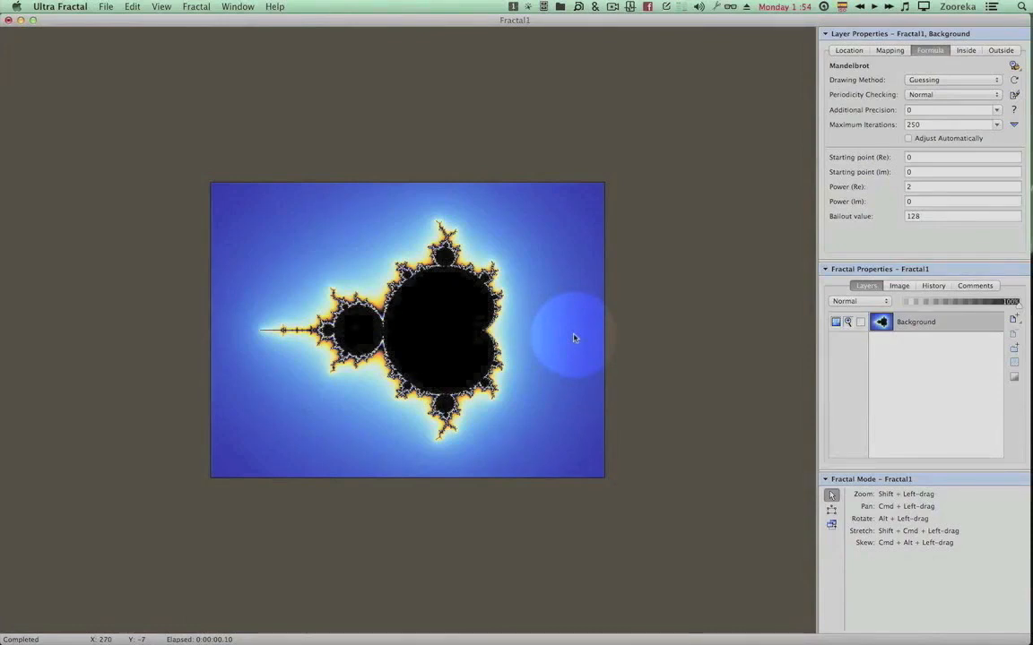
{"action": "mouse_move", "coordinate": [592, 284]}
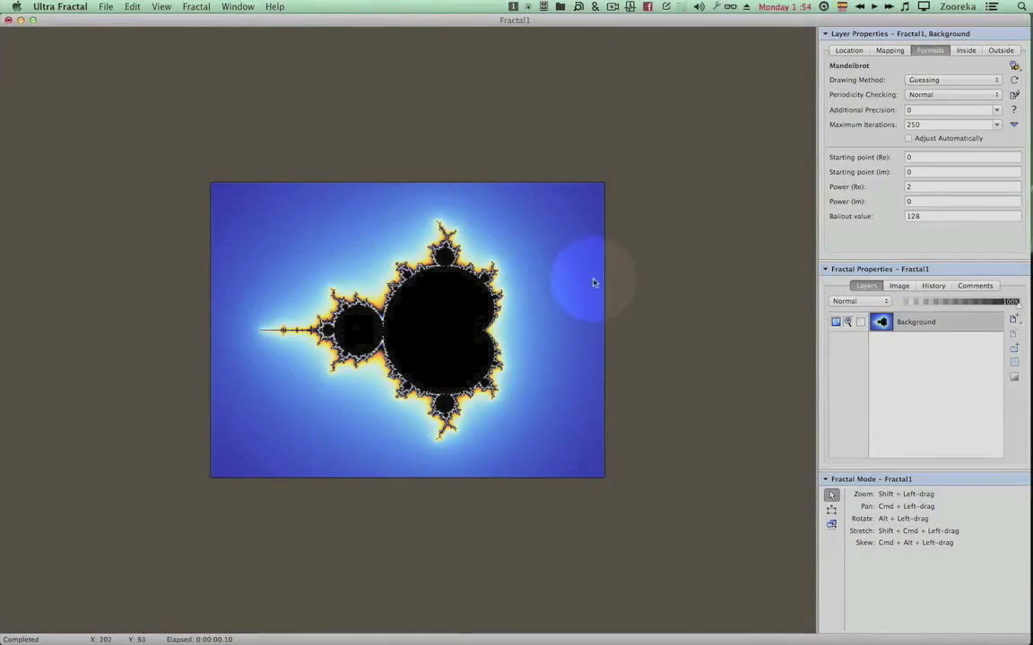
{"action": "mouse_move", "coordinate": [678, 312]}
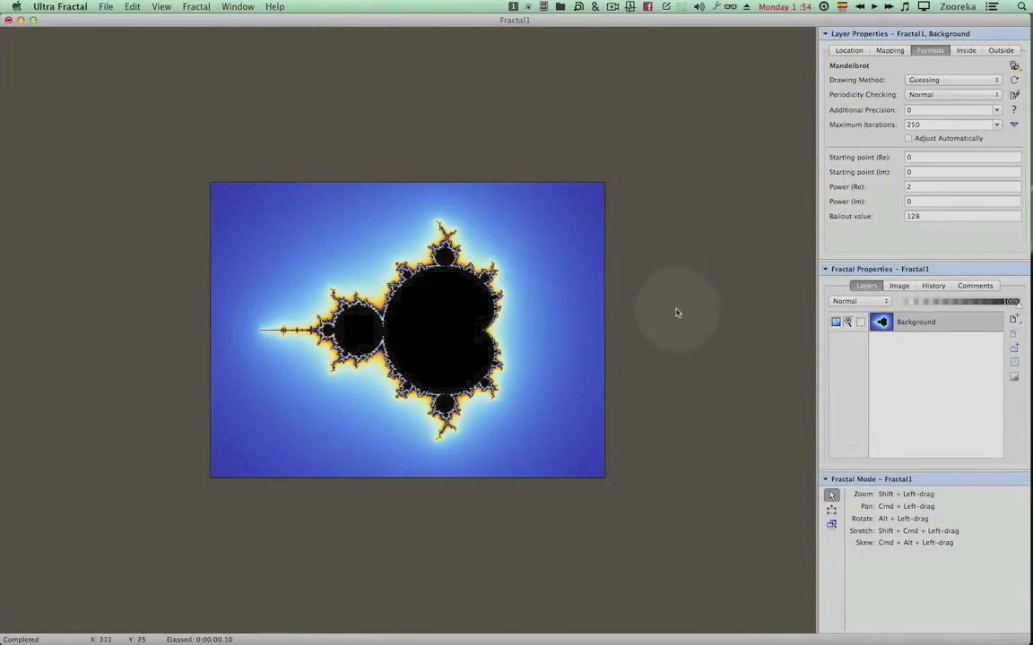
{"action": "mouse_move", "coordinate": [674, 294]}
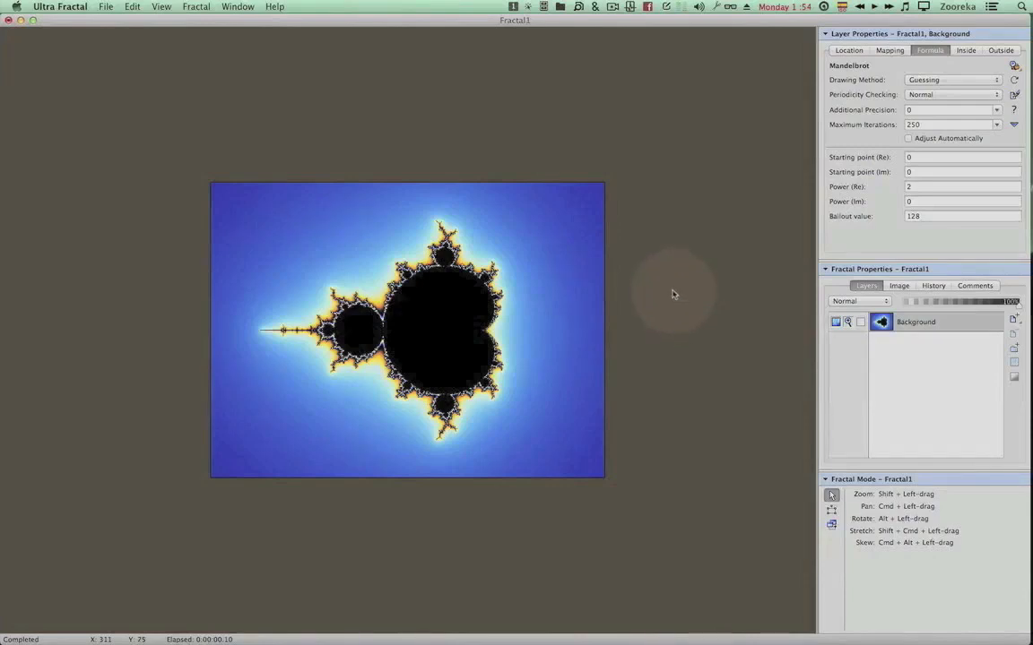
{"action": "mouse_move", "coordinate": [781, 194]}
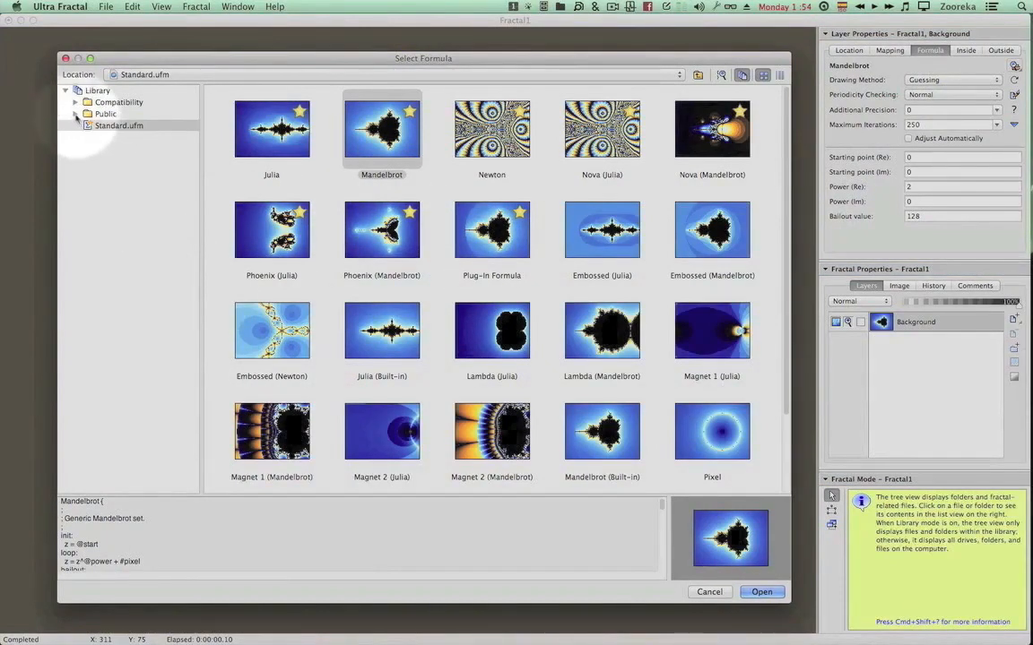
Step: Expand and collapse the Public and top-level formula folders in the Select Formula tree
{"action": "left_click", "coordinate": [75, 115]}
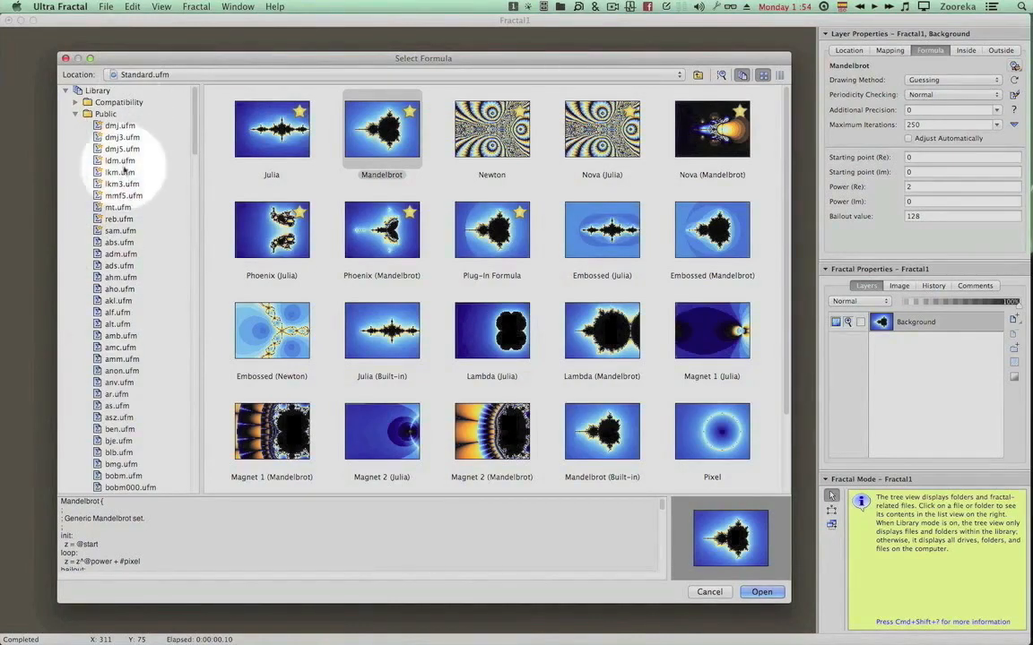
{"action": "left_click", "coordinate": [75, 115]}
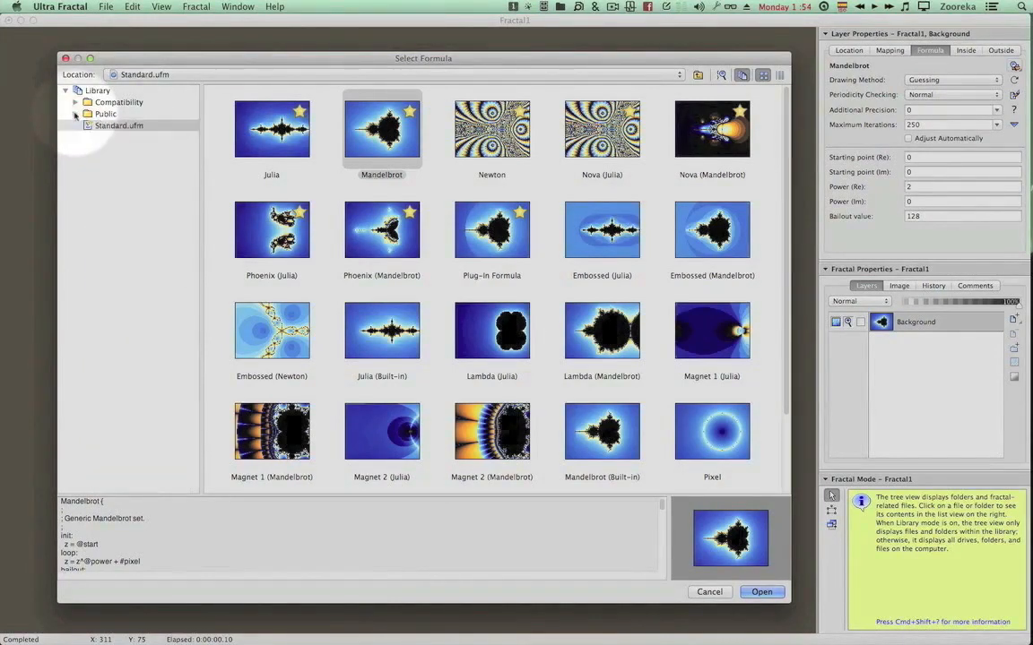
{"action": "left_click", "coordinate": [75, 89]}
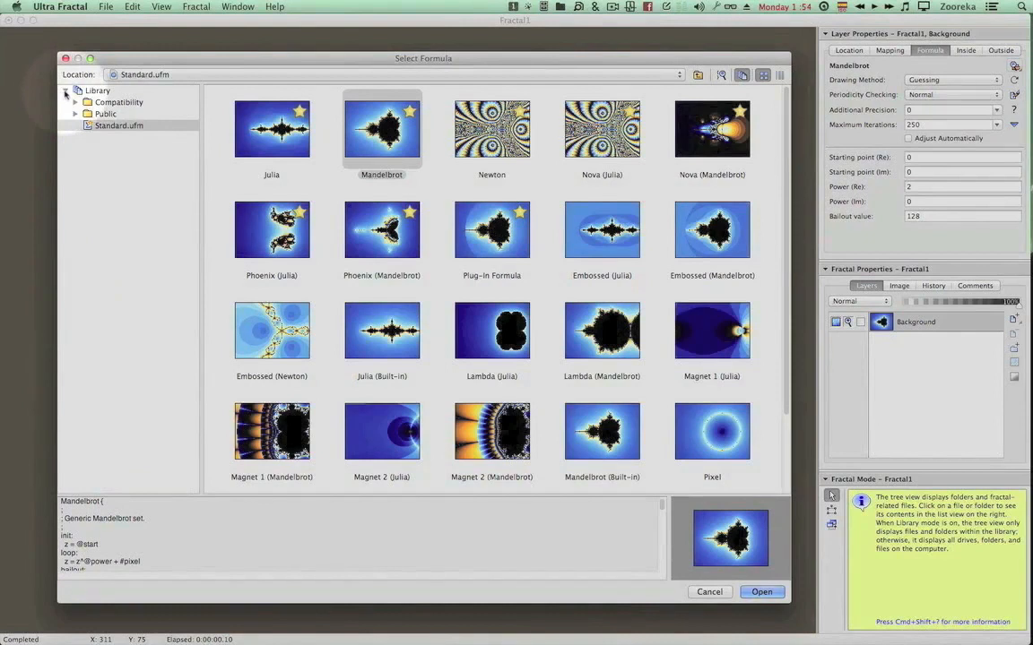
{"action": "left_click", "coordinate": [65, 90]}
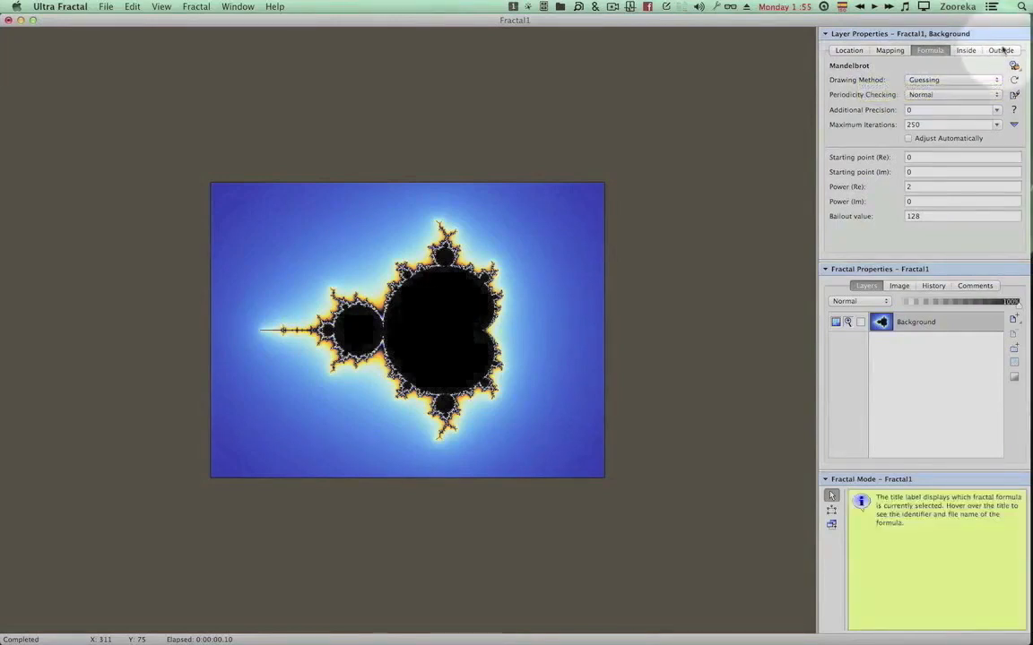
Step: Show the background layer's Outside colouring settings (Smooth Mandelbrot)
{"action": "left_click", "coordinate": [1000, 50]}
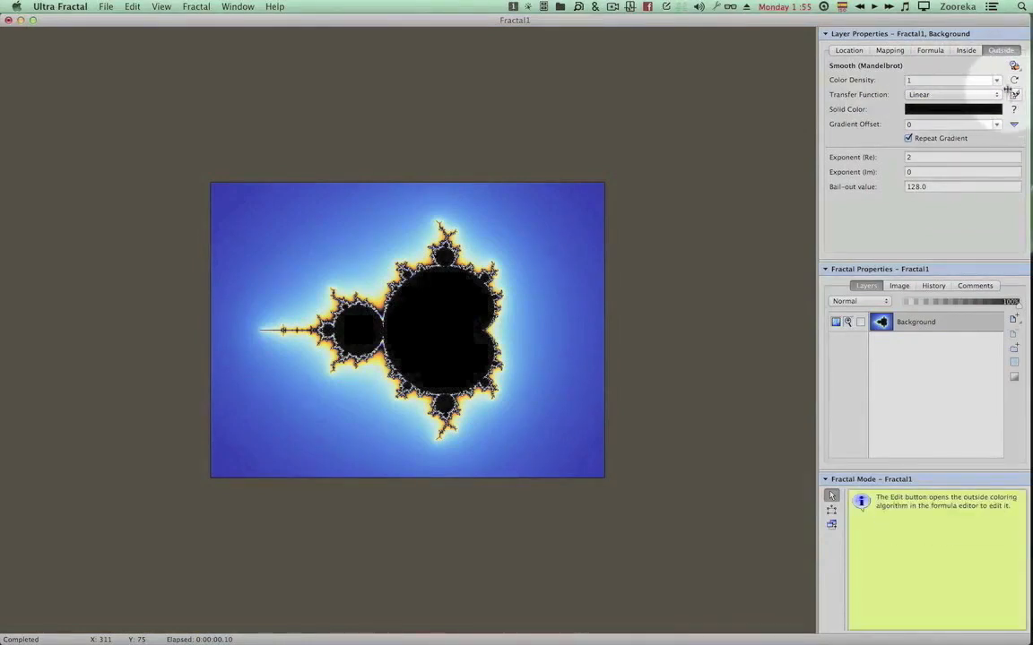
{"action": "mouse_move", "coordinate": [1015, 65]}
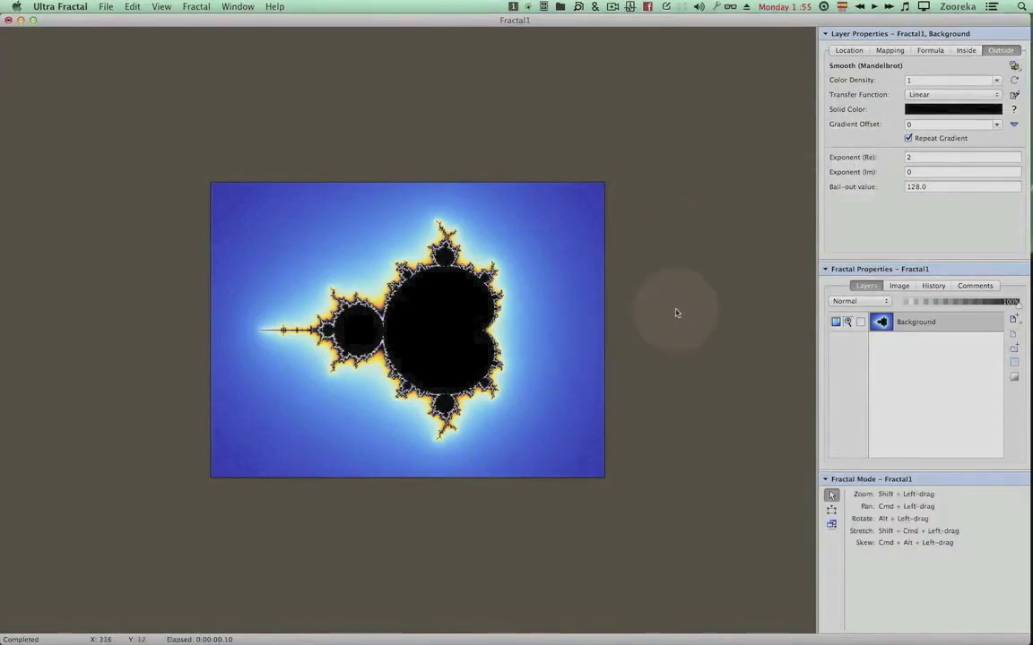
{"action": "mouse_move", "coordinate": [669, 315]}
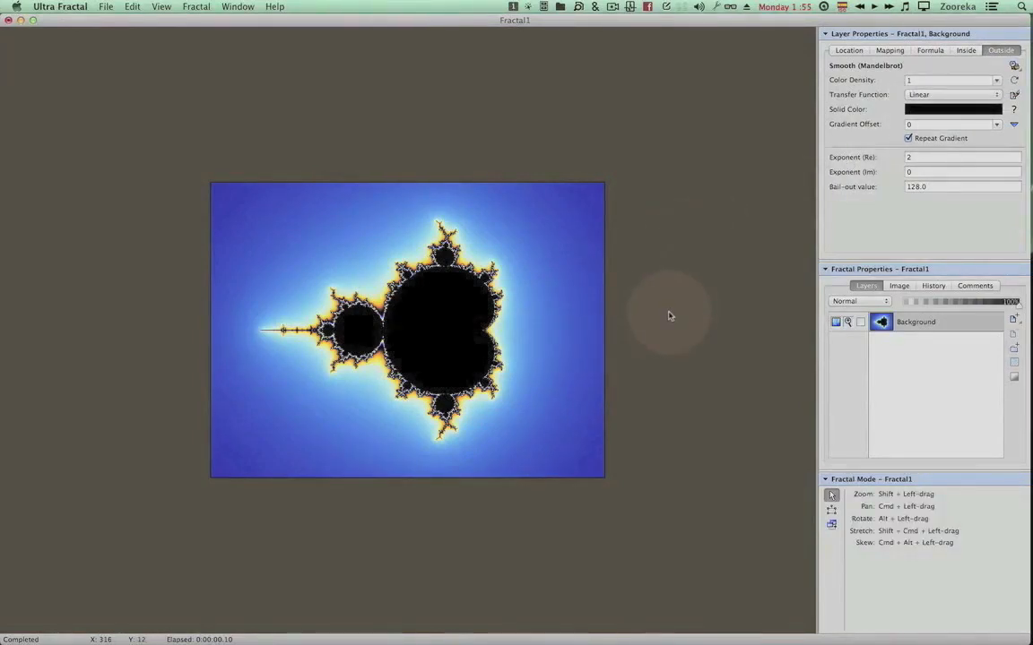
{"action": "mouse_move", "coordinate": [753, 312]}
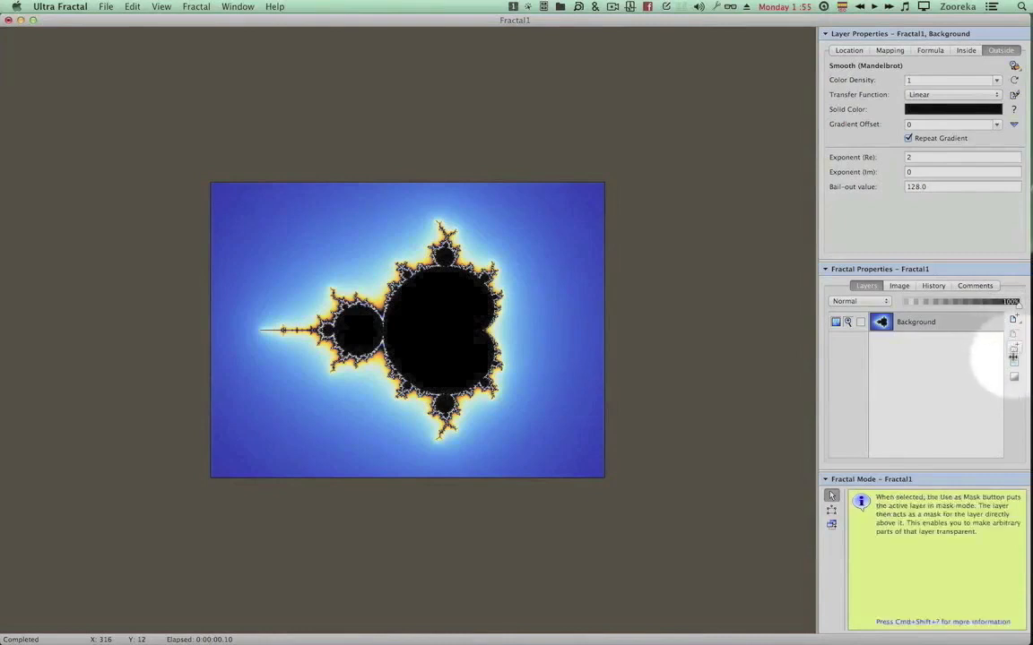
{"action": "mouse_move", "coordinate": [1013, 347]}
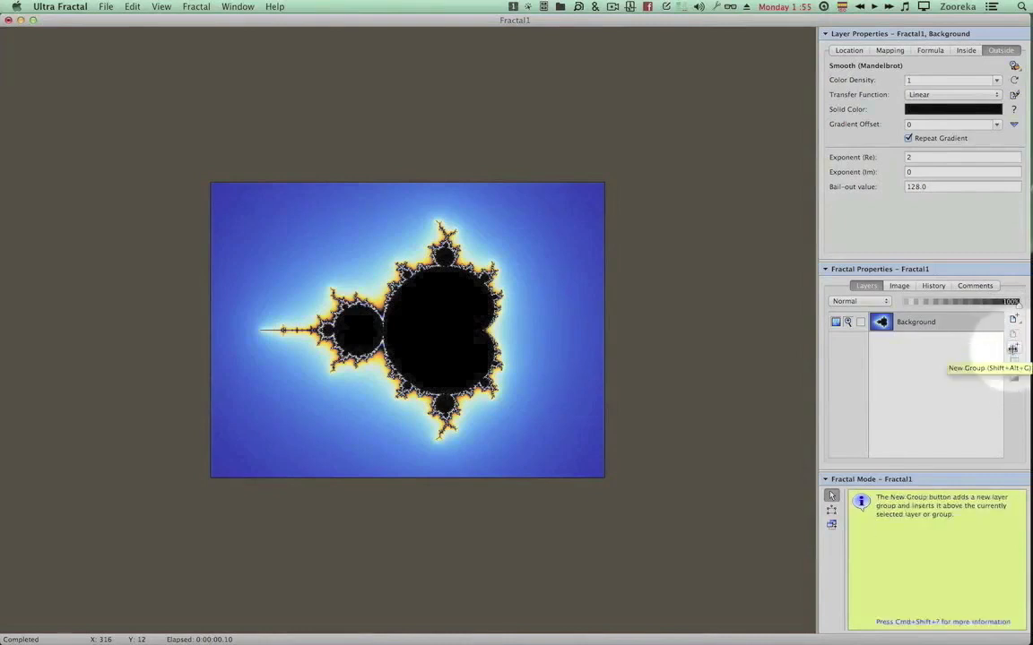
{"action": "mouse_move", "coordinate": [1013, 376]}
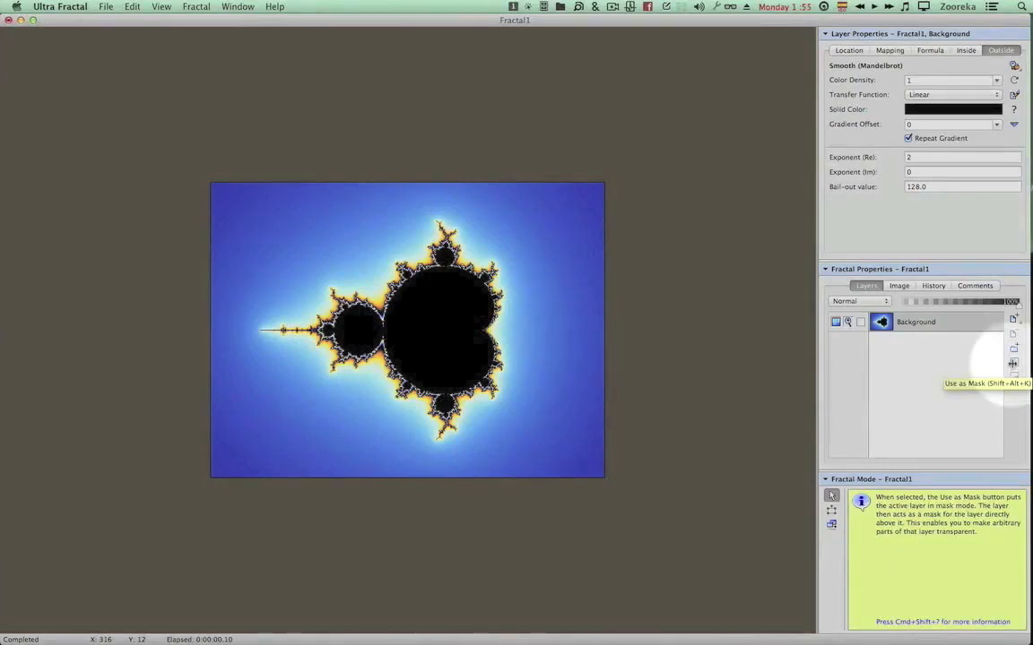
{"action": "mouse_move", "coordinate": [1014, 387]}
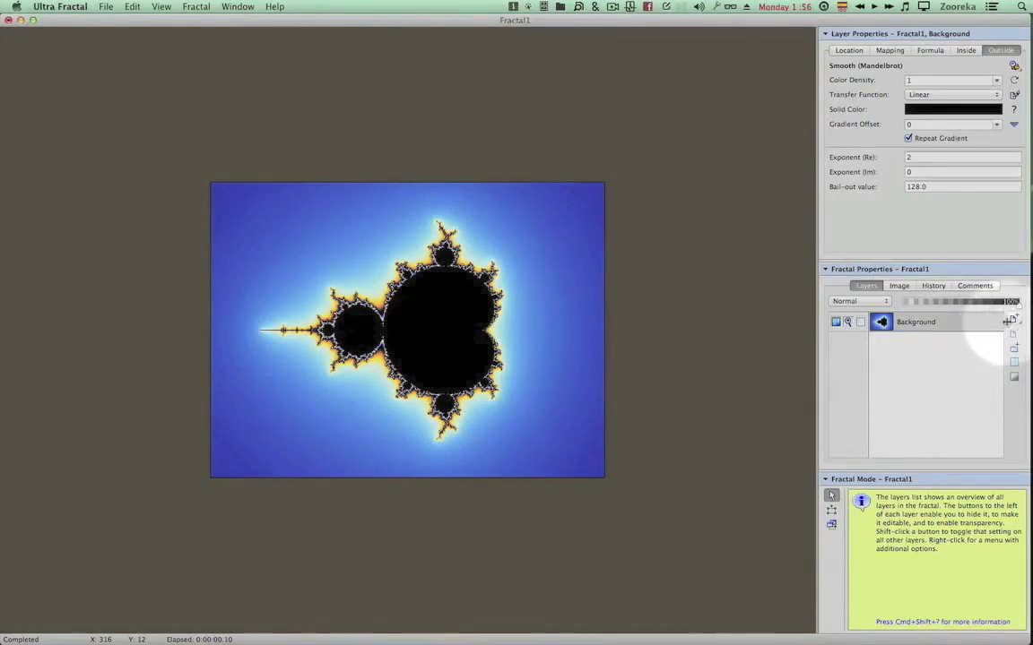
Step: Add a new Layer 1 above Background in the Mandelbrot fractal
{"action": "left_click", "coordinate": [1014, 319]}
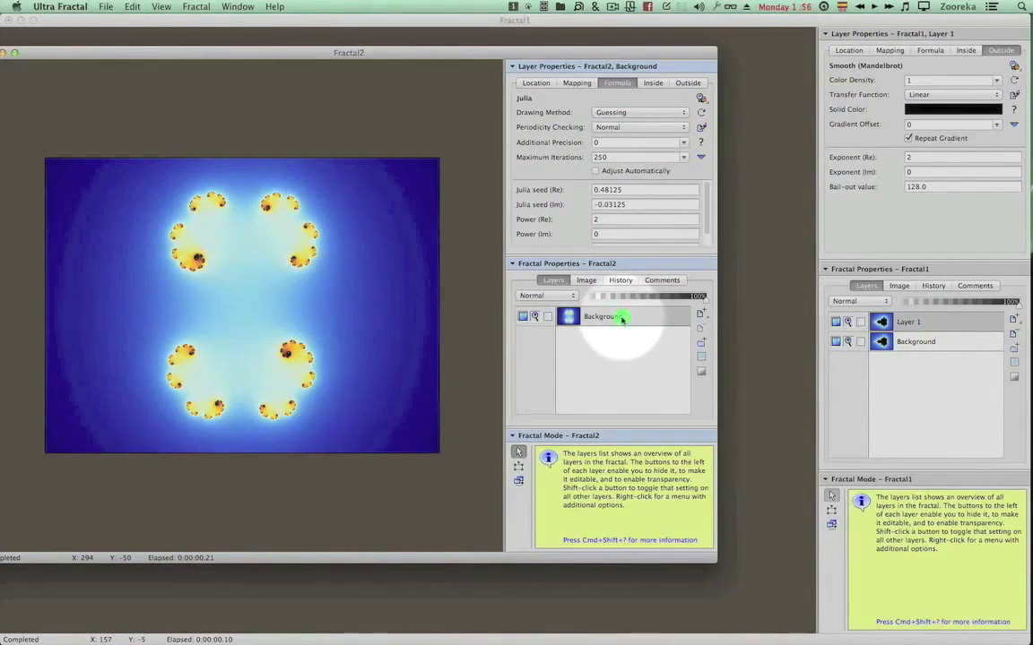
Step: Copy Fractal2's Julia Background layer and paste it into Fractal1's layer list
{"action": "right_click", "coordinate": [598, 316]}
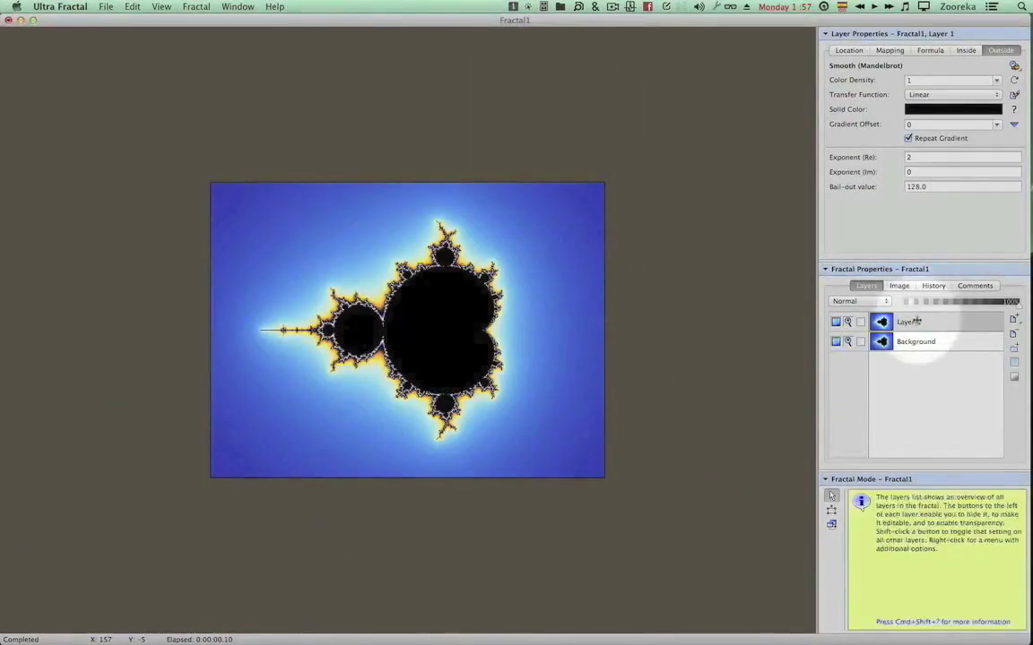
{"action": "right_click", "coordinate": [909, 321]}
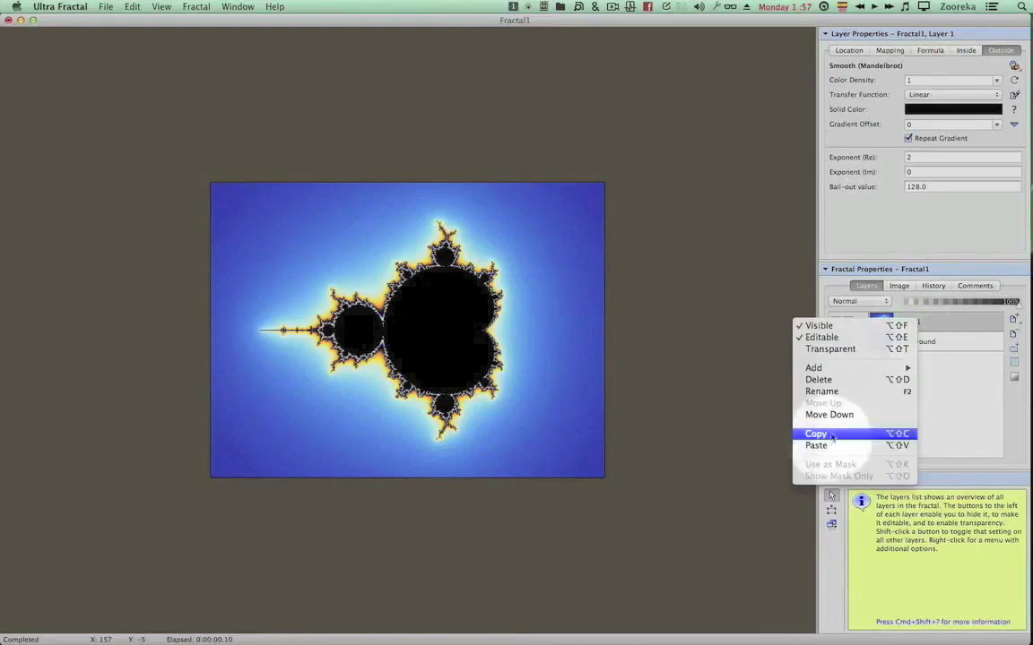
{"action": "mouse_move", "coordinate": [817, 326]}
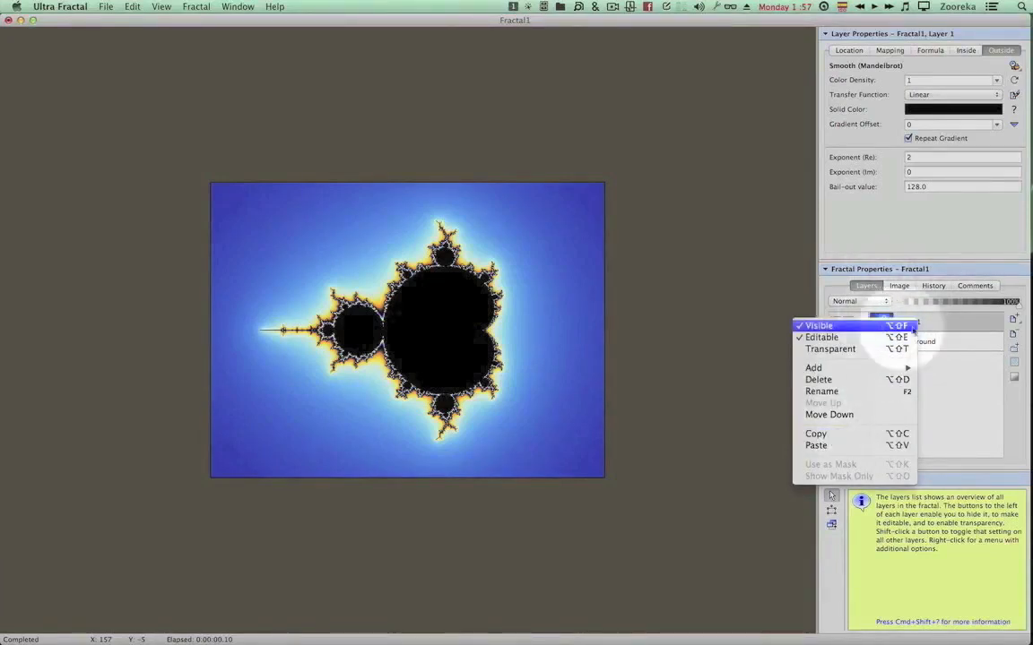
{"action": "mouse_move", "coordinate": [850, 430]}
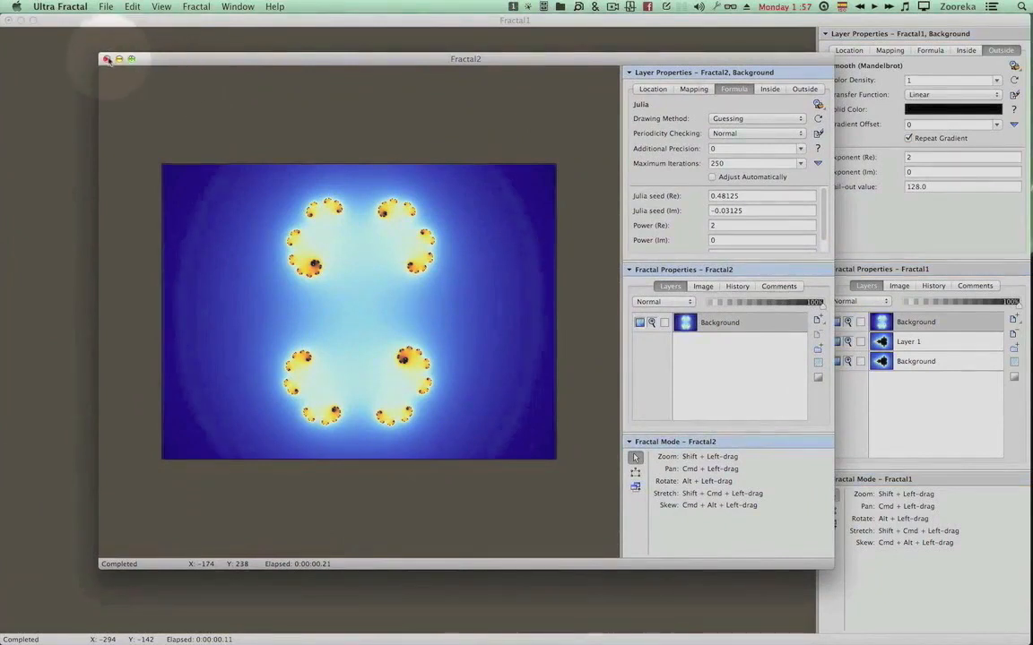
Step: Return to the first fractal's window and add a layer from the Layers list
{"action": "left_click", "coordinate": [107, 59]}
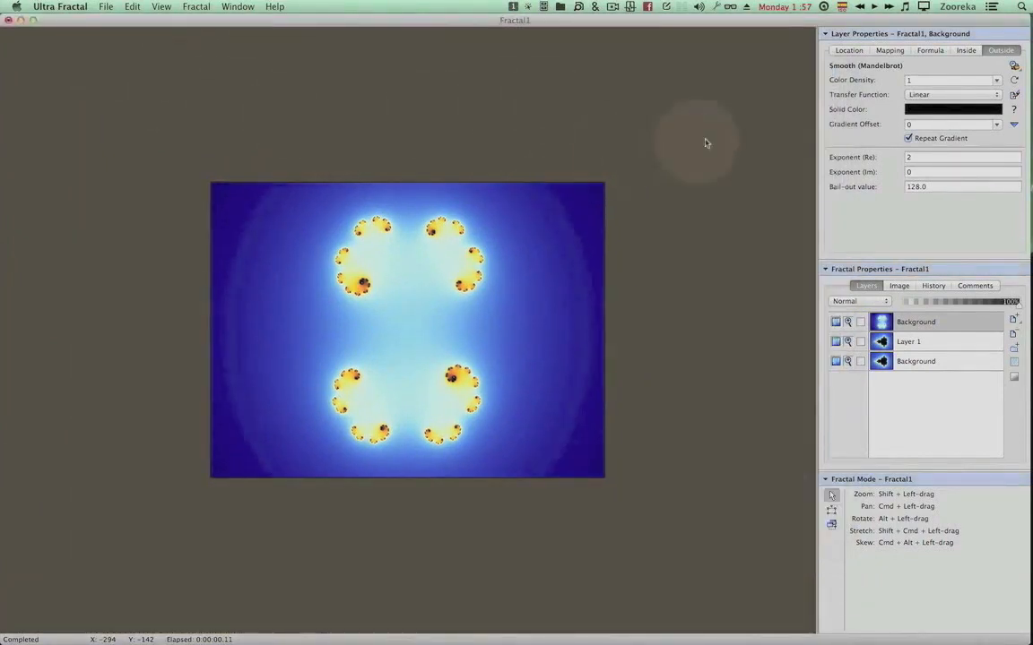
{"action": "mouse_move", "coordinate": [752, 274]}
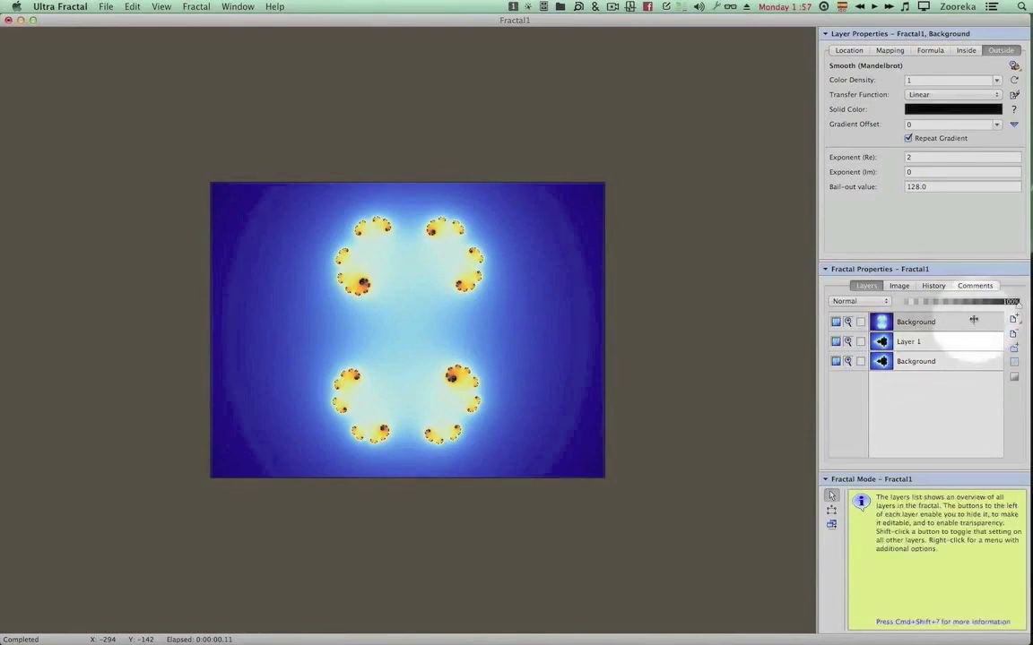
{"action": "left_click", "coordinate": [1015, 319]}
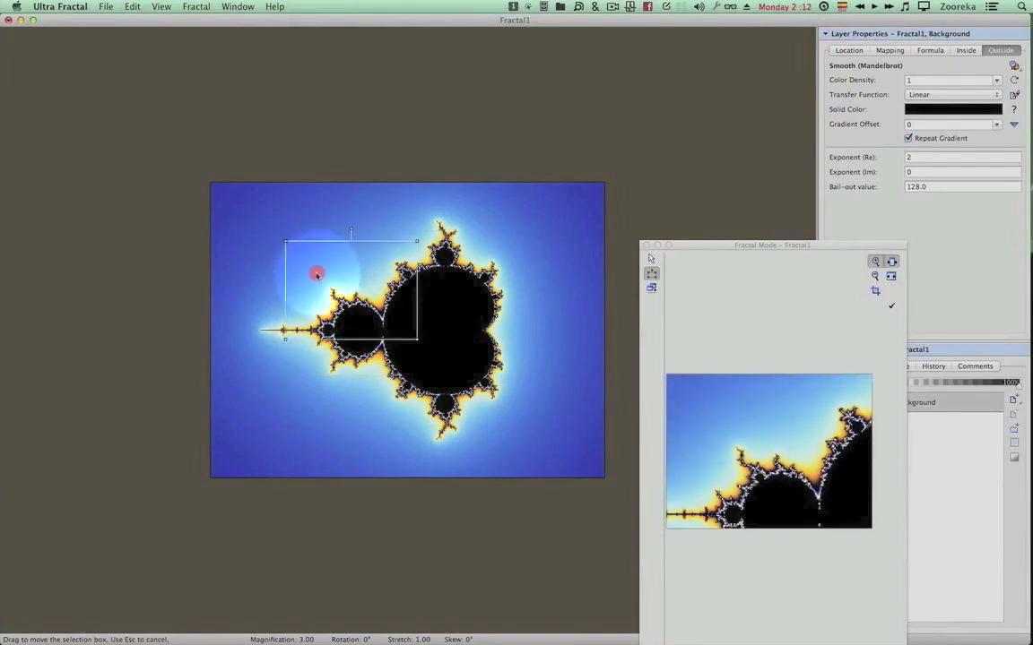
{"action": "left_click_drag", "start_coordinate": [316, 273], "coordinate": [416, 341]}
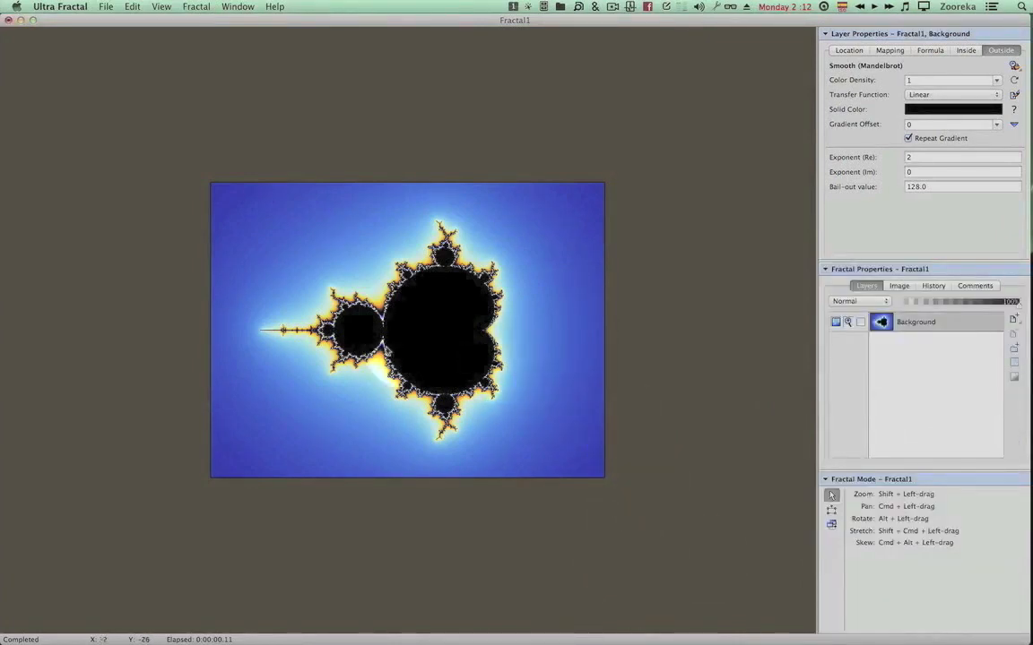
{"action": "mouse_move", "coordinate": [491, 185]}
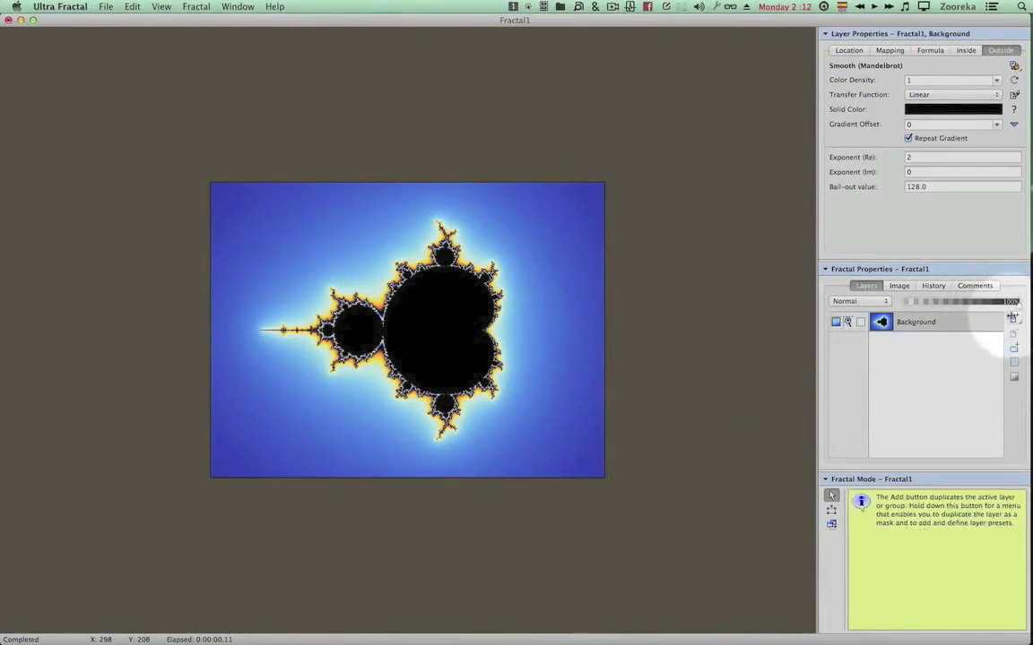
Step: Duplicate the Background layer into a new Layer 1 above it
{"action": "left_click", "coordinate": [1015, 319]}
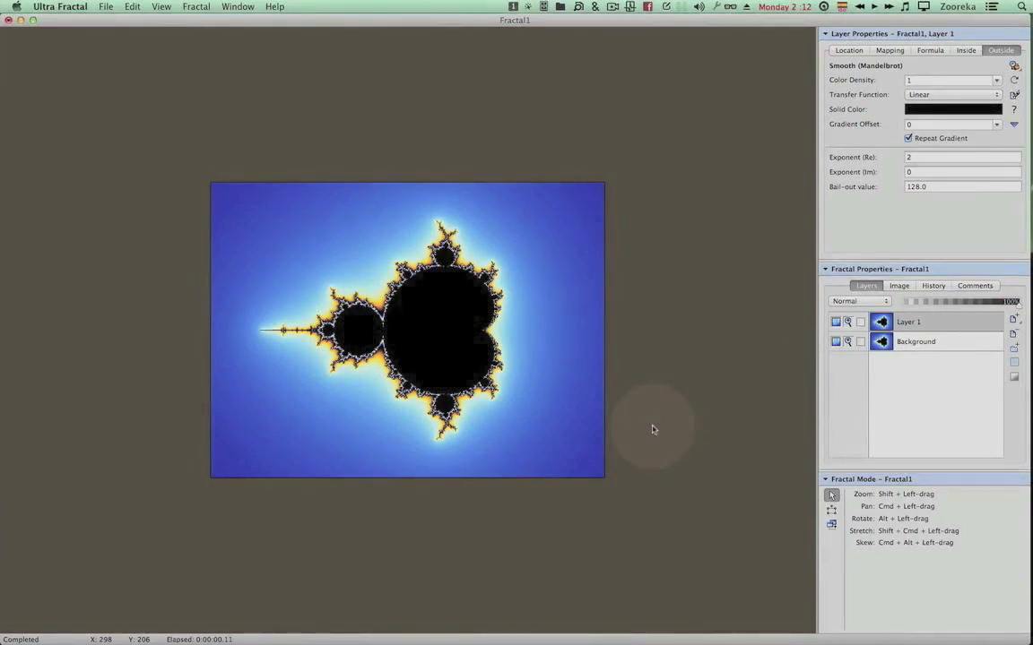
{"action": "key", "text": "cmd+1"}
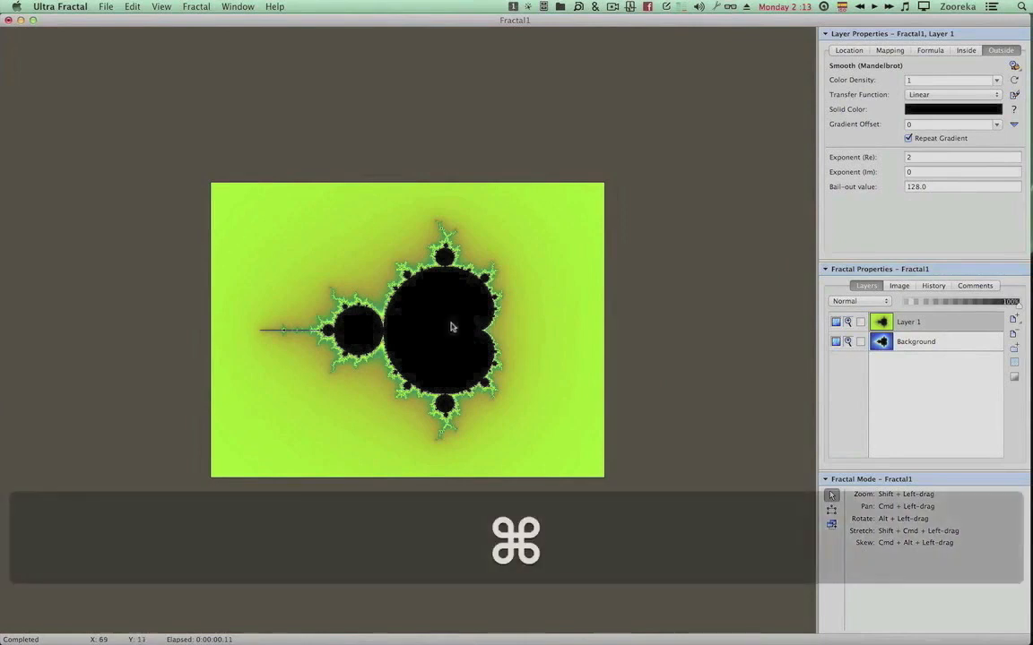
Step: Drag Layer 1's fractal across the image, then undo to restore its centered position
{"action": "left_click_drag", "start_coordinate": [451, 326], "coordinate": [398, 330]}
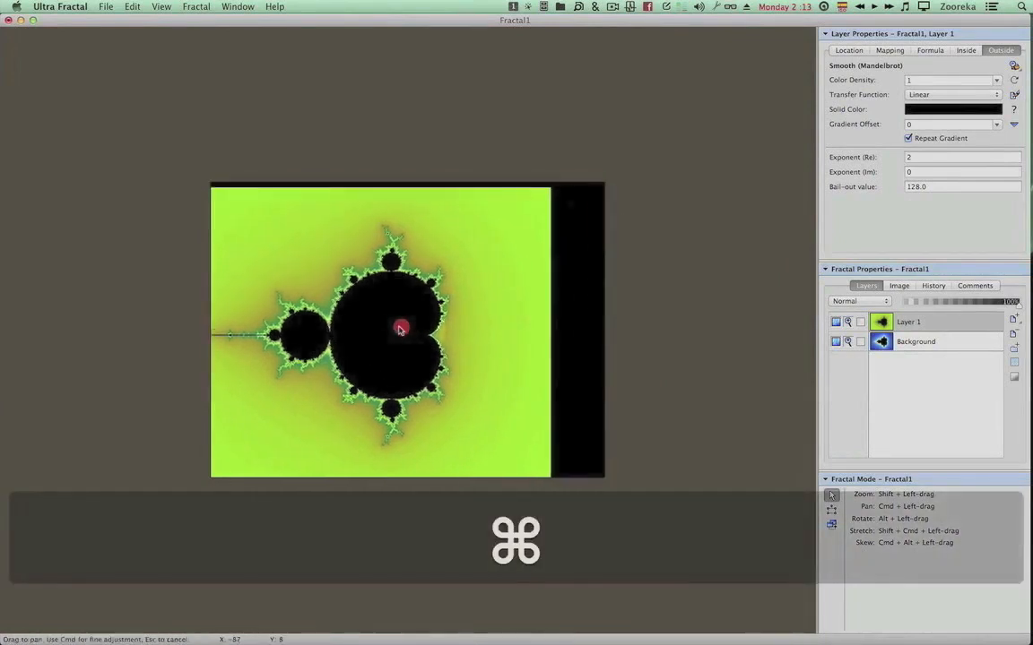
{"action": "left_click_drag", "start_coordinate": [402, 326], "coordinate": [334, 353]}
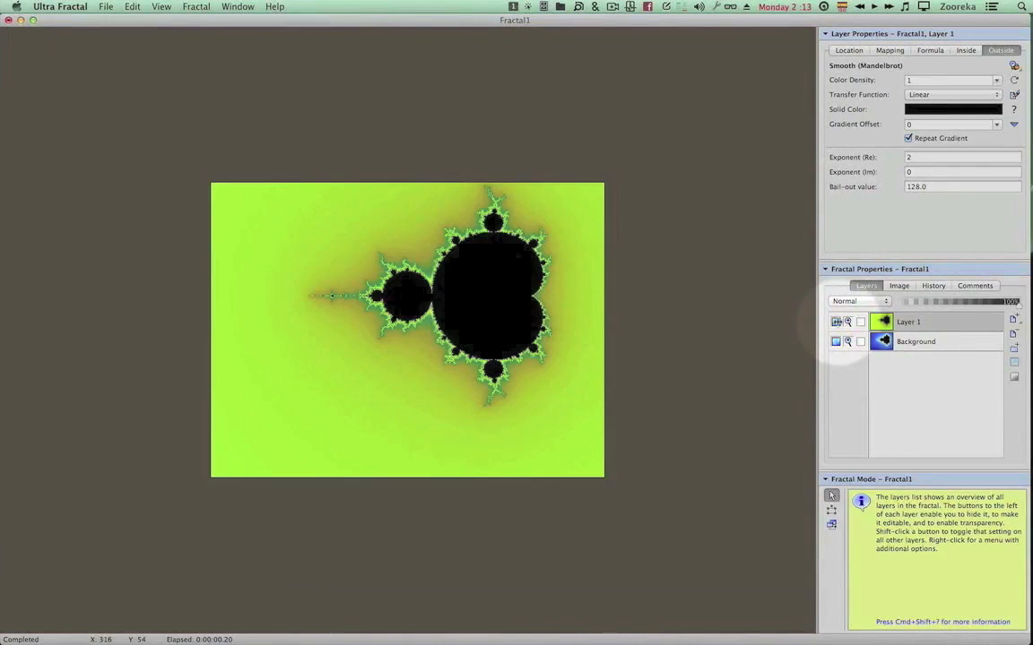
{"action": "key", "text": "cmd+z"}
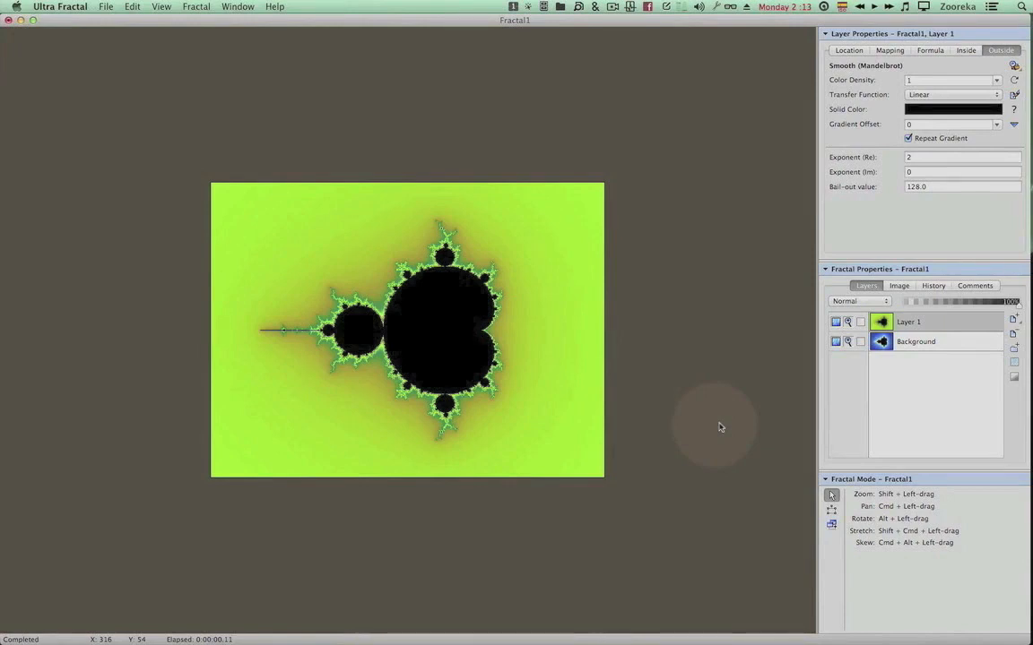
{"action": "mouse_move", "coordinate": [792, 394]}
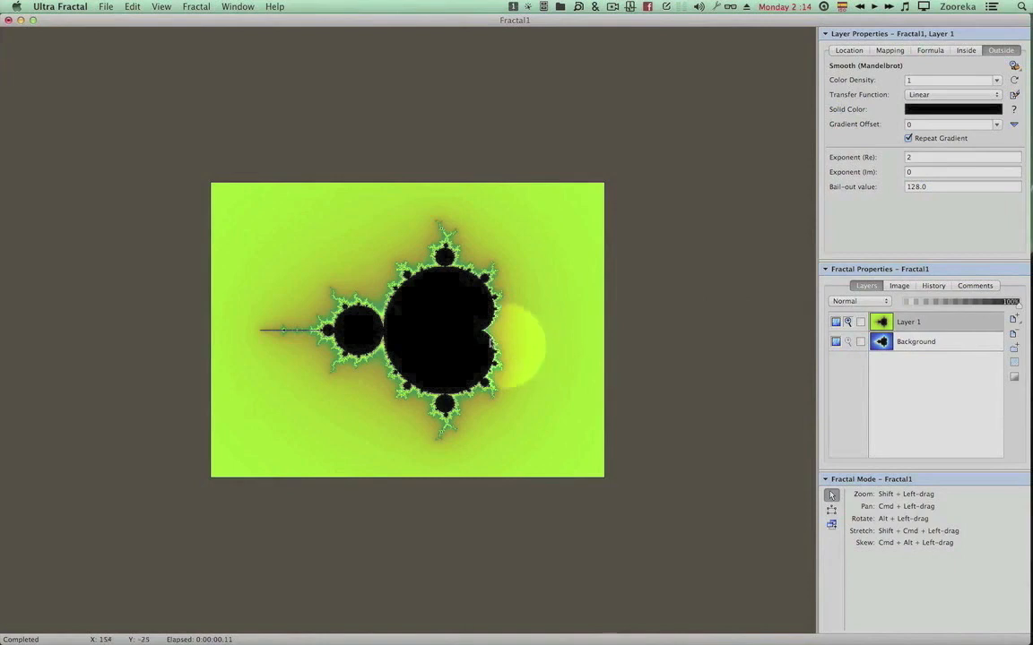
Step: Cmd-drag Layer 1's green Mandelbrot to the left, out of line with the background
{"action": "key", "text": "cmd"}
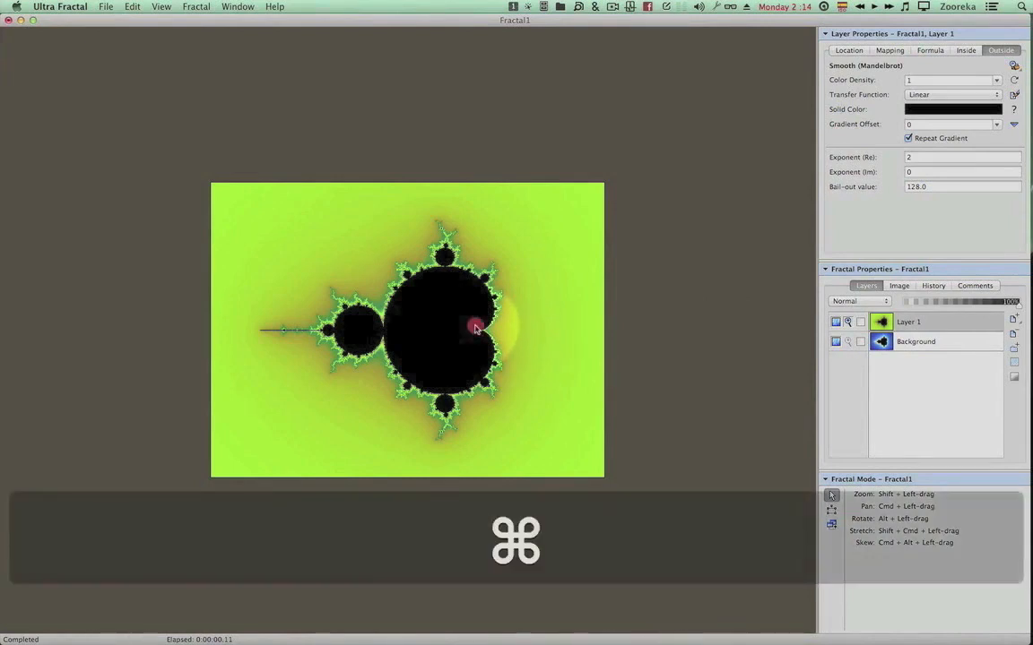
{"action": "left_click_drag", "start_coordinate": [475, 326], "coordinate": [439, 326]}
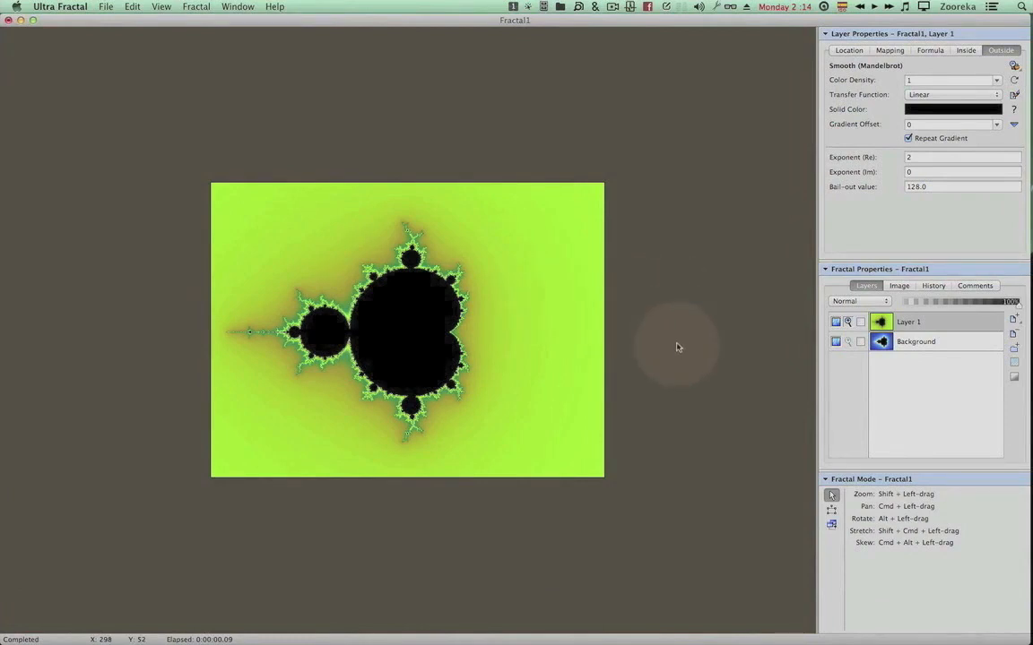
{"action": "mouse_move", "coordinate": [744, 321]}
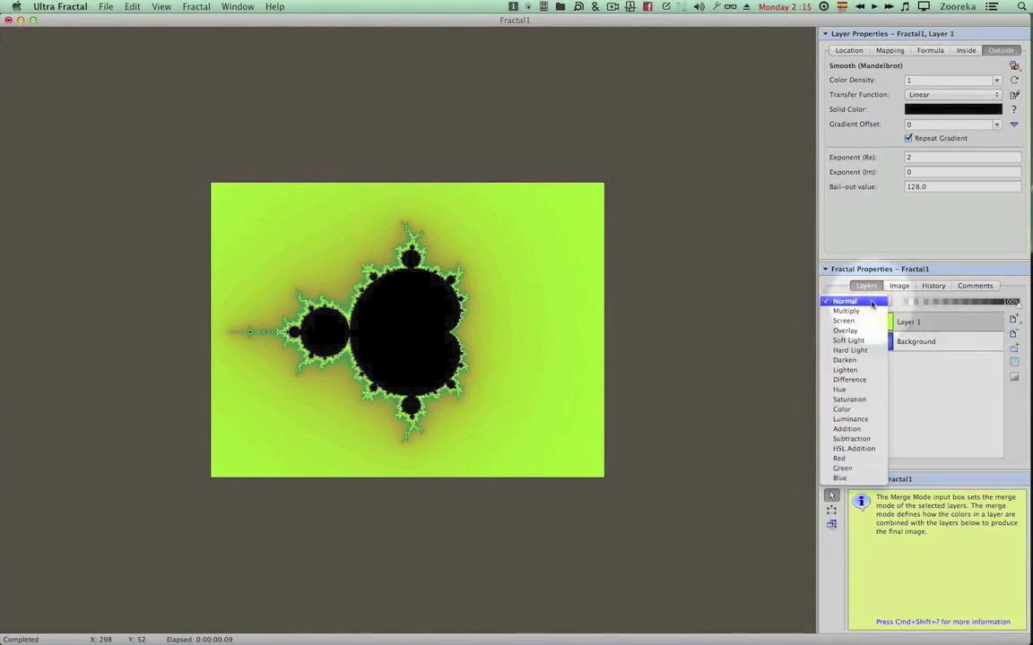
{"action": "mouse_move", "coordinate": [848, 340]}
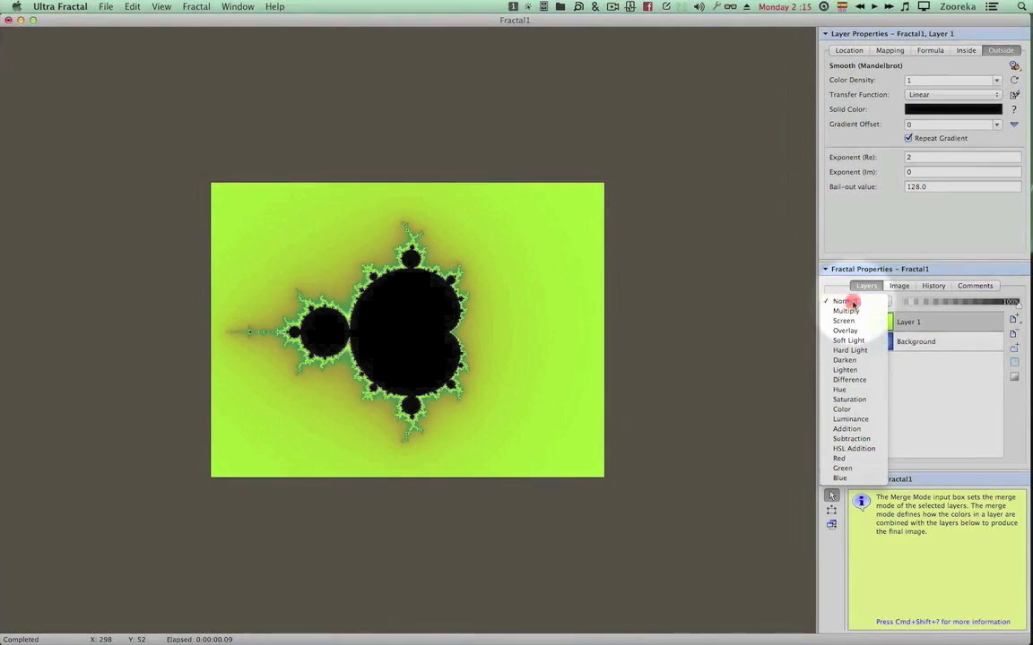
{"action": "left_click", "coordinate": [842, 301]}
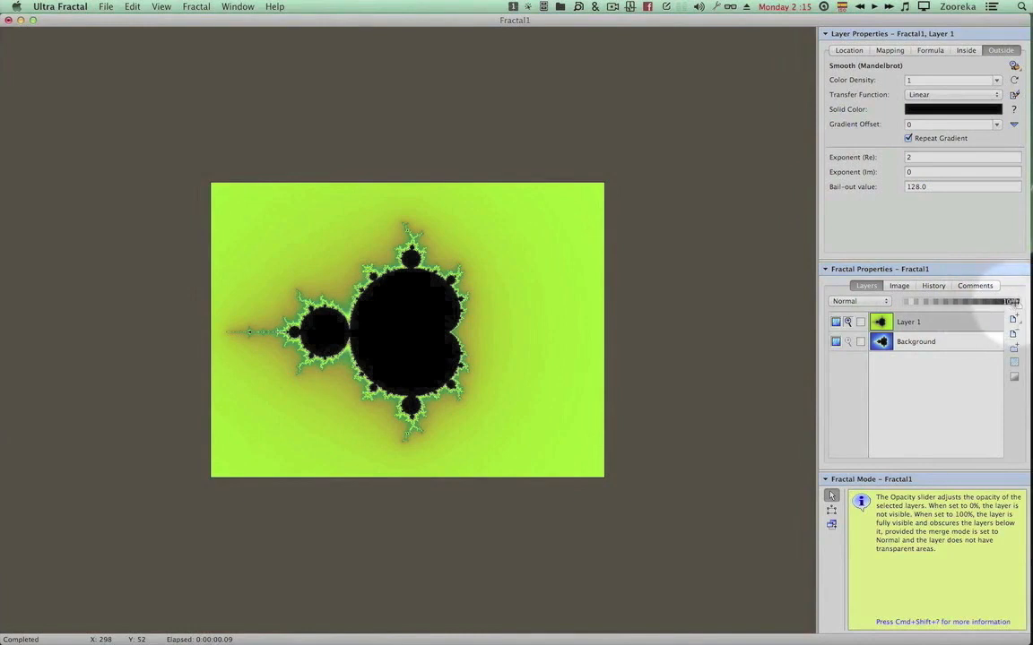
Step: Lower Layer 1's Opacity slider so the underlying Mandelbrot shows through
{"action": "left_click_drag", "start_coordinate": [1013, 309], "coordinate": [994, 309]}
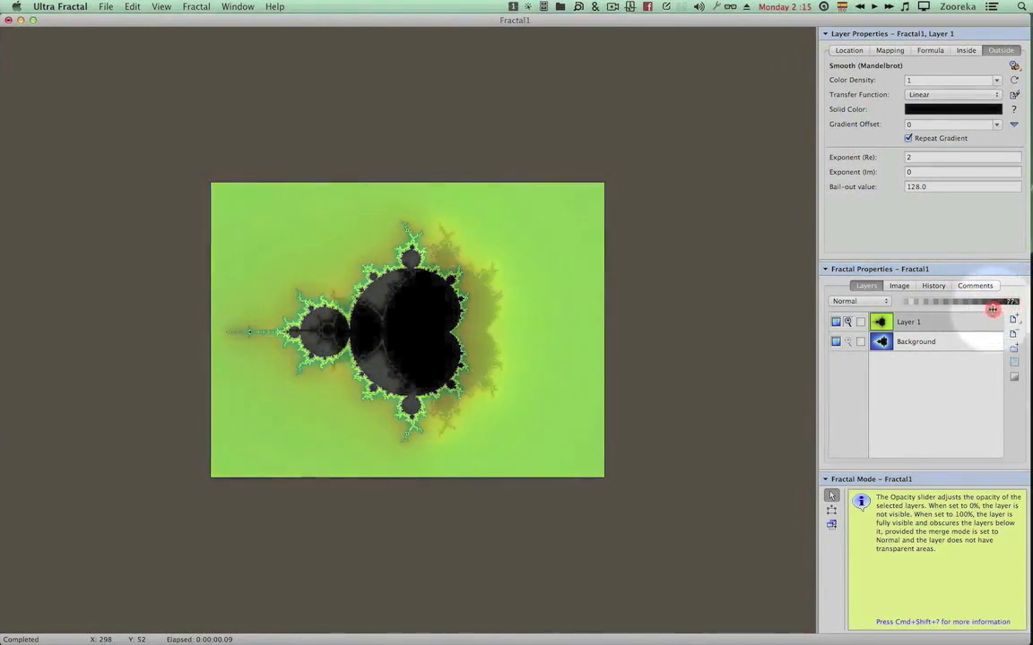
{"action": "left_click_drag", "start_coordinate": [993, 308], "coordinate": [980, 308]}
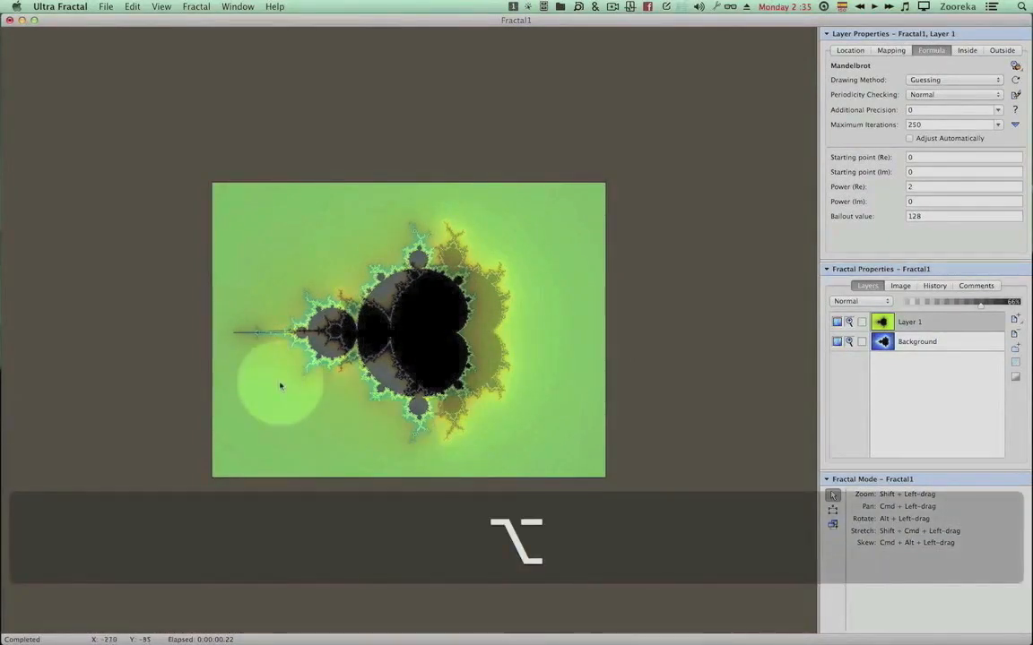
Step: Option-drag on the image to rotate Layer 1's Mandelbrot until it stands upright
{"action": "left_click_drag", "start_coordinate": [280, 385], "coordinate": [441, 432]}
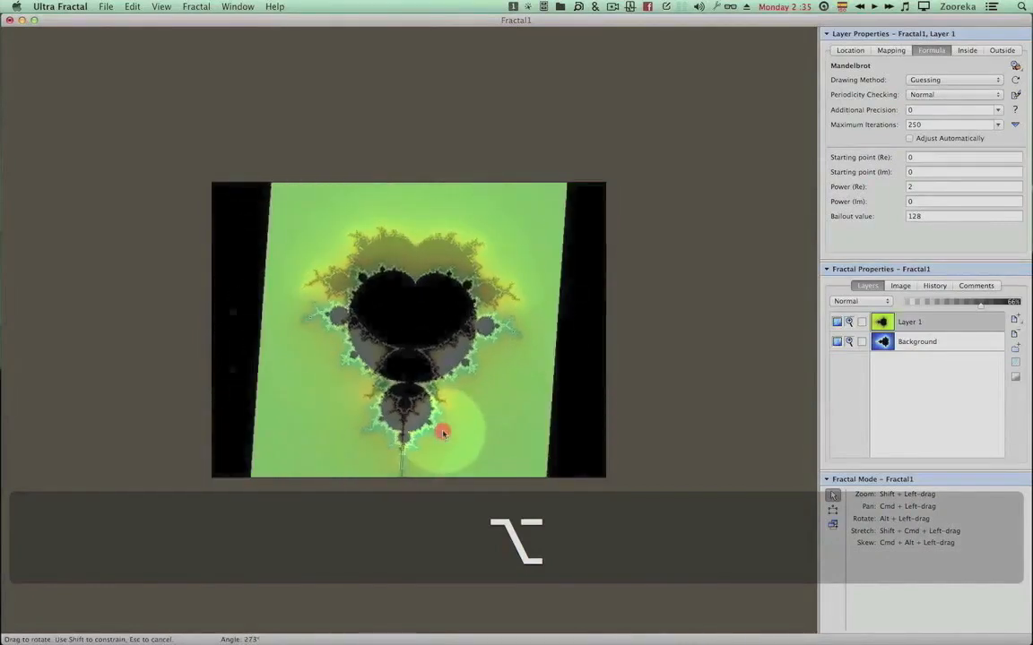
{"action": "left_click_drag", "start_coordinate": [441, 433], "coordinate": [445, 423]}
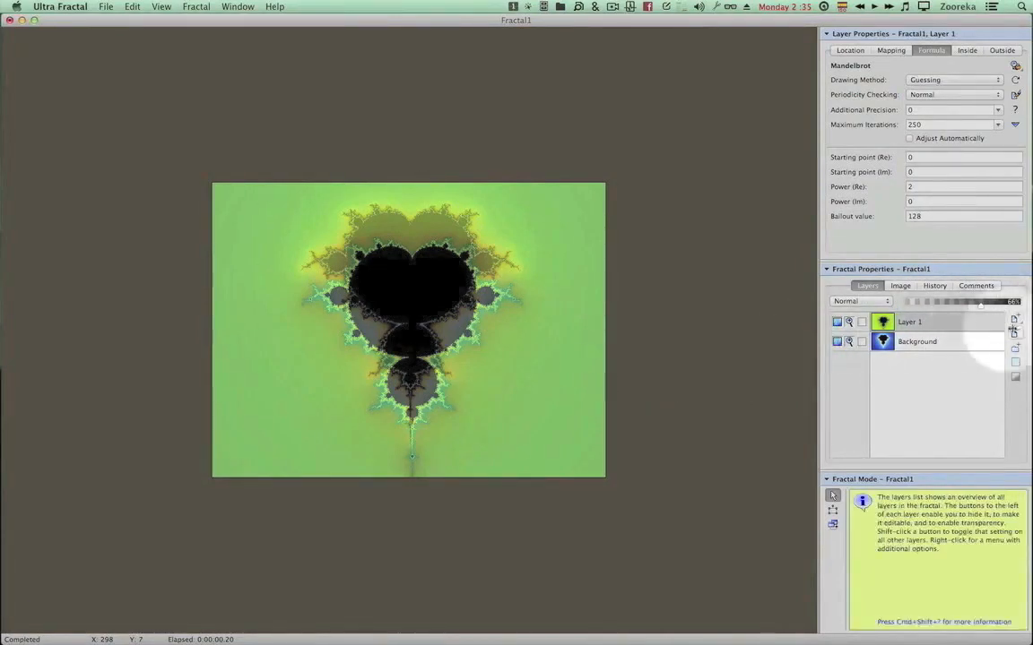
Step: Duplicate Layer 1 with Add Layer so a Layer 2 copy sits on top
{"action": "left_click", "coordinate": [1015, 320]}
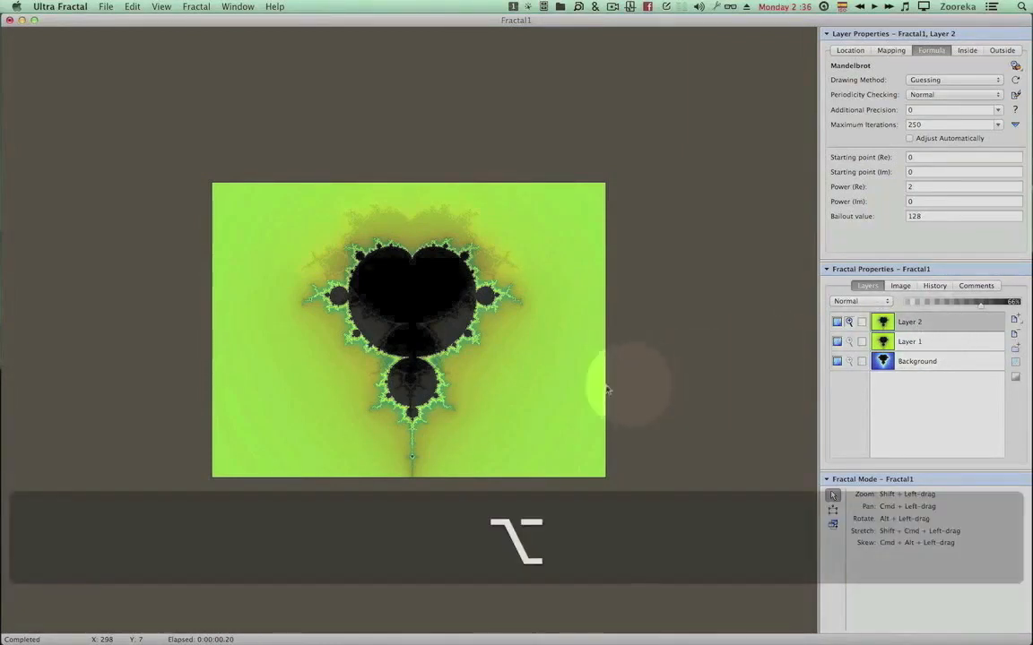
Step: Option-drag to rotate Layer 2's Mandelbrot sideways over the upright fractal below
{"action": "left_click_drag", "start_coordinate": [607, 391], "coordinate": [429, 429]}
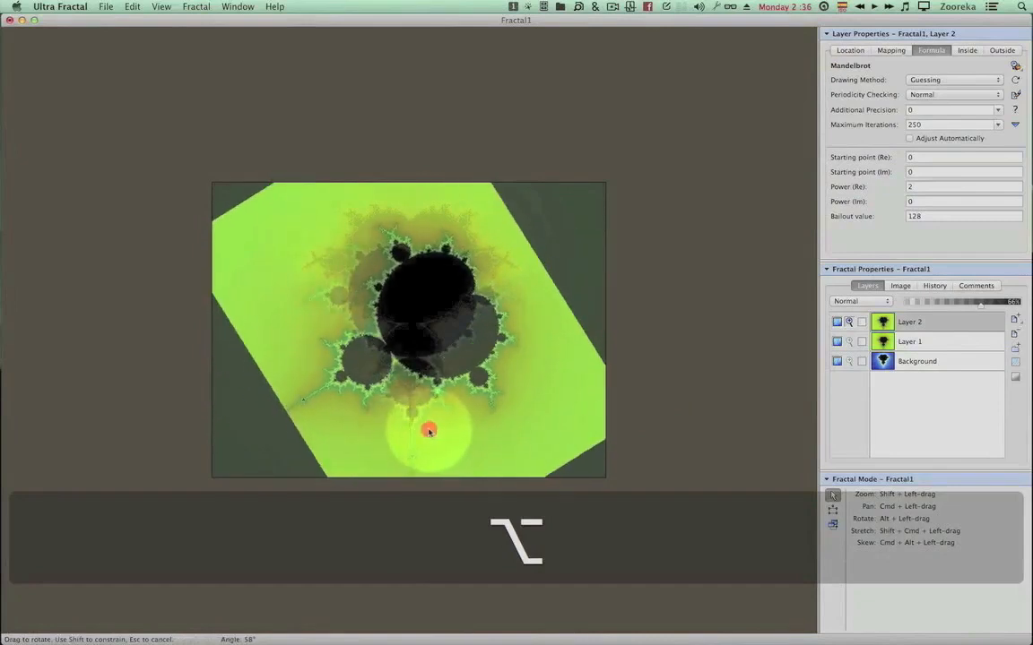
{"action": "left_click_drag", "start_coordinate": [428, 430], "coordinate": [627, 402]}
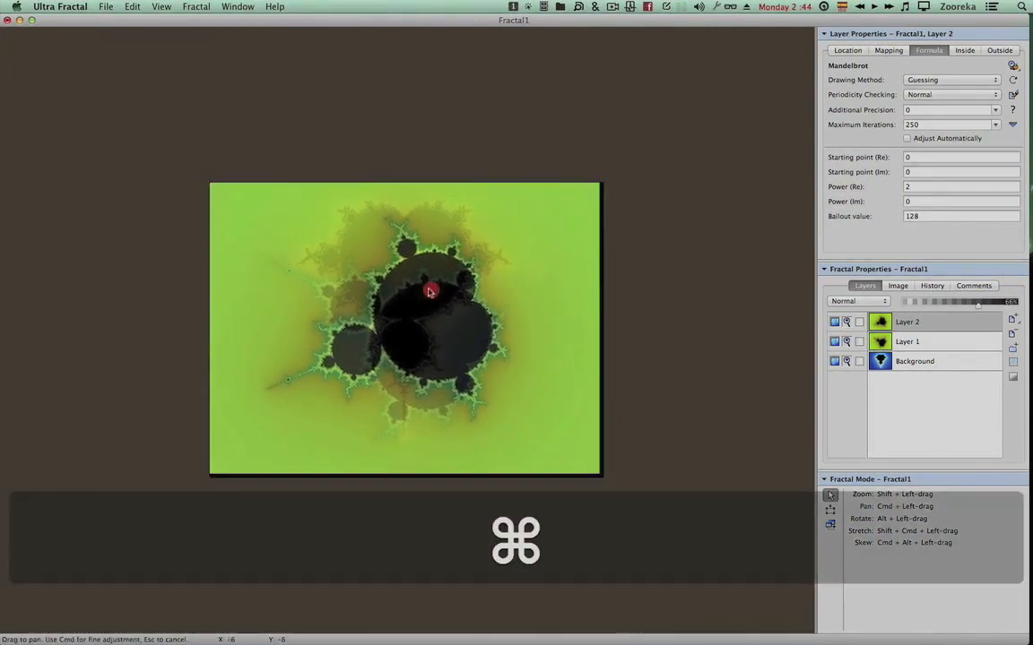
Step: Try panning, rotating, skewing and stretching Layer 2's Mandelbrot with modifier drags
{"action": "left_click_drag", "start_coordinate": [428, 291], "coordinate": [376, 339]}
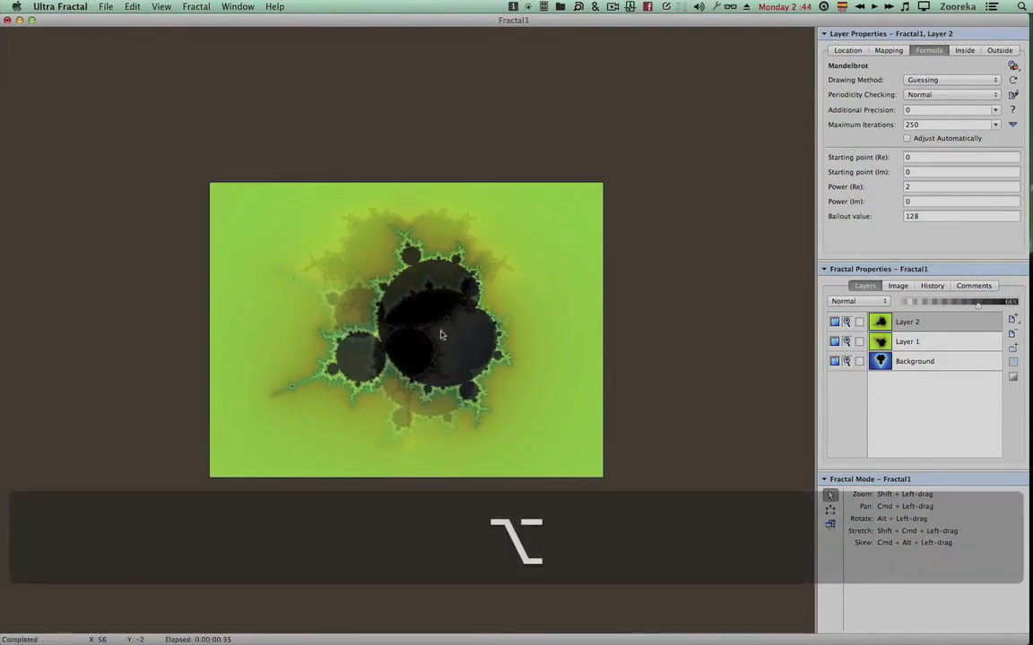
{"action": "left_click_drag", "start_coordinate": [439, 336], "coordinate": [385, 377]}
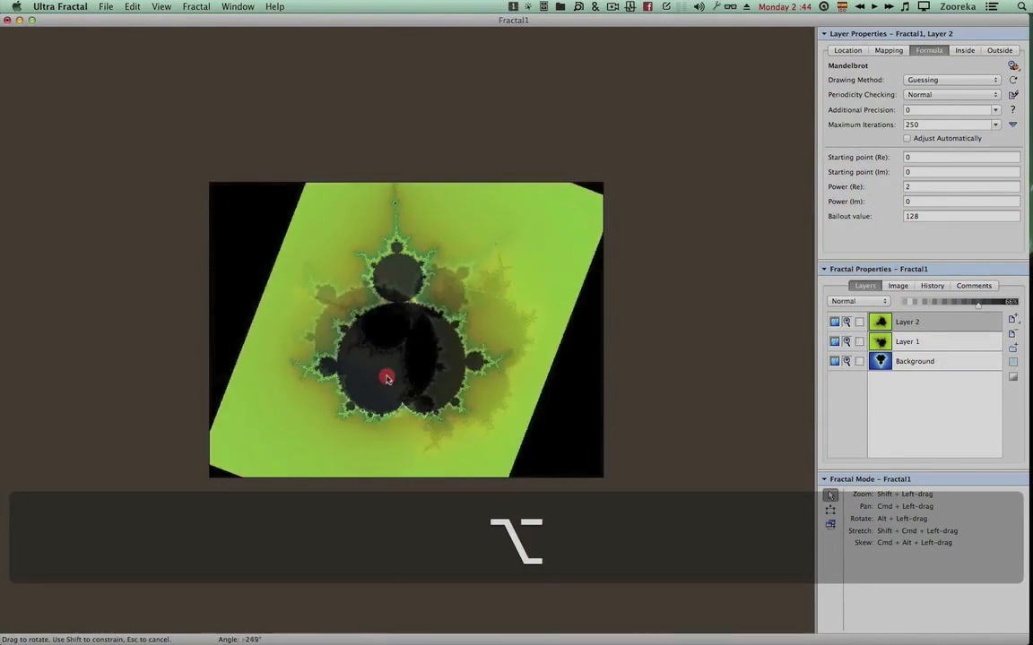
{"action": "left_click_drag", "start_coordinate": [385, 376], "coordinate": [473, 337]}
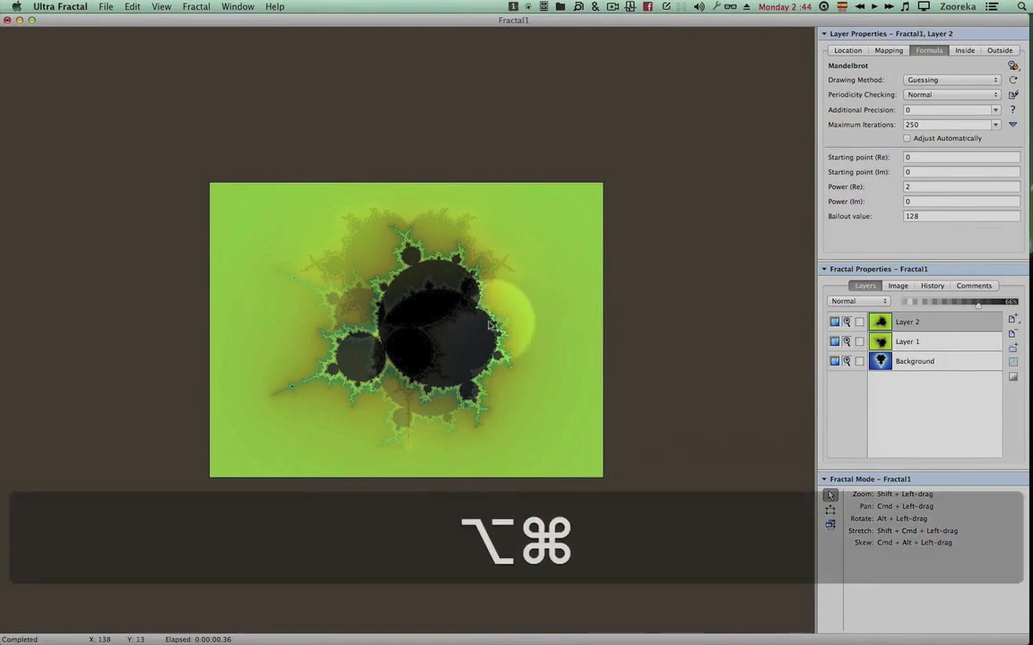
{"action": "left_click_drag", "start_coordinate": [406, 330], "coordinate": [491, 323]}
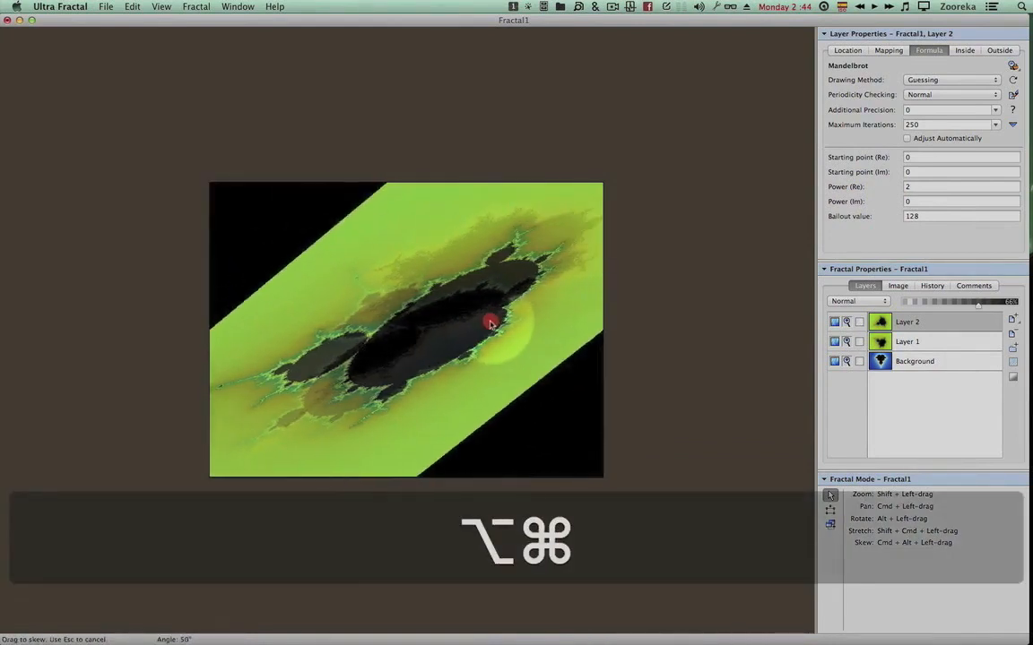
{"action": "left_click_drag", "start_coordinate": [492, 323], "coordinate": [477, 326]}
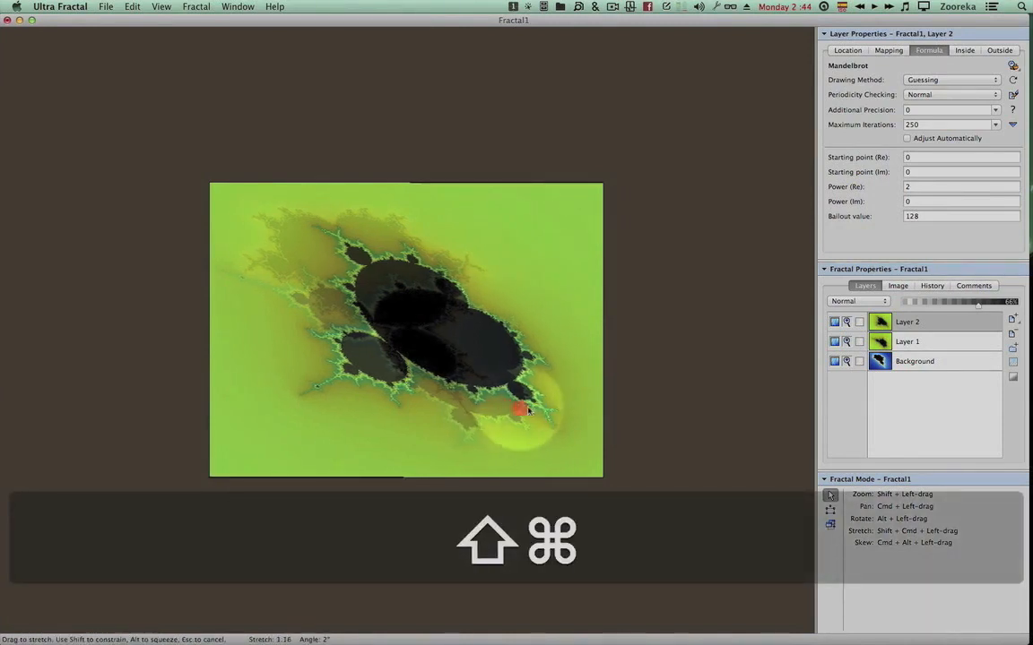
{"action": "left_click_drag", "start_coordinate": [518, 409], "coordinate": [452, 407]}
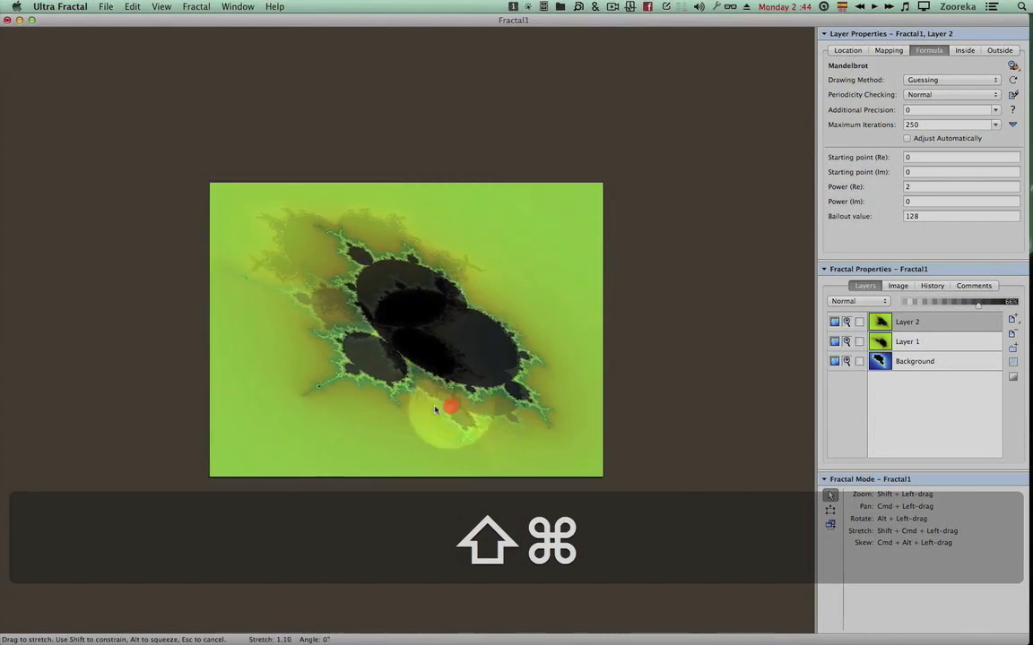
{"action": "left_click_drag", "start_coordinate": [452, 409], "coordinate": [482, 409]}
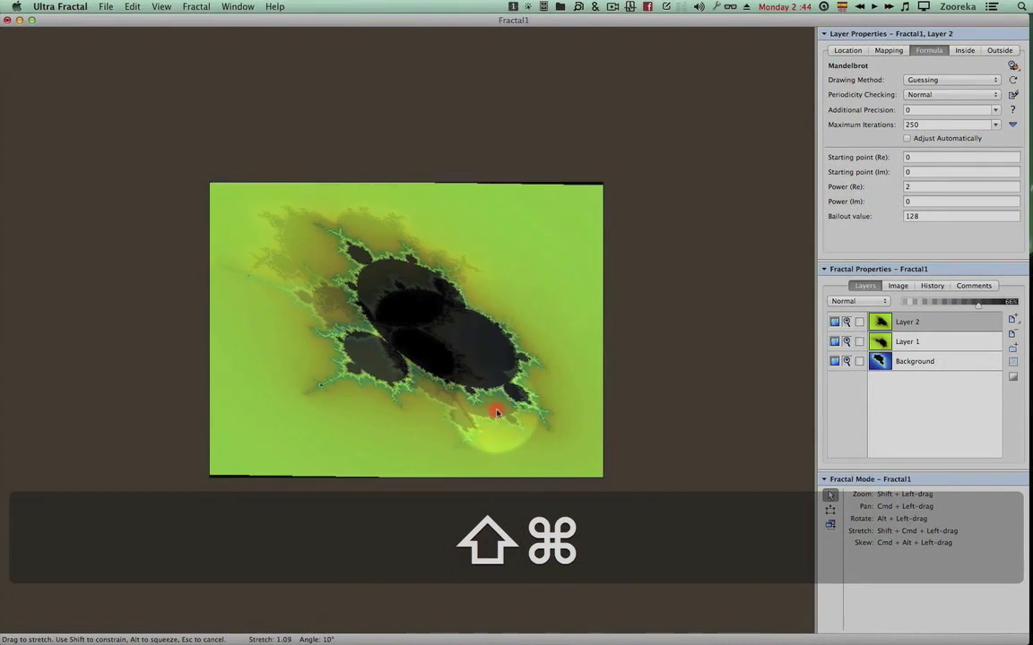
{"action": "left_click_drag", "start_coordinate": [498, 412], "coordinate": [452, 408]}
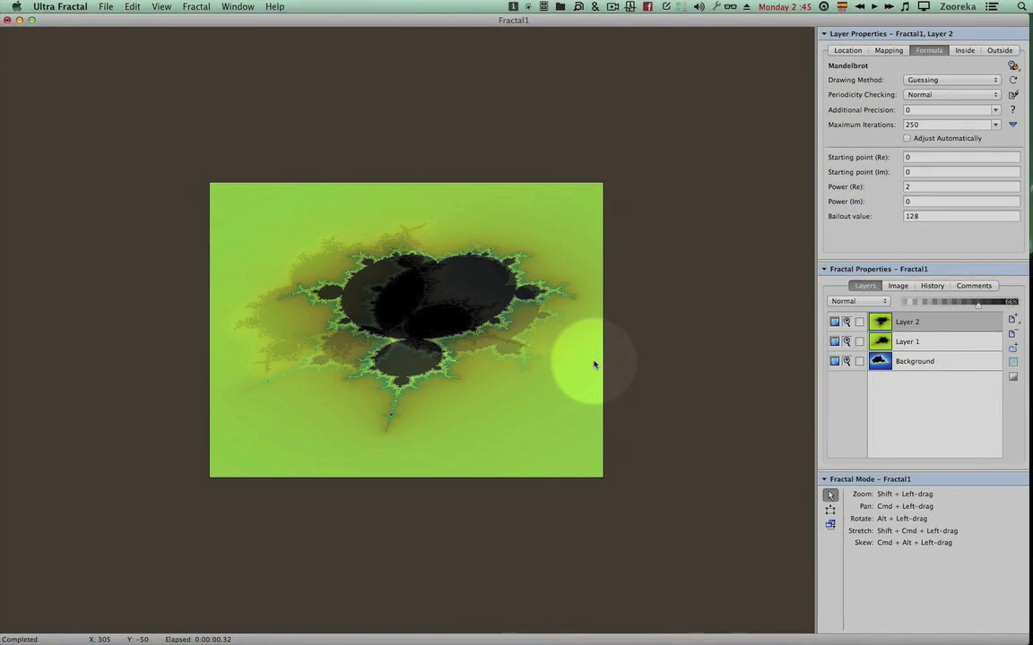
Step: Bring up Preferences with Cmd+, and review the fractal window and mouse action settings
{"action": "key", "text": "cmd+,"}
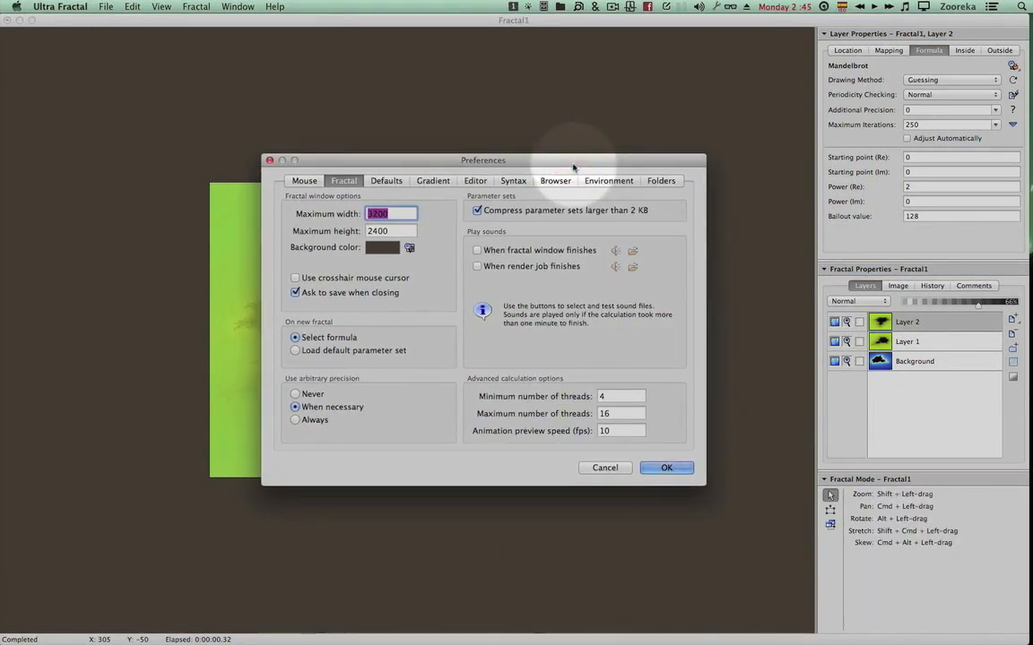
{"action": "left_click", "coordinate": [304, 179]}
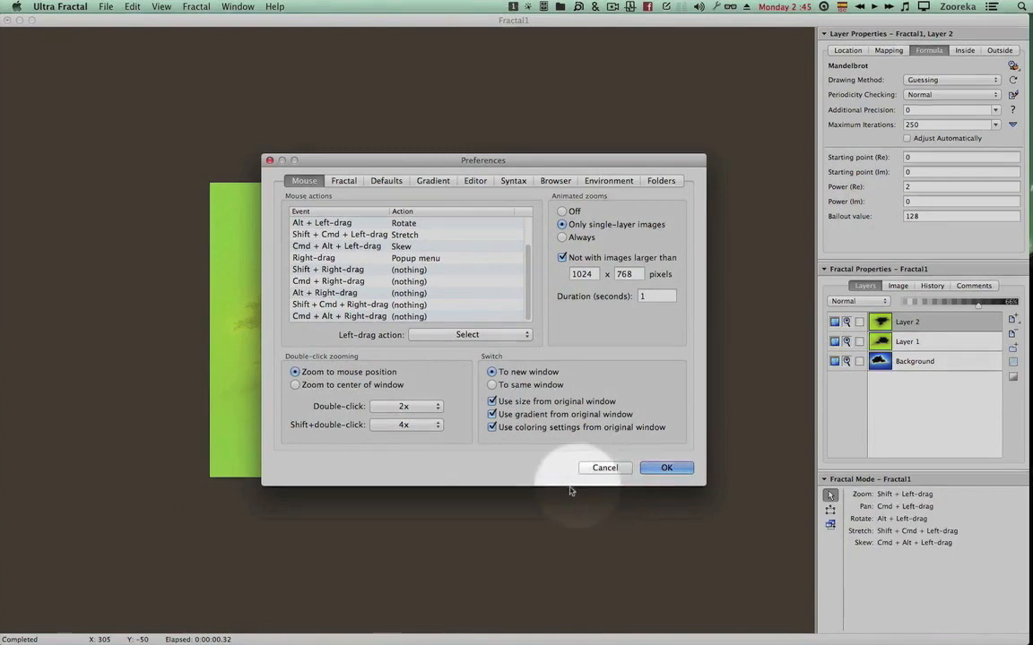
{"action": "left_click", "coordinate": [667, 468]}
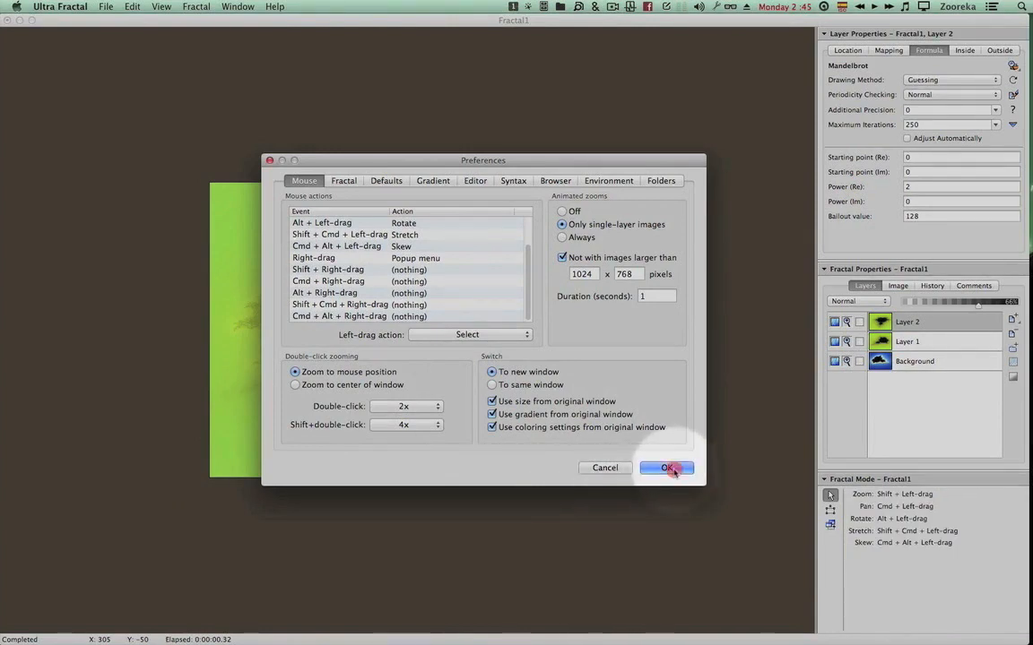
Step: Close Preferences with OK and start a fresh default blue Mandelbrot with one Background layer
{"action": "left_click", "coordinate": [667, 468]}
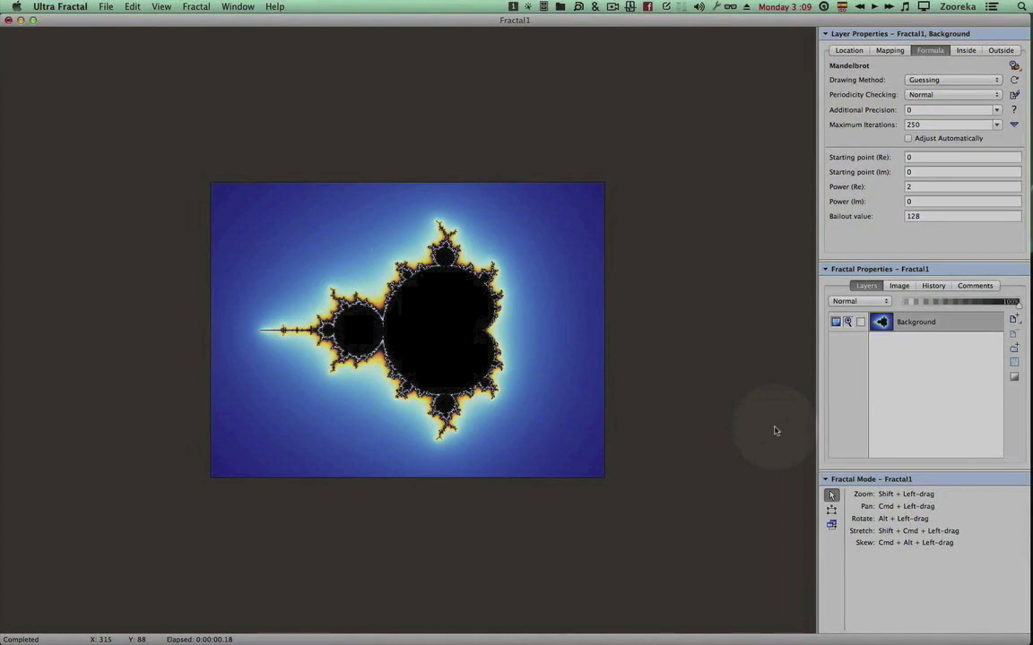
{"action": "mouse_move", "coordinate": [731, 448]}
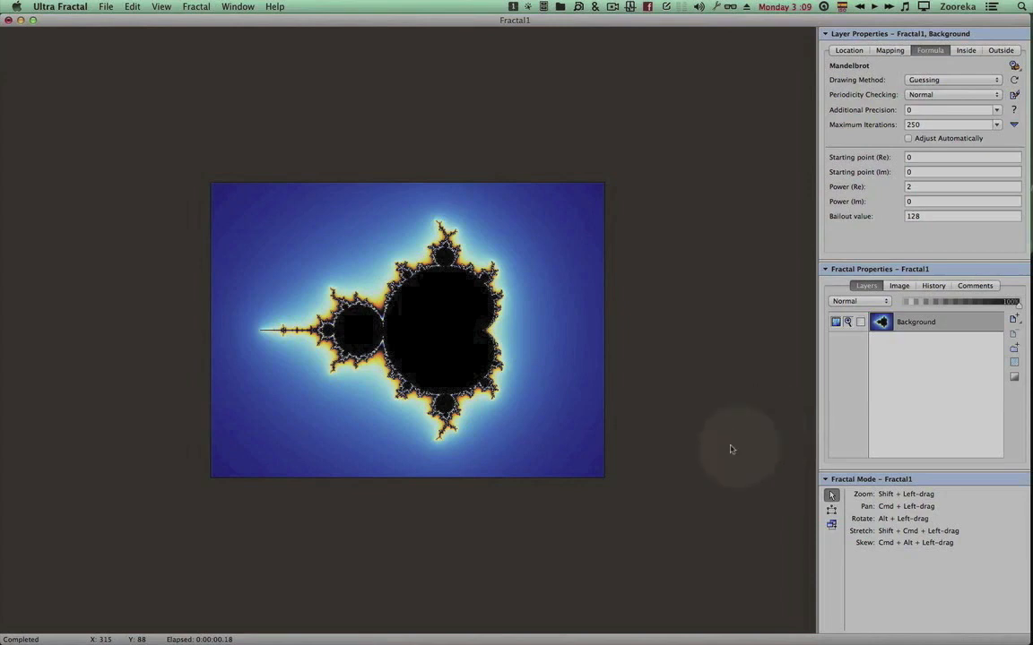
Step: Close the Mandelbrot without saving and enlarge the Fractal2 Julia document window
{"action": "key", "text": "F7"}
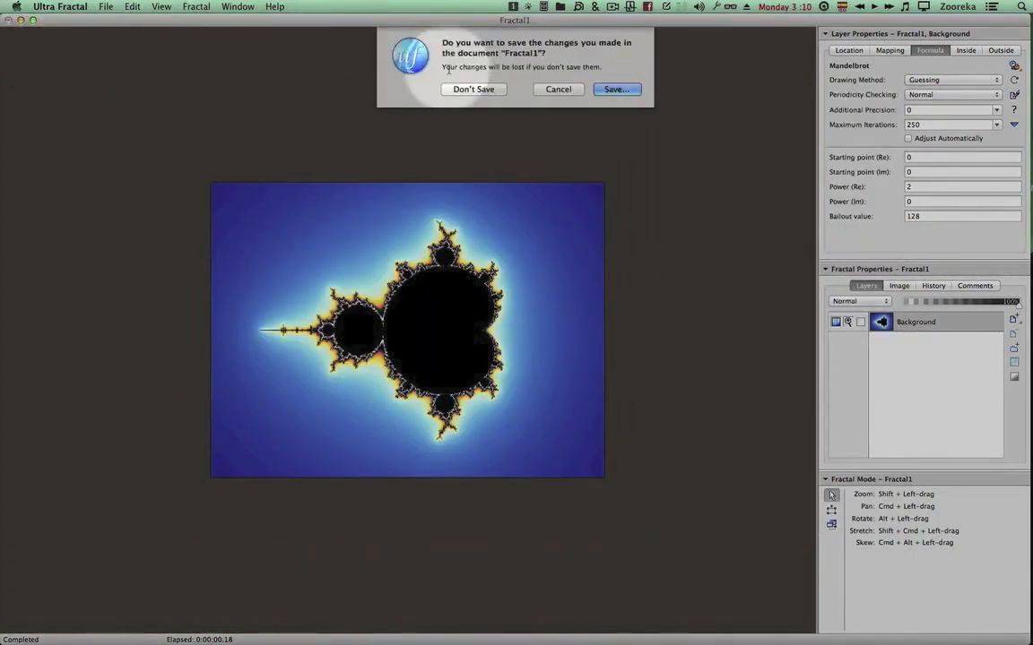
{"action": "left_click", "coordinate": [473, 89]}
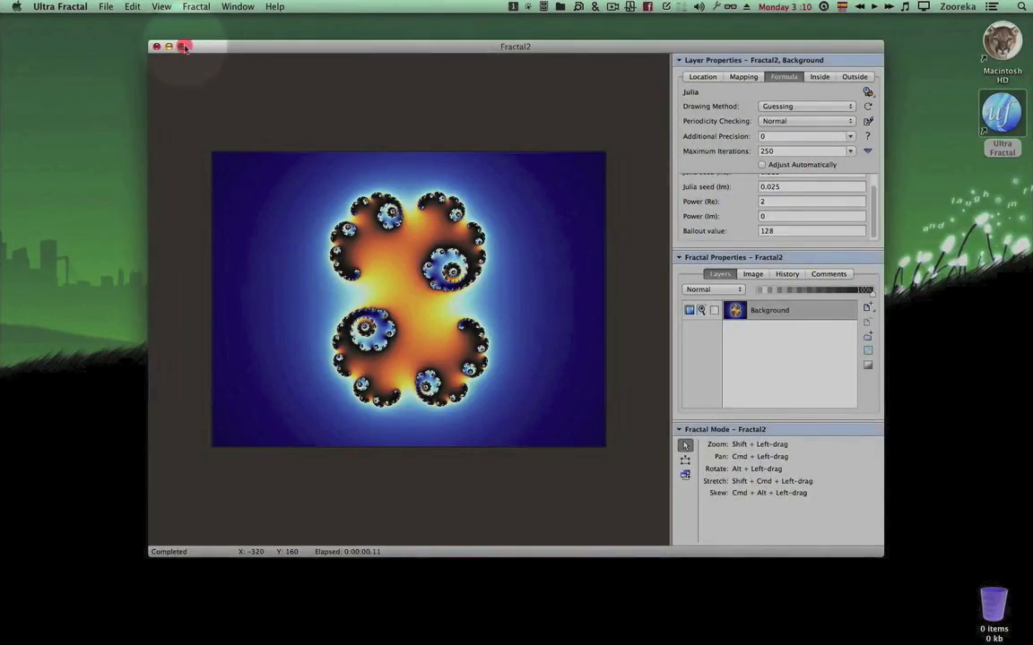
{"action": "left_click", "coordinate": [183, 46]}
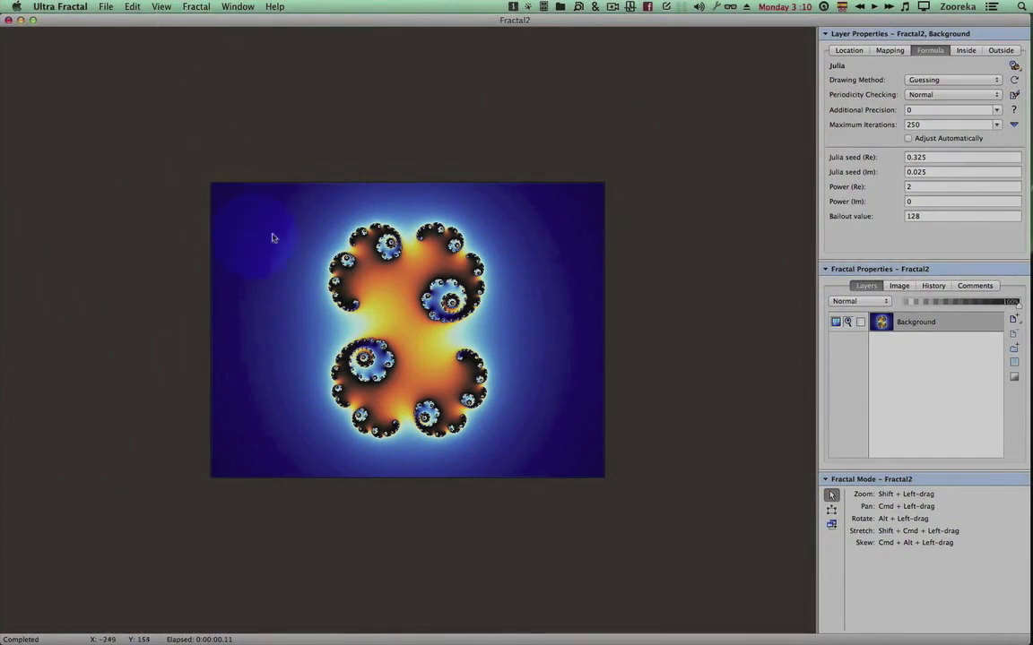
{"action": "mouse_move", "coordinate": [502, 344]}
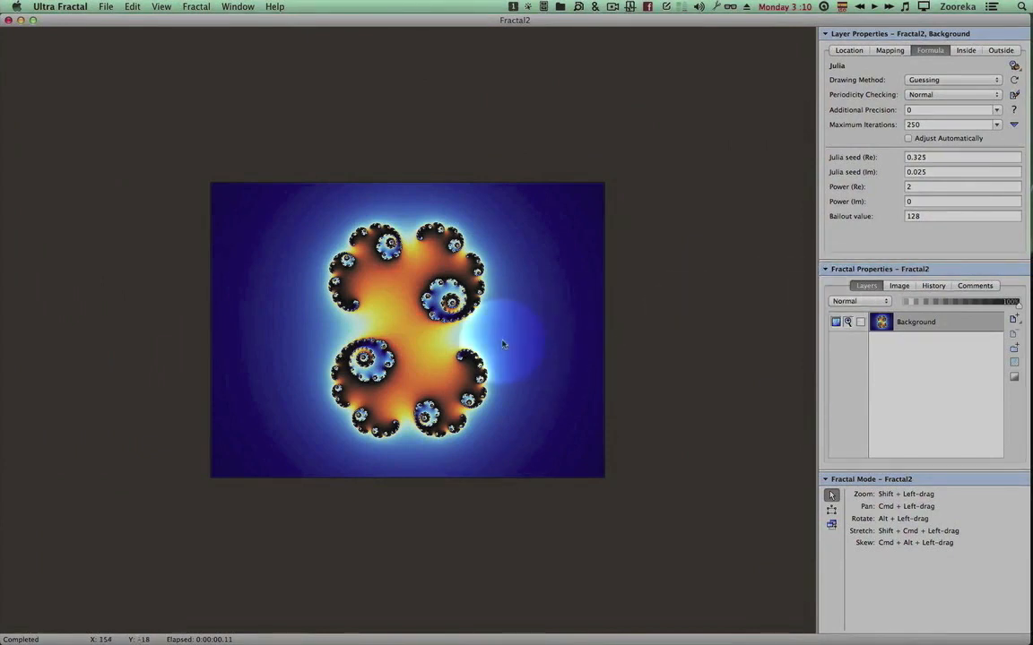
{"action": "mouse_move", "coordinate": [774, 380]}
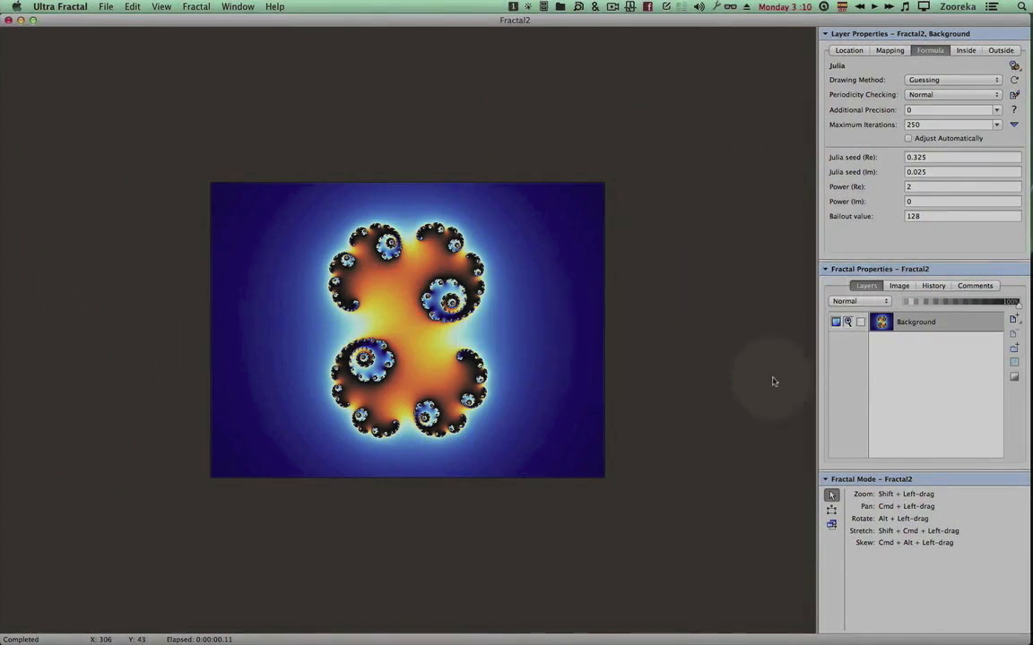
{"action": "mouse_move", "coordinate": [552, 330]}
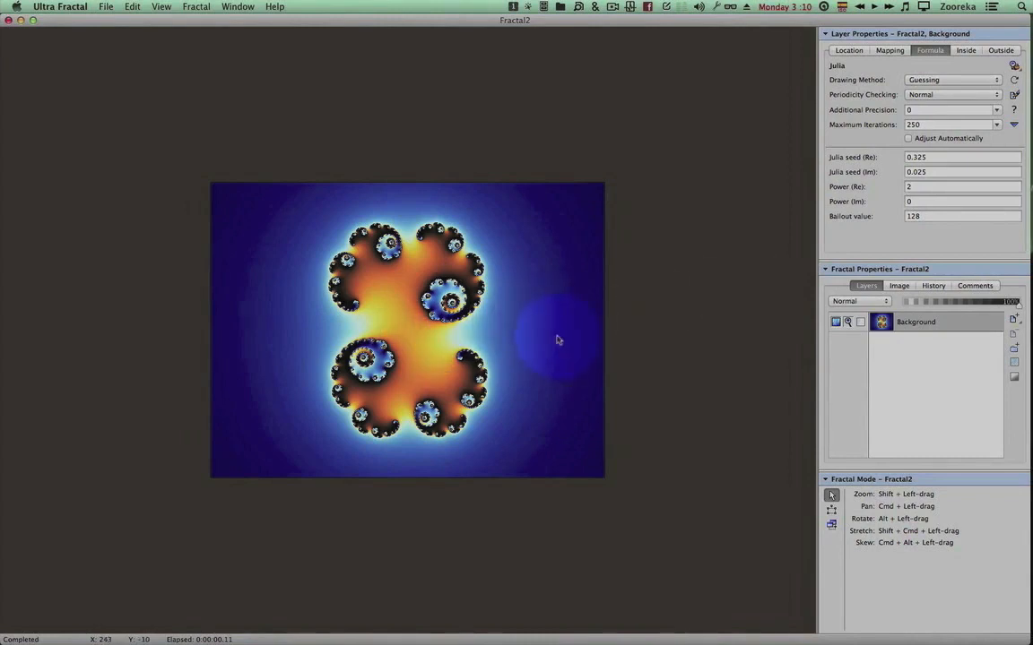
{"action": "mouse_move", "coordinate": [714, 206]}
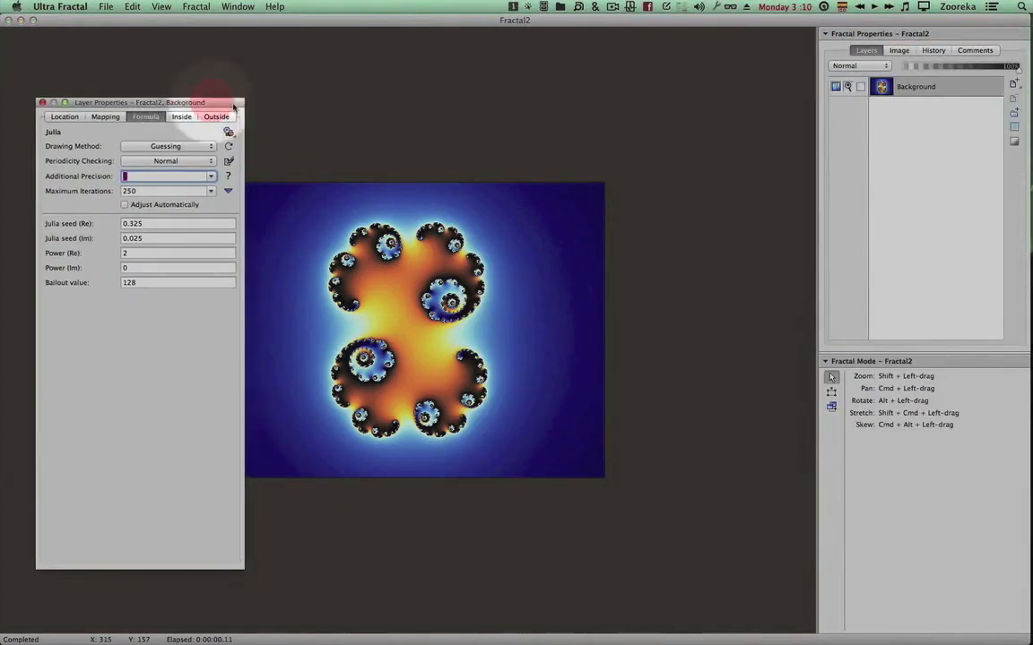
Step: Browse the outside coloring algorithms and expand Public to the dmj.ucl collection
{"action": "left_click", "coordinate": [215, 117]}
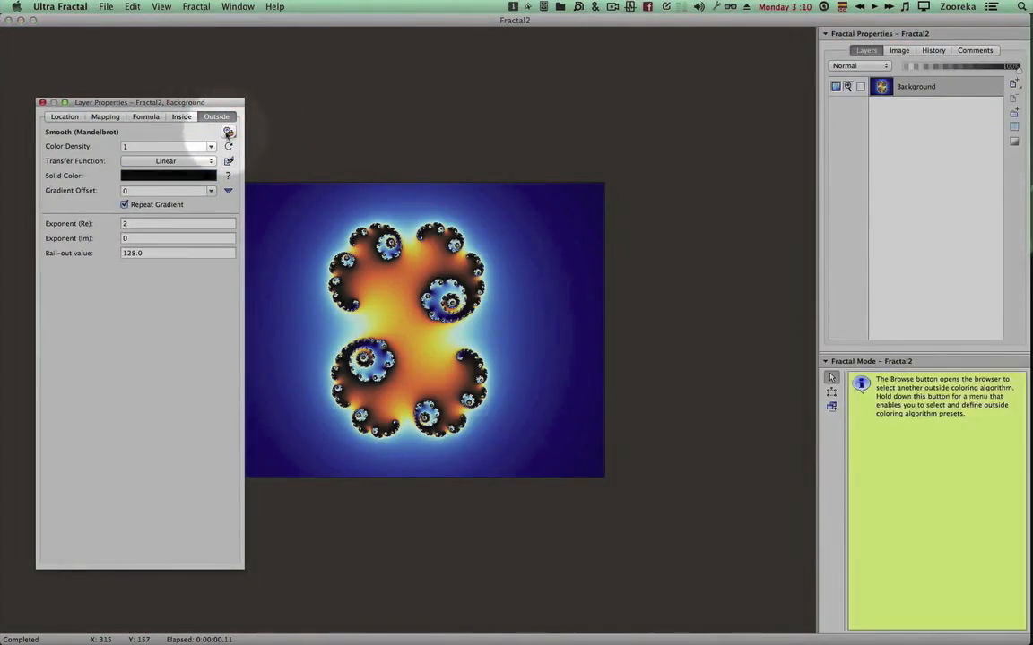
{"action": "left_click", "coordinate": [228, 133]}
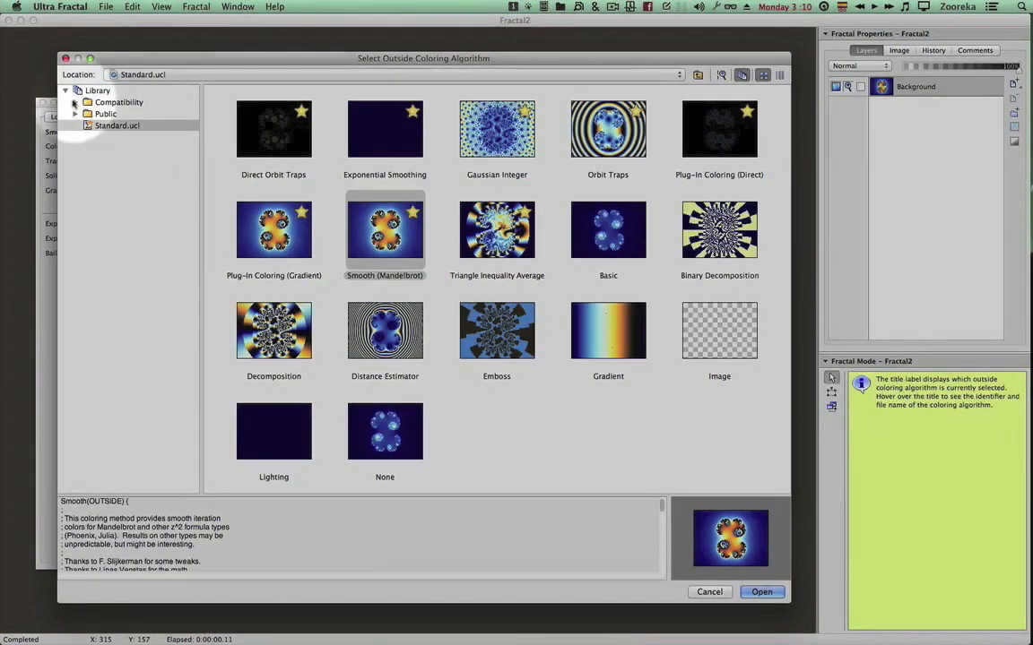
{"action": "left_click", "coordinate": [75, 115]}
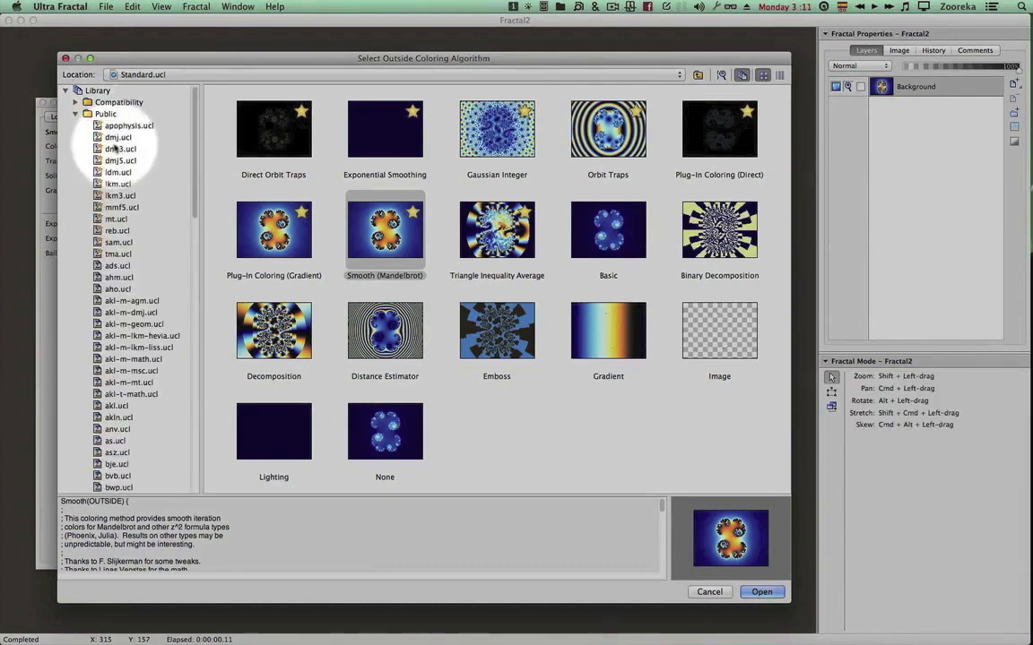
{"action": "left_click", "coordinate": [117, 136]}
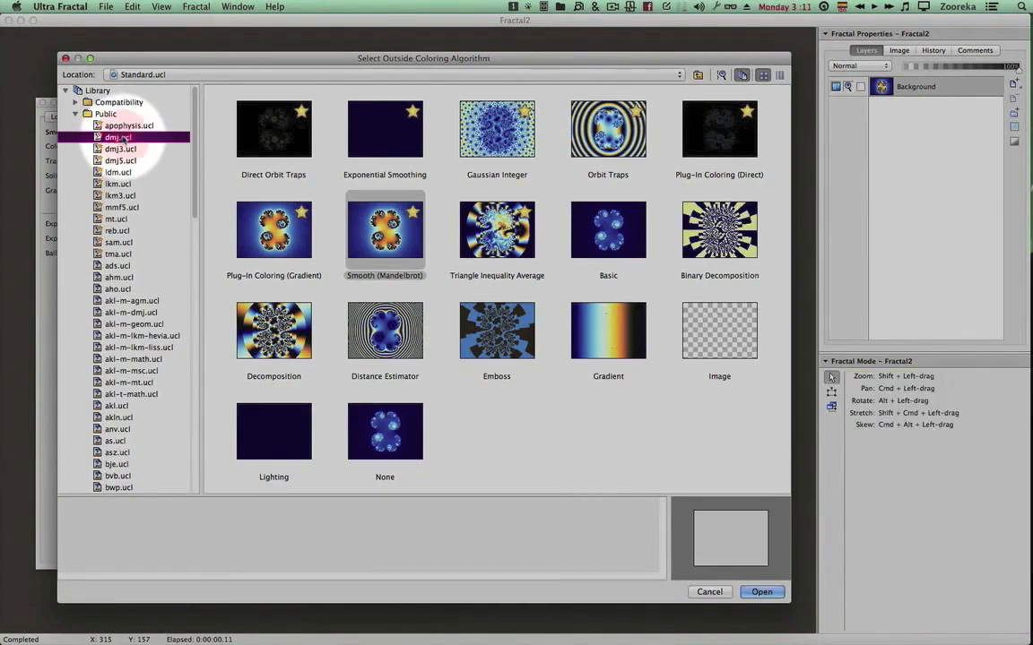
{"action": "left_click", "coordinate": [119, 136]}
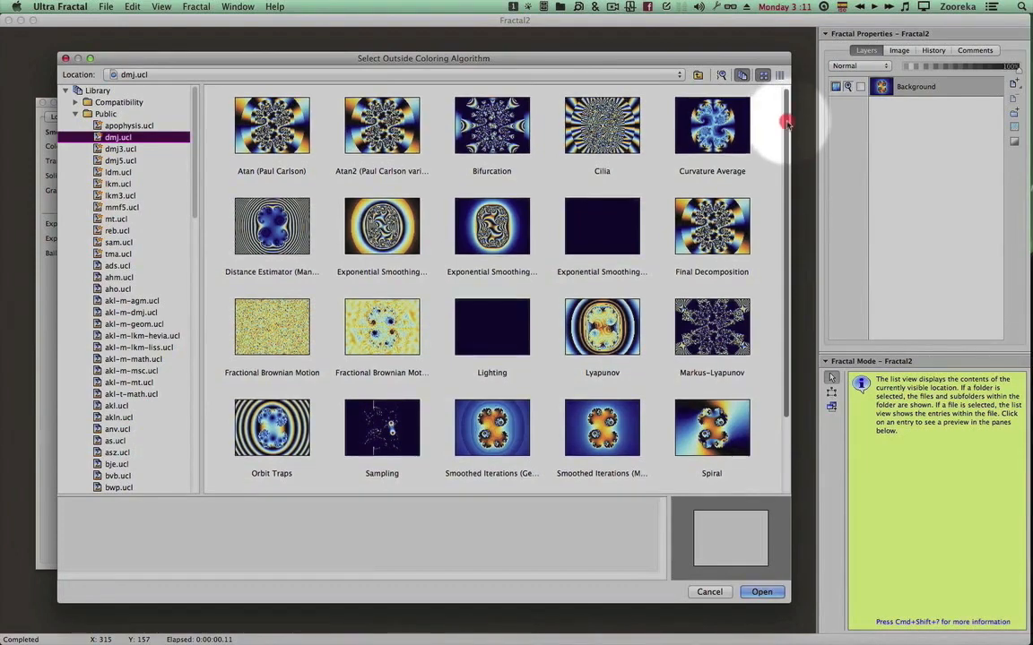
Step: Choose the Lyapunov coloring from dmj.ucl for the Julia Background layer
{"action": "scroll", "scroll_direction": "down", "scroll_amount": 3}
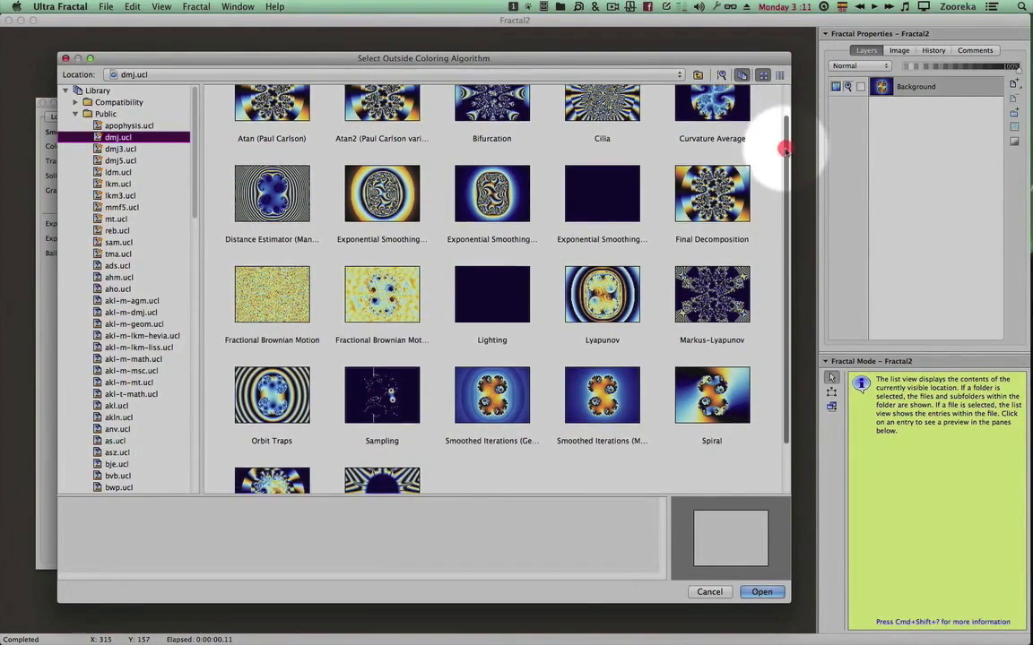
{"action": "scroll", "scroll_direction": "down", "scroll_amount": 3}
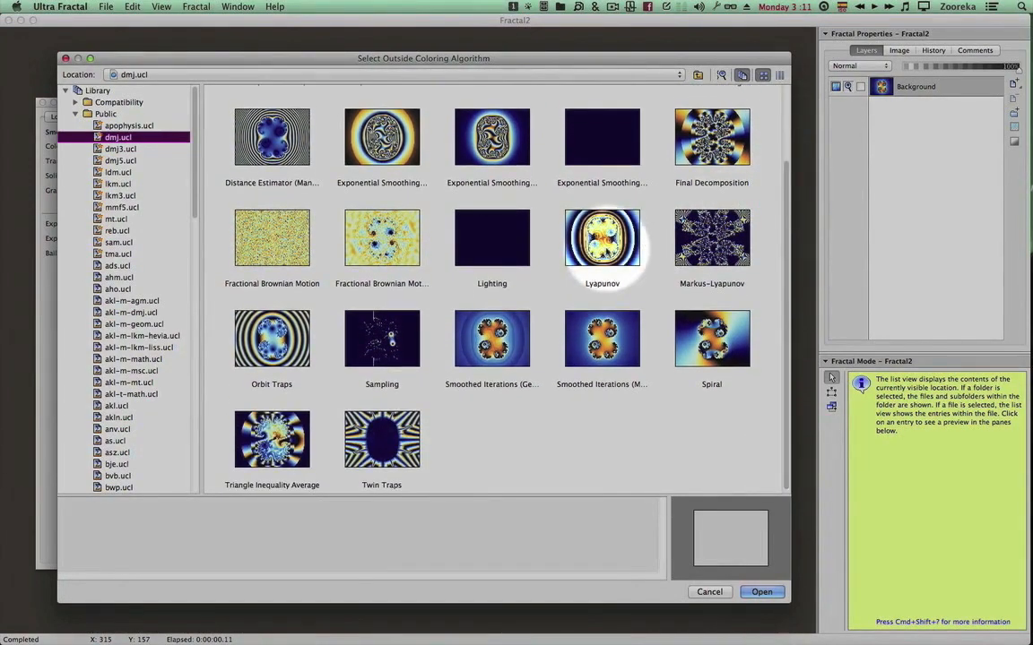
{"action": "left_click", "coordinate": [760, 591]}
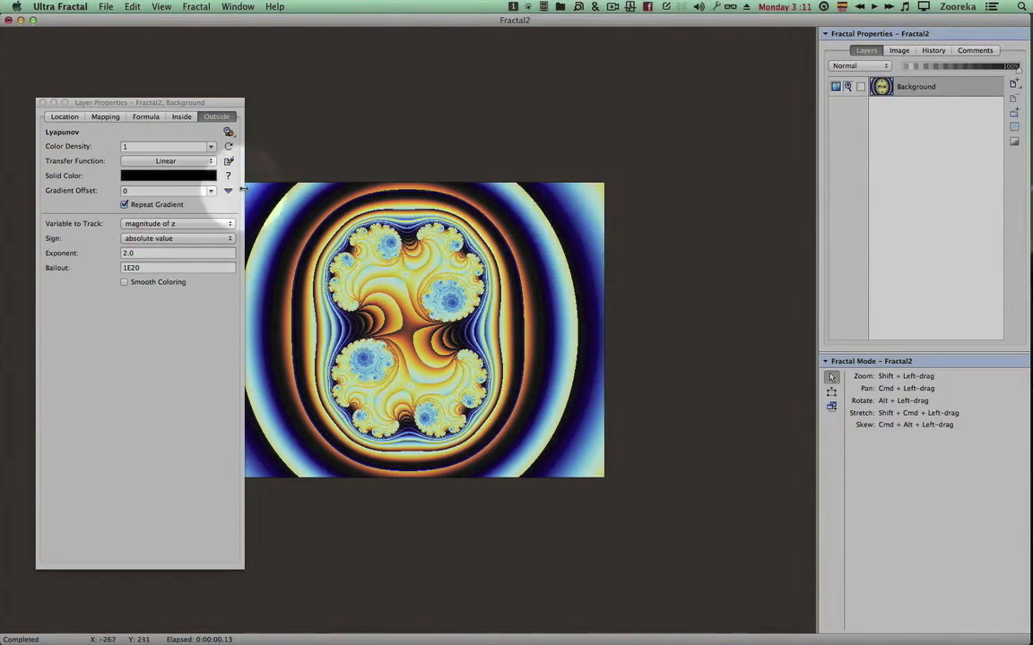
Step: Turn off Repeat Gradient on Lyapunov and track the imaginary part of z
{"action": "left_click_drag", "start_coordinate": [140, 102], "coordinate": [193, 100]}
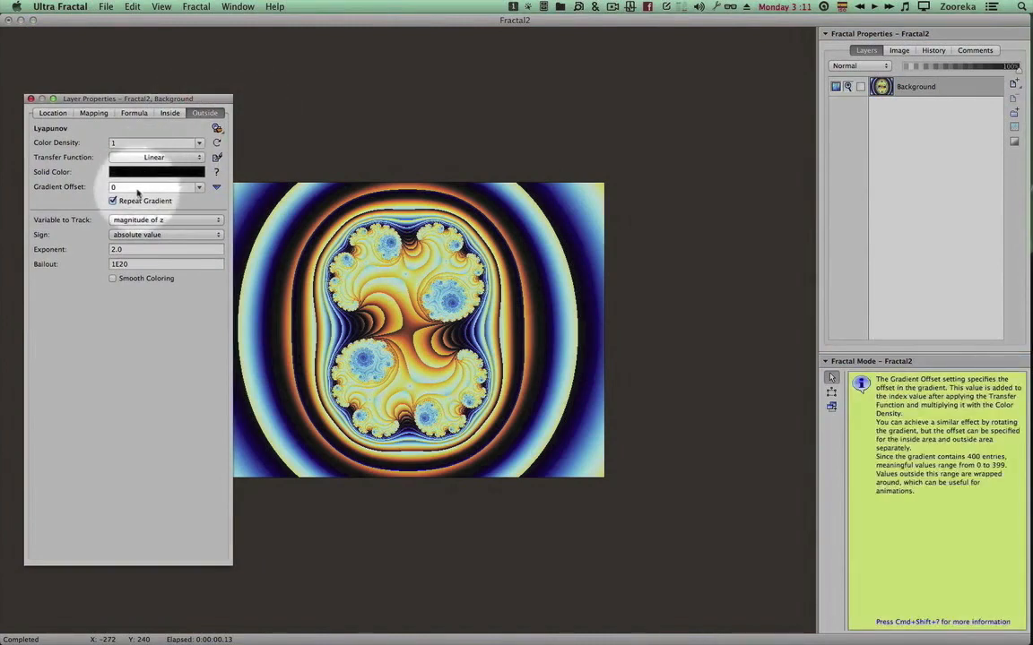
{"action": "mouse_move", "coordinate": [158, 172]}
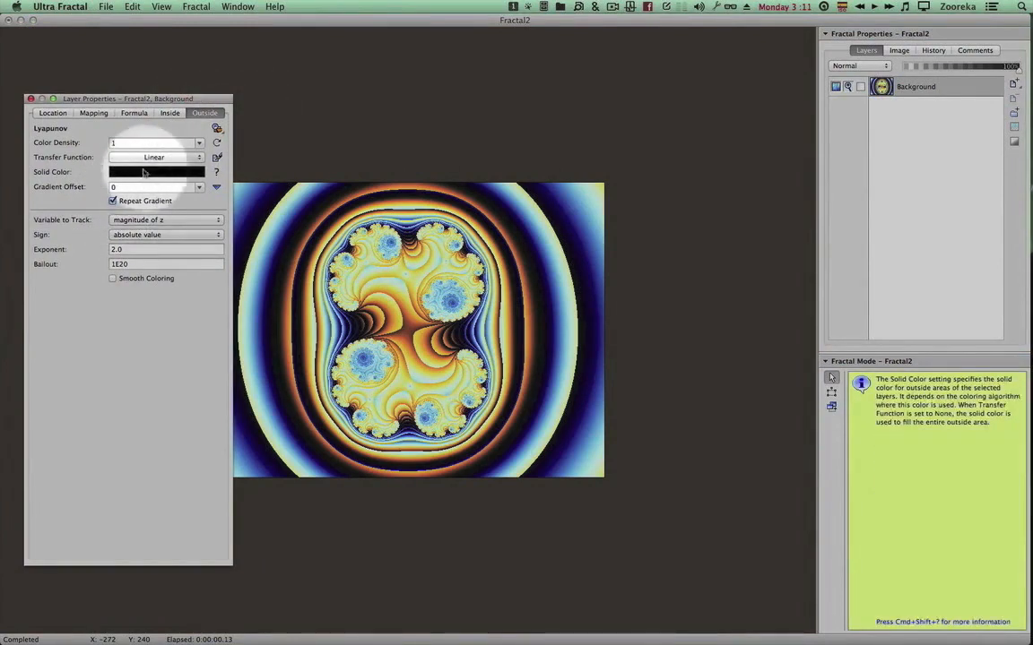
{"action": "left_click", "coordinate": [113, 201]}
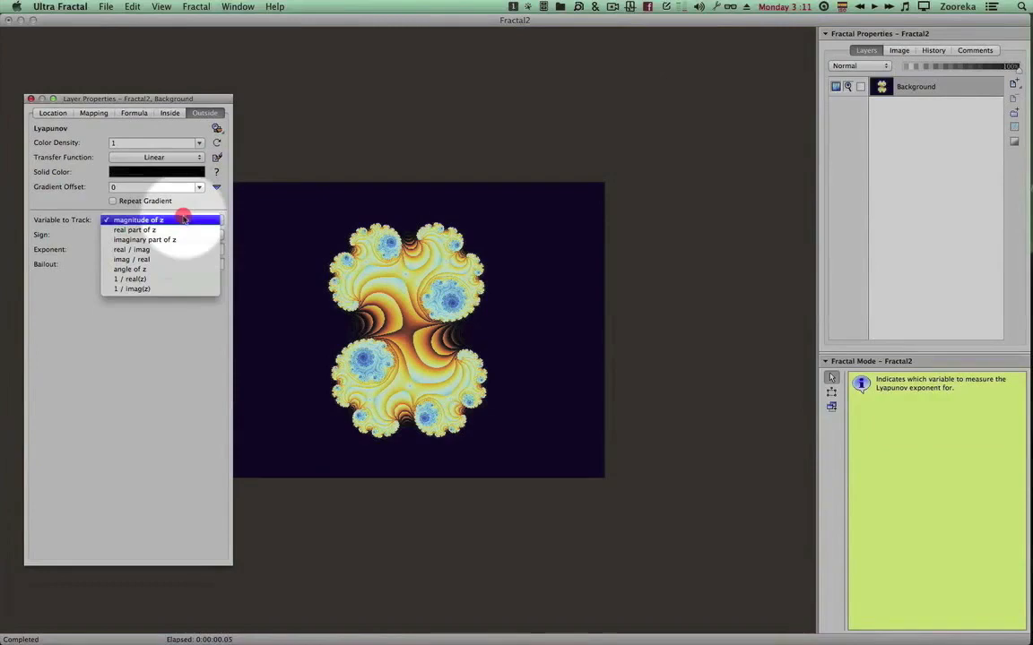
{"action": "left_click", "coordinate": [133, 249]}
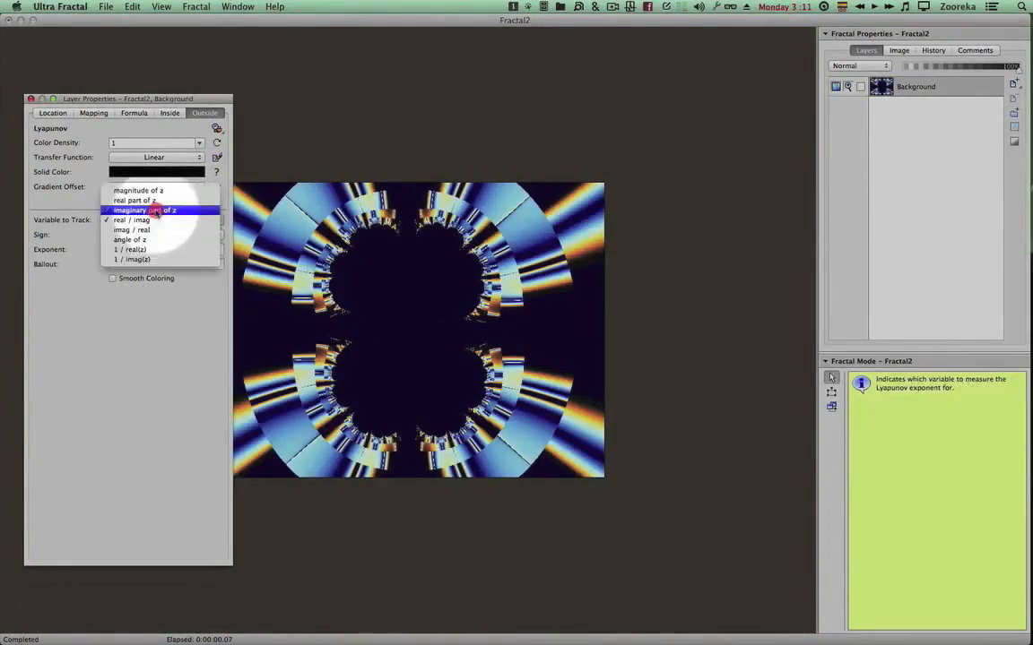
{"action": "left_click", "coordinate": [144, 209]}
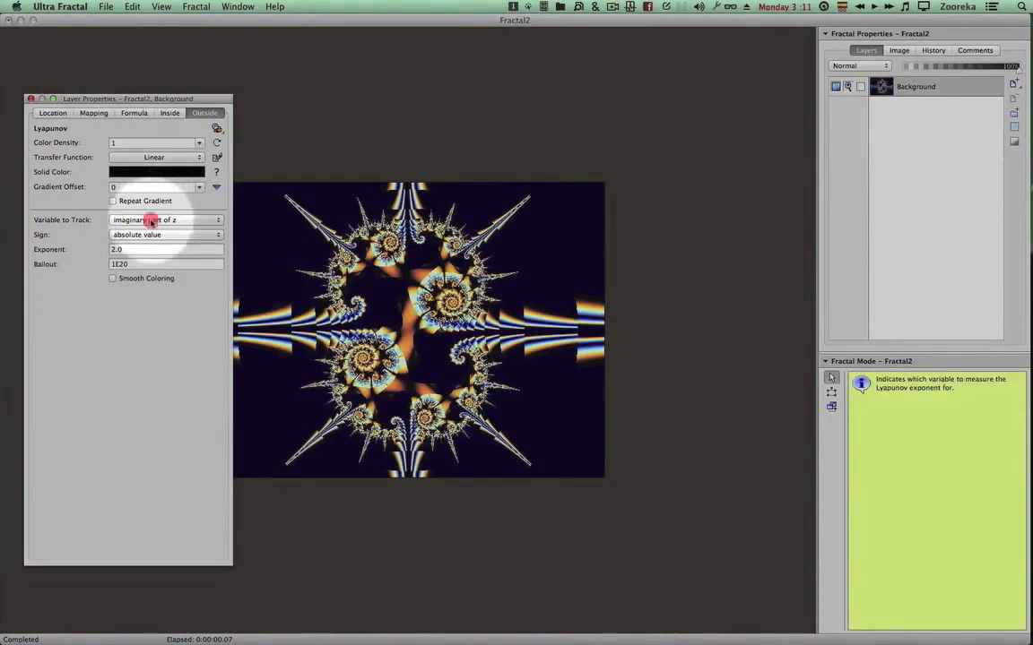
Step: Switch the tracked variable back to magnitude of z, then to the real part of z
{"action": "left_click", "coordinate": [164, 218]}
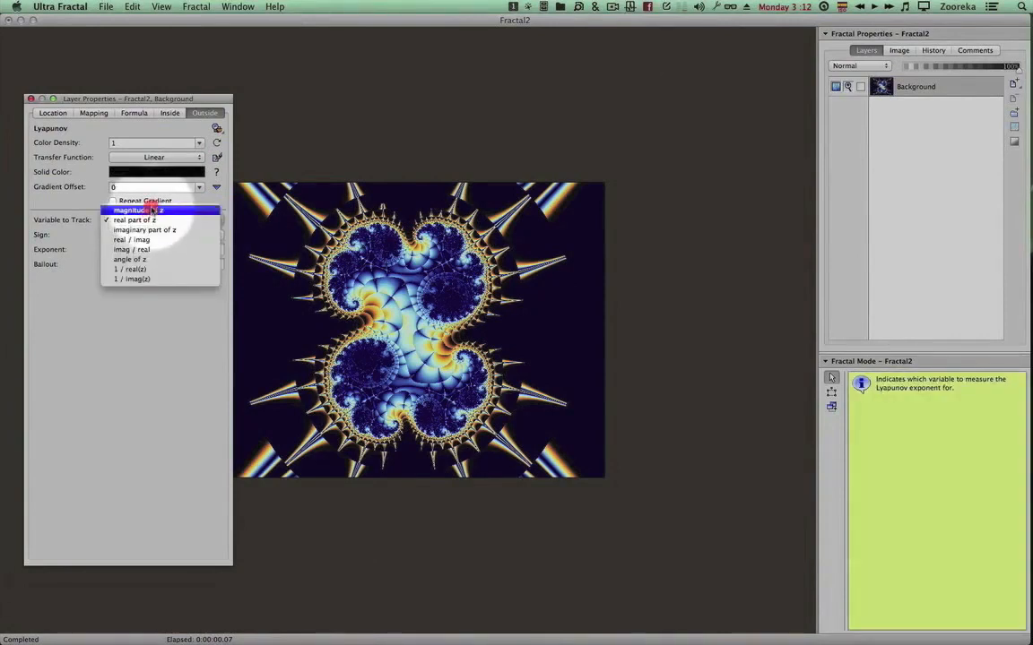
{"action": "left_click", "coordinate": [136, 210]}
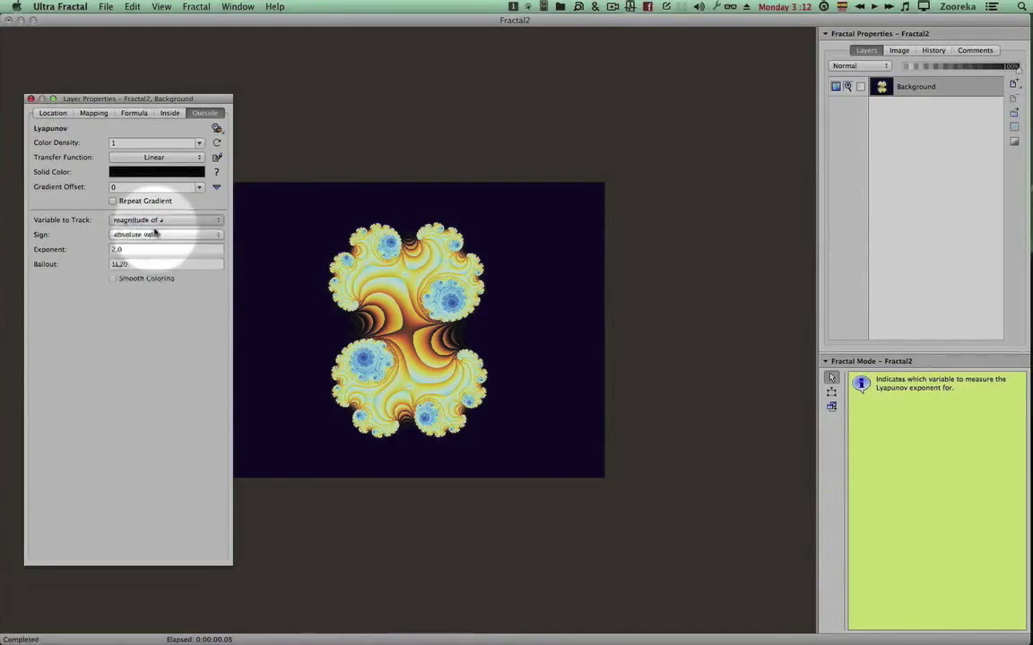
{"action": "left_click", "coordinate": [165, 218]}
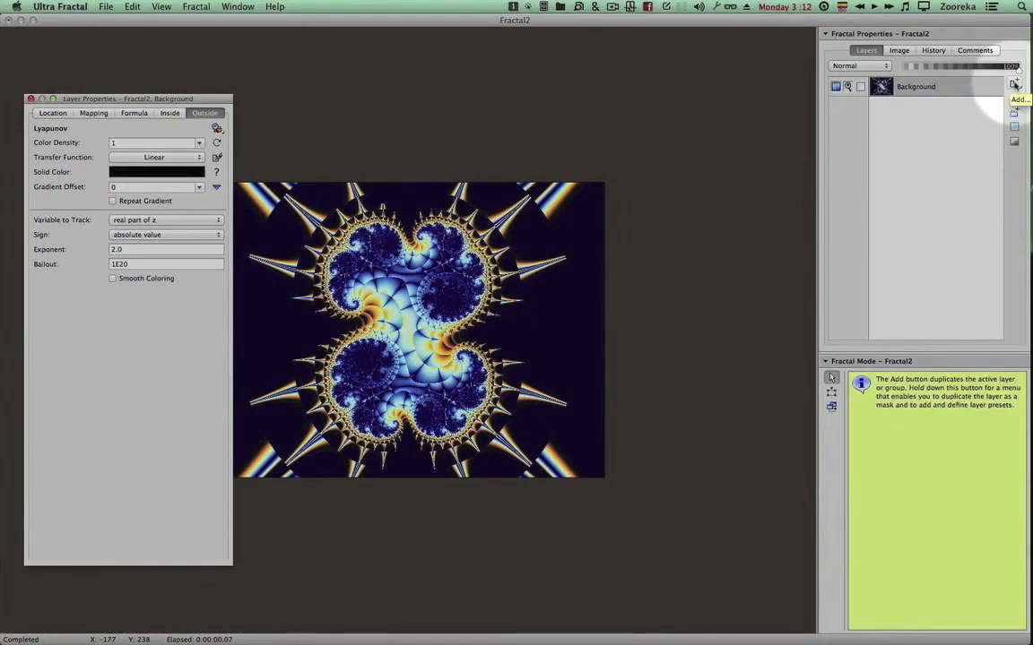
Step: Add a Layer 1 copy and give it the Doodads outside coloring from idm.ucl
{"action": "left_click", "coordinate": [1015, 84]}
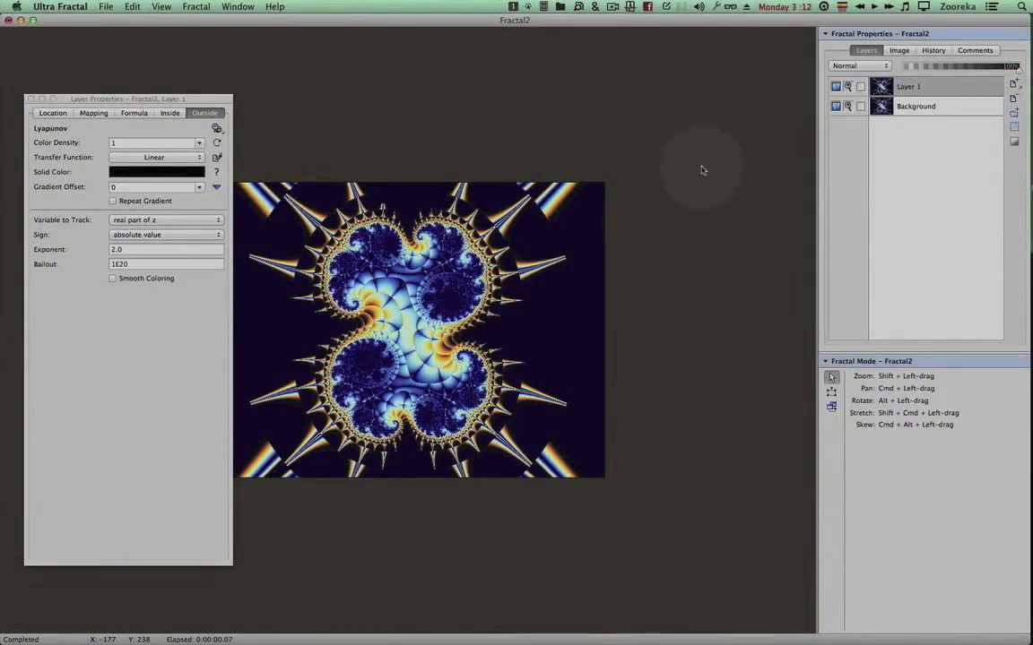
{"action": "mouse_move", "coordinate": [828, 377]}
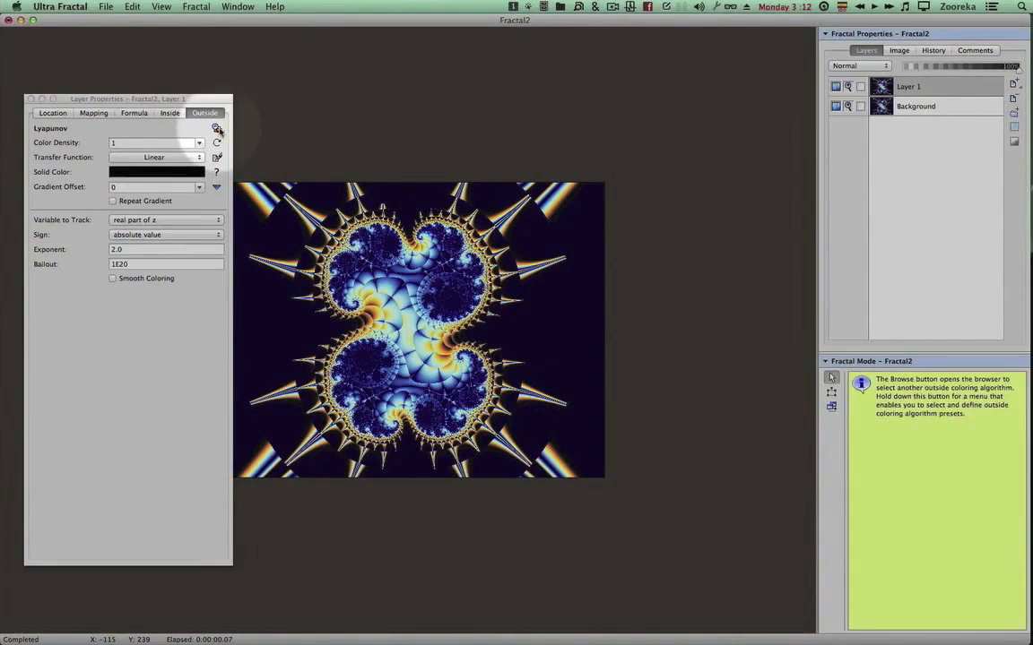
{"action": "left_click", "coordinate": [215, 131]}
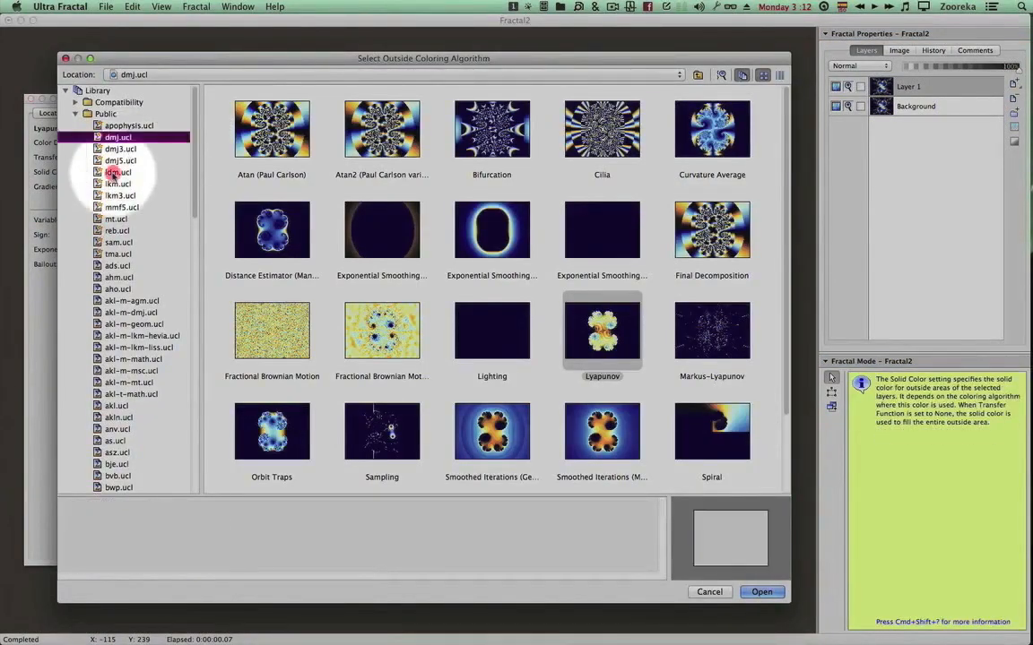
{"action": "left_click", "coordinate": [118, 172]}
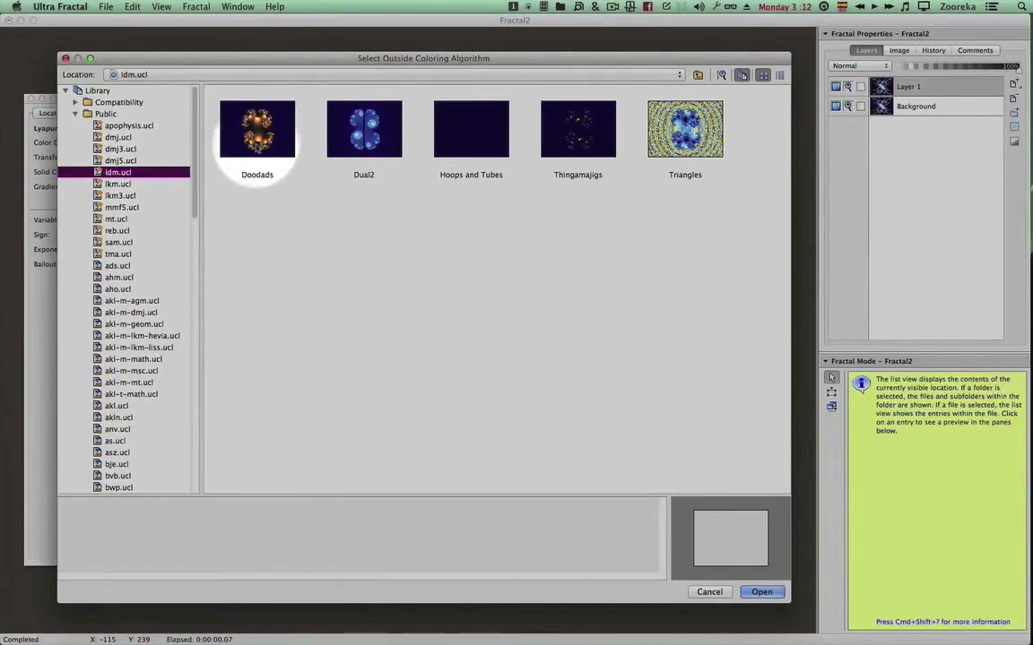
{"action": "left_click", "coordinate": [760, 592]}
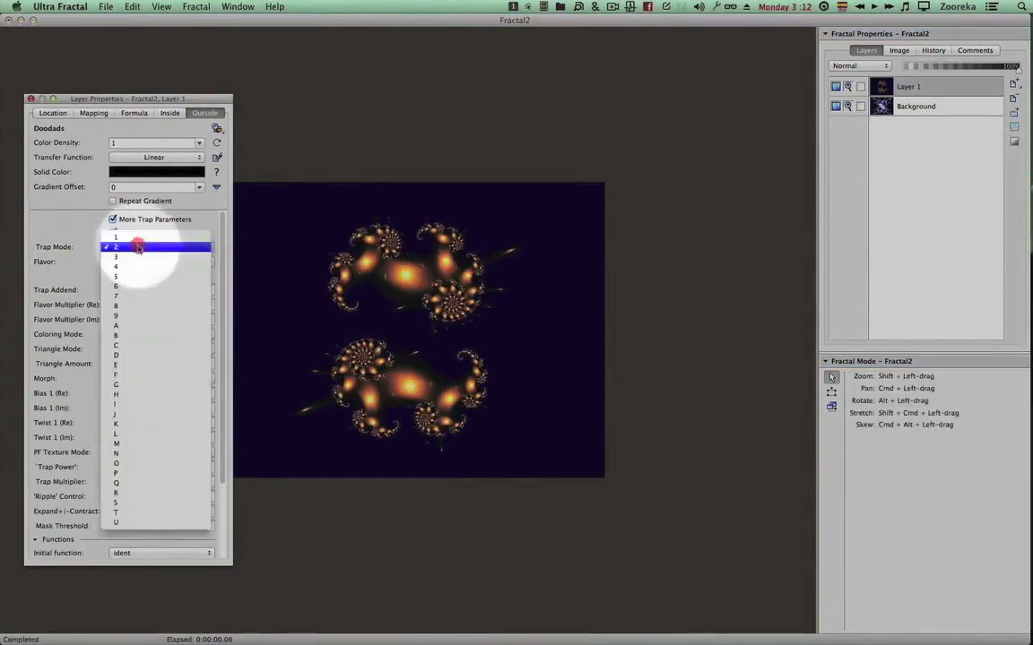
Step: Try Doodads flavor variants and set Trap Mode to 4, giving slender golden spirals
{"action": "left_click", "coordinate": [136, 257]}
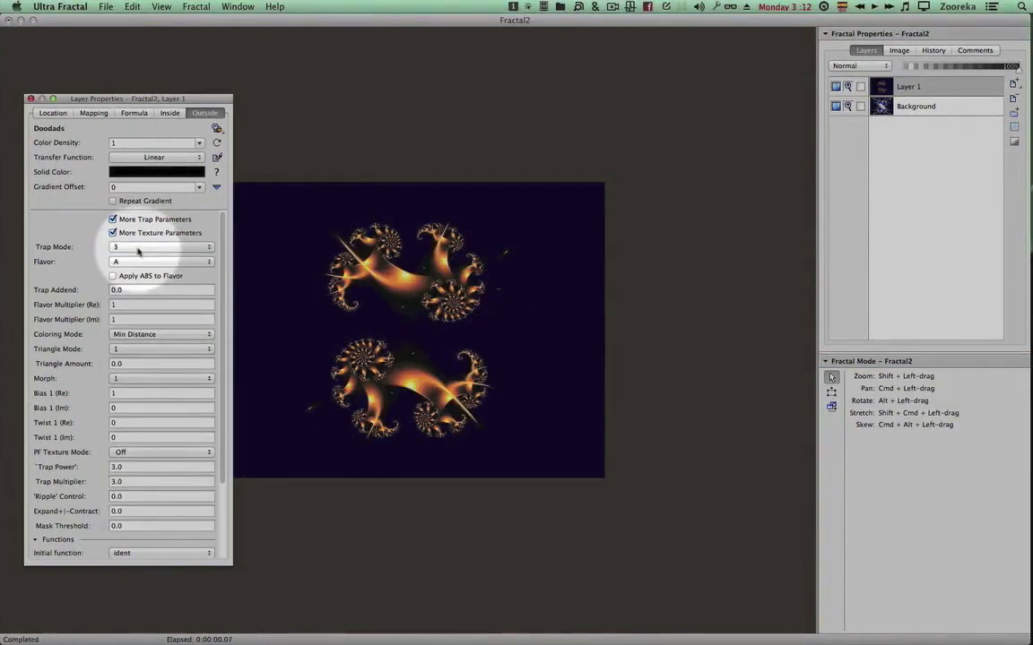
{"action": "left_click", "coordinate": [161, 262]}
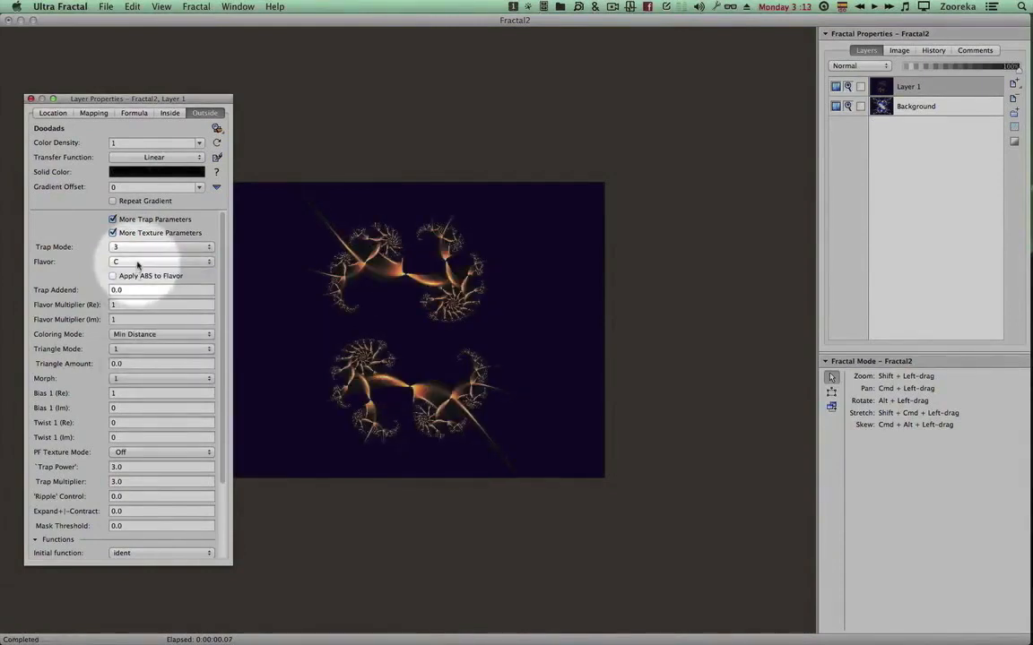
{"action": "left_click", "coordinate": [161, 262]}
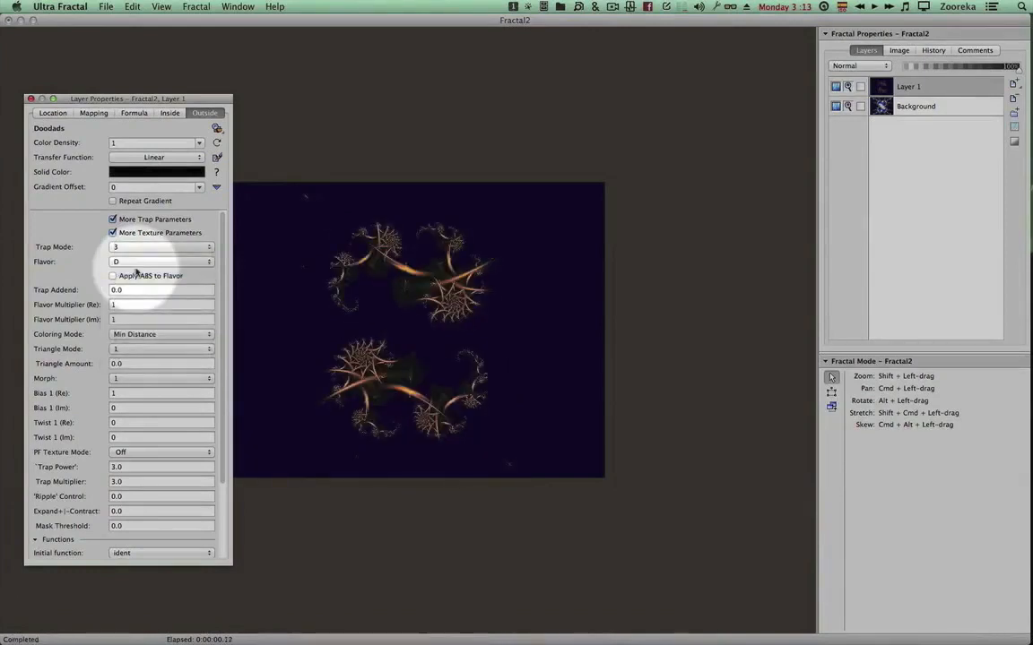
{"action": "left_click", "coordinate": [162, 262]}
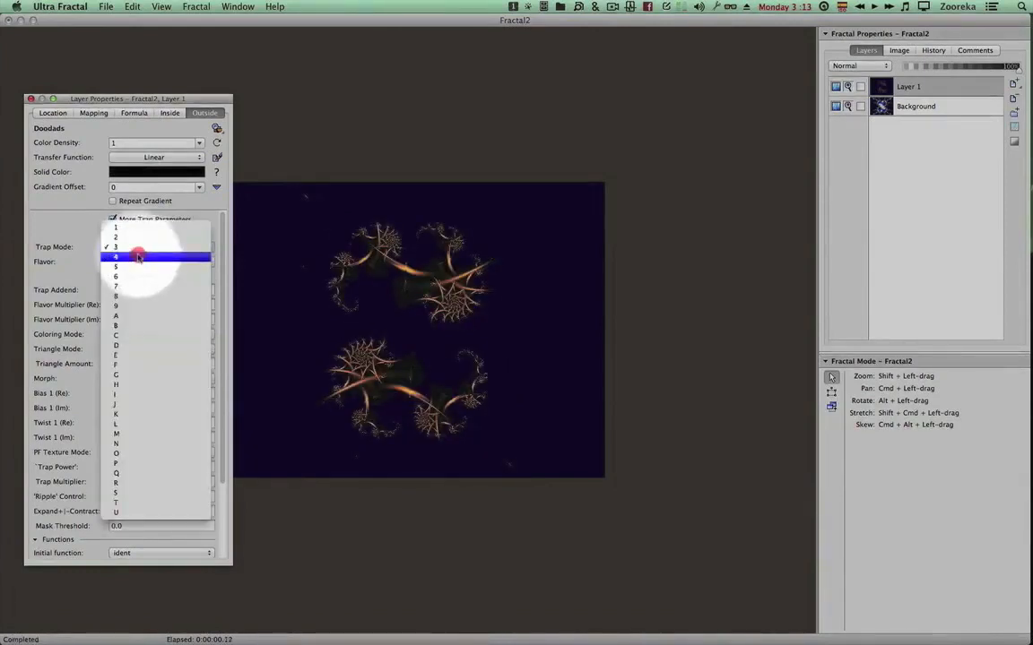
{"action": "left_click", "coordinate": [140, 258]}
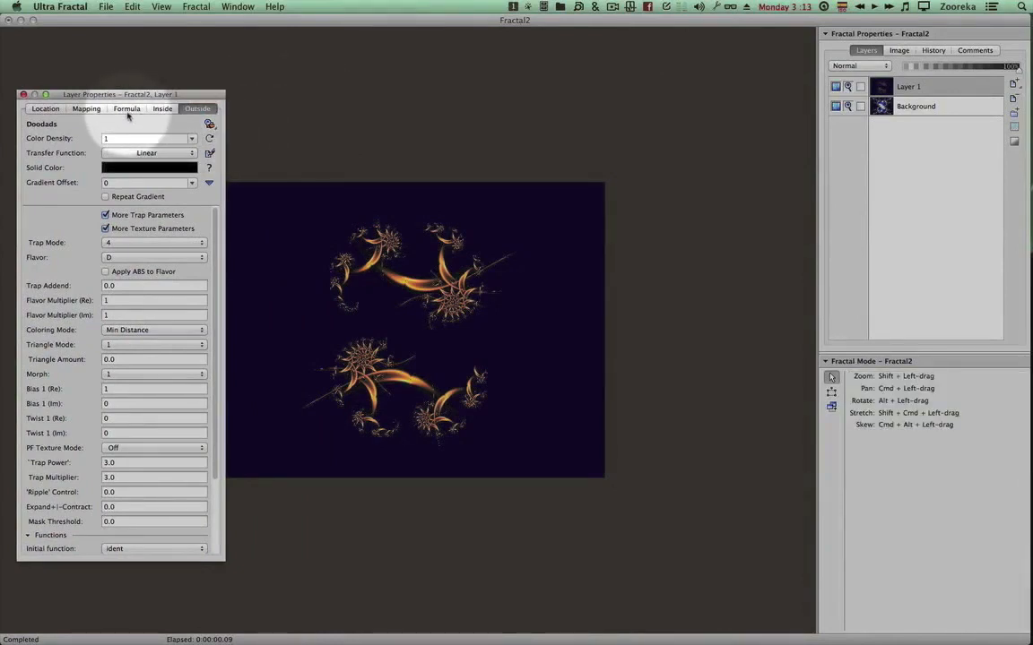
{"action": "left_click", "coordinate": [126, 110]}
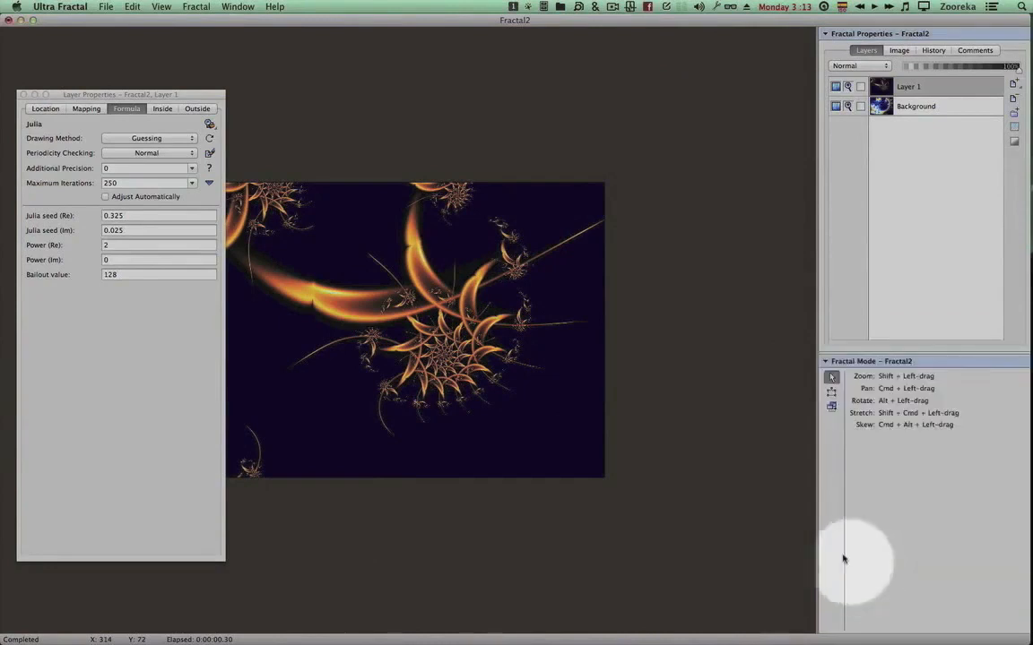
{"action": "mouse_move", "coordinate": [780, 523]}
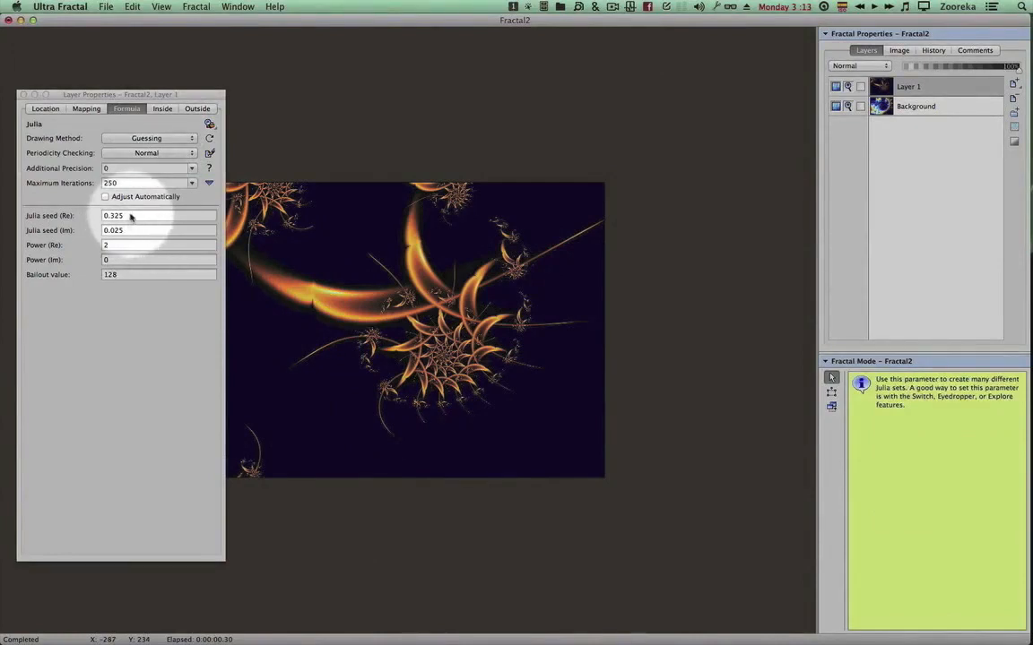
Step: Explore the Julia seed with a large live preview, dragging it to a feathery spiral value and accepting
{"action": "left_click", "coordinate": [158, 215]}
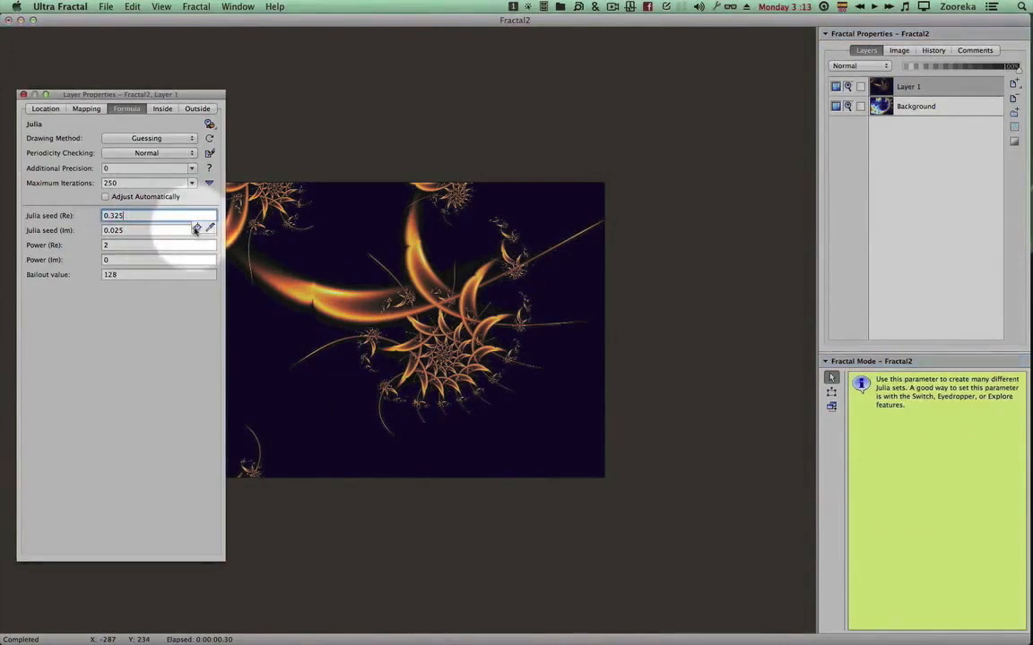
{"action": "left_click", "coordinate": [210, 215]}
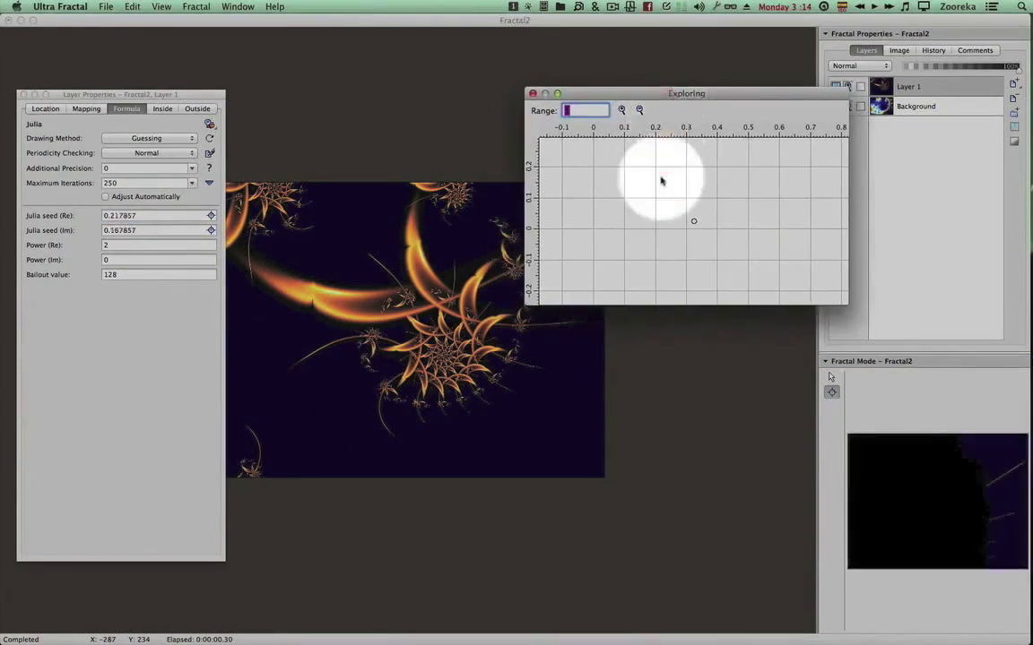
{"action": "left_click", "coordinate": [661, 181]}
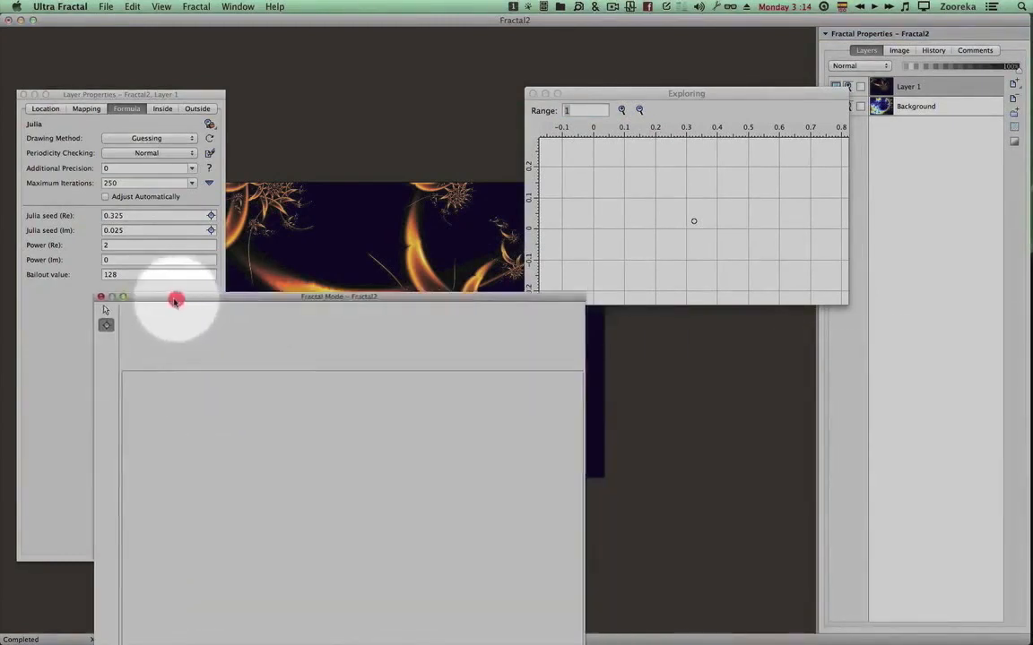
{"action": "left_click", "coordinate": [25, 94]}
{"action": "type", "text": "0.5"}
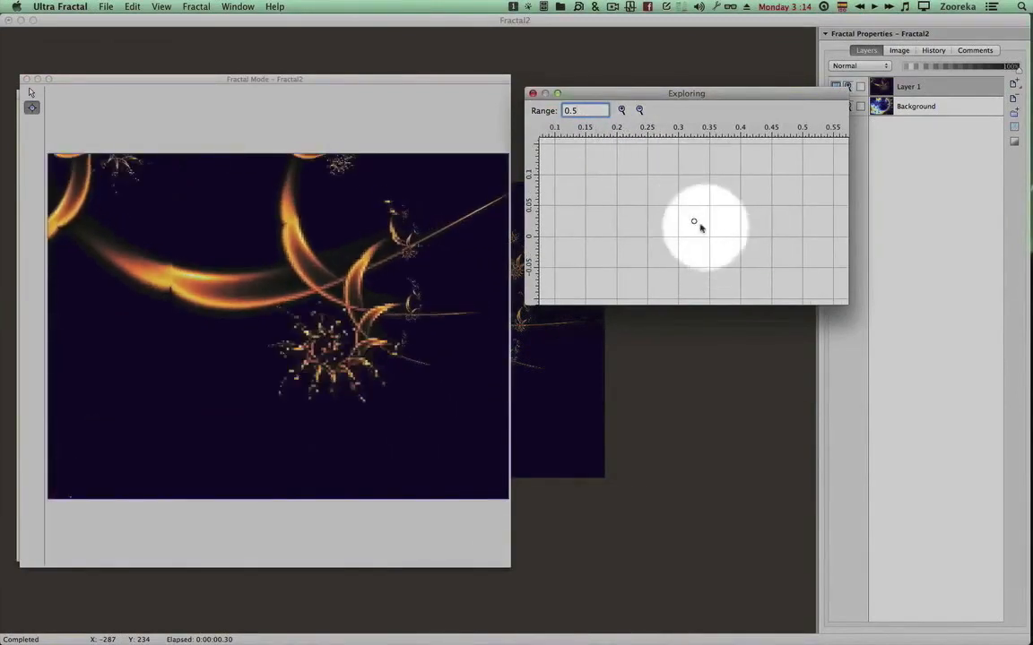
{"action": "left_click_drag", "start_coordinate": [692, 222], "coordinate": [695, 249]}
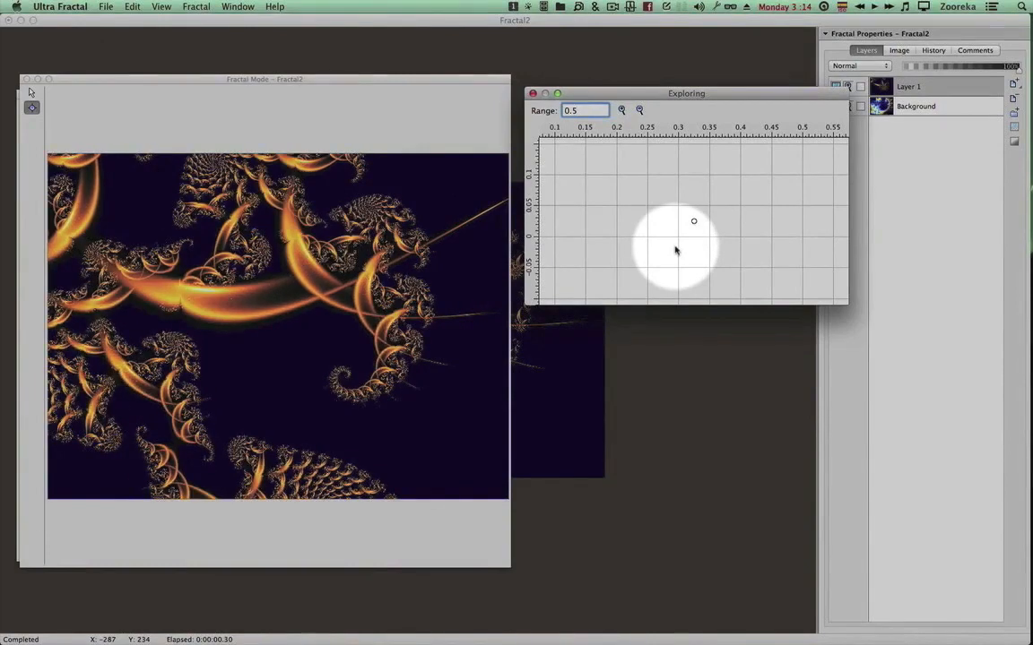
{"action": "left_click", "coordinate": [533, 94]}
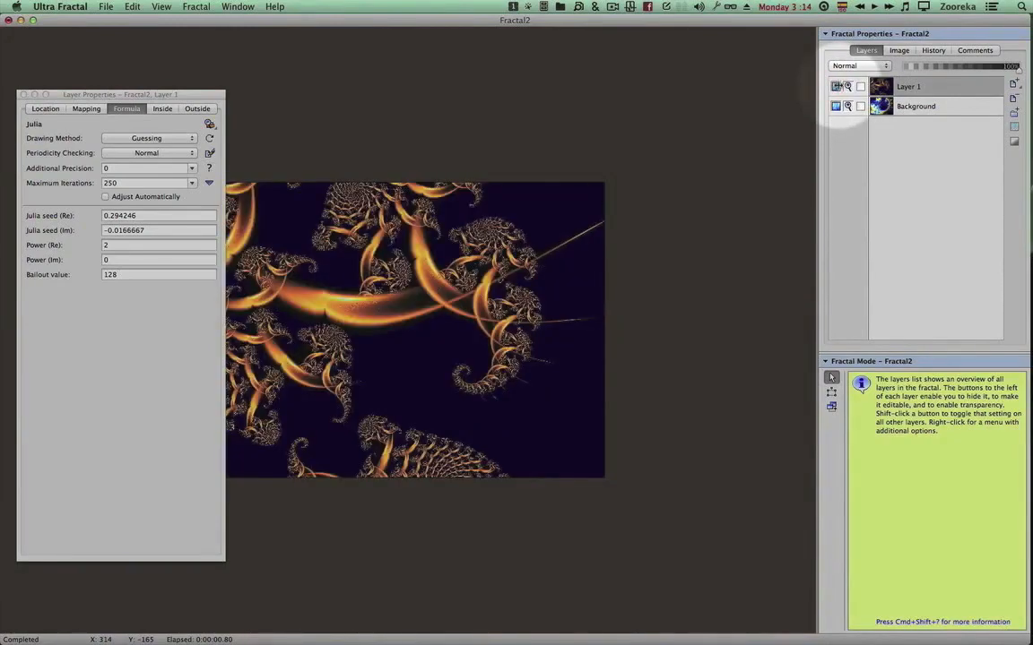
{"action": "left_click", "coordinate": [837, 86]}
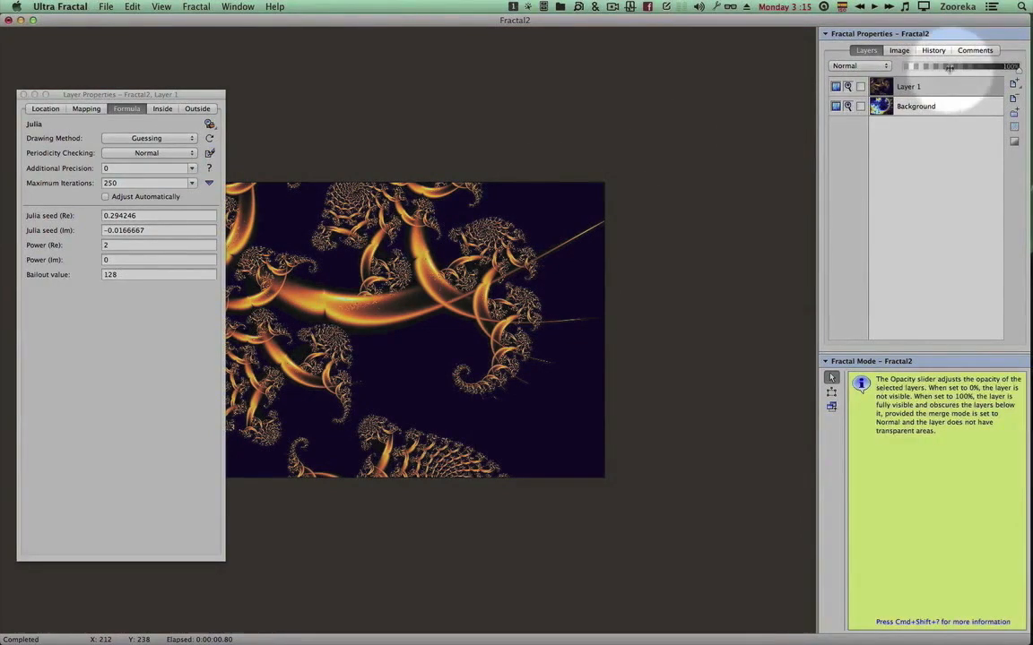
{"action": "left_click_drag", "start_coordinate": [946, 64], "coordinate": [982, 64]}
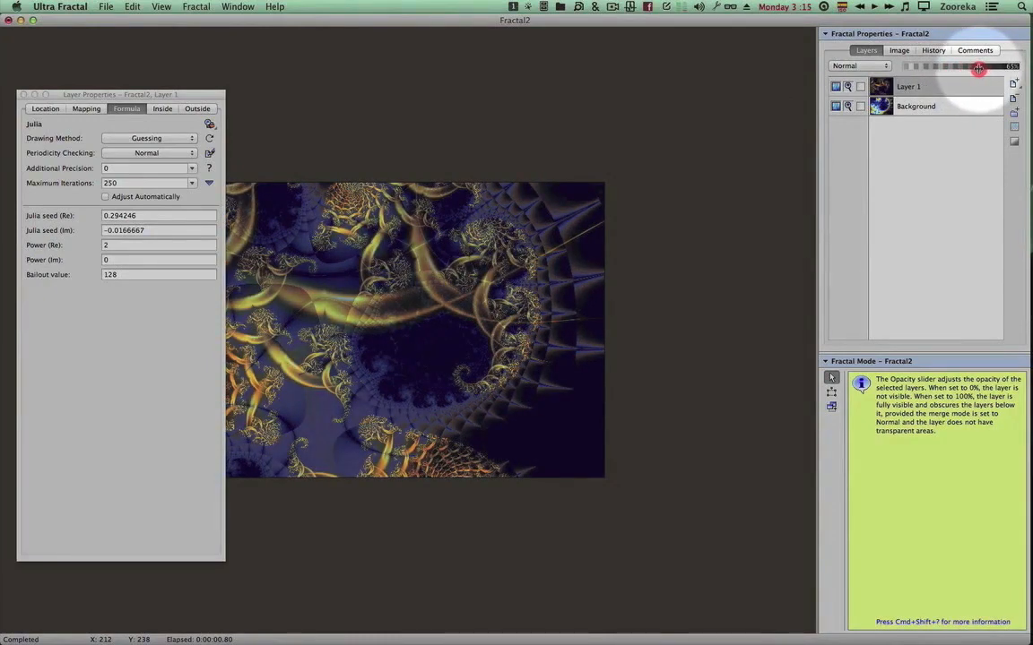
{"action": "left_click_drag", "start_coordinate": [979, 68], "coordinate": [961, 74]}
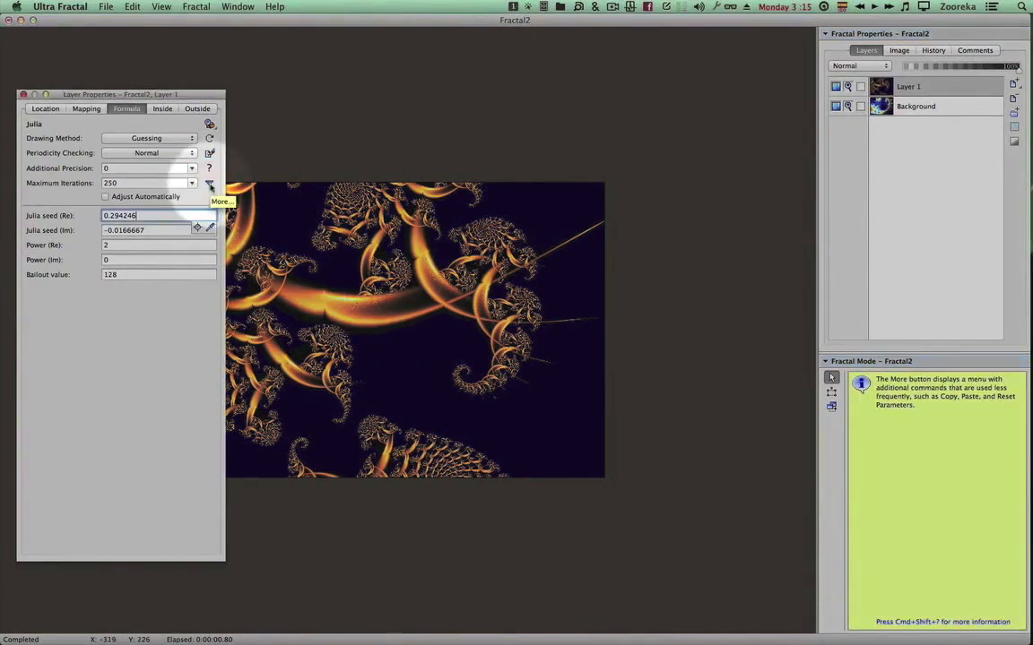
Step: Copy Layer 1's formula parameters via More, paste them into Background, then return to Layer 1
{"action": "left_click", "coordinate": [208, 183]}
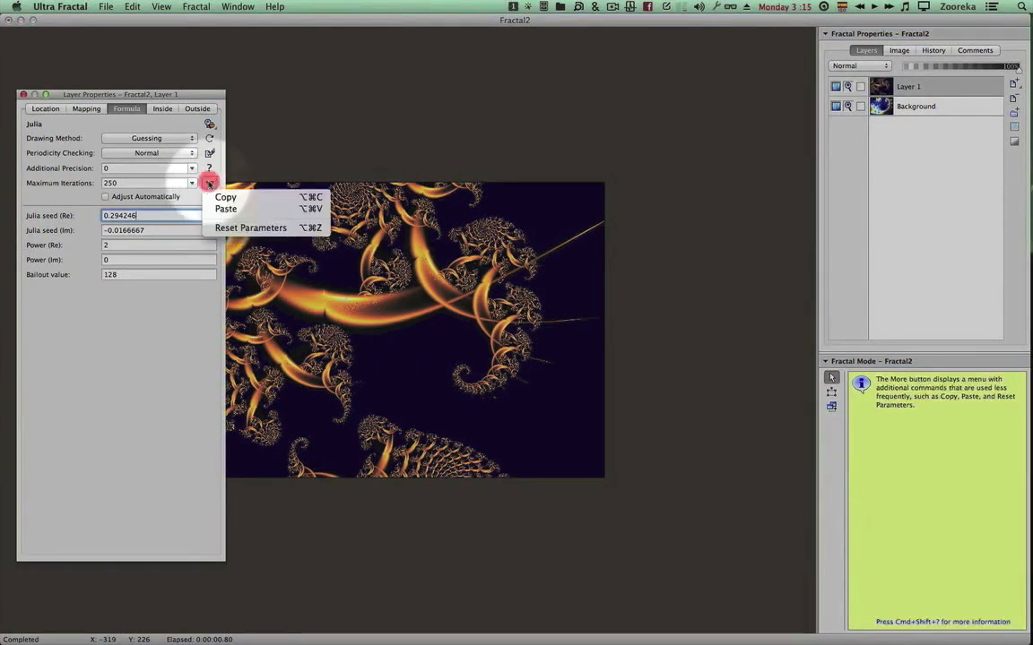
{"action": "mouse_move", "coordinate": [225, 197]}
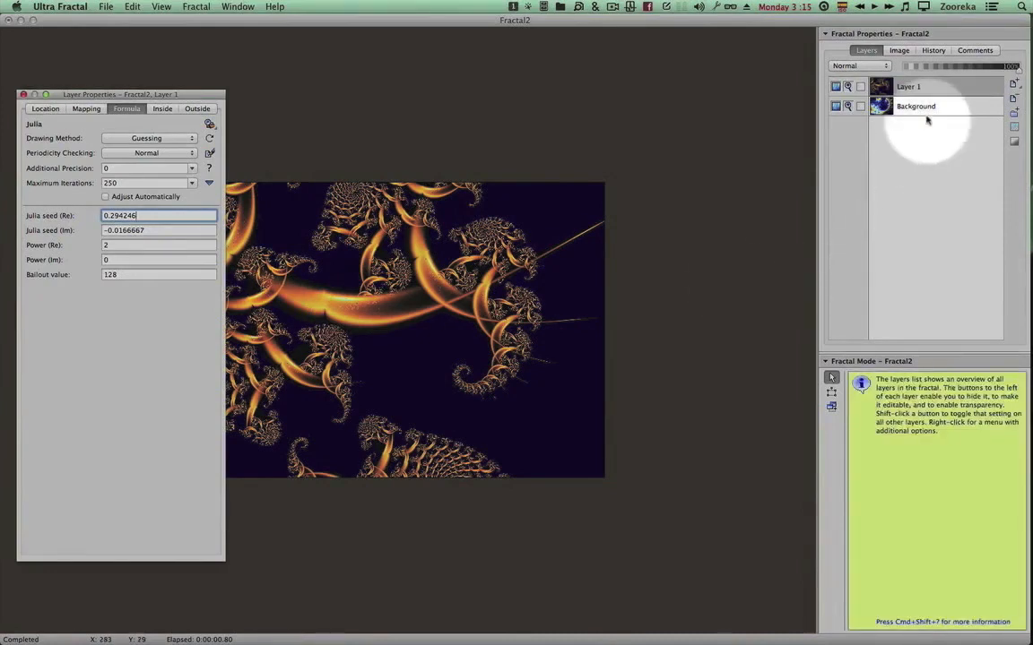
{"action": "left_click", "coordinate": [907, 86]}
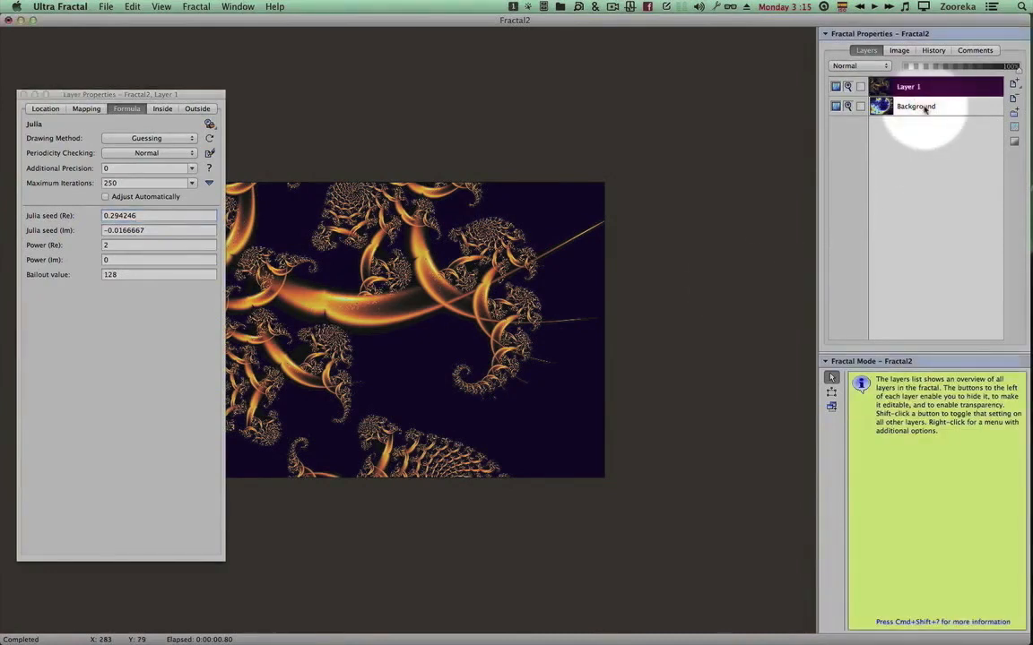
{"action": "left_click", "coordinate": [914, 105]}
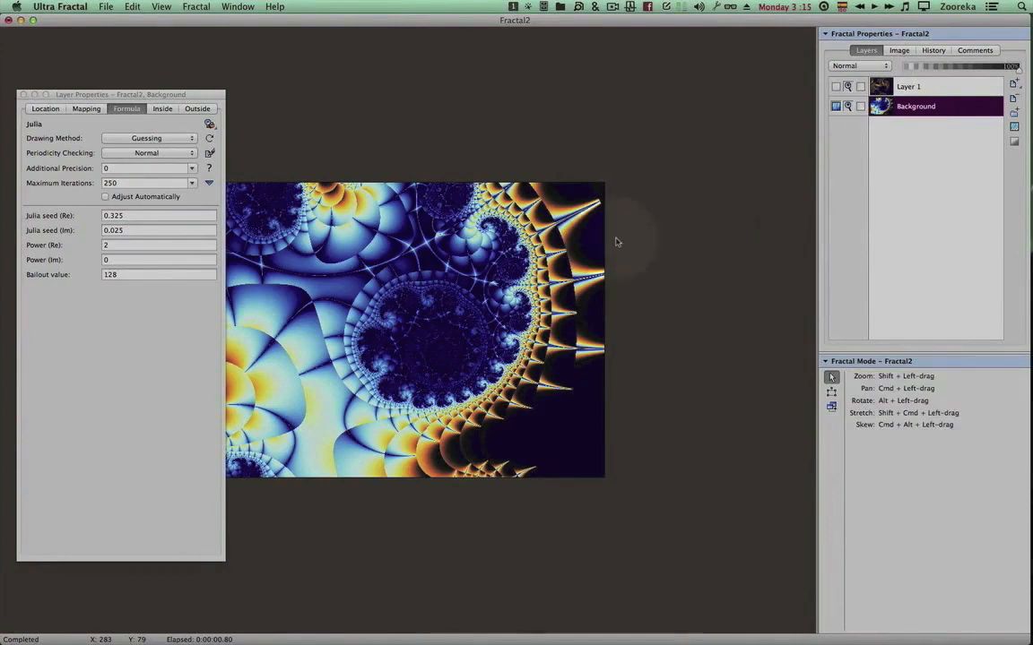
{"action": "key", "text": "cmd"}
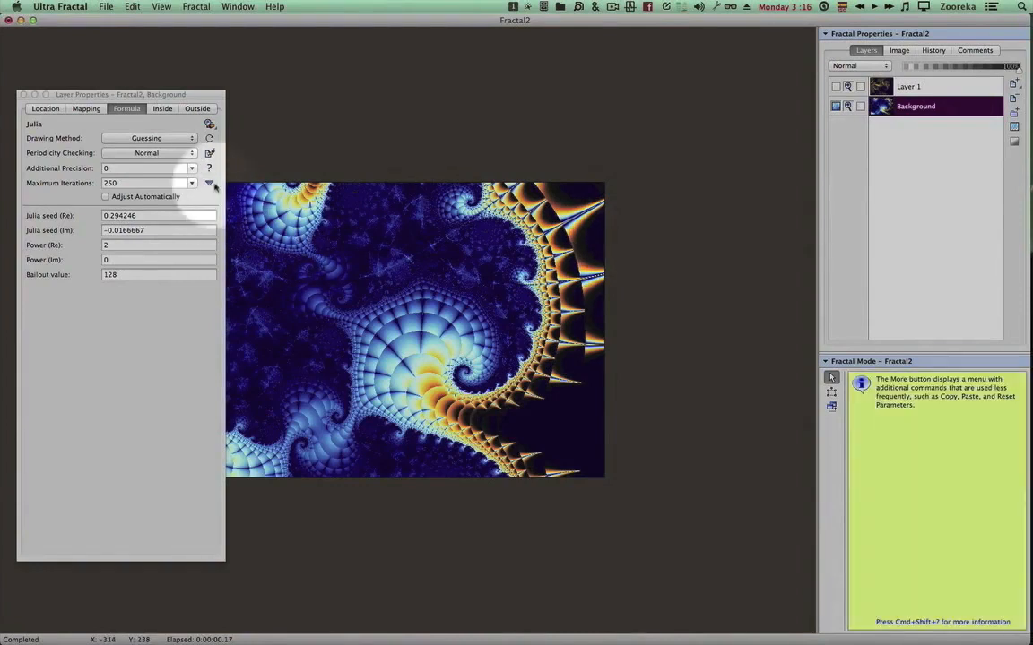
{"action": "left_click", "coordinate": [208, 183]}
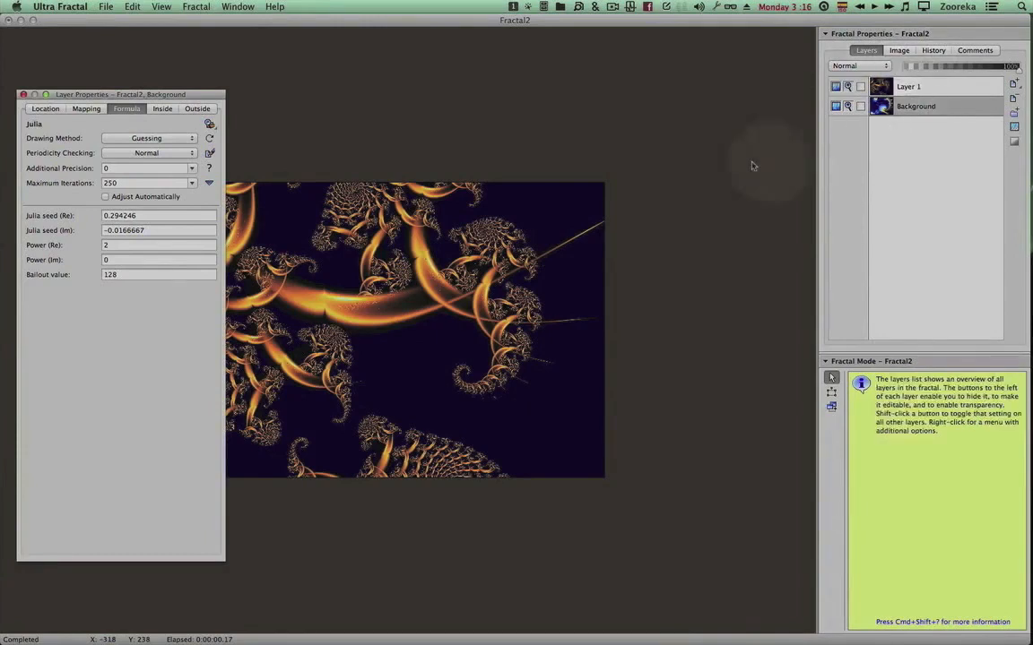
{"action": "left_click", "coordinate": [914, 105]}
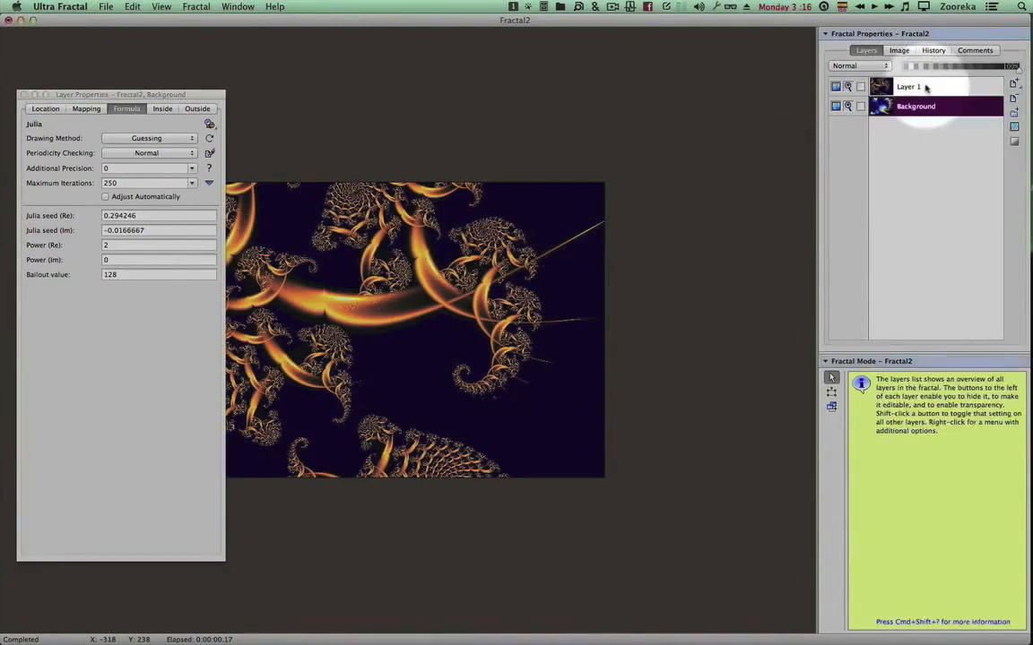
{"action": "left_click", "coordinate": [908, 86]}
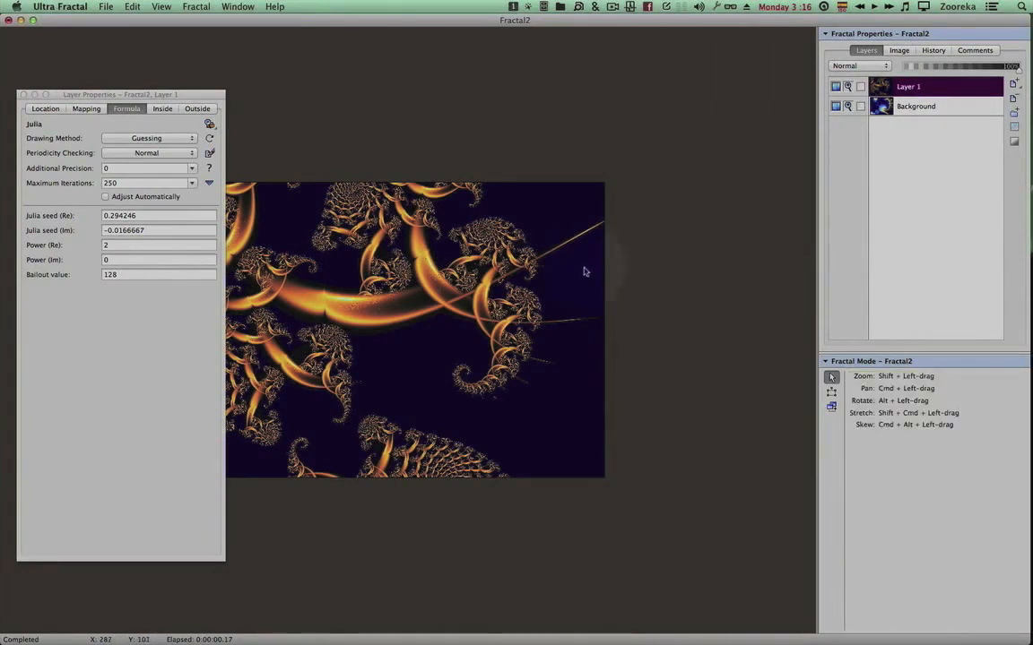
{"action": "mouse_move", "coordinate": [588, 269]}
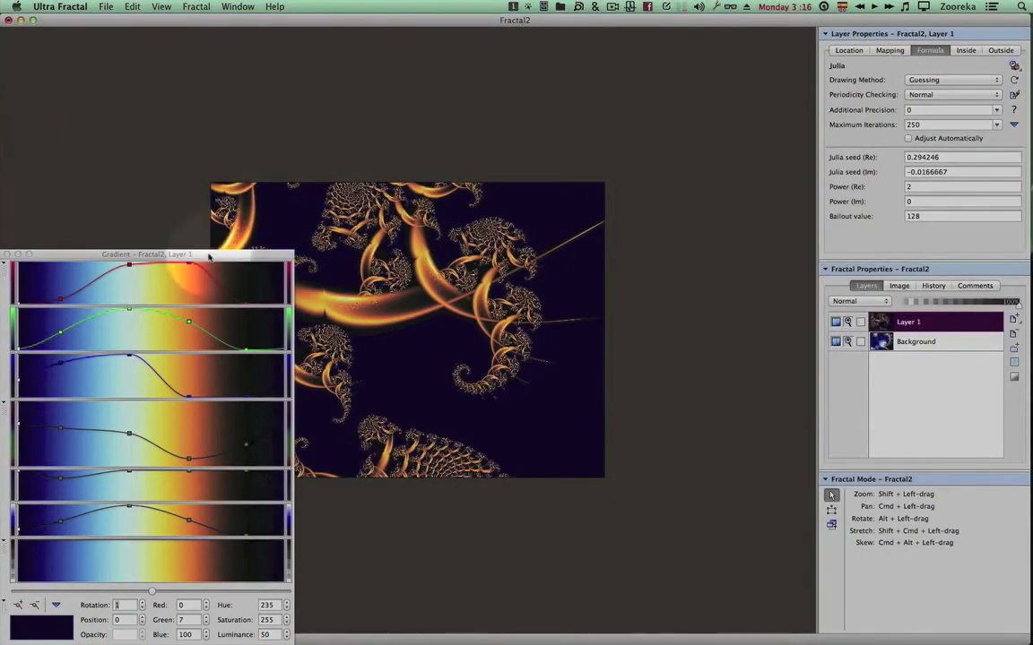
Step: Edit Layer 1's gradient opacity so dark colours turn transparent, then close the editor
{"action": "left_click_drag", "start_coordinate": [145, 254], "coordinate": [158, 172]}
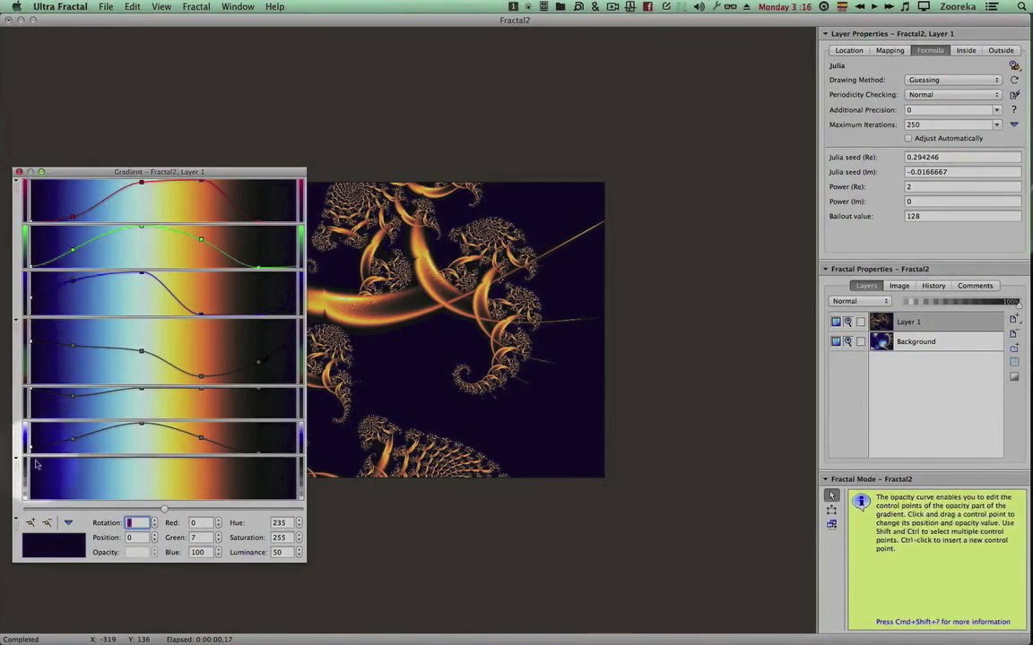
{"action": "mouse_move", "coordinate": [46, 470]}
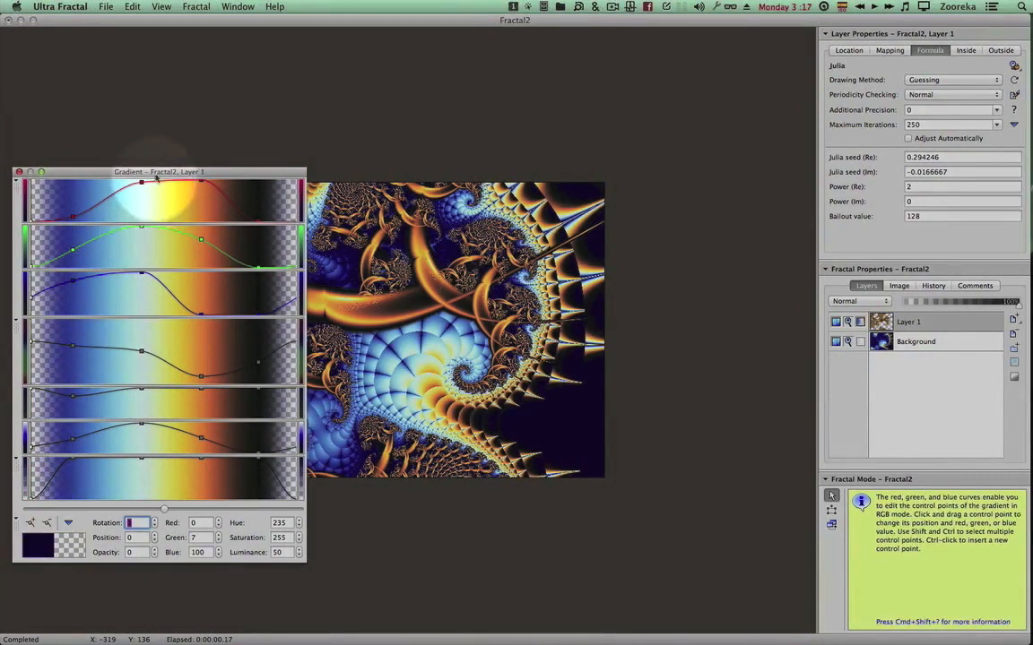
{"action": "left_click", "coordinate": [18, 172]}
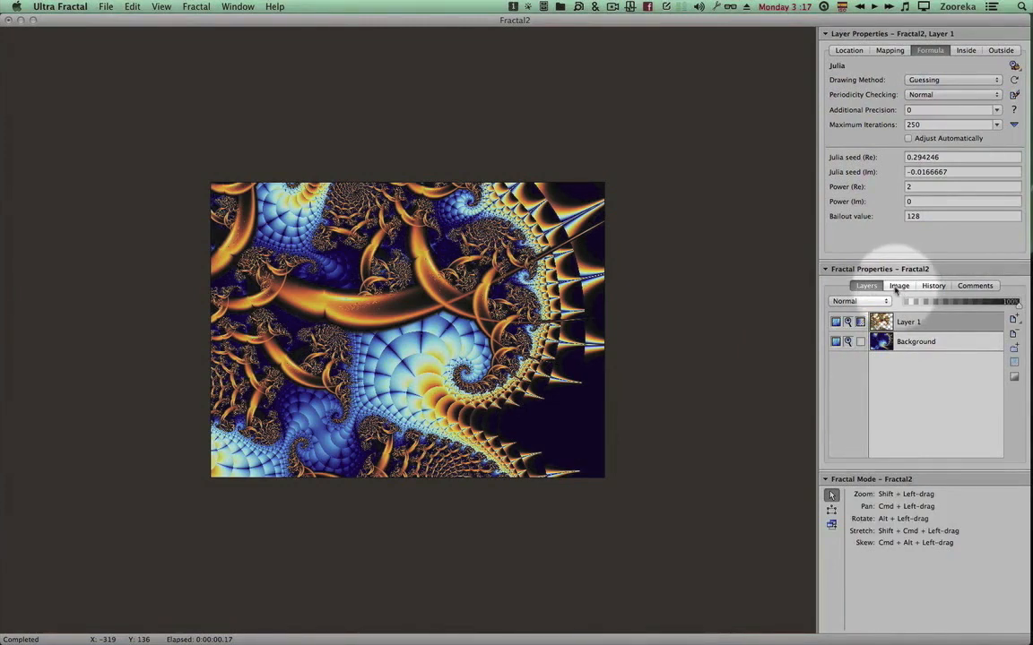
Step: Set the image to 480 wide by 640 tall with the ratio unlocked, then relock it
{"action": "left_click", "coordinate": [898, 285]}
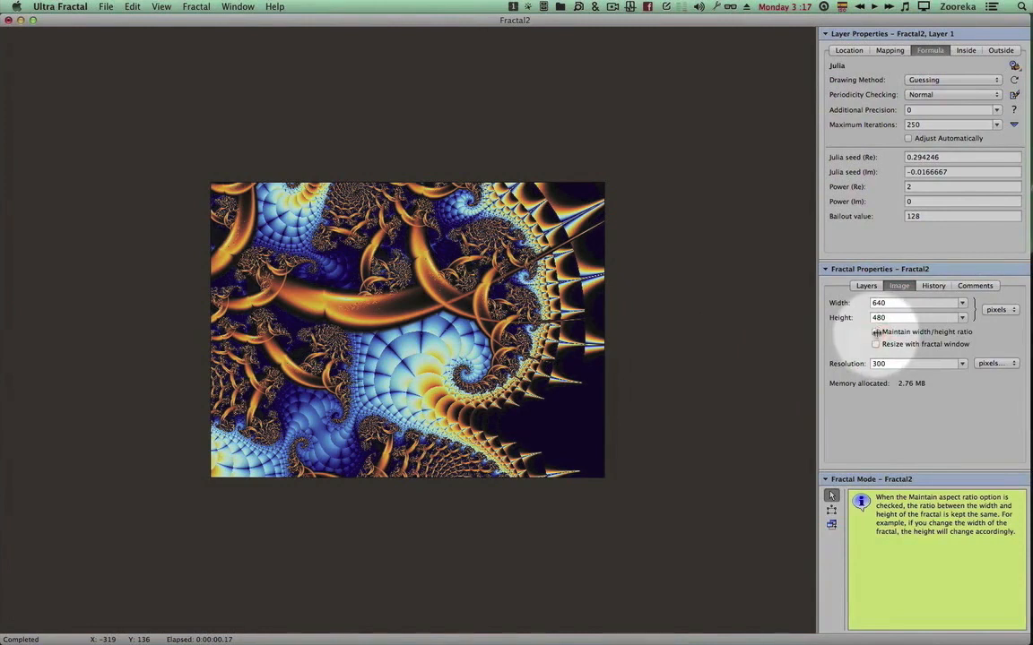
{"action": "left_click", "coordinate": [914, 301]}
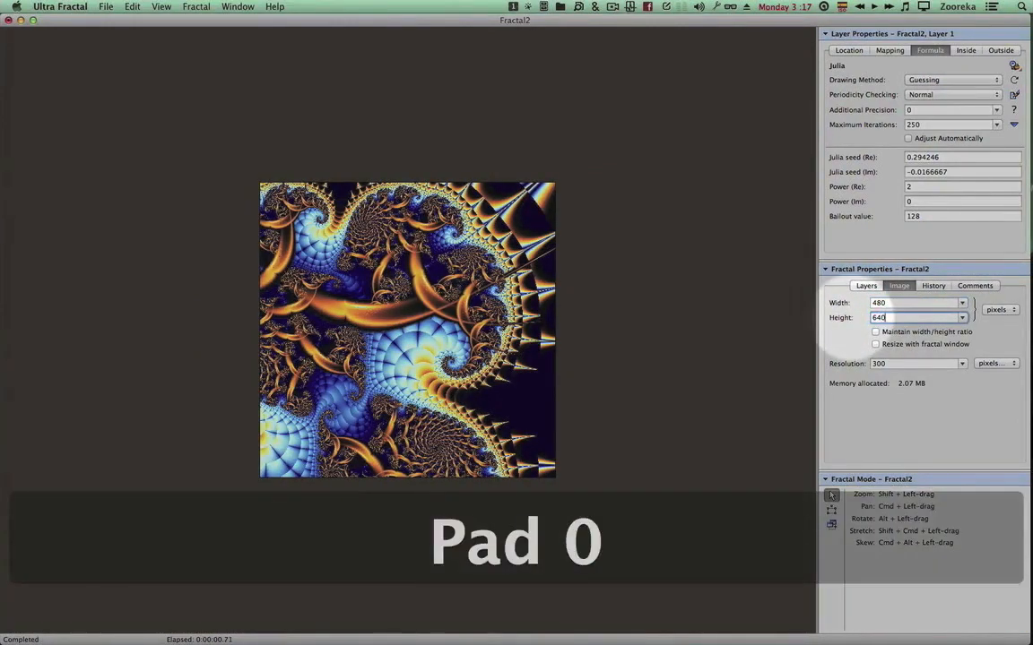
{"action": "left_click", "coordinate": [875, 332]}
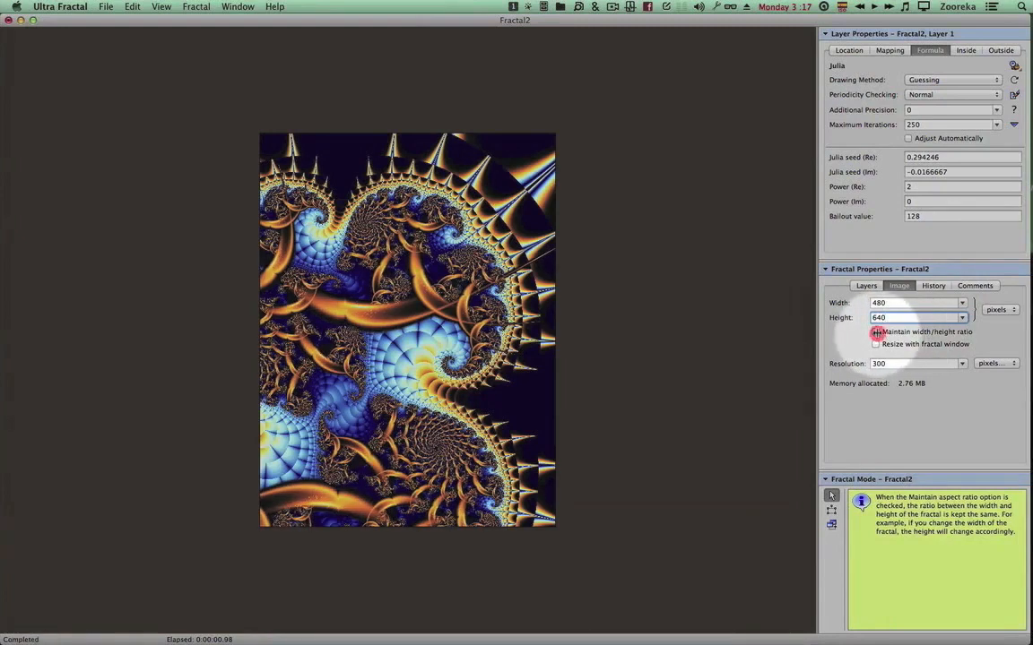
{"action": "left_click", "coordinate": [875, 331]}
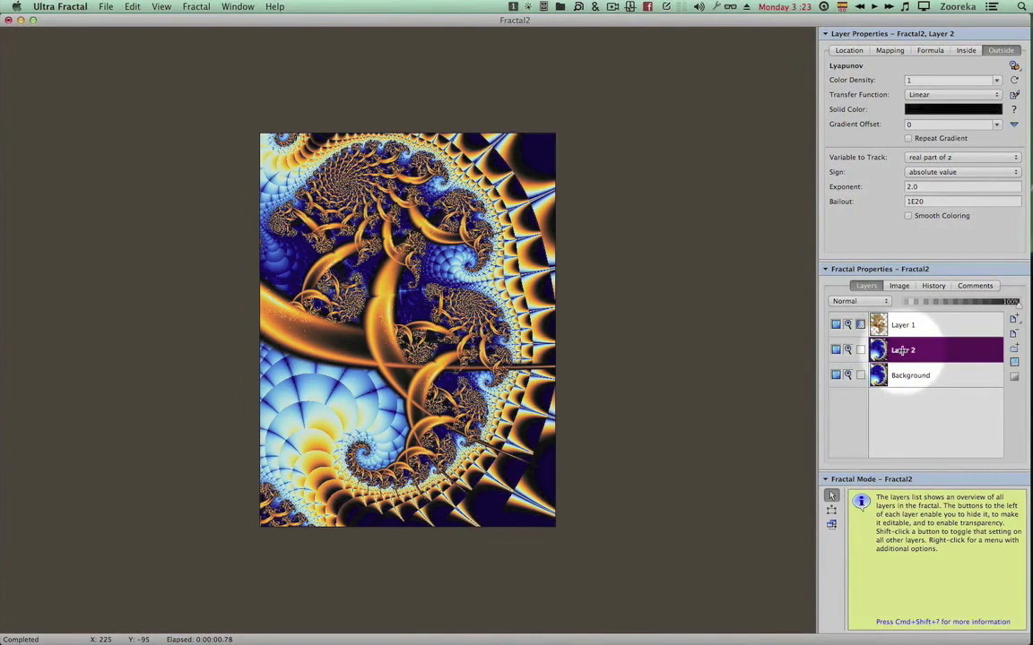
Step: Rename Layer 2 to Background Copy, then start renaming Layer 1 to Doodads
{"action": "double_click", "coordinate": [903, 350]}
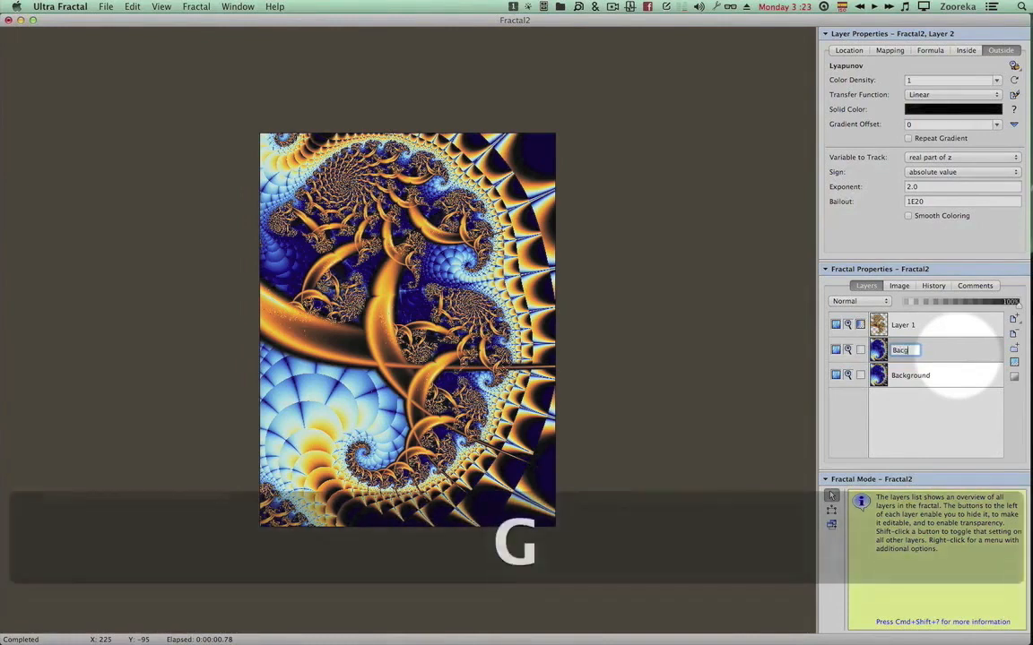
{"action": "type", "text": "Background Copy"}
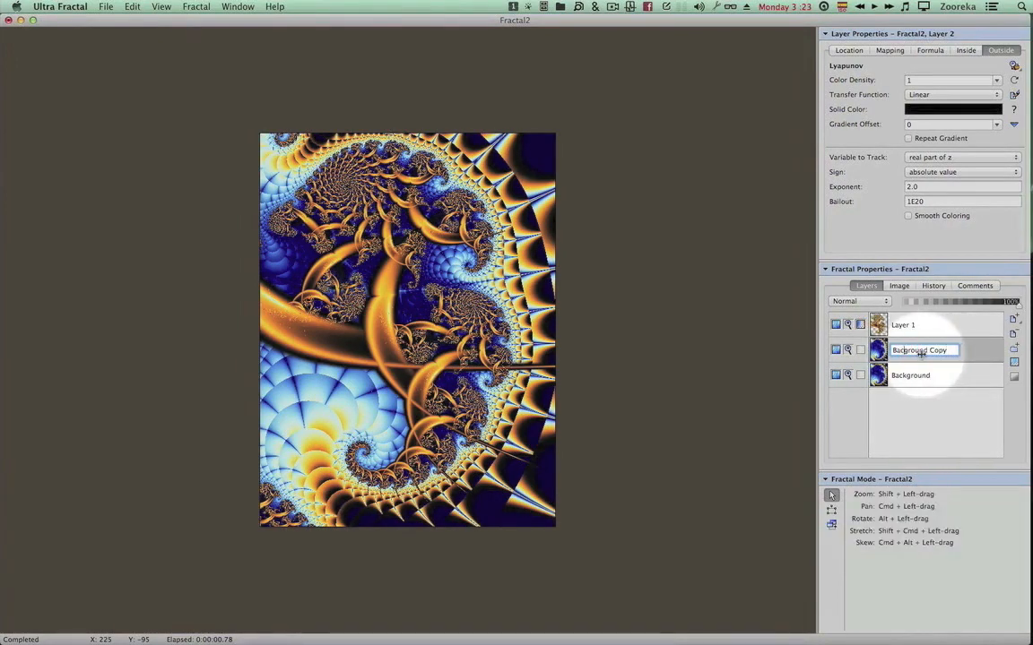
{"action": "left_click", "coordinate": [918, 350]}
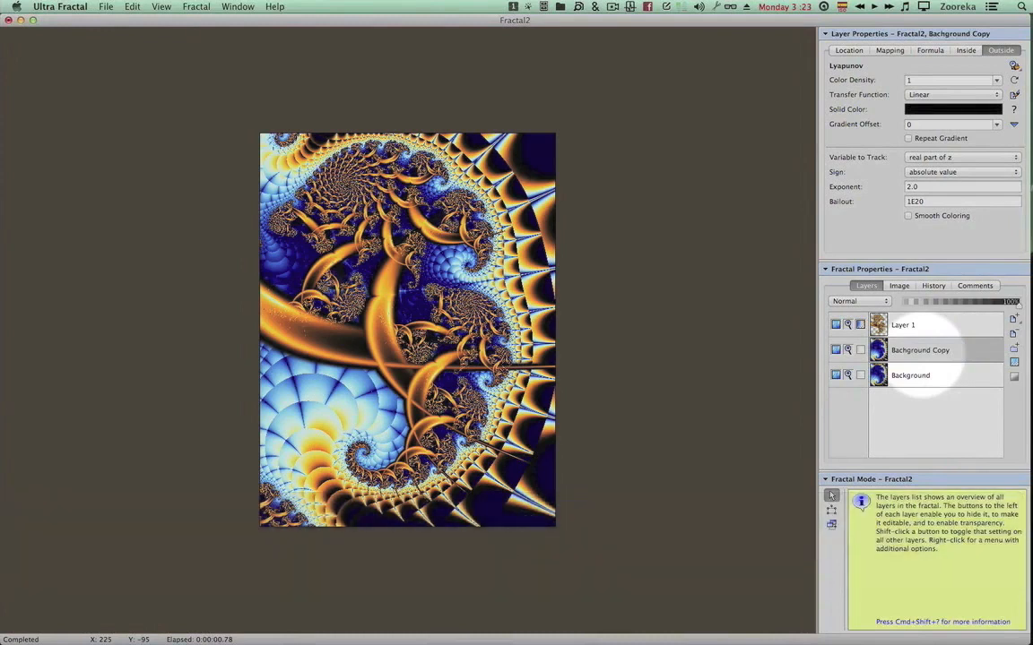
{"action": "left_click", "coordinate": [903, 324]}
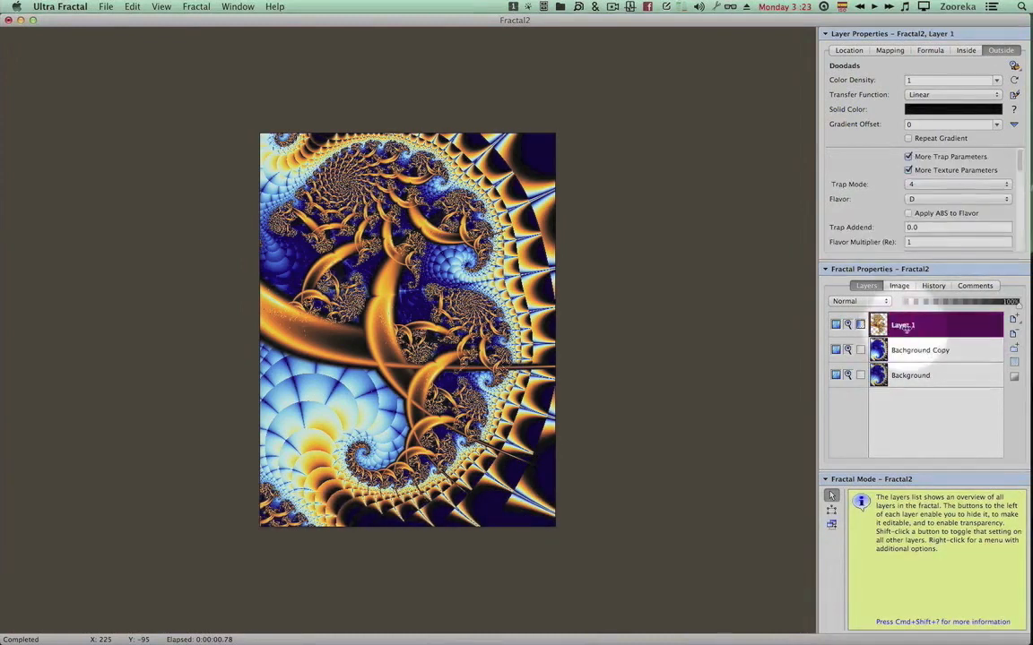
{"action": "double_click", "coordinate": [901, 324]}
{"action": "type", "text": "Doodads"}
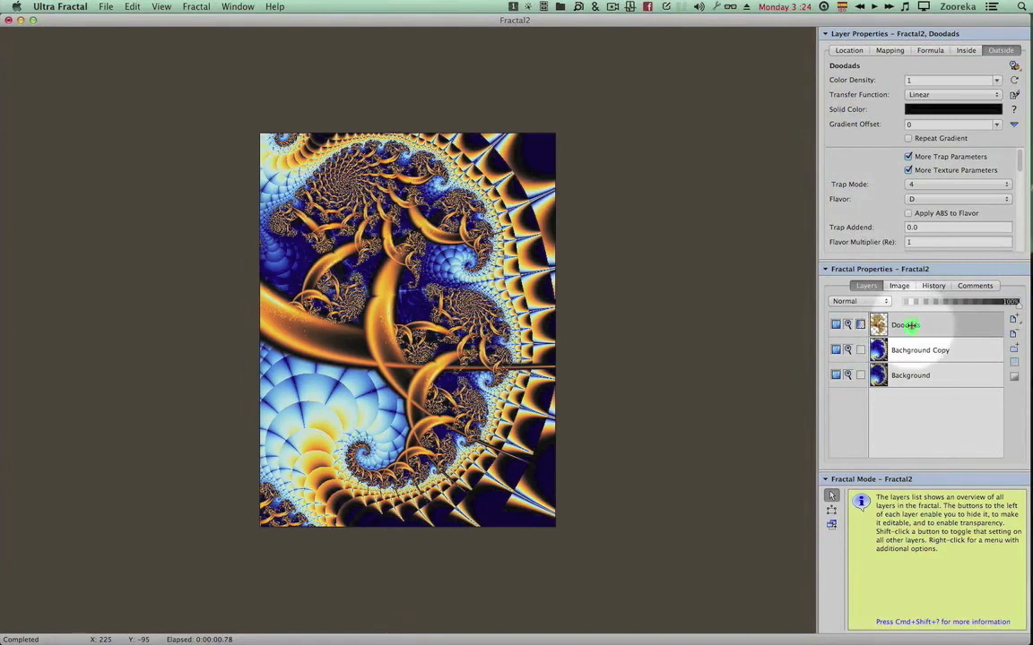
Step: Hide Background Copy, keep Doodads visible over Background, and select the Background layer
{"action": "right_click", "coordinate": [905, 325]}
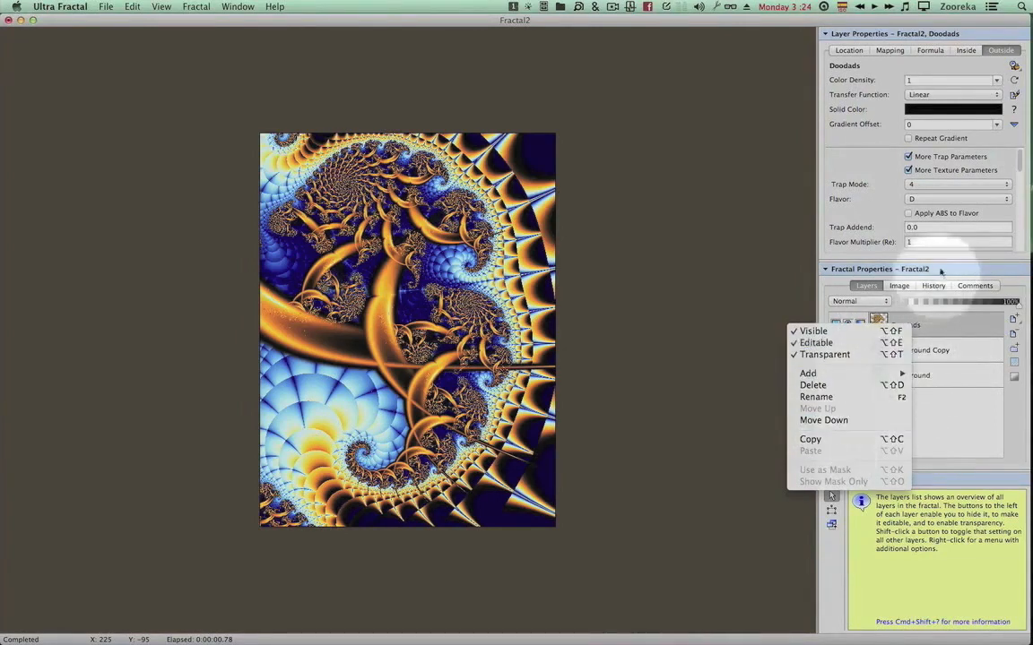
{"action": "mouse_move", "coordinate": [812, 384]}
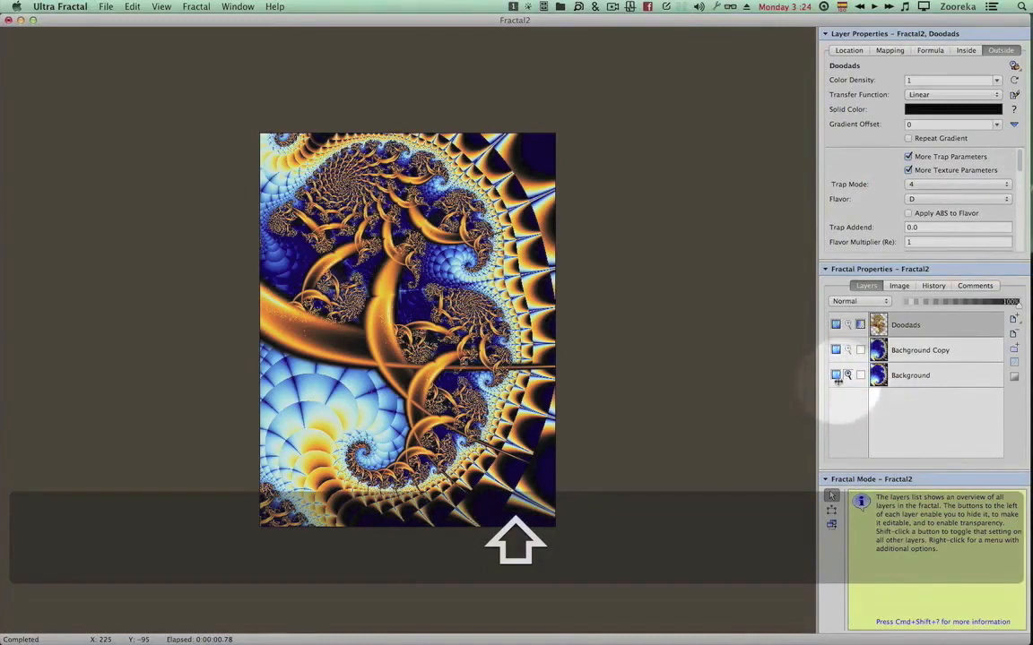
{"action": "left_click", "coordinate": [836, 324]}
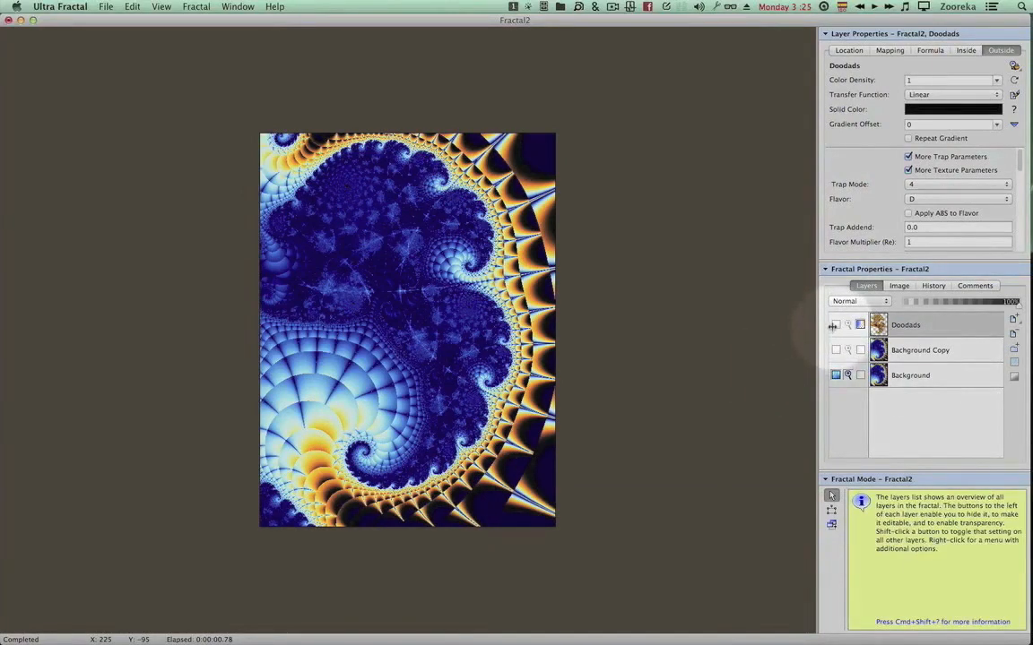
{"action": "left_click", "coordinate": [835, 324]}
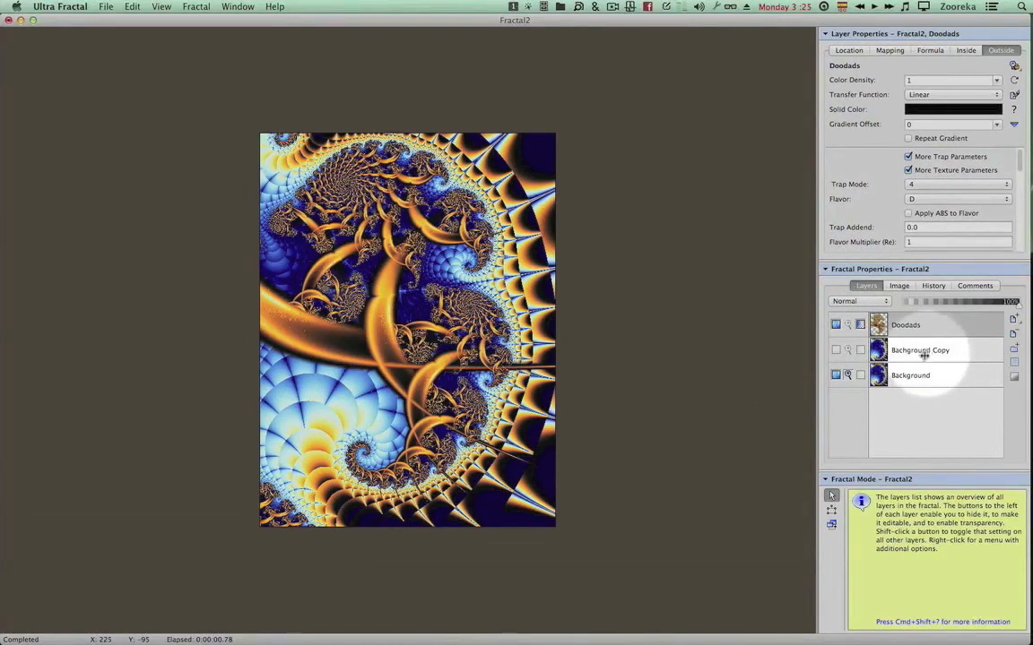
{"action": "left_click", "coordinate": [911, 374]}
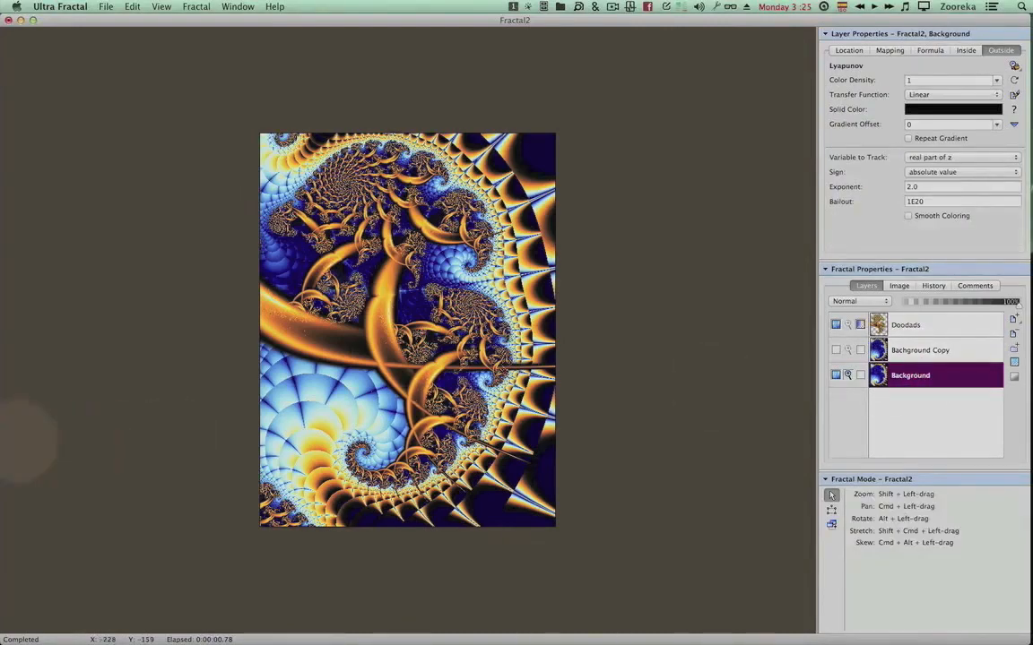
{"action": "mouse_move", "coordinate": [366, 309]}
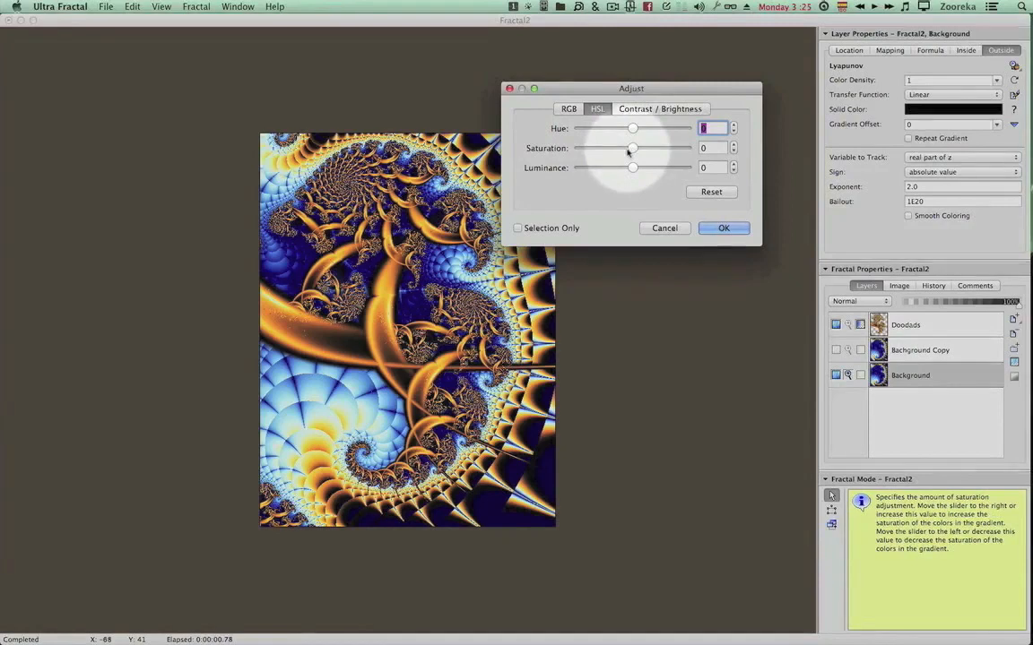
Step: In Adjust Colors HSL set Saturation -61 and Luminance -12, shift hue, and raise Contrast
{"action": "left_click_drag", "start_coordinate": [631, 147], "coordinate": [623, 147]}
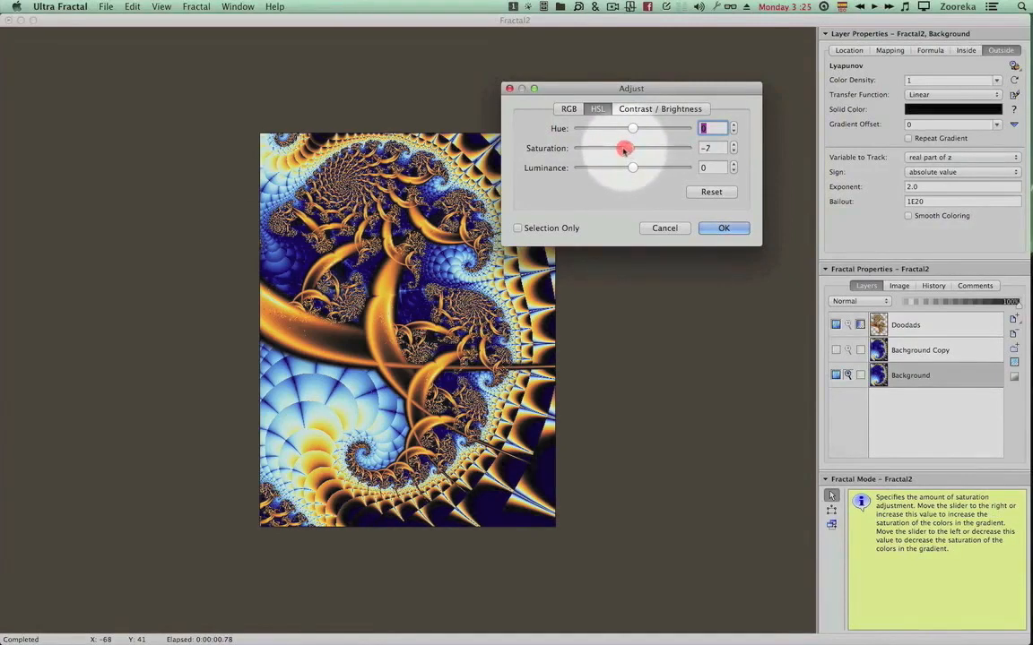
{"action": "left_click_drag", "start_coordinate": [624, 147], "coordinate": [588, 147]}
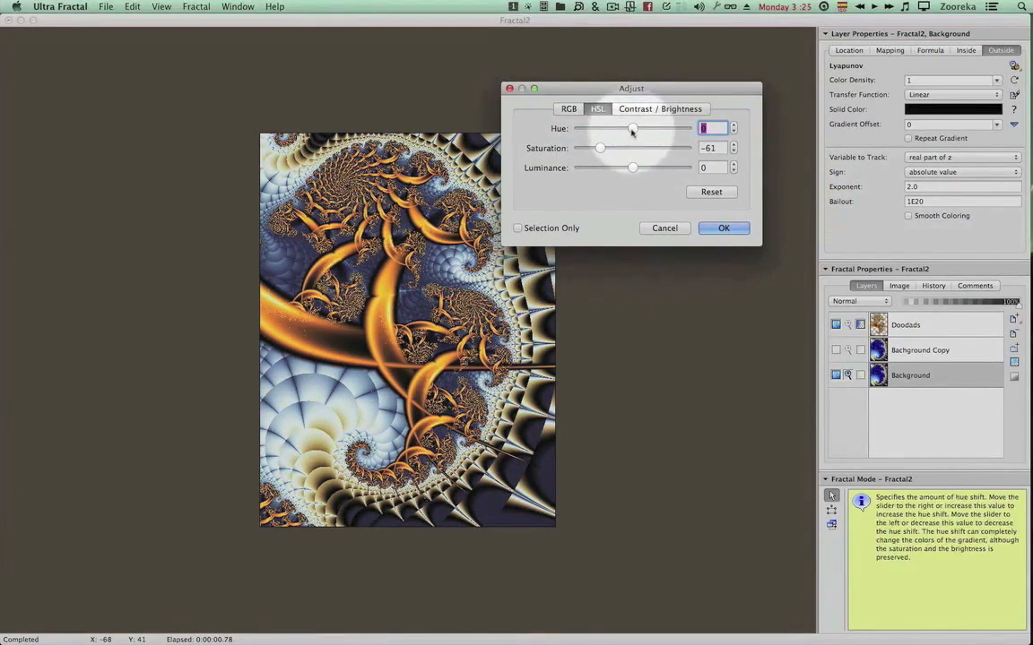
{"action": "left_click_drag", "start_coordinate": [631, 129], "coordinate": [642, 129]}
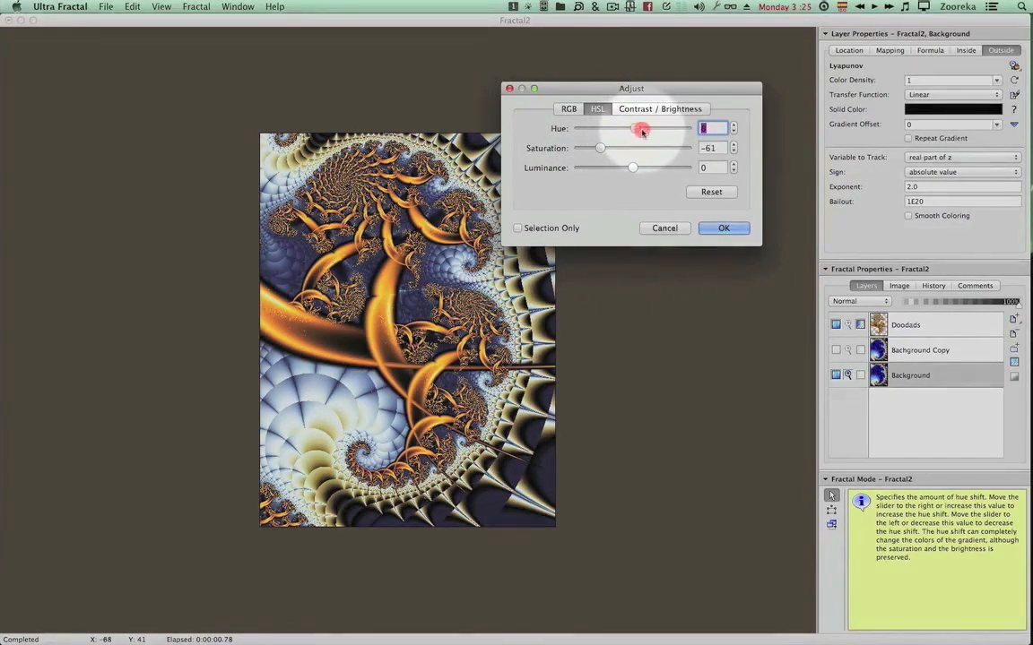
{"action": "left_click_drag", "start_coordinate": [640, 133], "coordinate": [631, 133]}
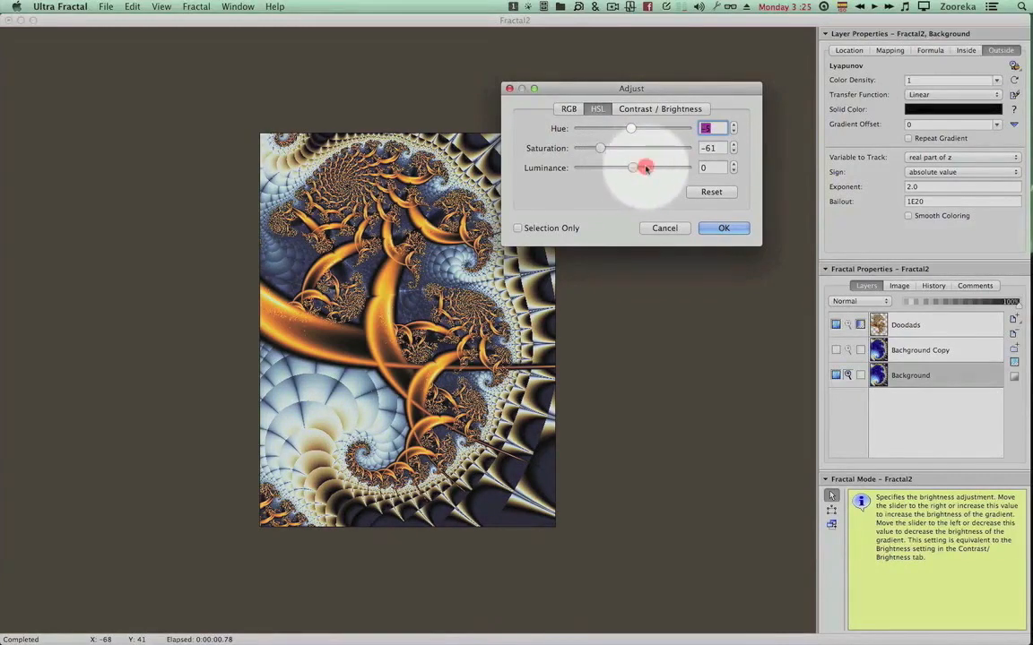
{"action": "left_click_drag", "start_coordinate": [645, 168], "coordinate": [628, 169]}
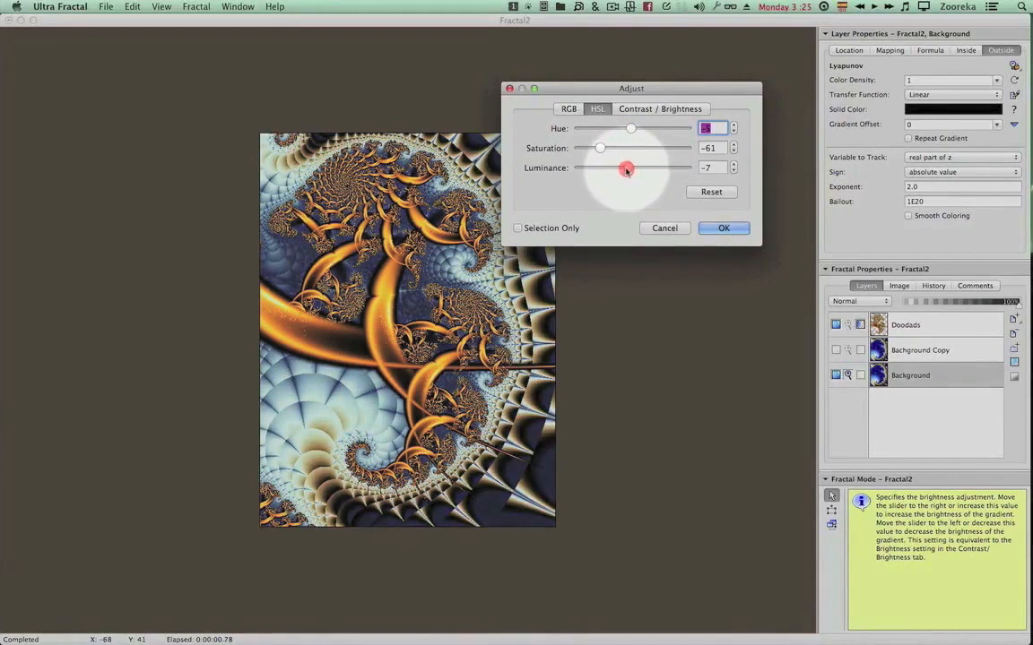
{"action": "left_click_drag", "start_coordinate": [628, 169], "coordinate": [624, 168]}
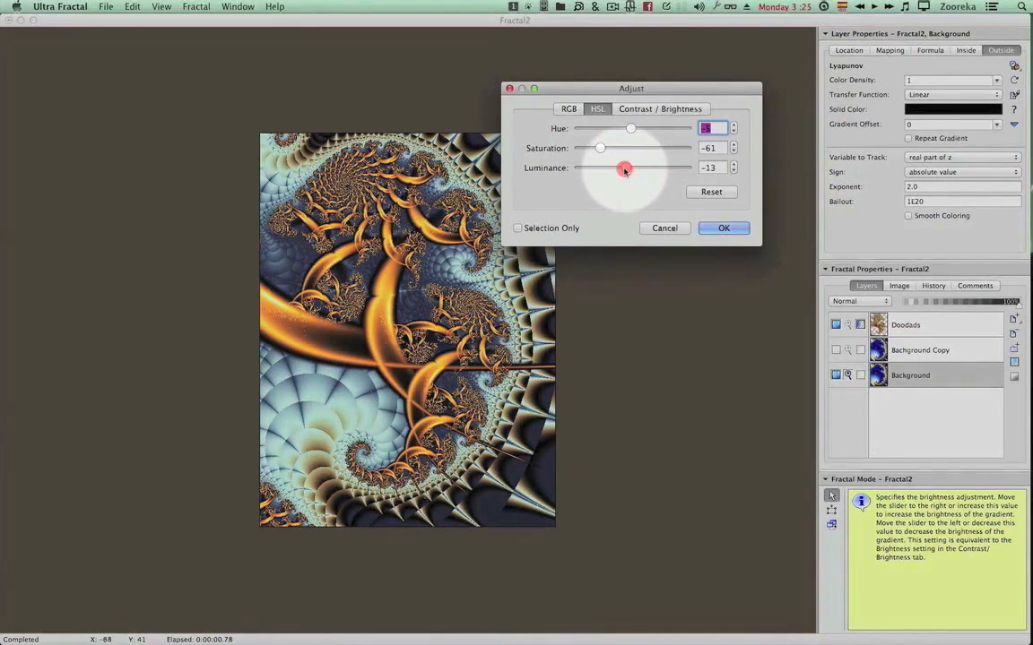
{"action": "left_click", "coordinate": [659, 109]}
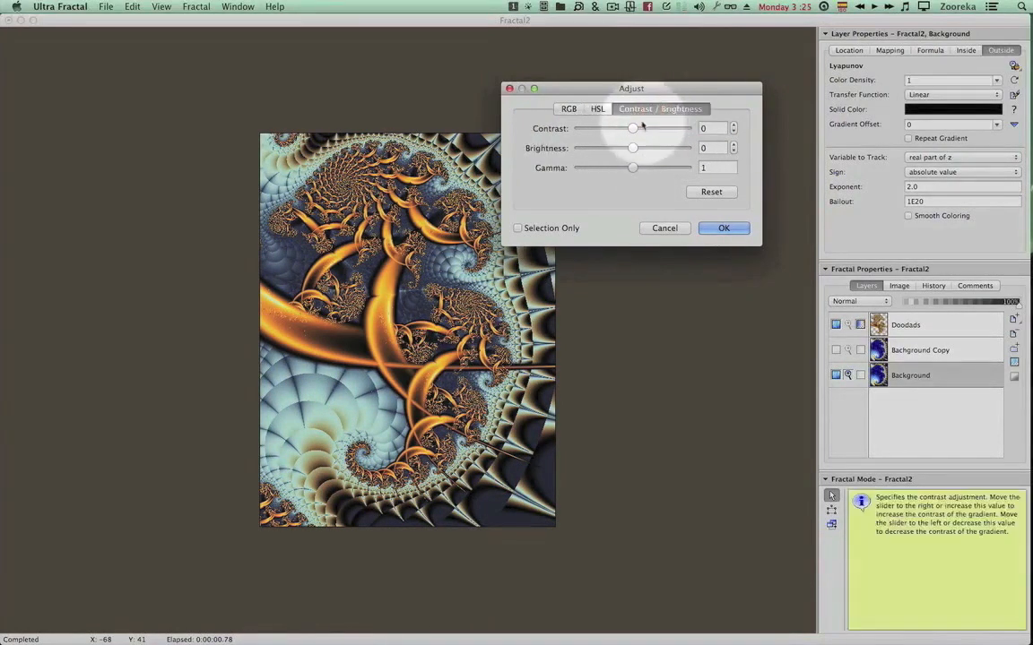
{"action": "left_click_drag", "start_coordinate": [631, 129], "coordinate": [649, 129]}
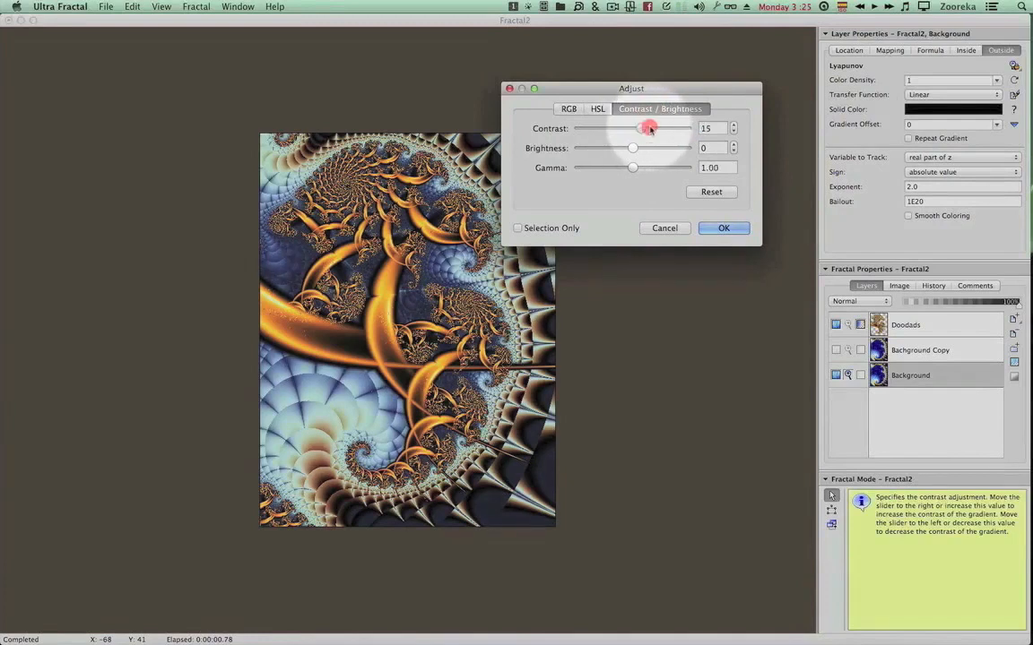
{"action": "left_click_drag", "start_coordinate": [638, 129], "coordinate": [651, 129]}
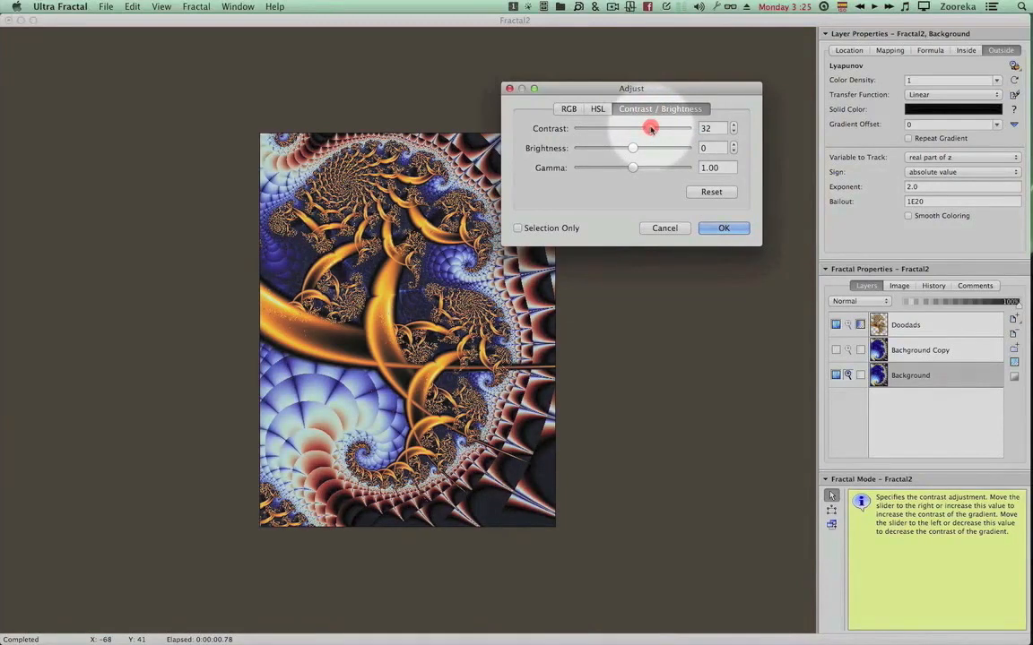
Step: Fine-tune the hue near zero, settle Contrast at 14, and confirm the adjustments
{"action": "left_click", "coordinate": [597, 109]}
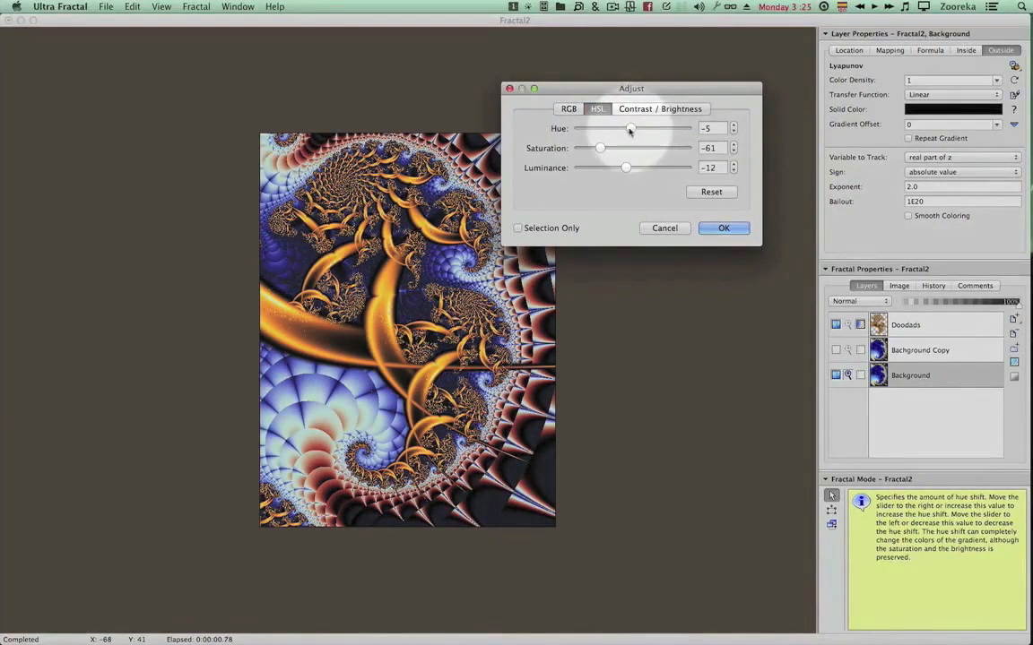
{"action": "left_click_drag", "start_coordinate": [631, 130], "coordinate": [633, 129]}
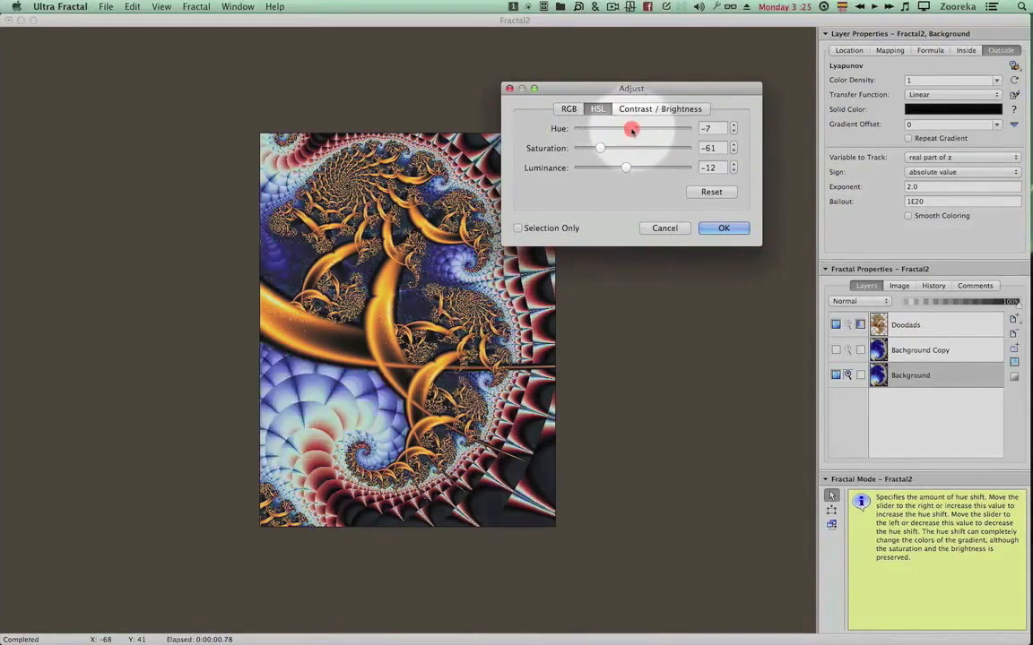
{"action": "left_click_drag", "start_coordinate": [631, 129], "coordinate": [638, 129]}
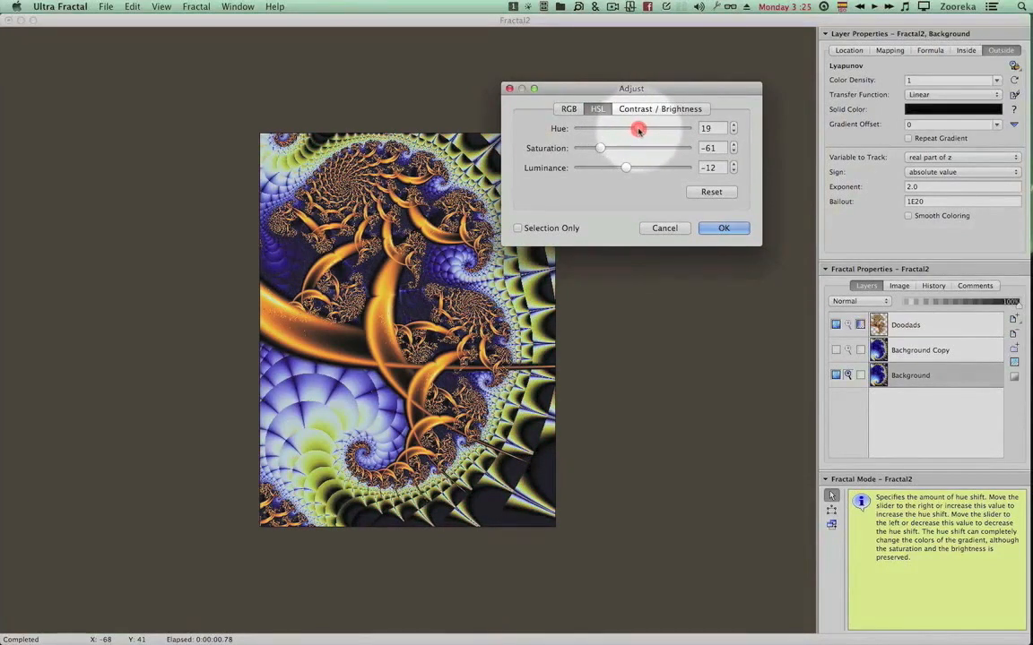
{"action": "left_click_drag", "start_coordinate": [636, 129], "coordinate": [638, 129]}
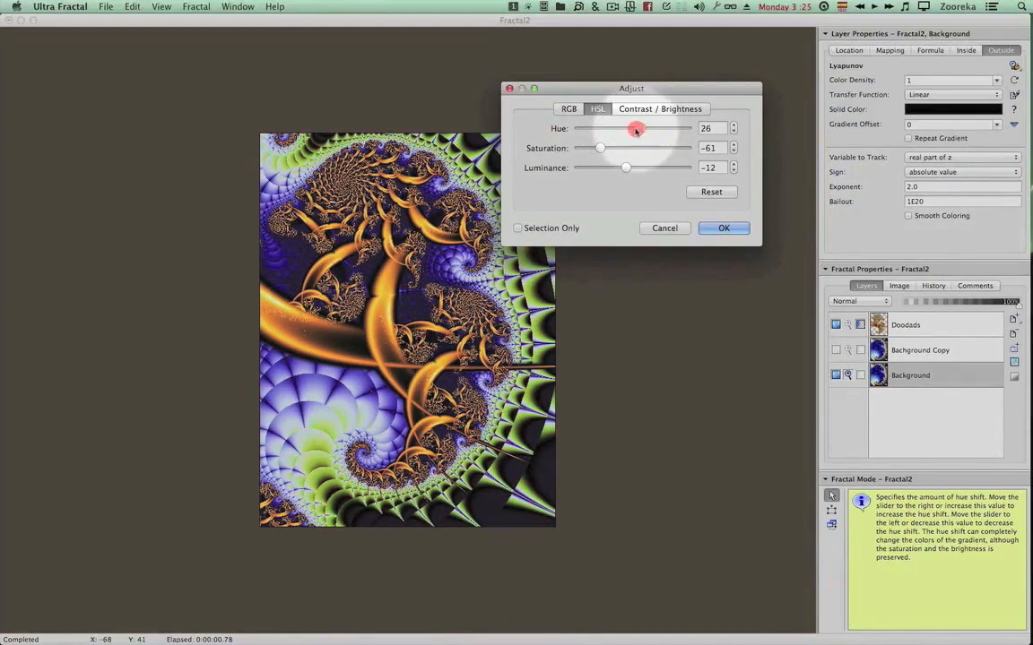
{"action": "left_click_drag", "start_coordinate": [636, 129], "coordinate": [617, 129]}
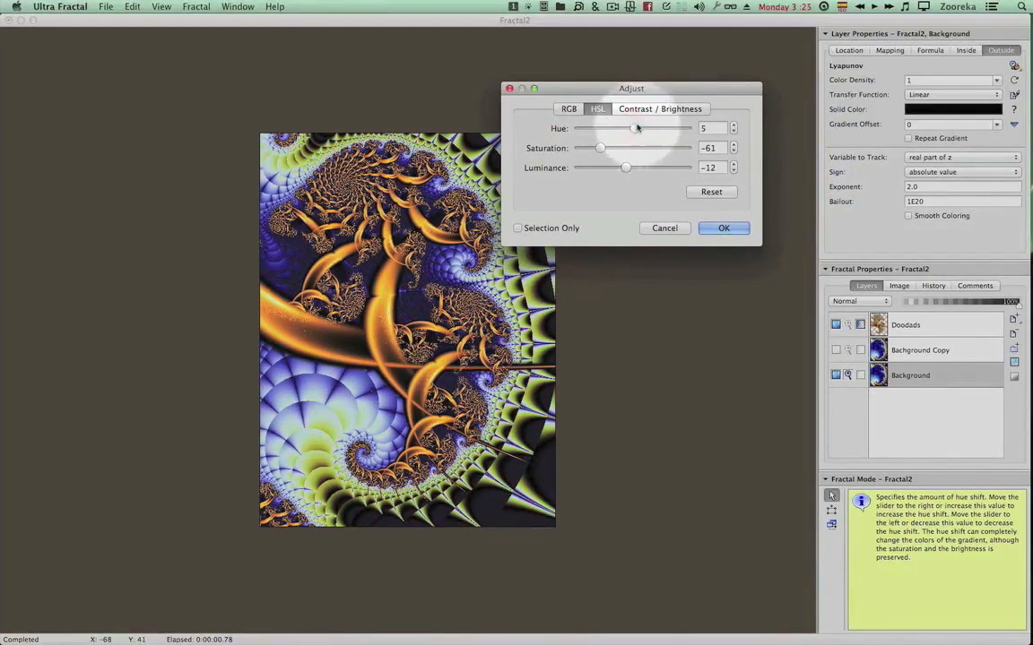
{"action": "left_click", "coordinate": [659, 109]}
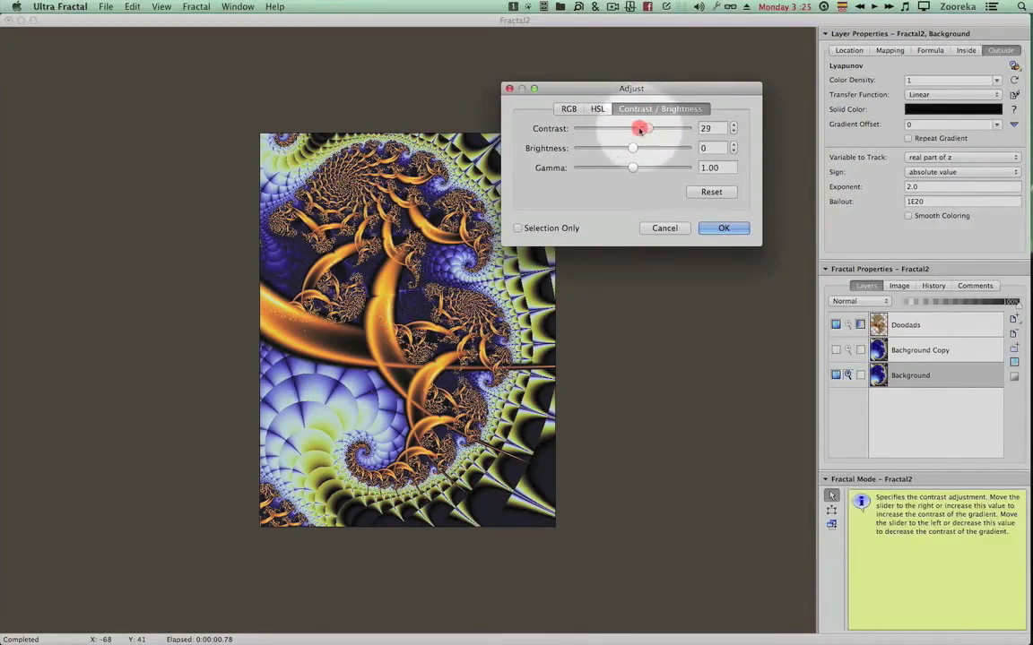
{"action": "left_click_drag", "start_coordinate": [642, 129], "coordinate": [627, 129]}
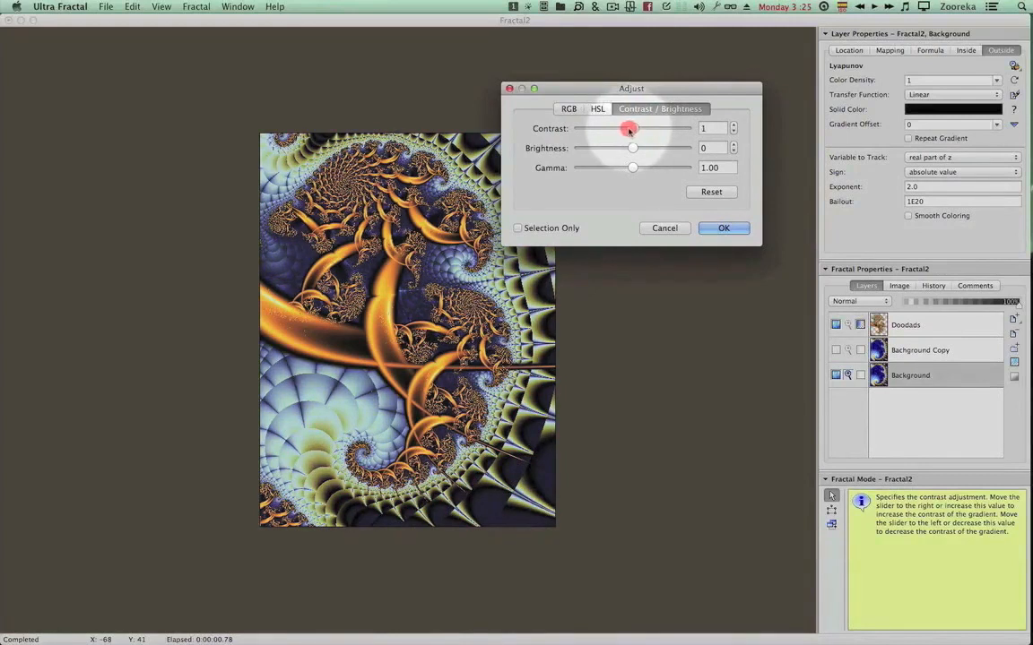
{"action": "left_click_drag", "start_coordinate": [631, 129], "coordinate": [638, 129]}
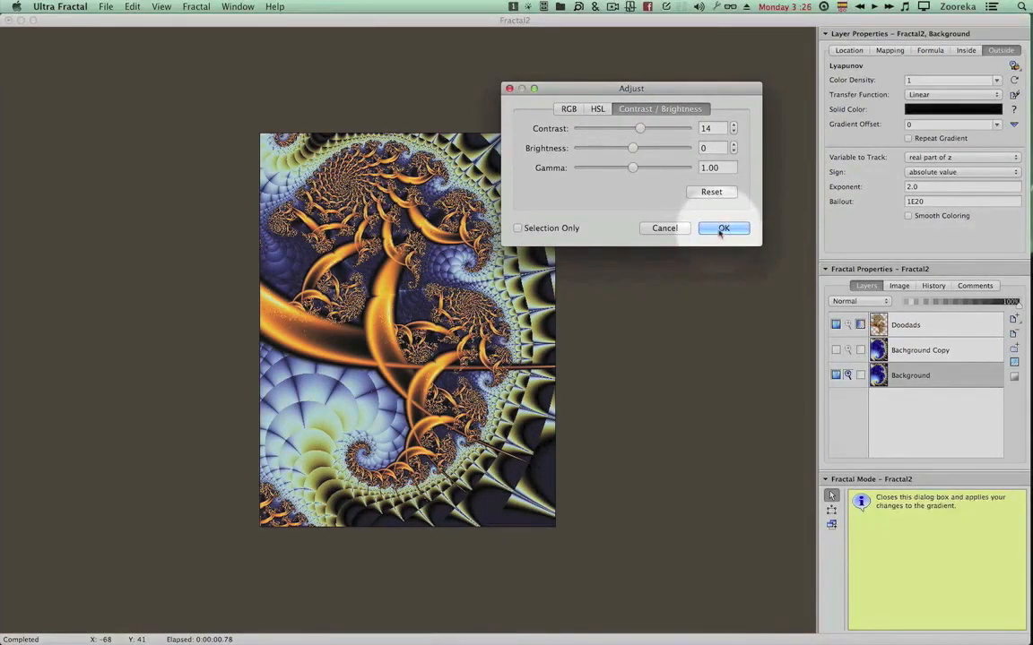
{"action": "left_click", "coordinate": [724, 228]}
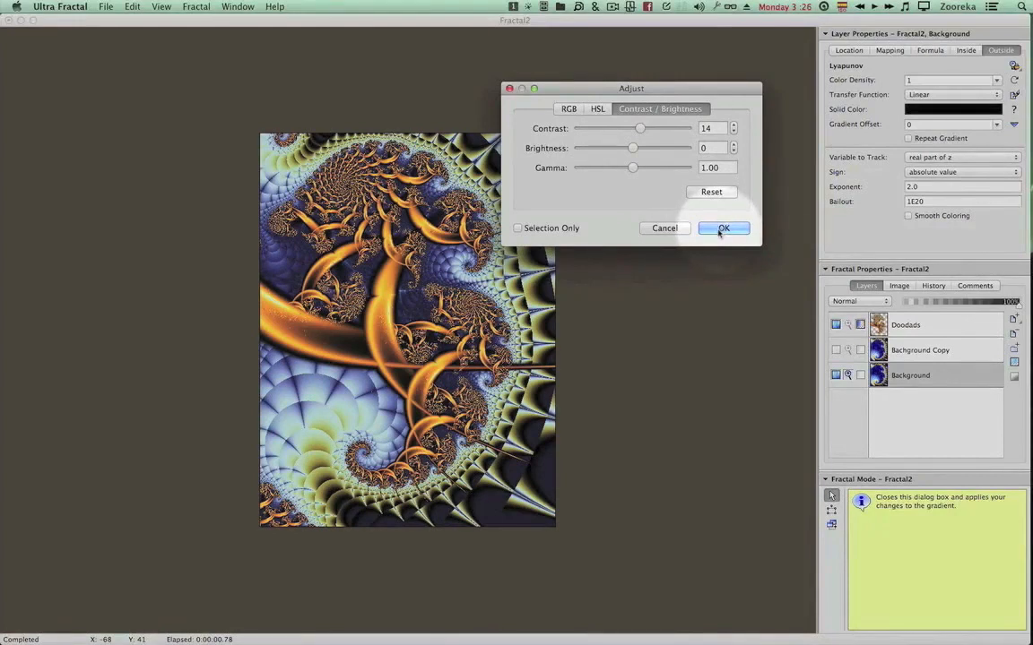
{"action": "left_click", "coordinate": [725, 227]}
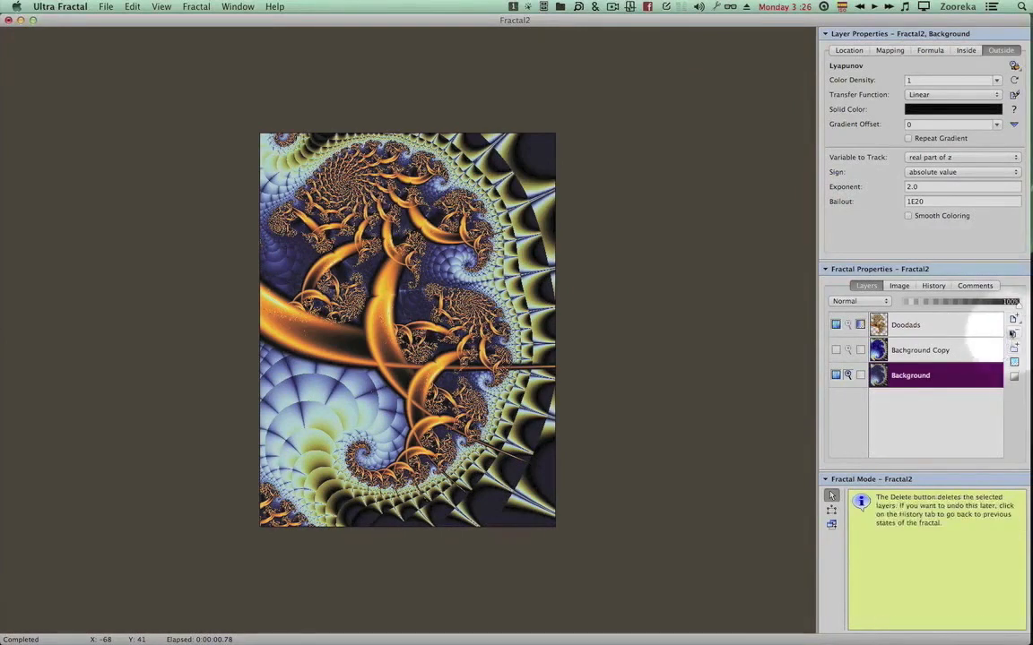
Step: Duplicate Background as a new Layer 1 and bring up the fractal's shortcut menu
{"action": "left_click", "coordinate": [1011, 320]}
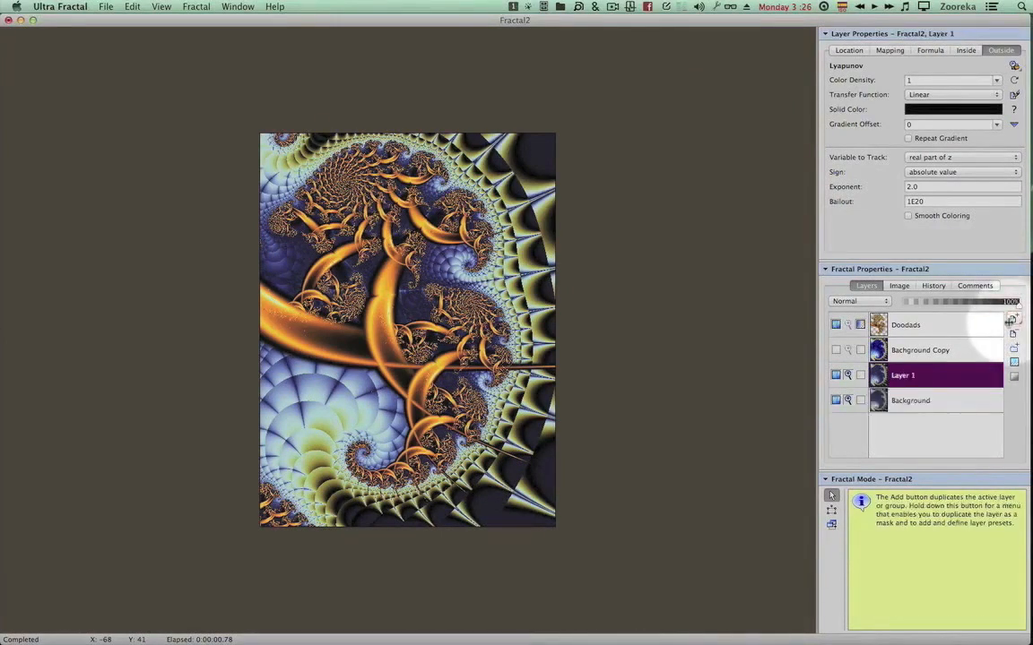
{"action": "mouse_move", "coordinate": [961, 330]}
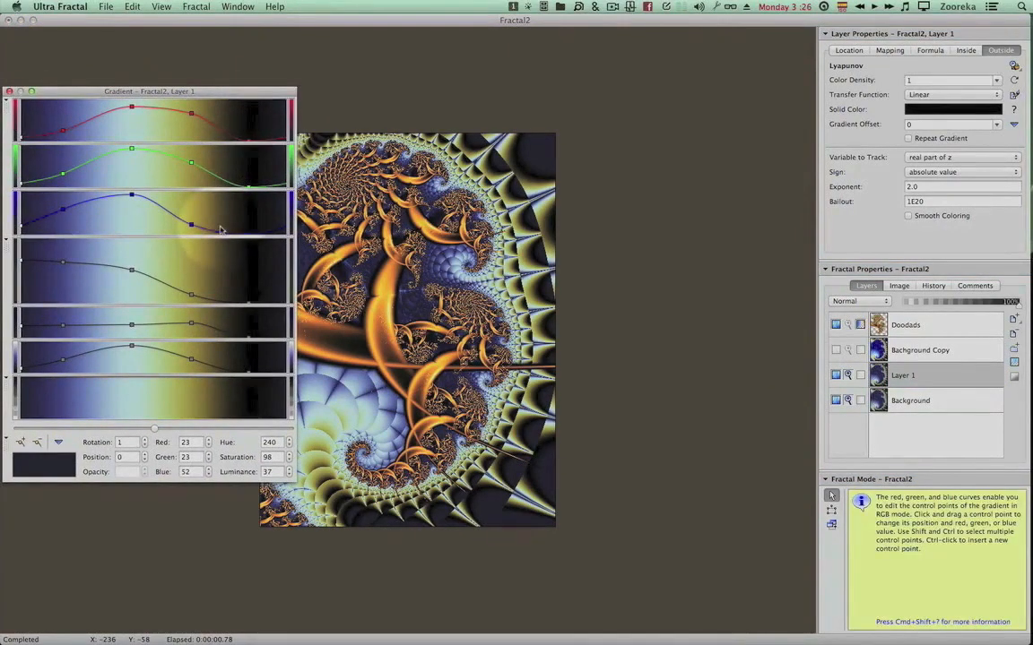
{"action": "right_click", "coordinate": [218, 230]}
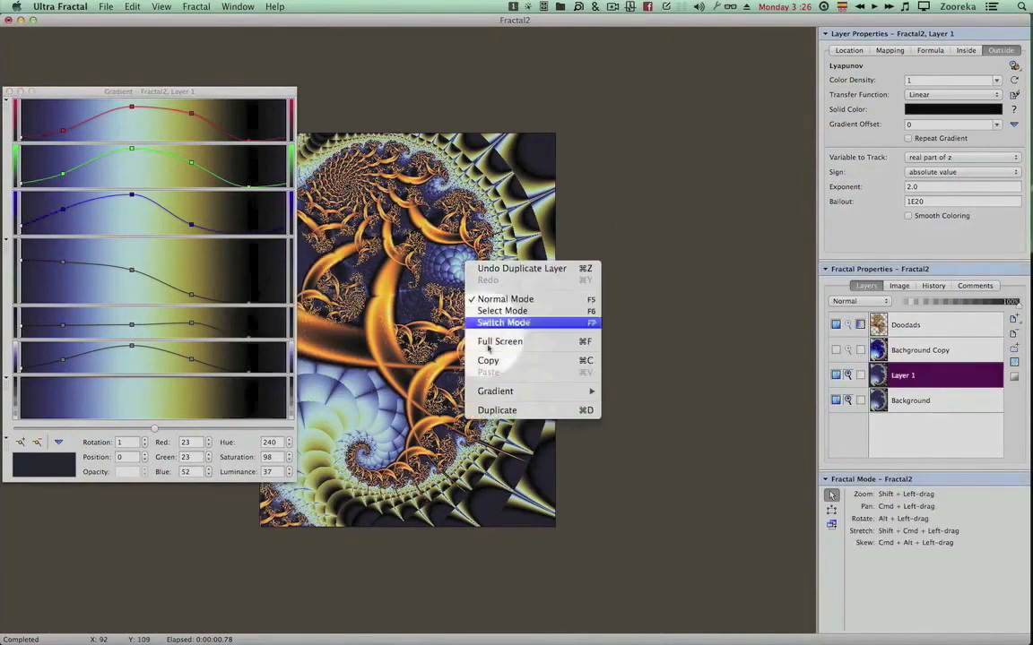
{"action": "mouse_move", "coordinate": [561, 401]}
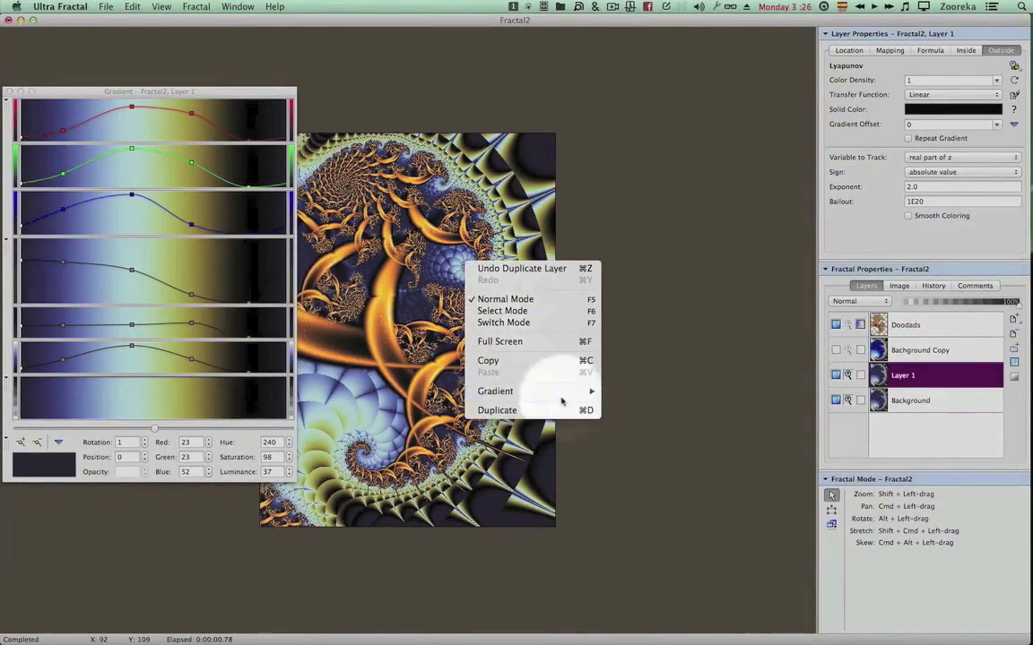
{"action": "mouse_move", "coordinate": [495, 391]}
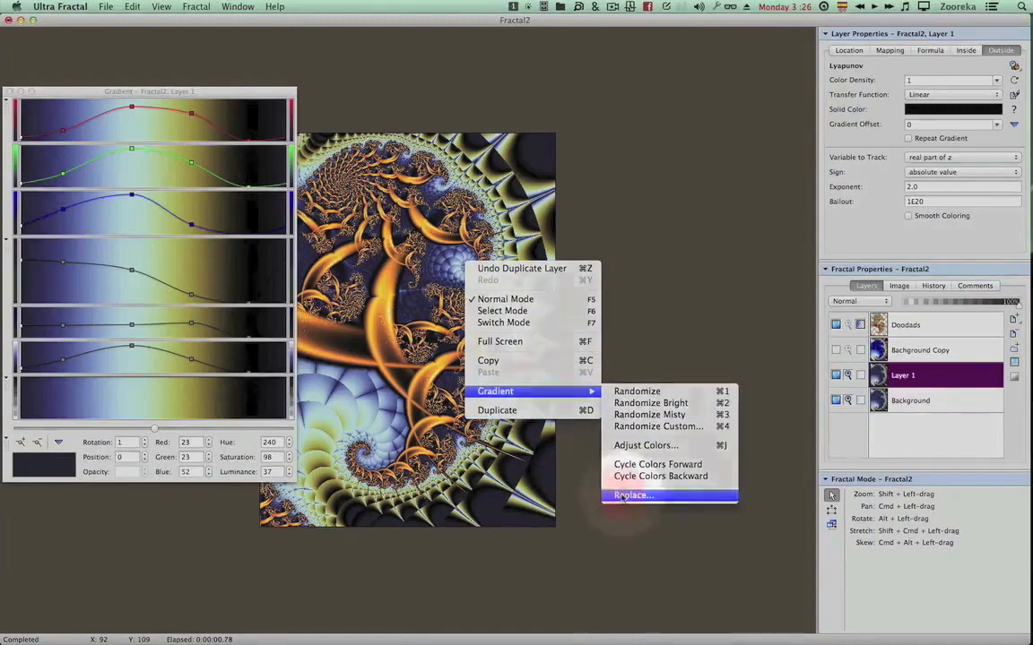
Step: Replace Layer 1's gradient with the psychedelic gradient from Course_Grads.ugr
{"action": "left_click", "coordinate": [631, 495]}
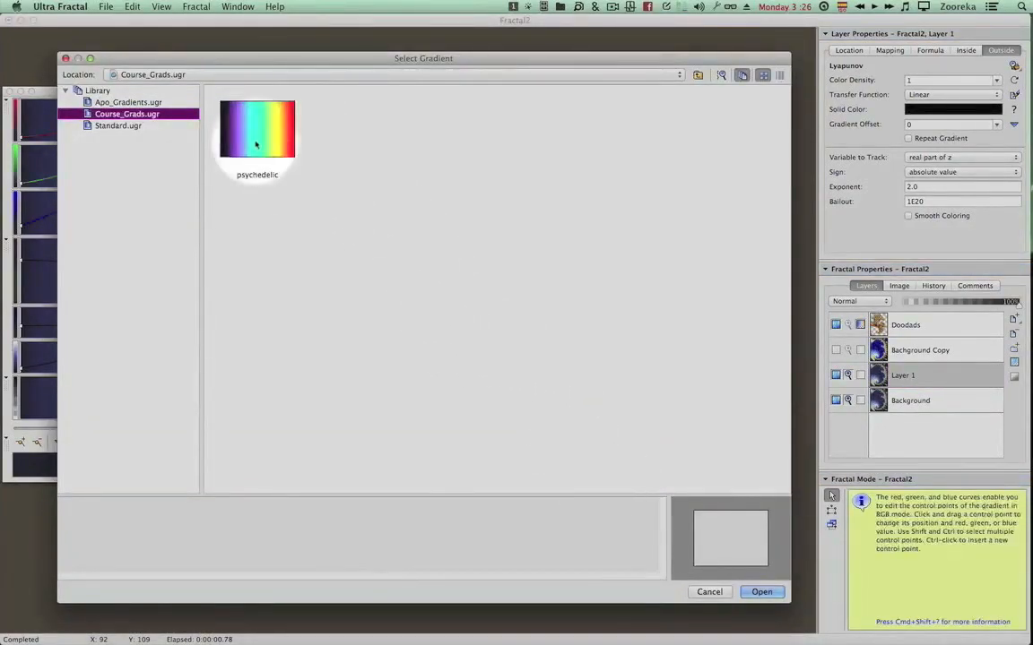
{"action": "left_click", "coordinate": [761, 592]}
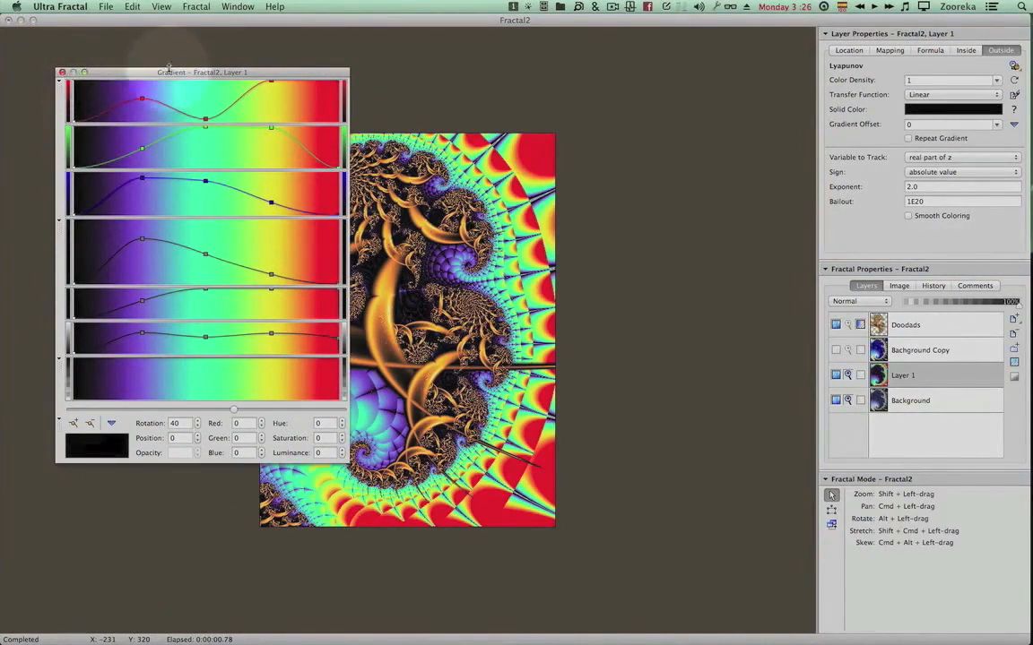
Step: Rotate Layer 1's psychedelic gradient to about -109, then nudge the gradient window aside
{"action": "left_click_drag", "start_coordinate": [201, 71], "coordinate": [134, 118]}
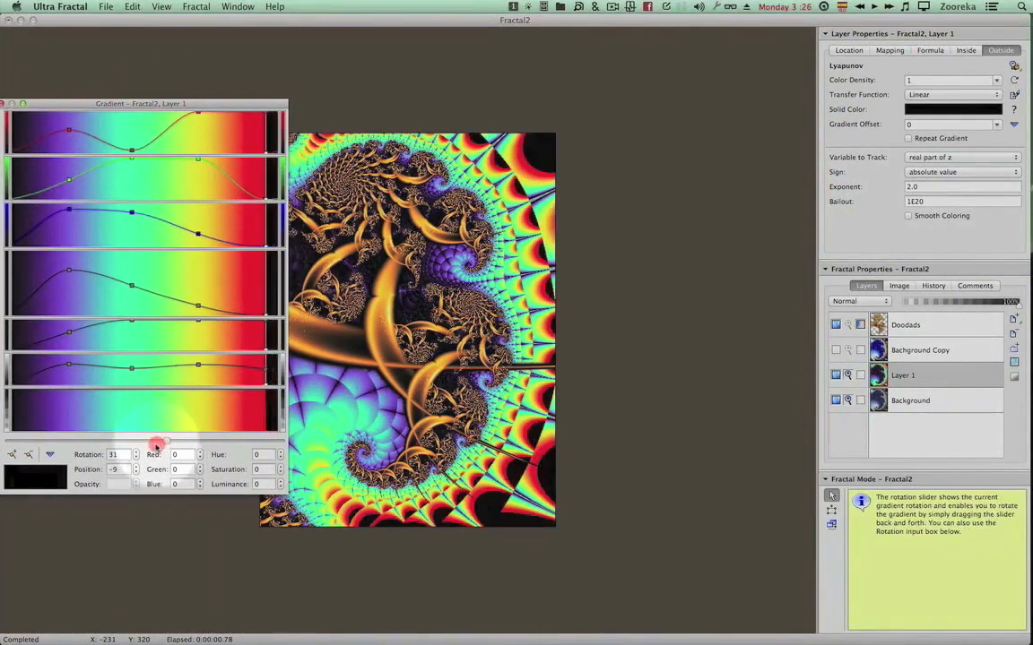
{"action": "left_click_drag", "start_coordinate": [157, 445], "coordinate": [126, 445]}
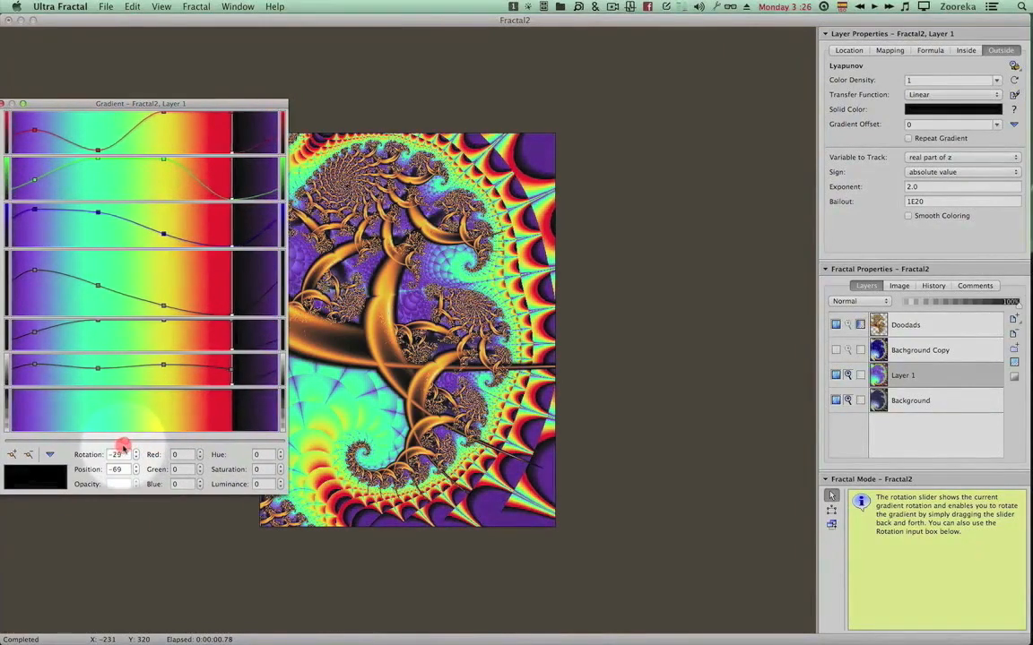
{"action": "left_click_drag", "start_coordinate": [122, 444], "coordinate": [119, 445]}
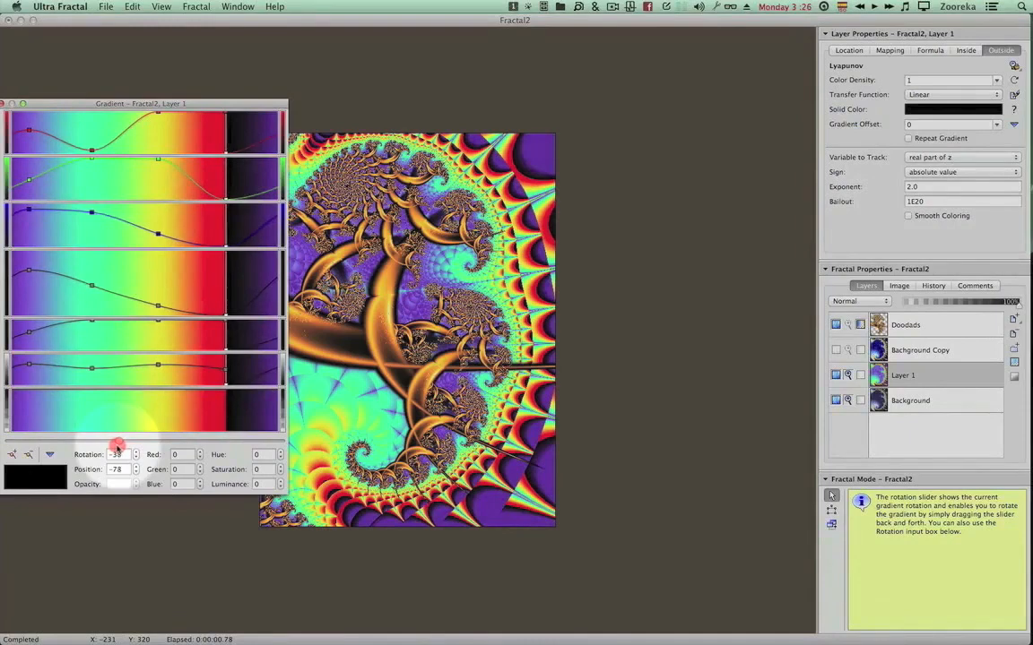
{"action": "left_click_drag", "start_coordinate": [116, 448], "coordinate": [102, 448]}
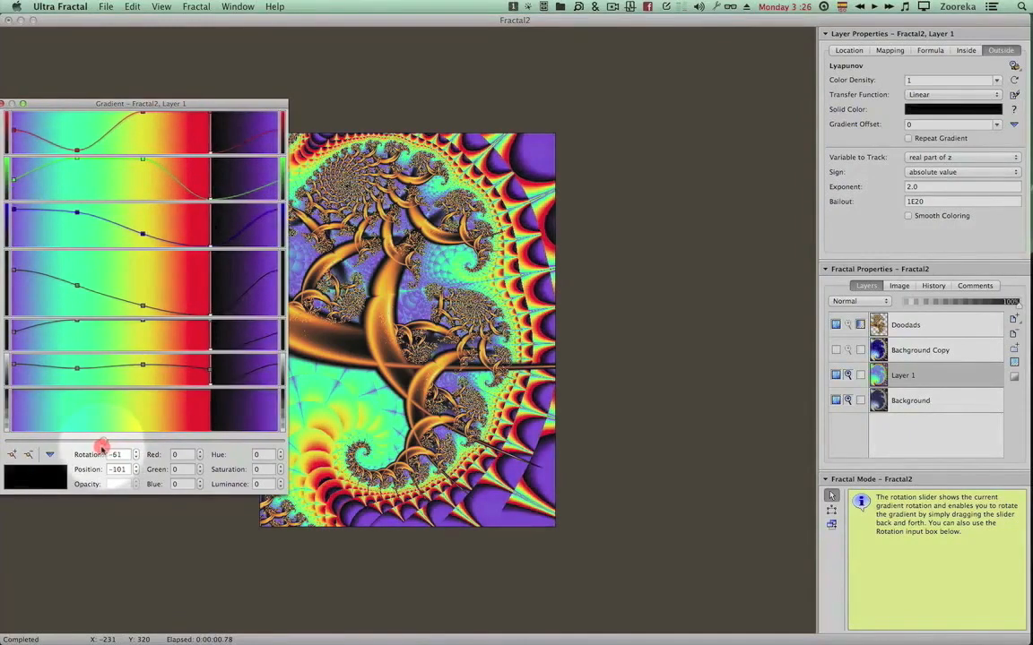
{"action": "left_click_drag", "start_coordinate": [100, 449], "coordinate": [73, 448]}
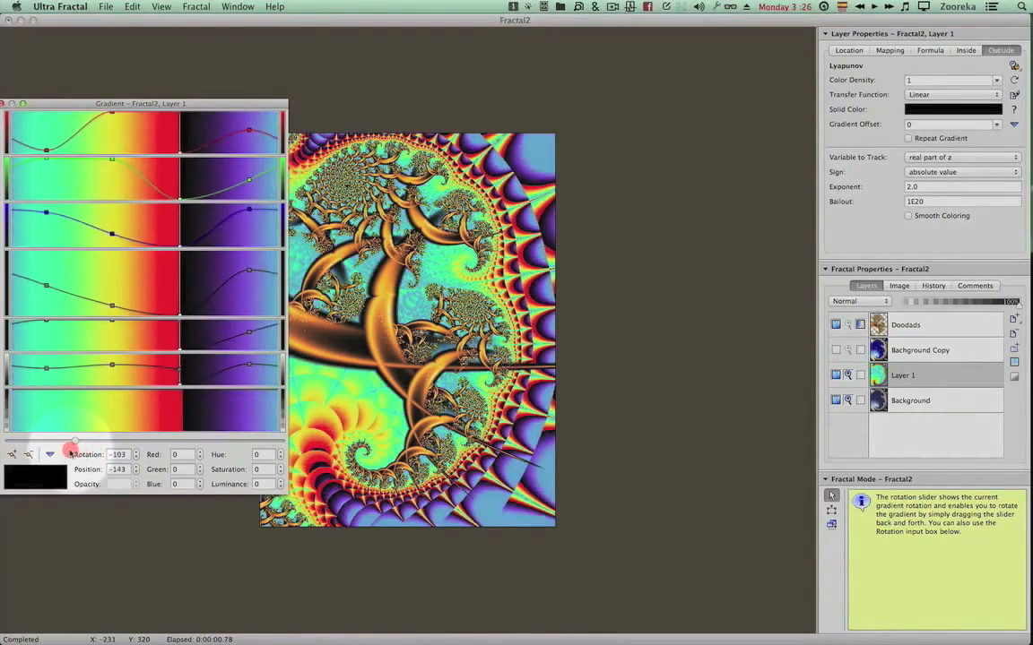
{"action": "left_click_drag", "start_coordinate": [73, 448], "coordinate": [104, 448]}
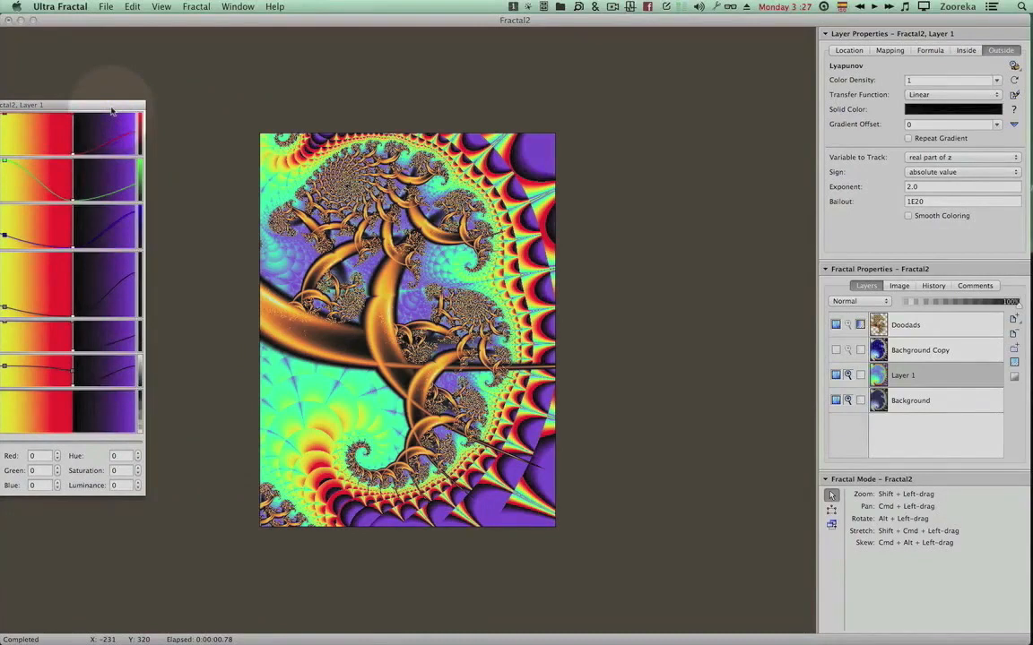
{"action": "mouse_move", "coordinate": [273, 111]}
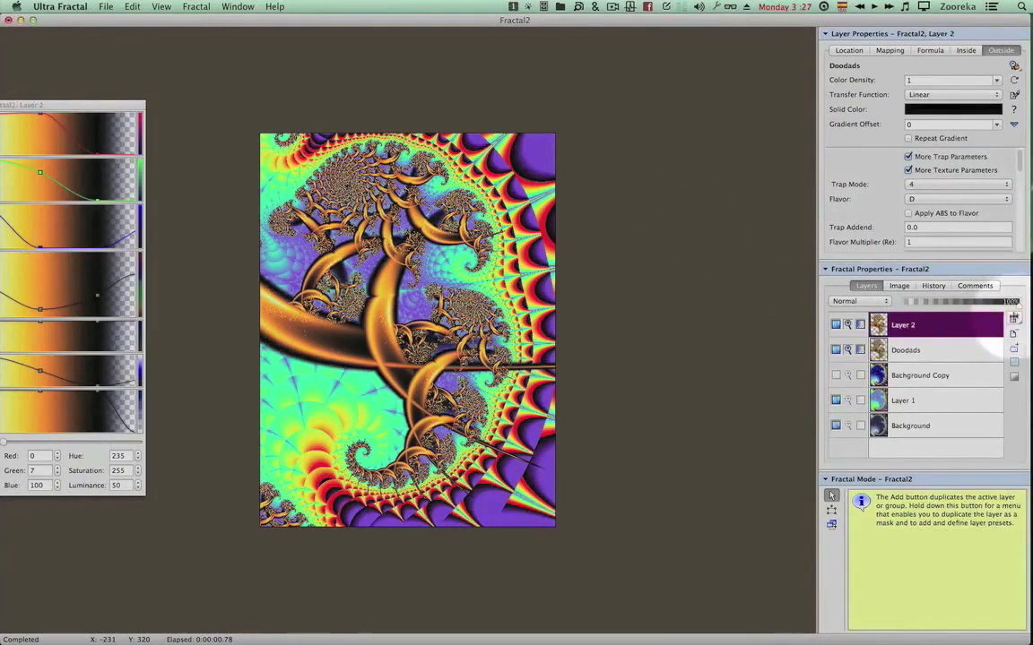
Step: Rename the duplicated Layer 2 to 'Doodads Shadow'
{"action": "double_click", "coordinate": [904, 324]}
{"action": "type", "text": "Doodads"}
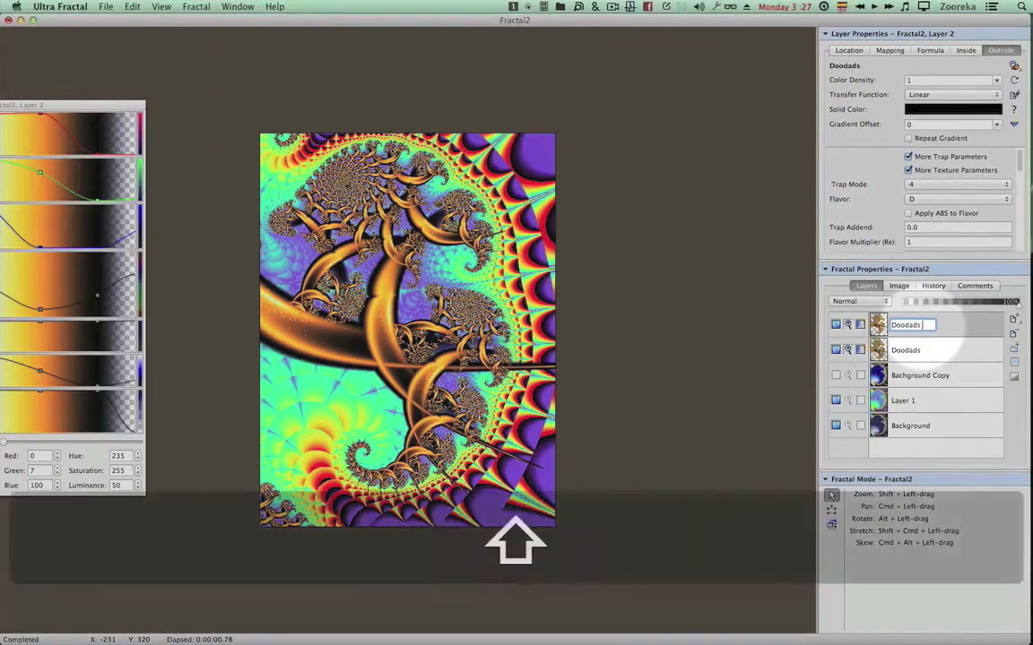
{"action": "type", "text": "Shadow"}
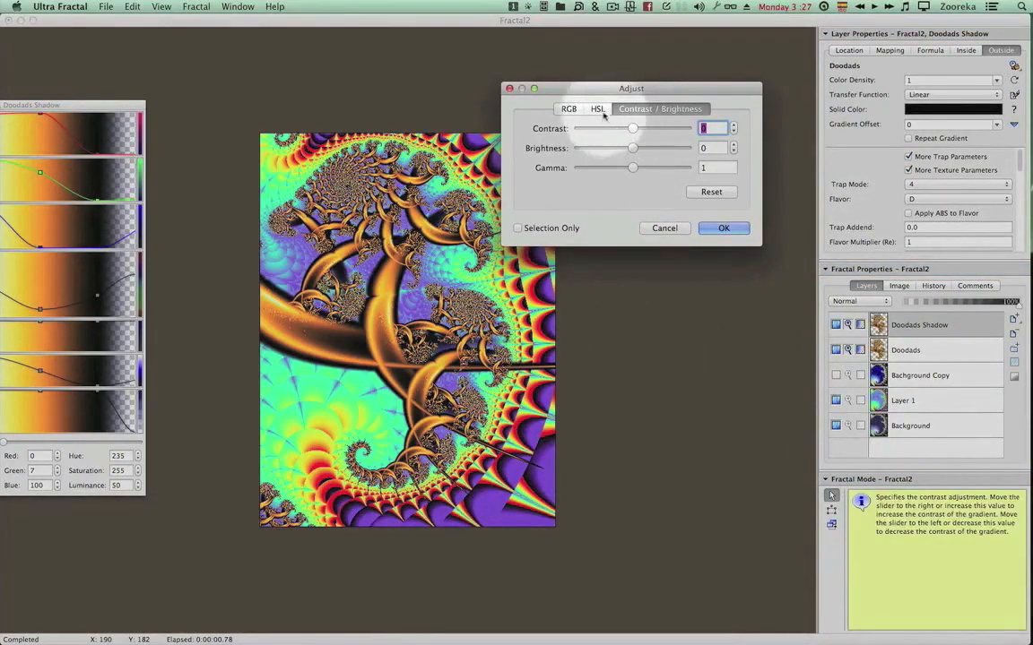
Step: On the HSL adjustments set Saturation and Luminance to -100, turning Doodads Shadow black
{"action": "left_click", "coordinate": [597, 110]}
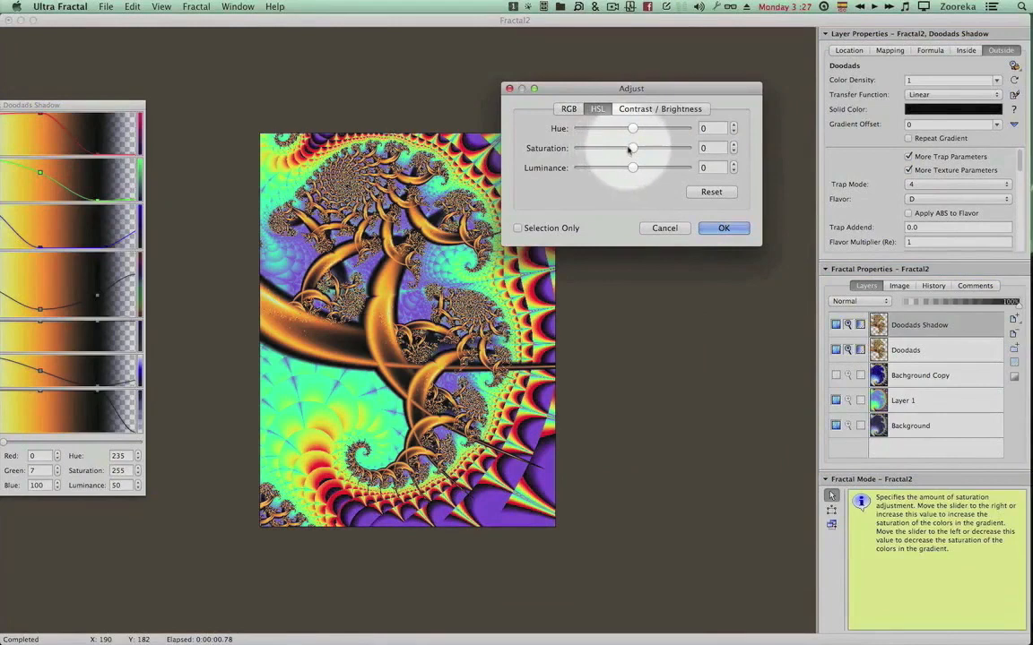
{"action": "left_click_drag", "start_coordinate": [631, 147], "coordinate": [577, 147]}
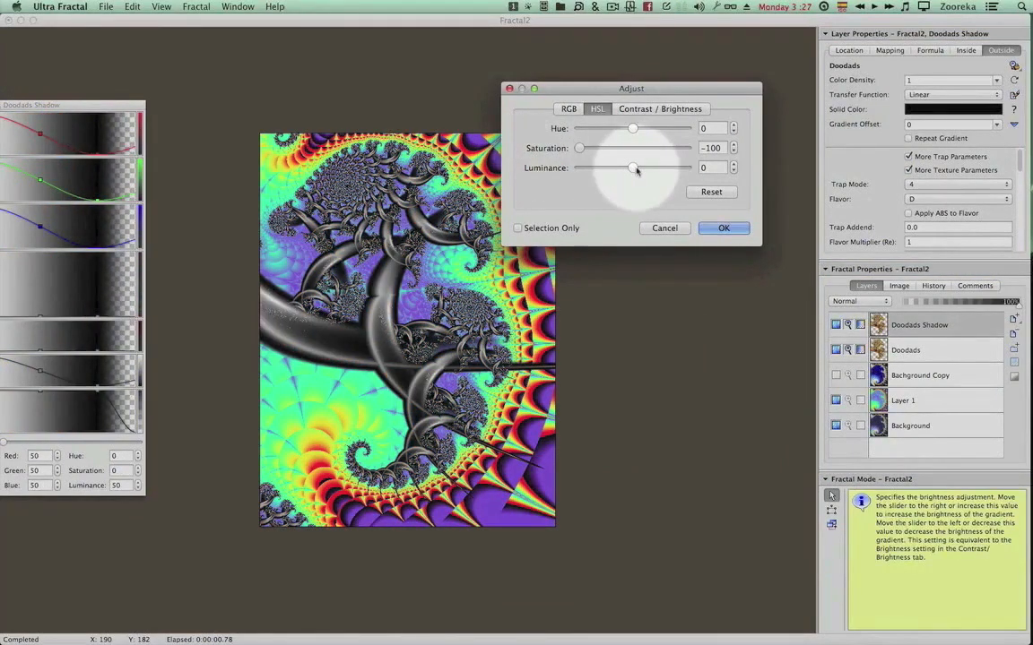
{"action": "left_click_drag", "start_coordinate": [631, 169], "coordinate": [577, 168]}
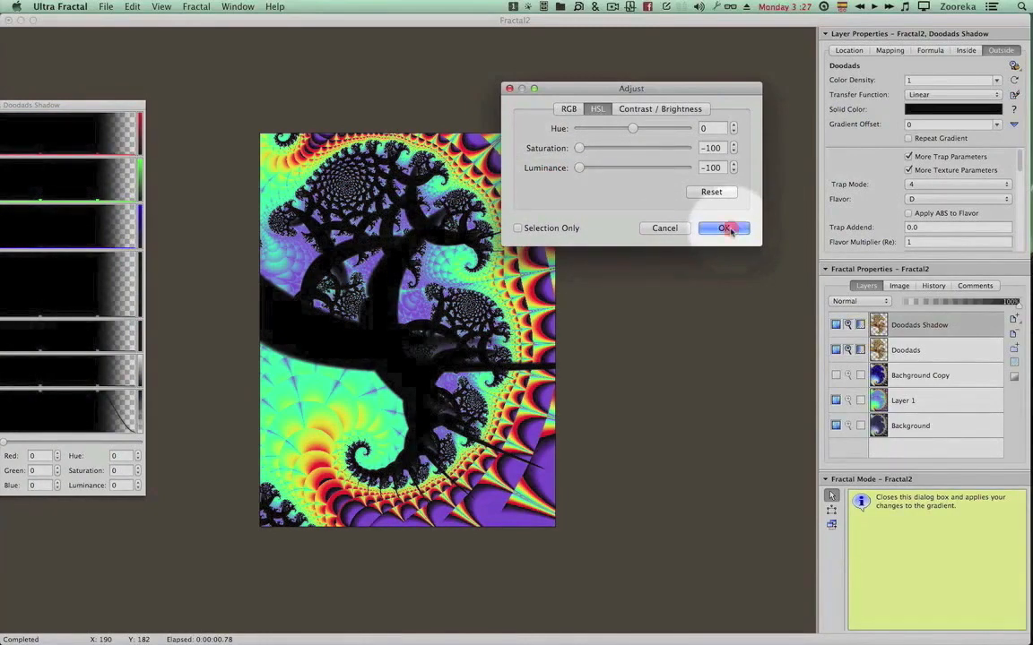
{"action": "left_click", "coordinate": [724, 227]}
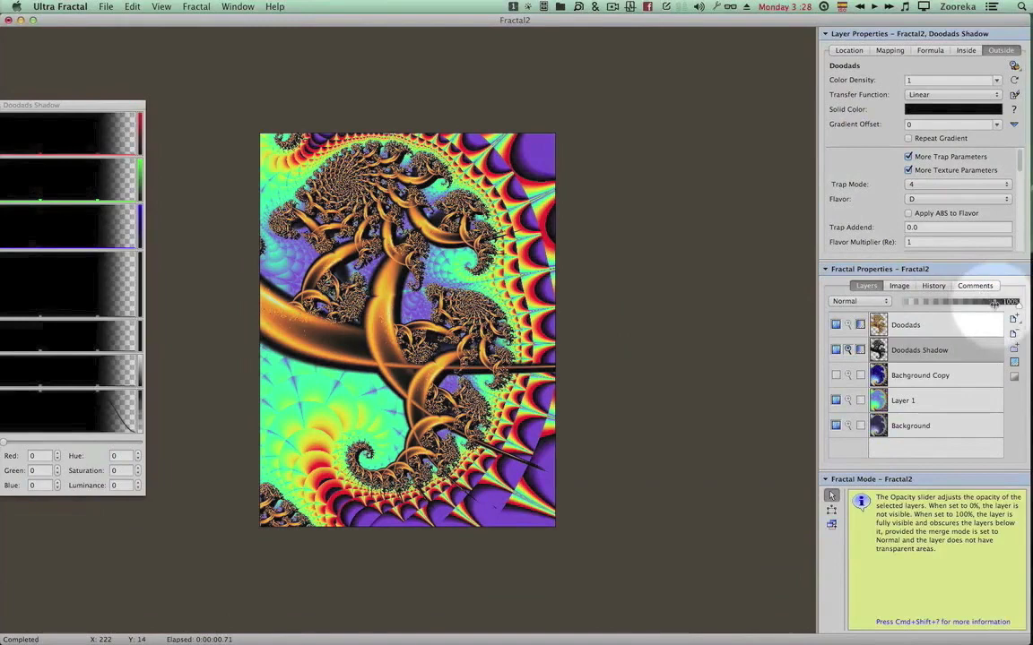
Step: Reorder Doodads above Doodads Shadow and adjust the shadow layer's opacity slider
{"action": "left_click_drag", "start_coordinate": [993, 301], "coordinate": [960, 301]}
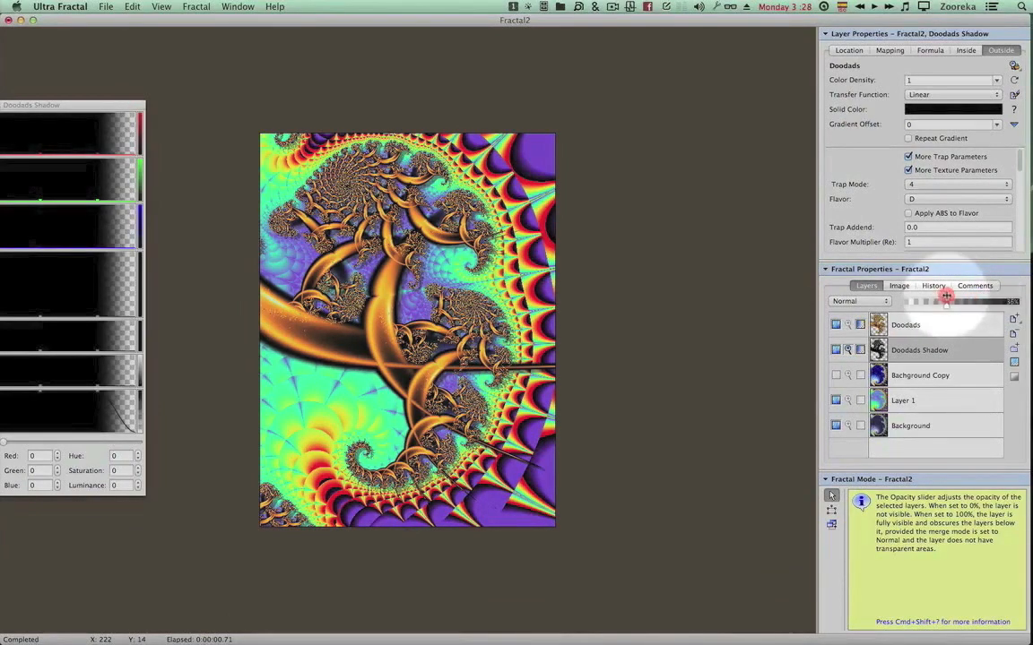
{"action": "left_click_drag", "start_coordinate": [946, 301], "coordinate": [965, 301]}
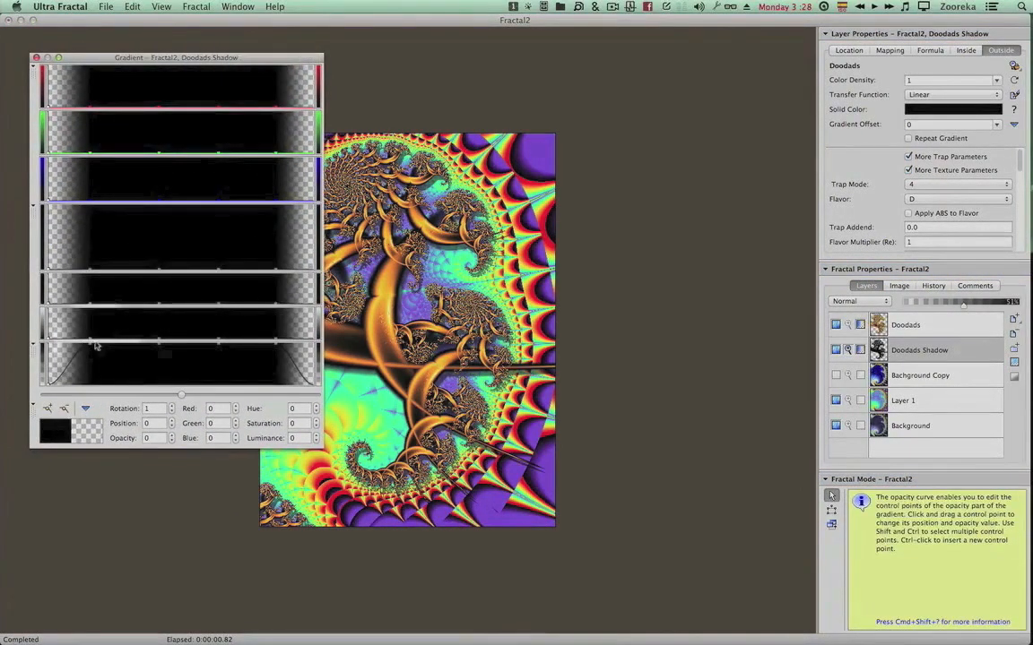
Step: Lower the left-side opacity points of the Doodads Shadow gradient
{"action": "left_click_drag", "start_coordinate": [93, 348], "coordinate": [107, 348]}
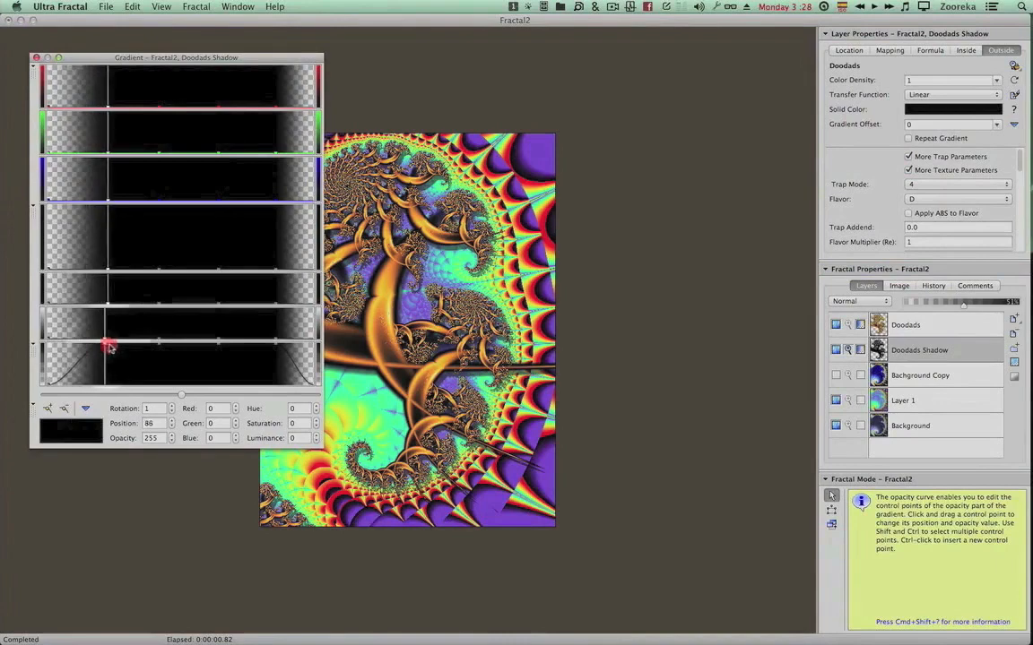
{"action": "left_click_drag", "start_coordinate": [108, 345], "coordinate": [106, 347]}
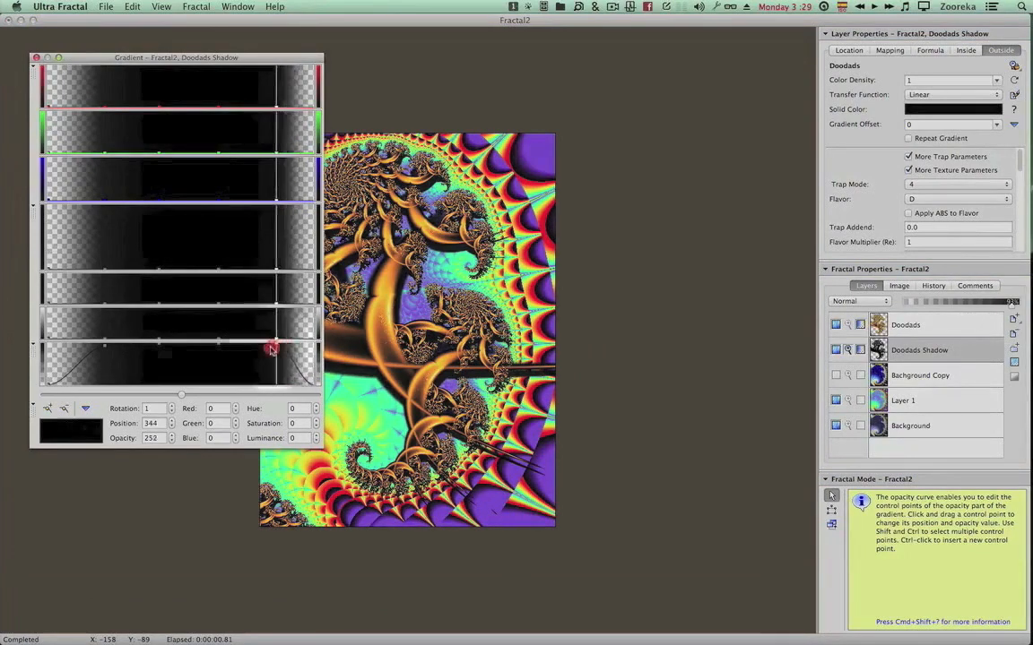
{"action": "left_click_drag", "start_coordinate": [272, 348], "coordinate": [115, 347]}
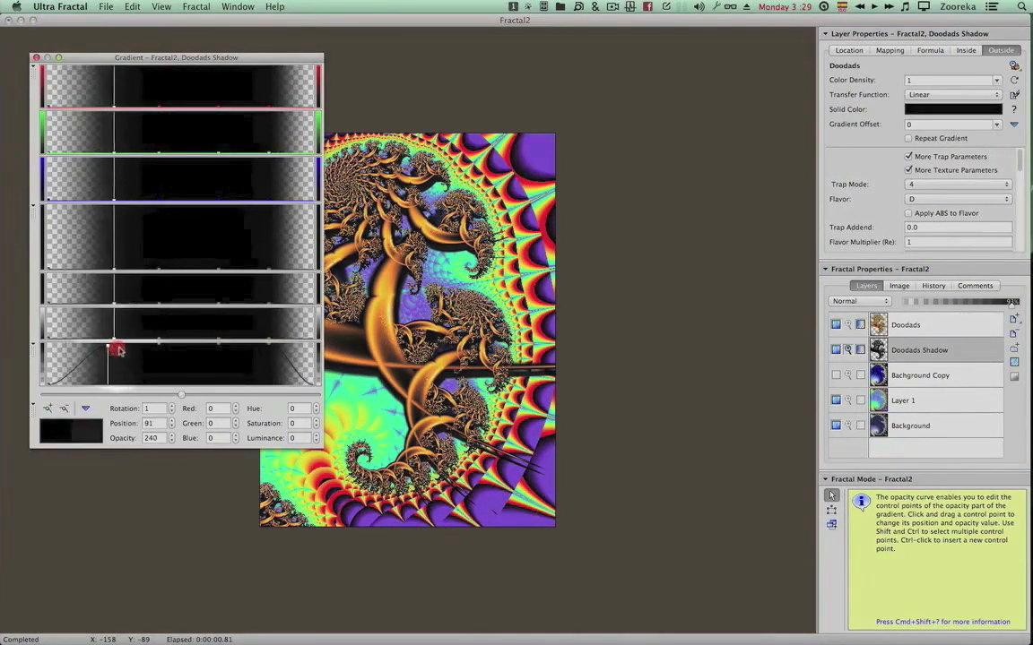
{"action": "left_click_drag", "start_coordinate": [115, 348], "coordinate": [108, 326]}
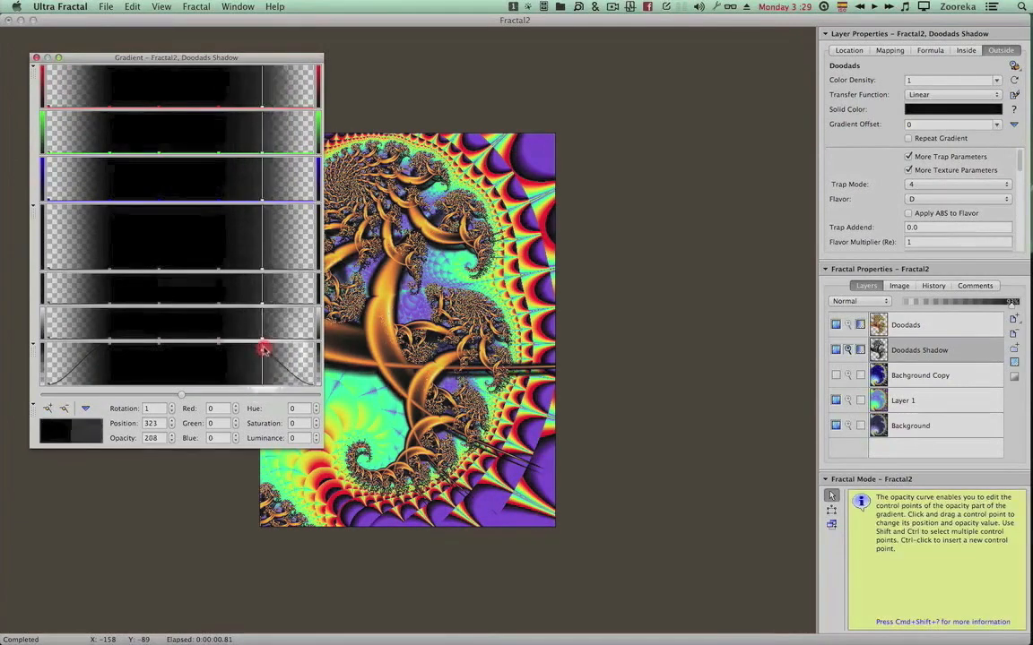
Step: Make the right shadow opacity point more transparent, then dismiss the gradient editor
{"action": "left_click_drag", "start_coordinate": [262, 350], "coordinate": [251, 359]}
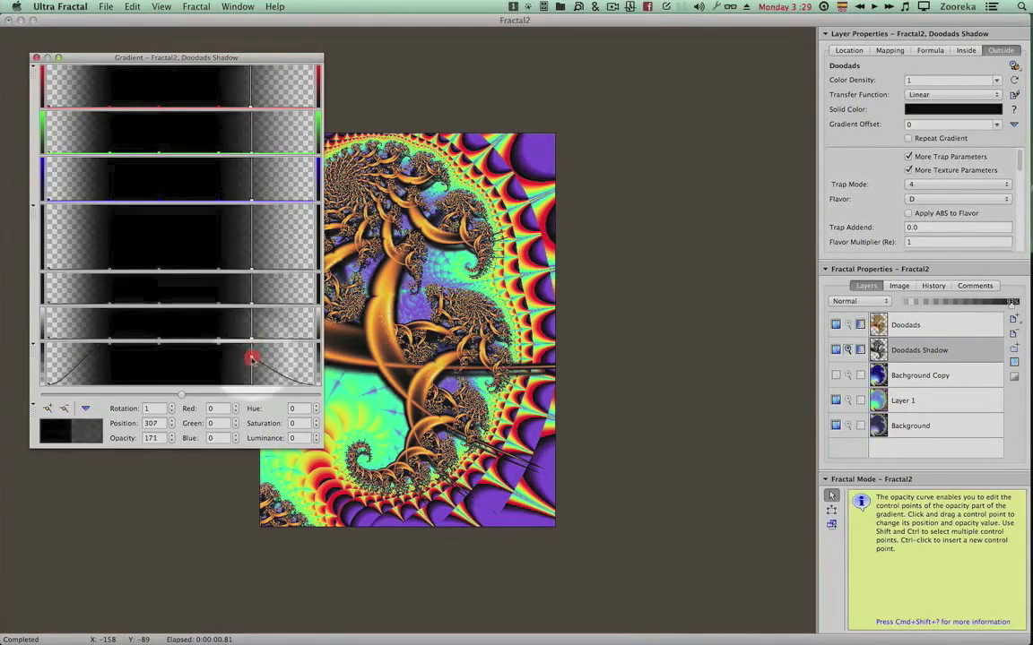
{"action": "left_click_drag", "start_coordinate": [251, 359], "coordinate": [250, 362]}
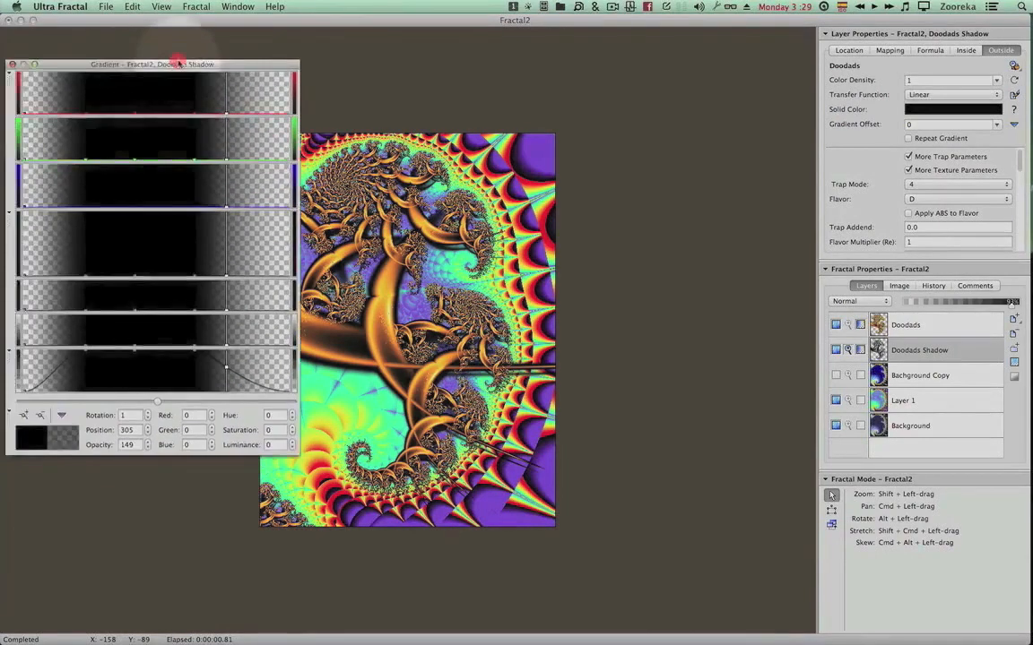
{"action": "left_click_drag", "start_coordinate": [177, 65], "coordinate": [229, 61]}
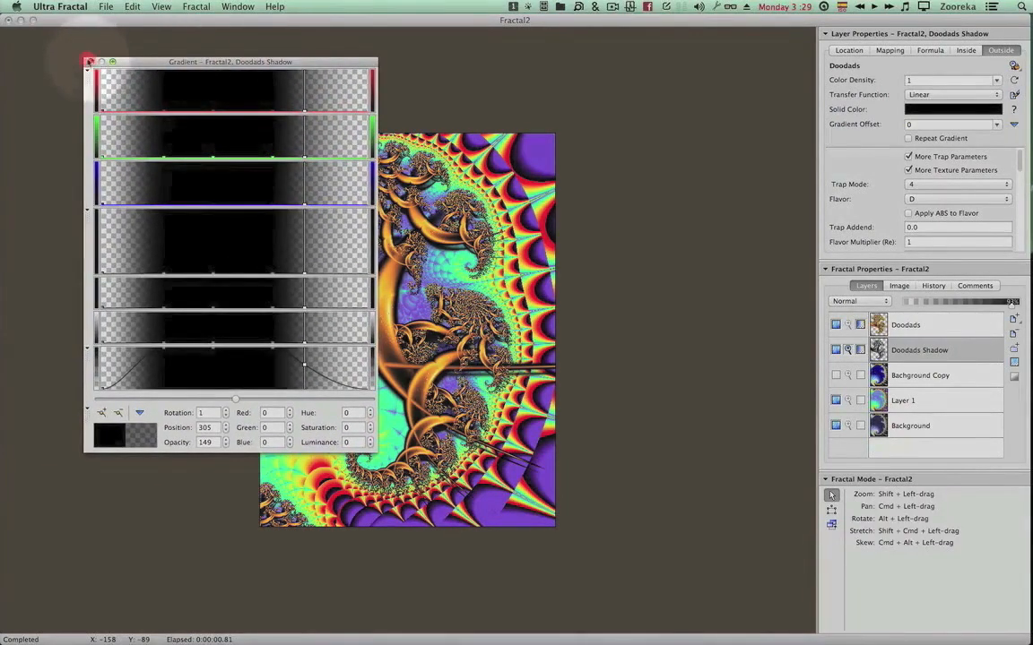
{"action": "left_click", "coordinate": [89, 61]}
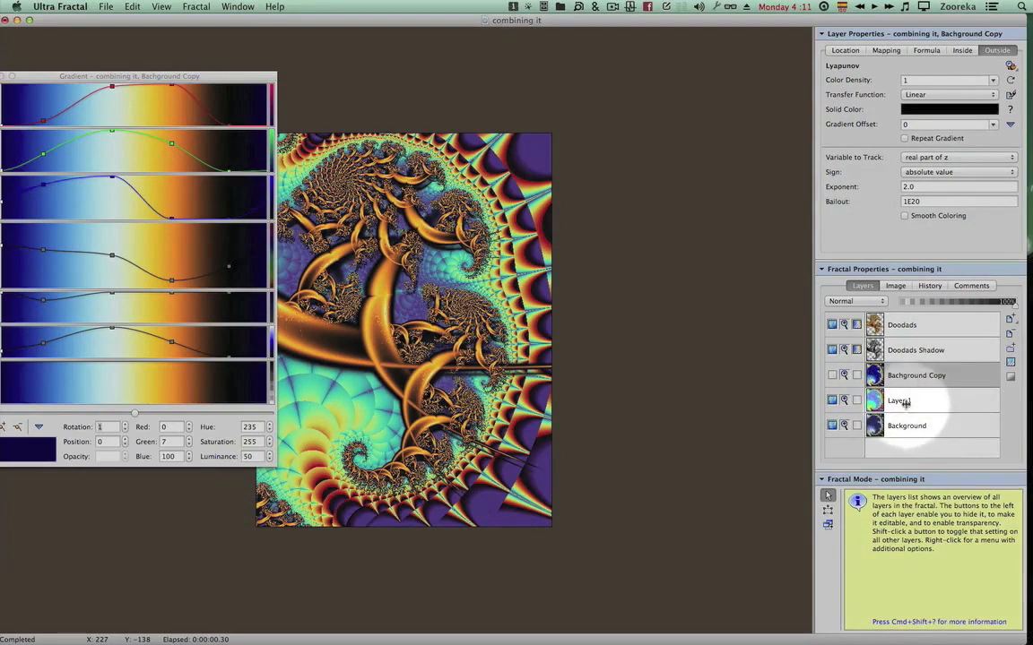
Step: On Layer 1, cycle the merge mode through Multiply, Overlay, Soft Light and Hard Light
{"action": "left_click", "coordinate": [898, 402]}
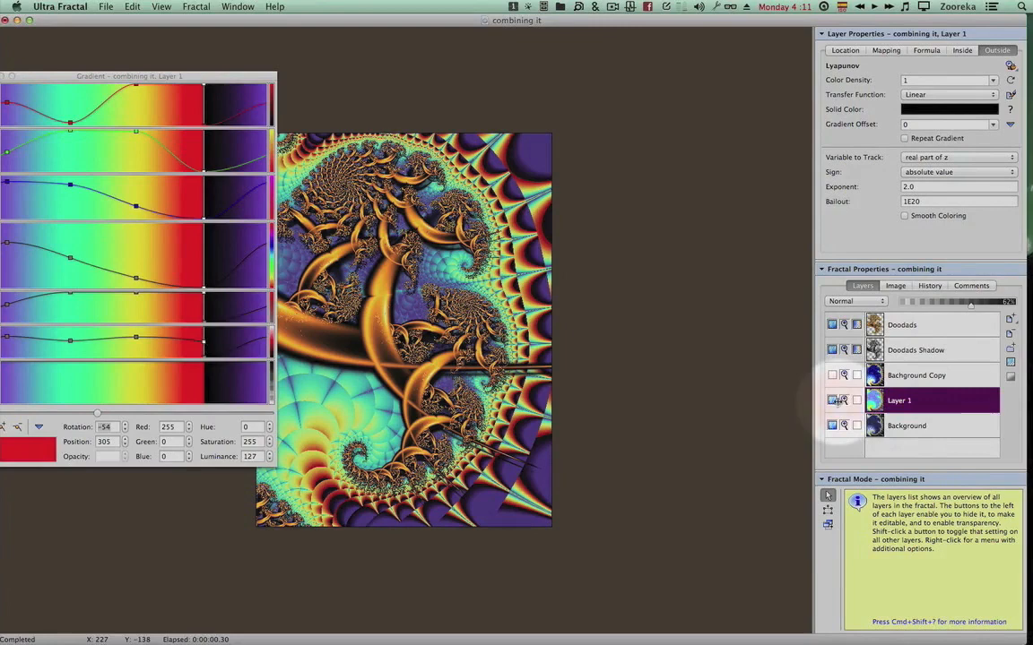
{"action": "left_click", "coordinate": [832, 400]}
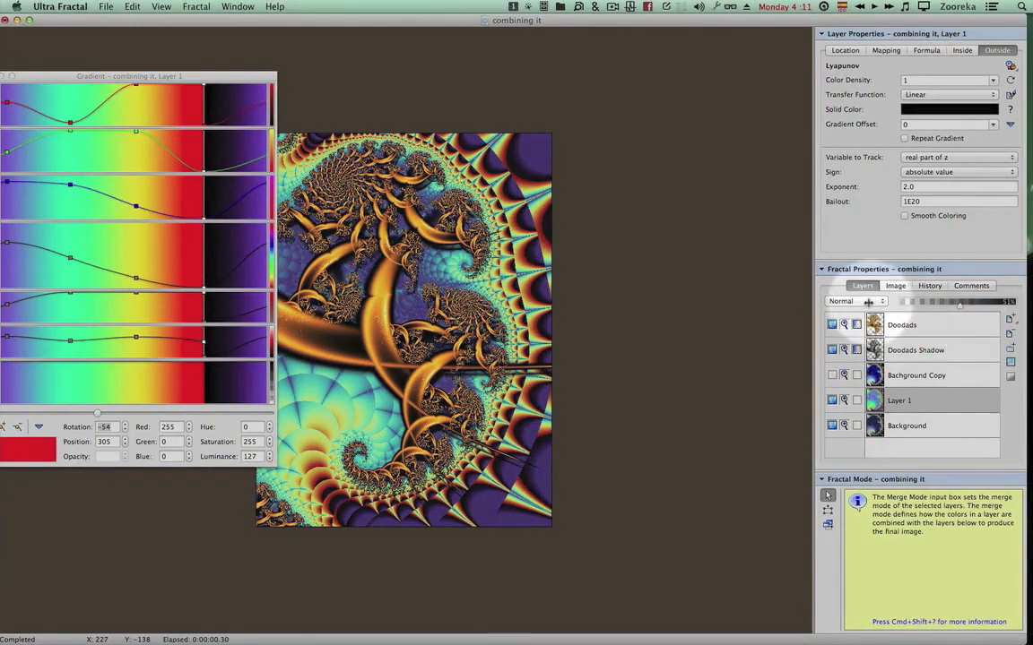
{"action": "left_click", "coordinate": [852, 301]}
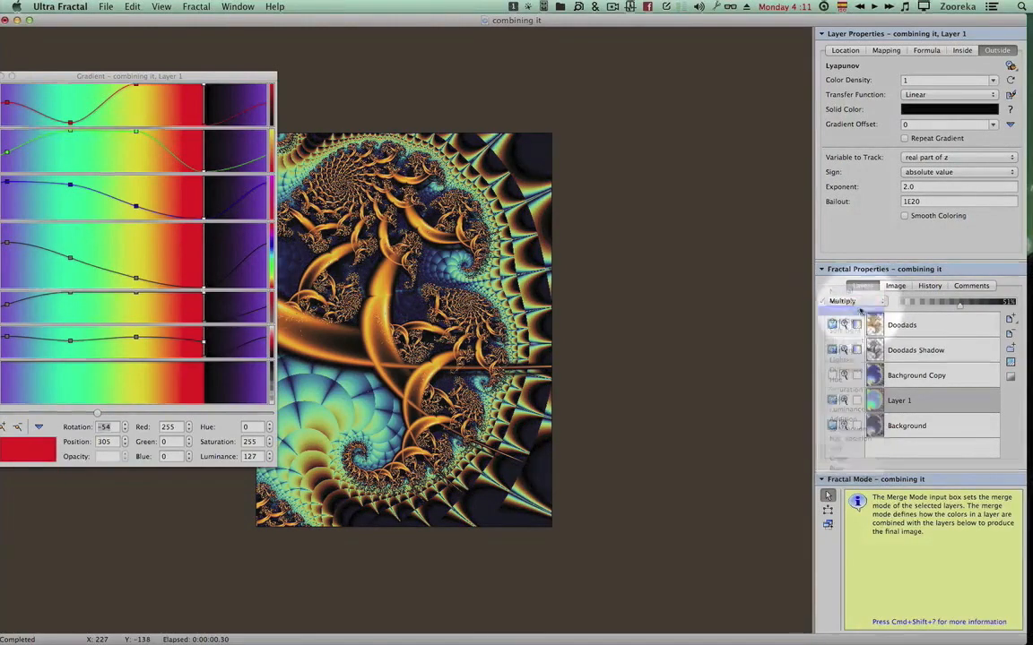
{"action": "left_click", "coordinate": [851, 301]}
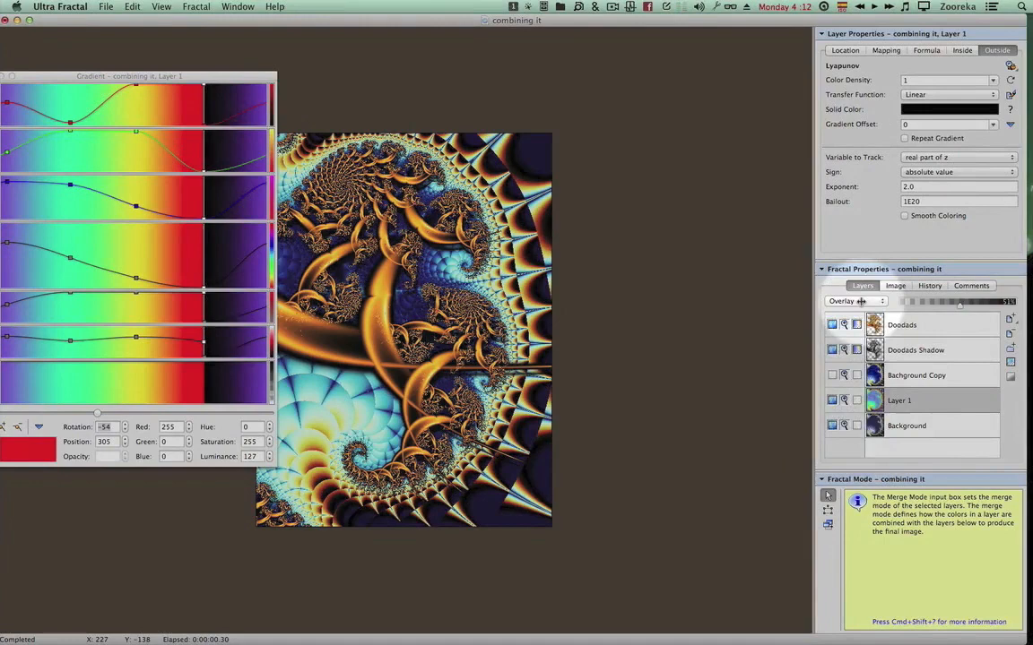
{"action": "left_click", "coordinate": [853, 301]}
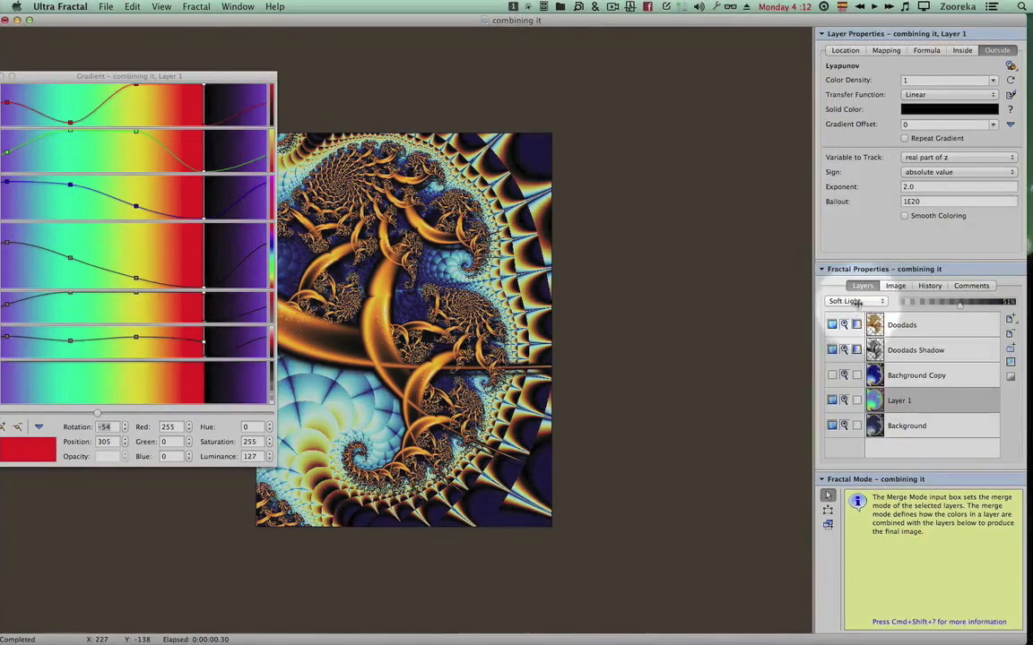
{"action": "left_click", "coordinate": [853, 301]}
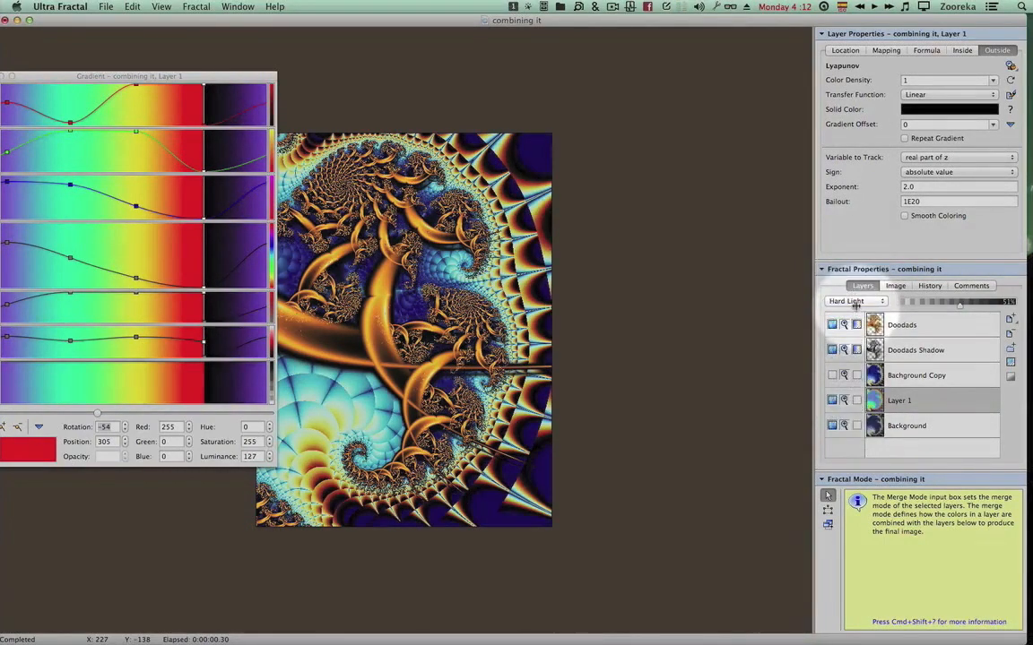
Step: Set Layer 1's merge mode back to Normal and select the Background Copy layer
{"action": "left_click", "coordinate": [853, 301]}
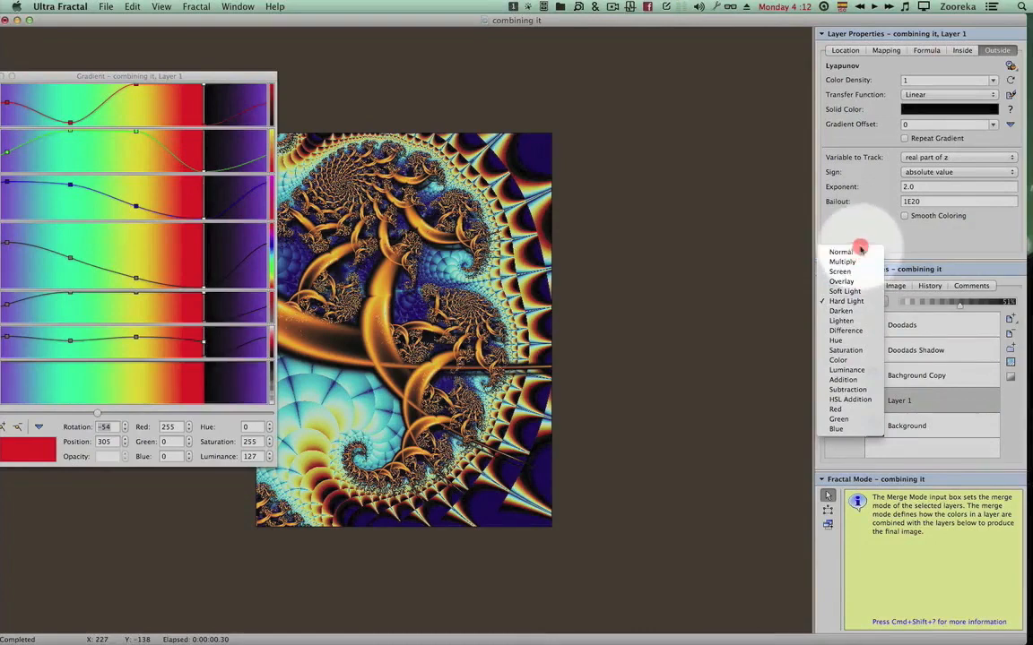
{"action": "left_click", "coordinate": [839, 251]}
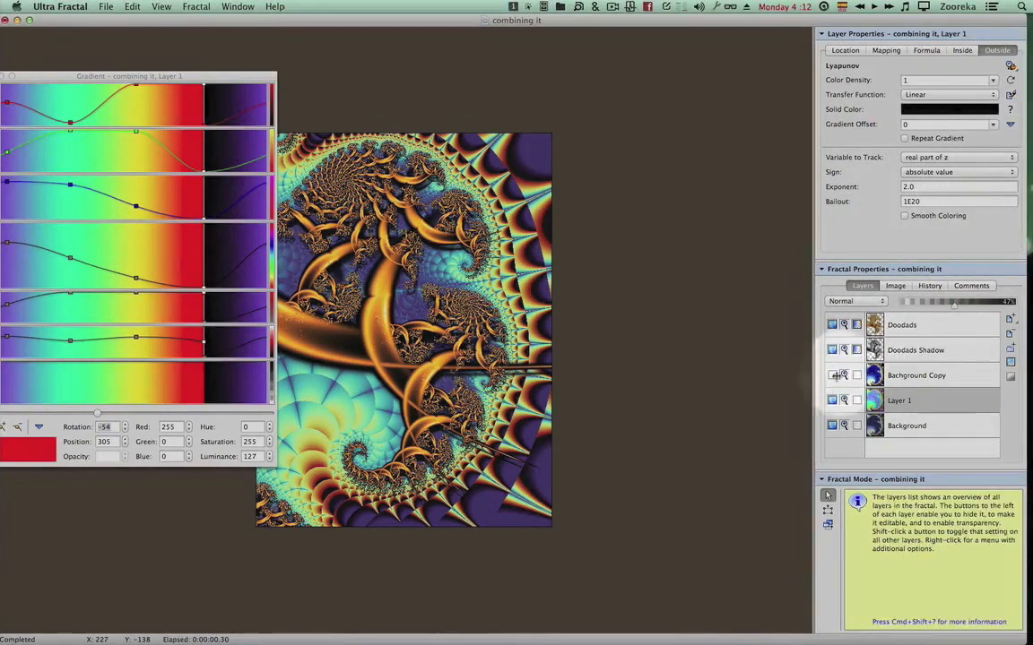
{"action": "left_click", "coordinate": [916, 374]}
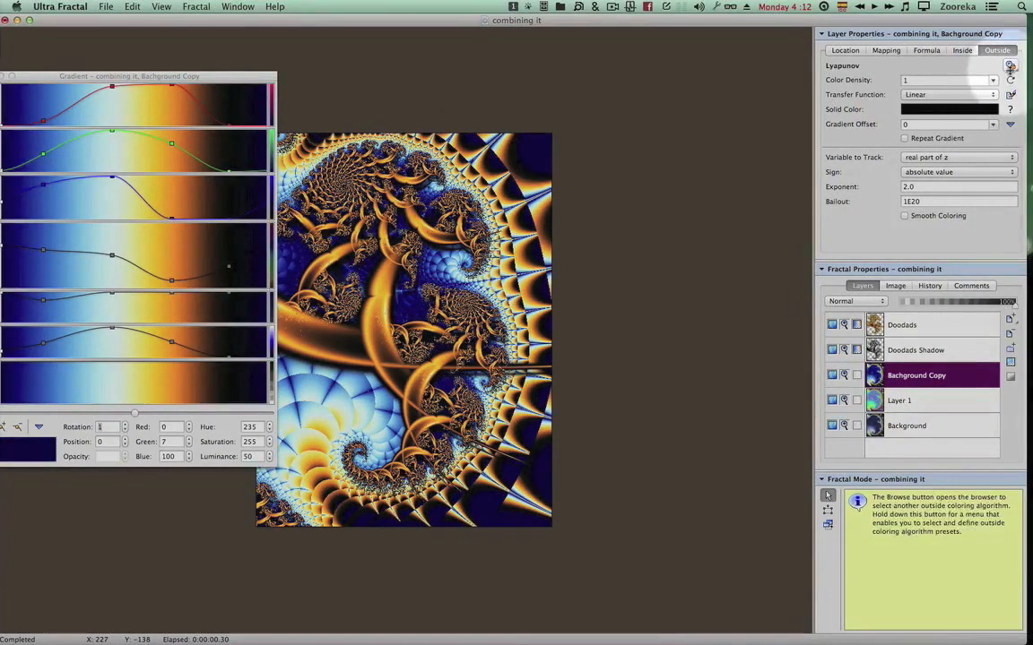
Step: Give Background Copy the Fractional Brownian Motion II colouring in Screen merge mode and adjust its opacity
{"action": "left_click", "coordinate": [1011, 64]}
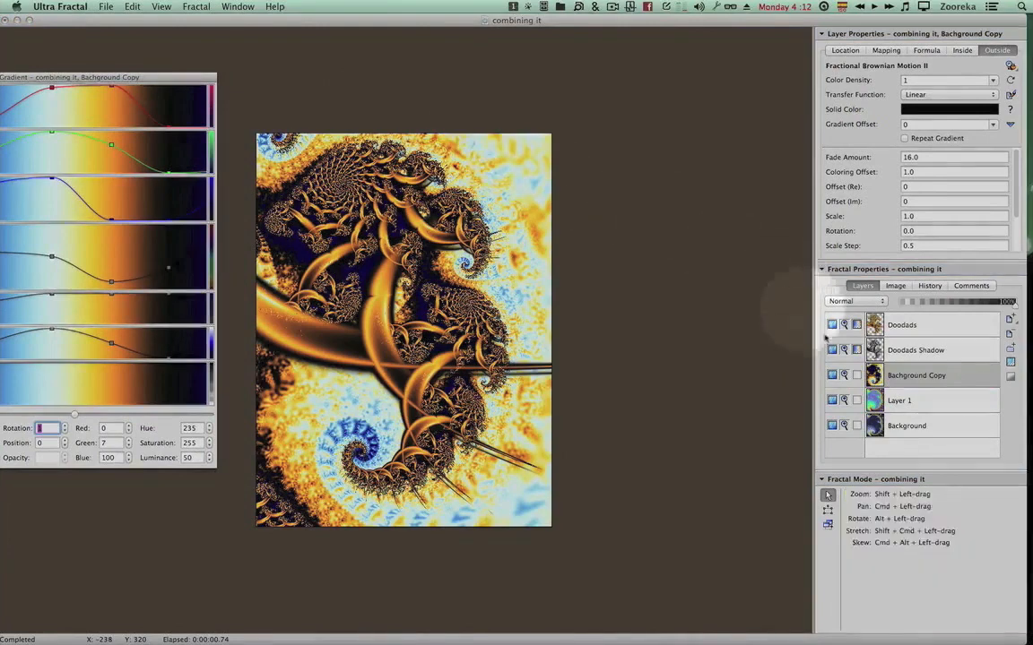
{"action": "left_click", "coordinate": [853, 301]}
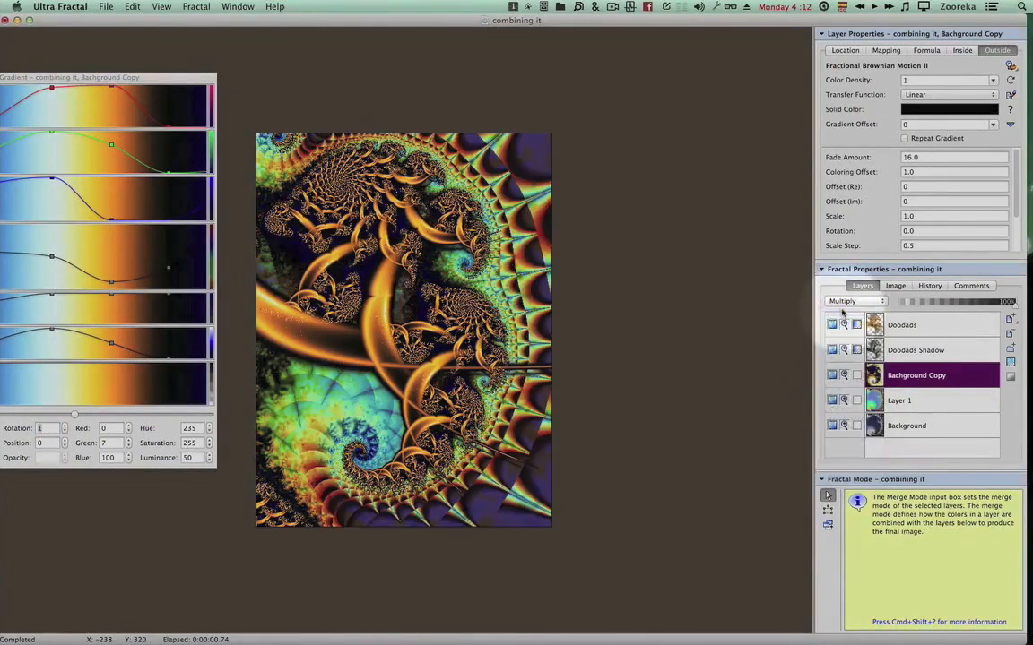
{"action": "left_click", "coordinate": [853, 301]}
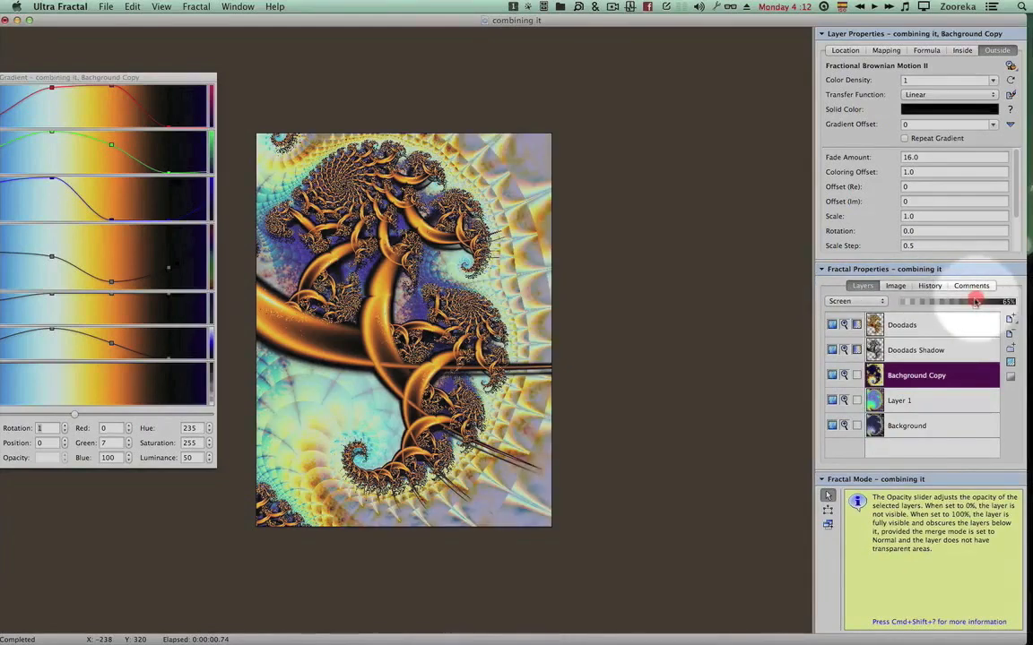
{"action": "left_click_drag", "start_coordinate": [975, 301], "coordinate": [943, 301]}
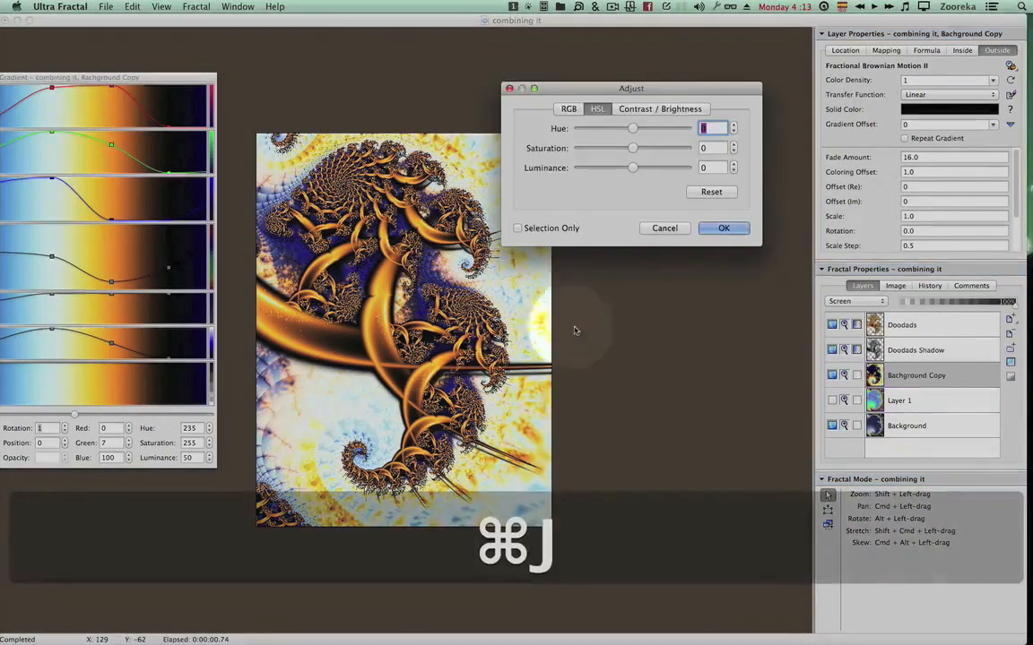
Step: Shift Background Copy's hue, set Saturation -63 and Luminance -9, and apply
{"action": "left_click_drag", "start_coordinate": [633, 147], "coordinate": [600, 147]}
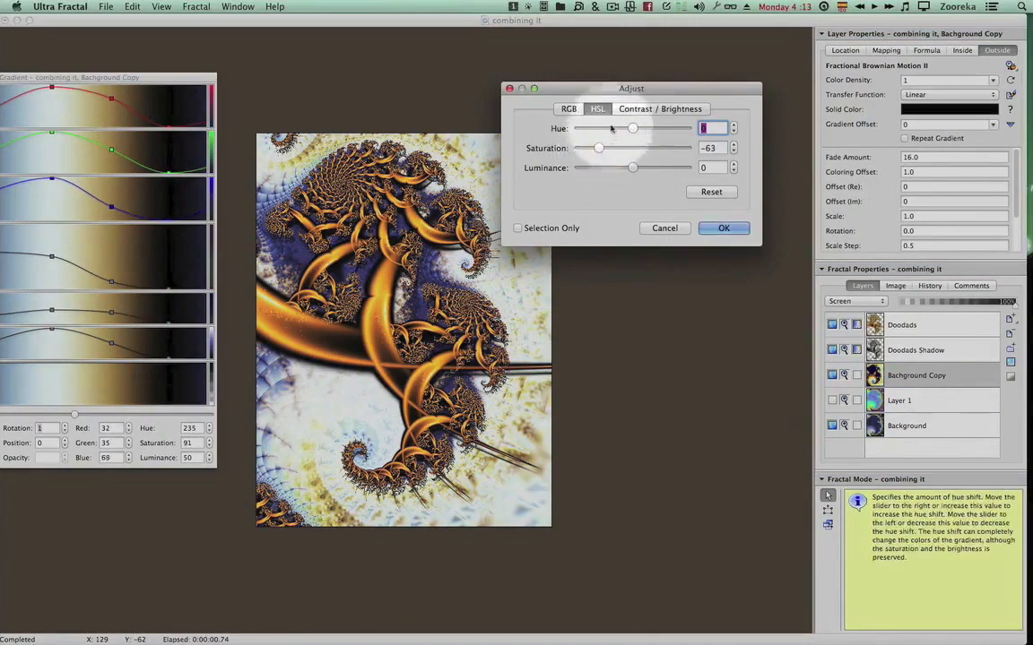
{"action": "left_click_drag", "start_coordinate": [613, 129], "coordinate": [634, 129]}
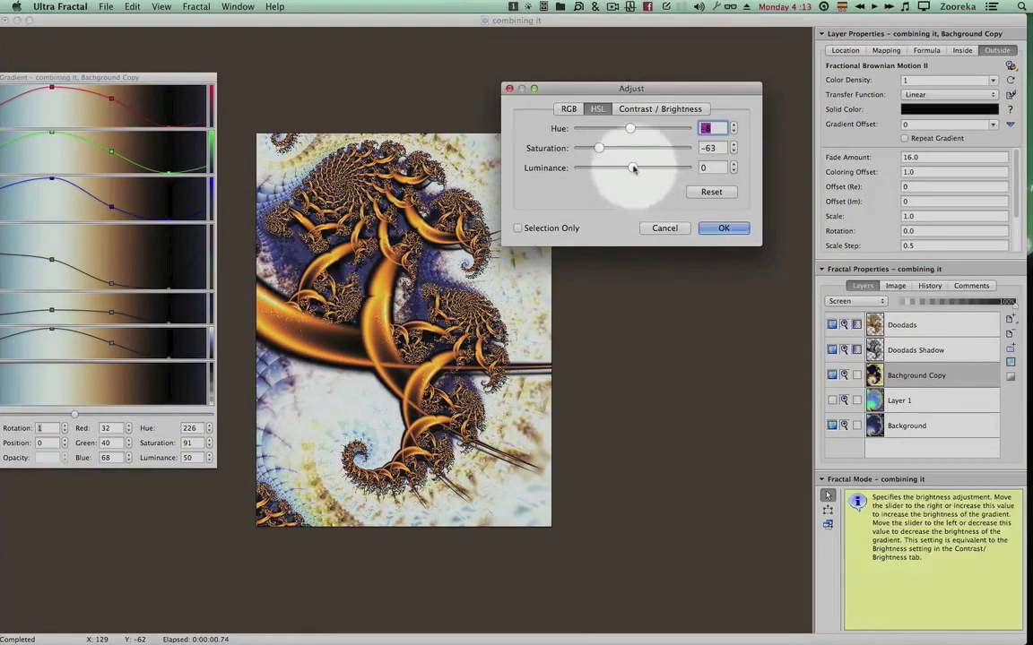
{"action": "left_click_drag", "start_coordinate": [635, 169], "coordinate": [628, 168]}
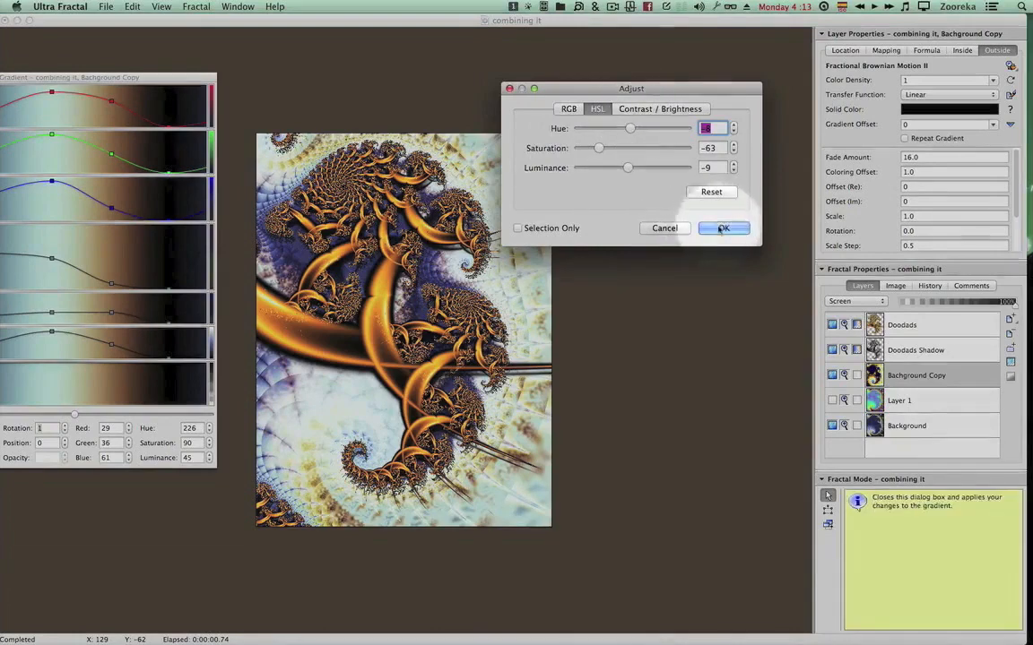
{"action": "left_click", "coordinate": [724, 228]}
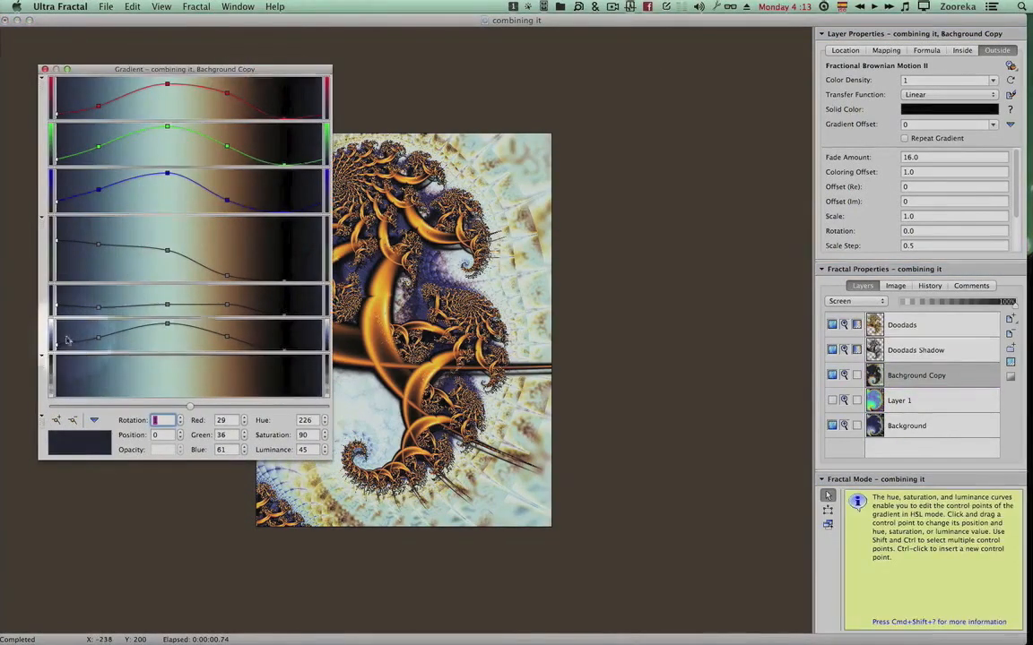
Step: Desaturate and darken a selected range of Background Copy's gradient points
{"action": "left_click_drag", "start_coordinate": [97, 338], "coordinate": [99, 343]}
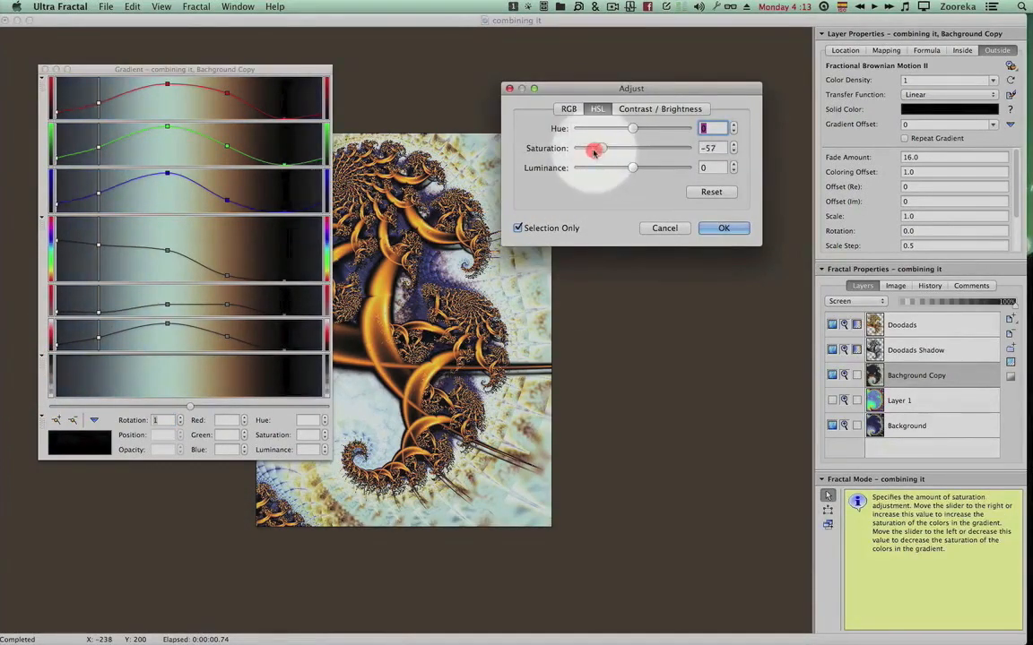
{"action": "left_click_drag", "start_coordinate": [595, 147], "coordinate": [606, 147]}
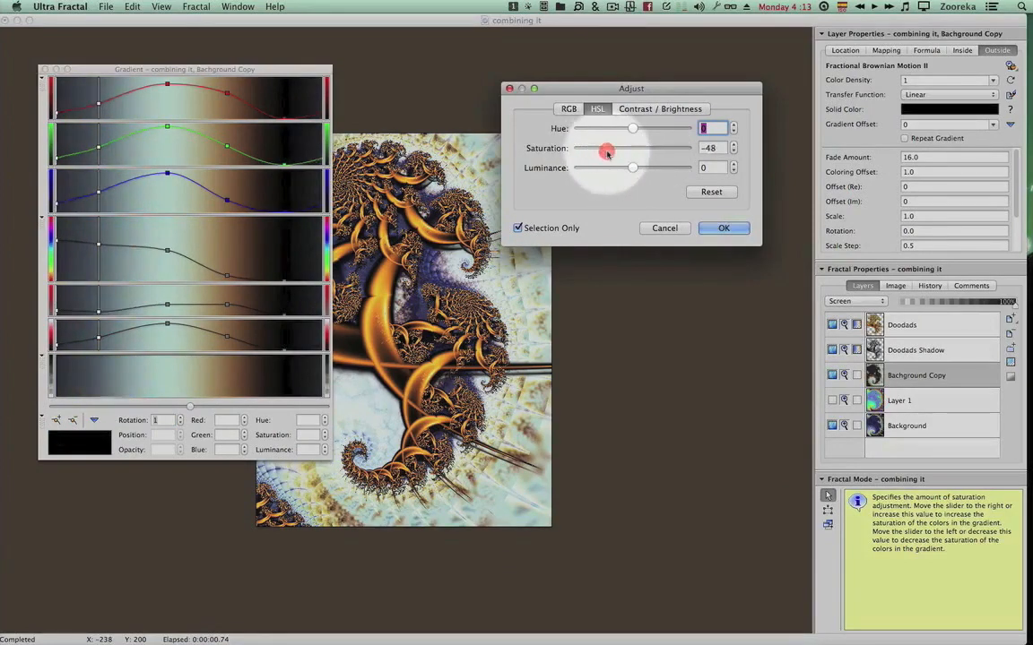
{"action": "left_click_drag", "start_coordinate": [635, 168], "coordinate": [616, 168]}
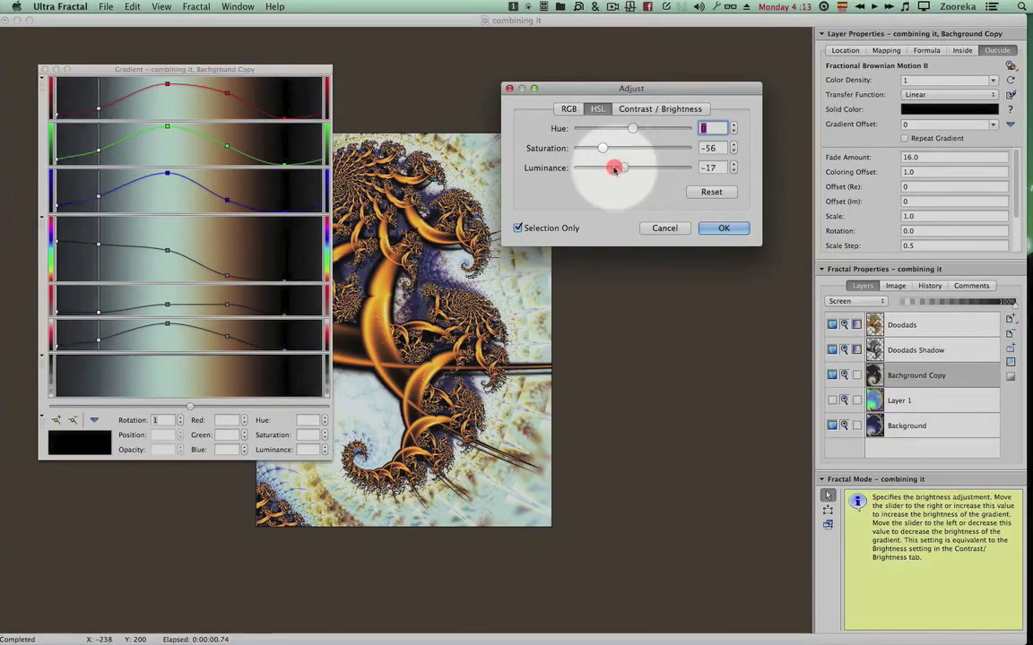
{"action": "left_click_drag", "start_coordinate": [613, 169], "coordinate": [617, 172]}
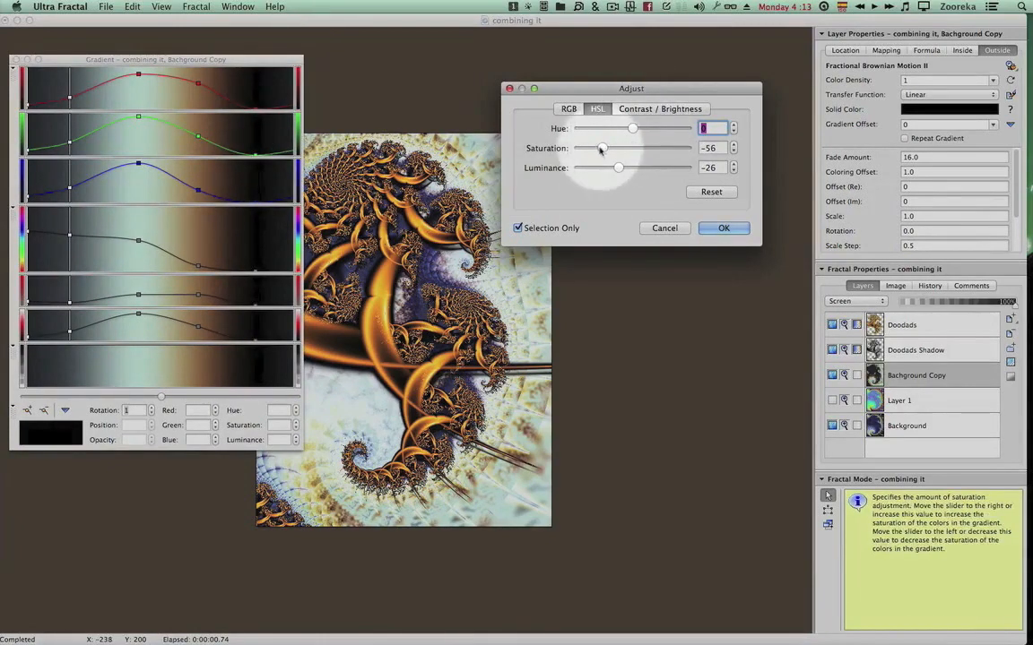
Step: Raise the Background Copy gradient's contrast slightly and apply the adjustments
{"action": "left_click", "coordinate": [660, 109]}
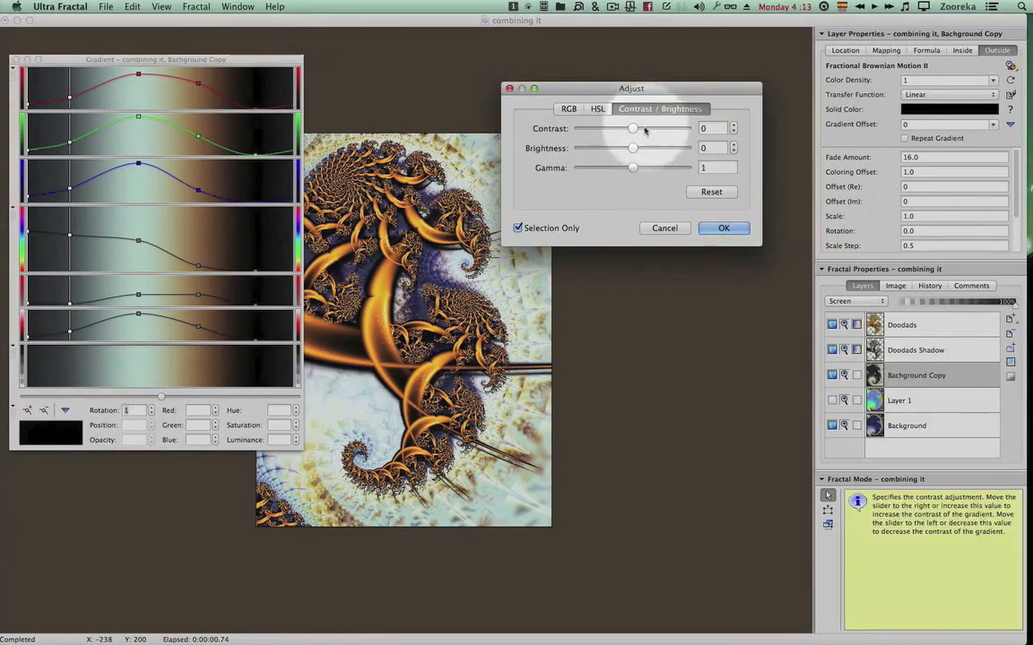
{"action": "left_click_drag", "start_coordinate": [633, 129], "coordinate": [638, 129]}
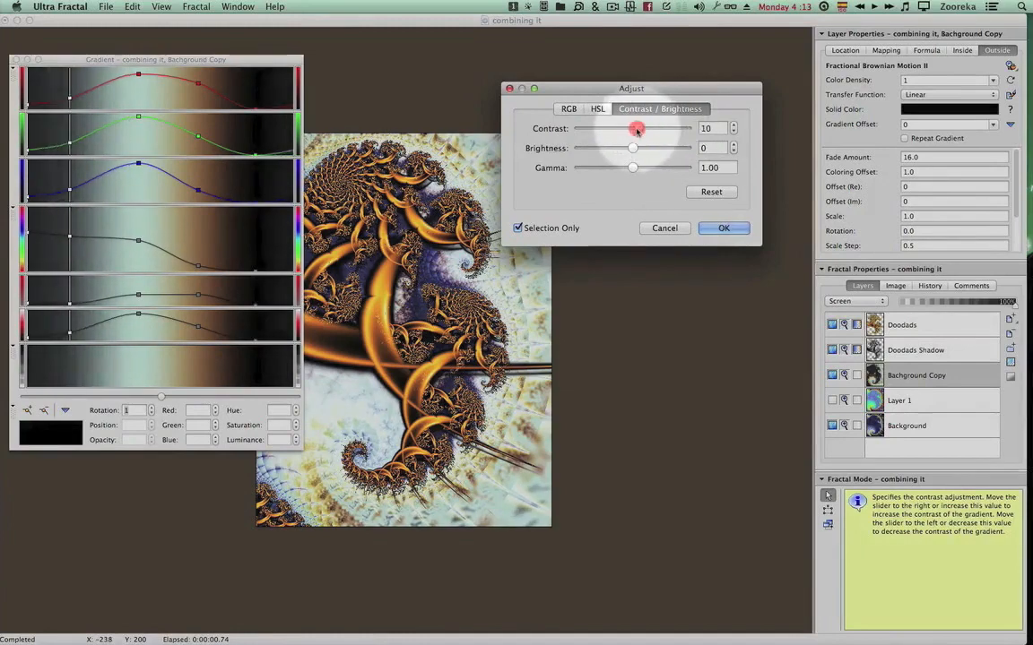
{"action": "left_click", "coordinate": [725, 227]}
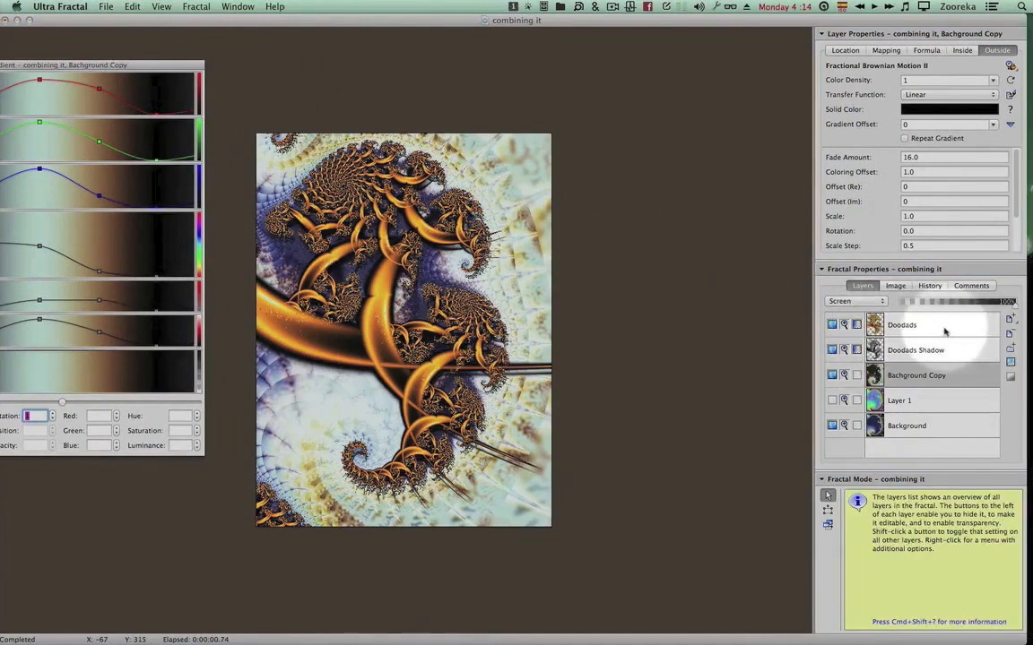
Step: Select the Doodads layer to edit its gradient
{"action": "left_click", "coordinate": [901, 324]}
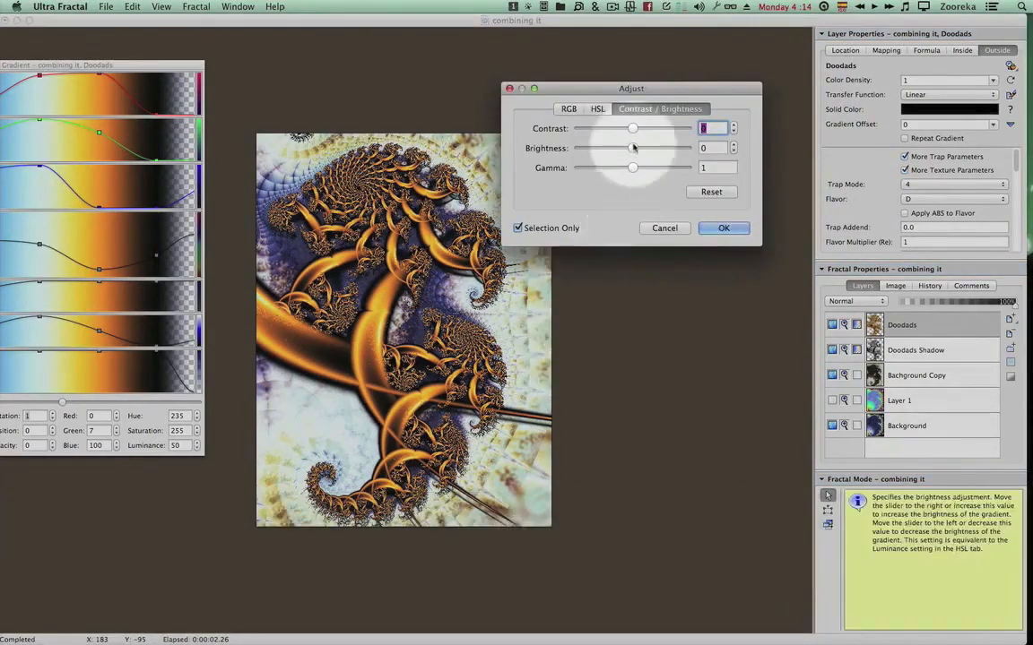
Step: Lower the Doodads gradient's saturation and luminance, then tweak its gamma and brightness
{"action": "left_click", "coordinate": [597, 109]}
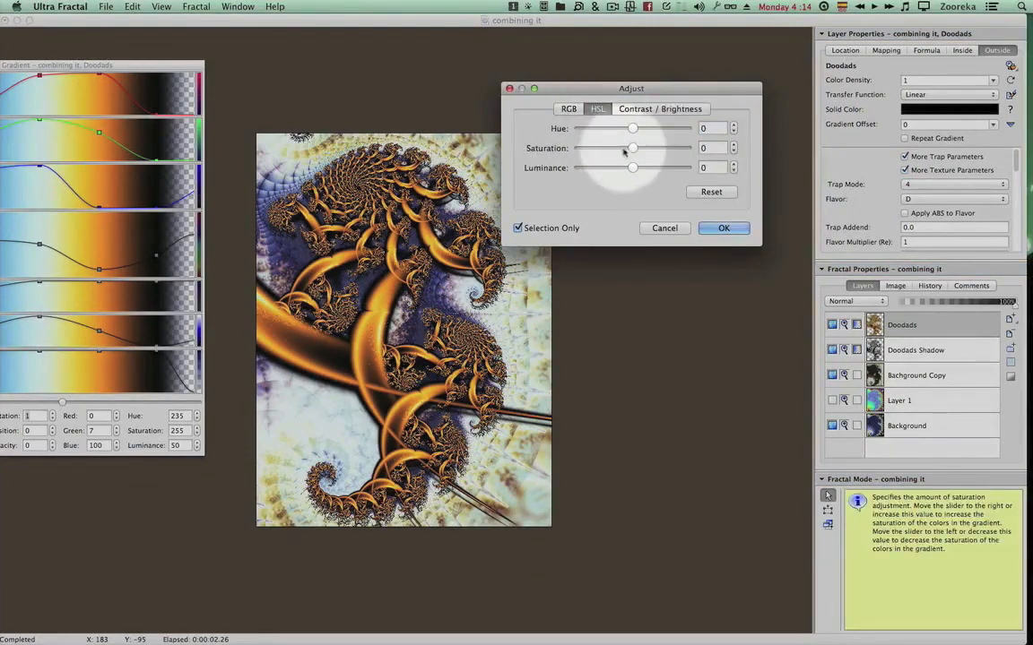
{"action": "left_click_drag", "start_coordinate": [633, 147], "coordinate": [613, 147]}
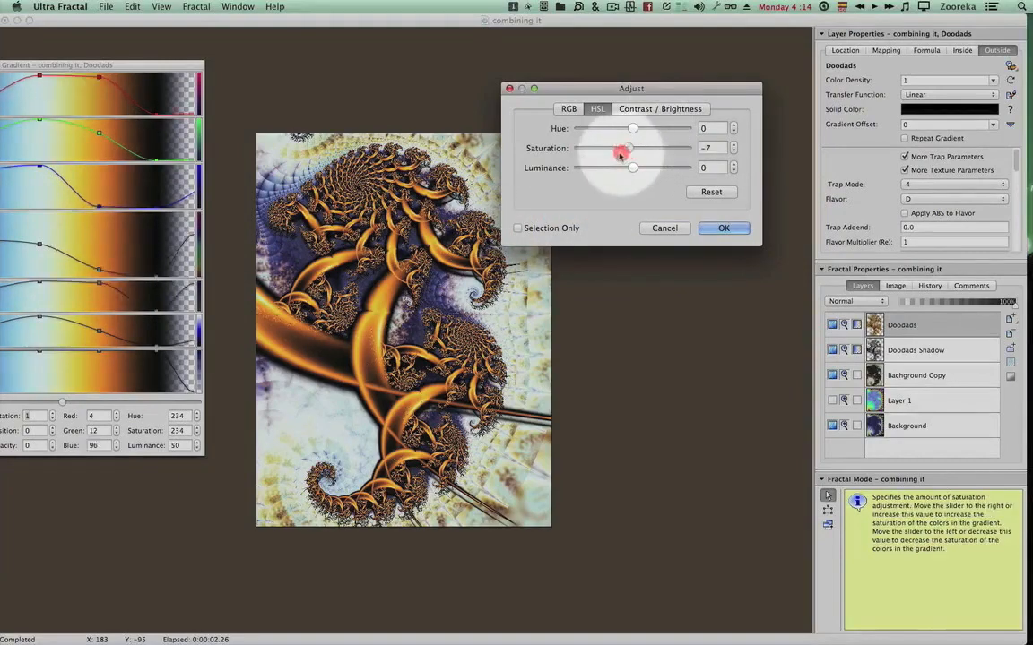
{"action": "left_click_drag", "start_coordinate": [631, 147], "coordinate": [624, 147]}
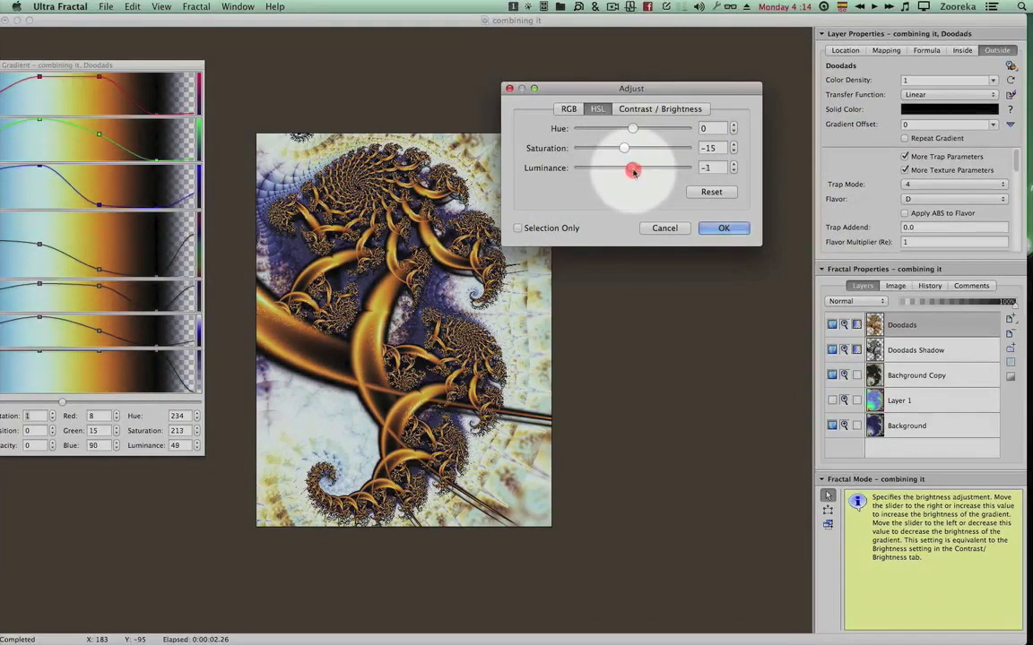
{"action": "left_click", "coordinate": [660, 109]}
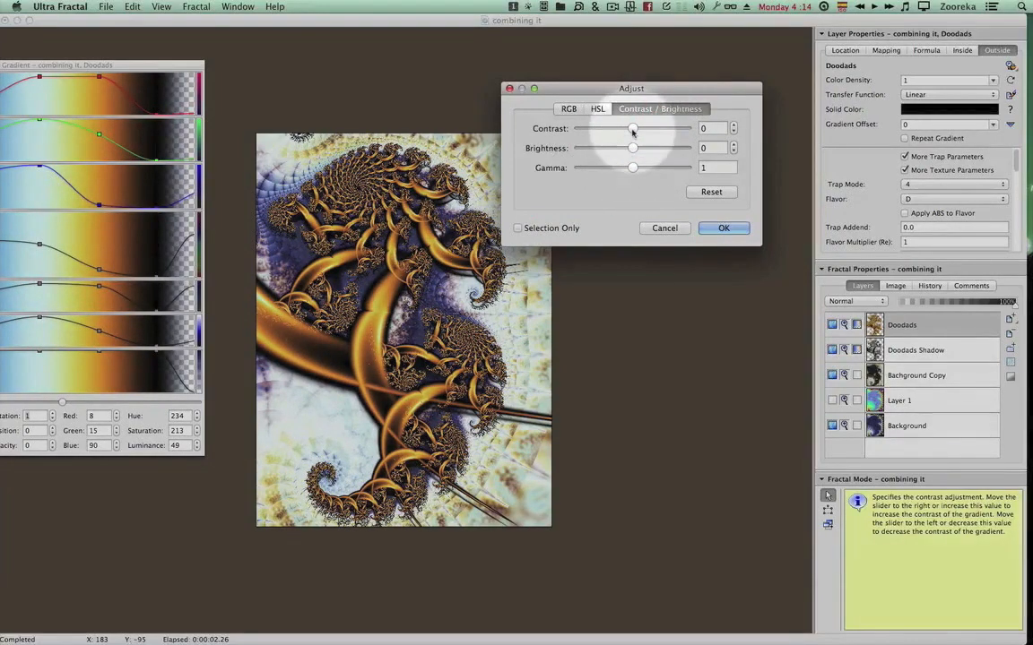
{"action": "left_click_drag", "start_coordinate": [634, 129], "coordinate": [631, 129]}
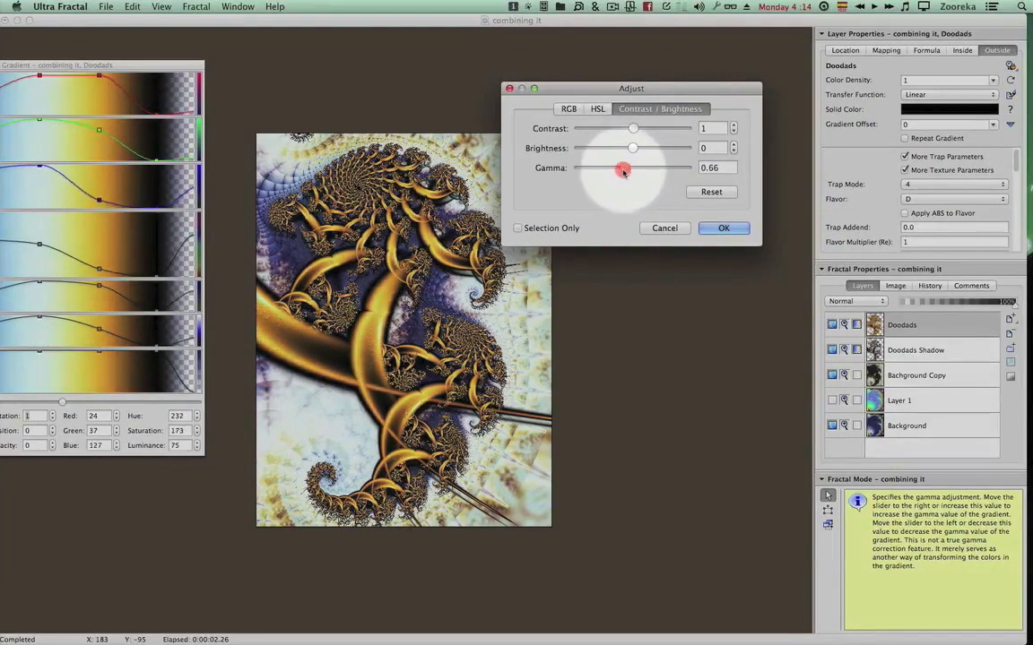
{"action": "left_click_drag", "start_coordinate": [624, 170], "coordinate": [627, 170]}
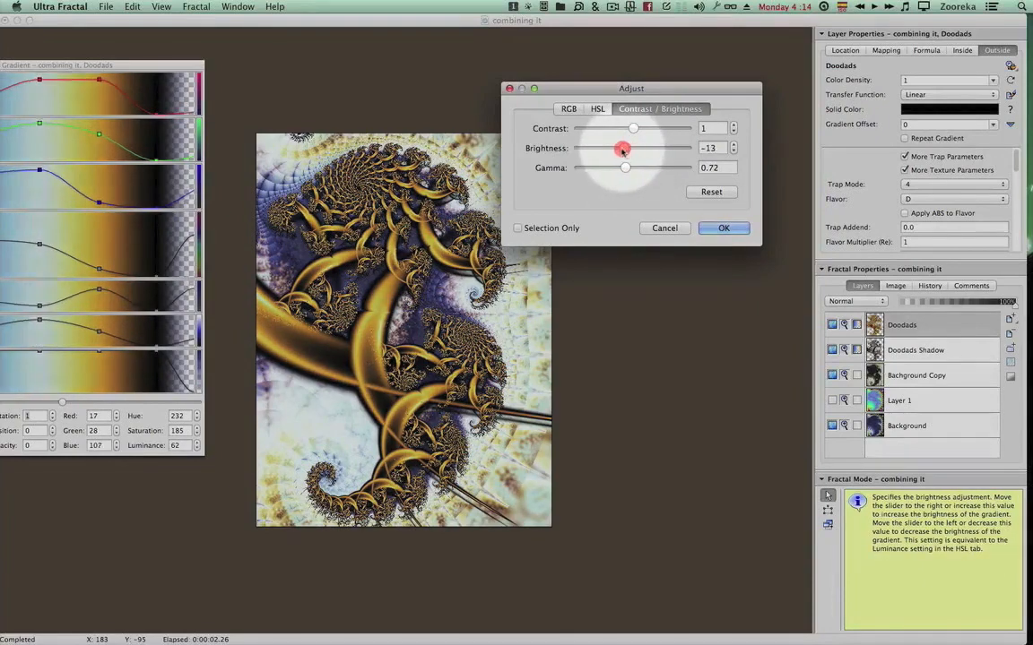
Step: Desaturate the Doodads further, ease contrast down, raise gamma slightly and apply the muted antique gold
{"action": "left_click", "coordinate": [597, 110]}
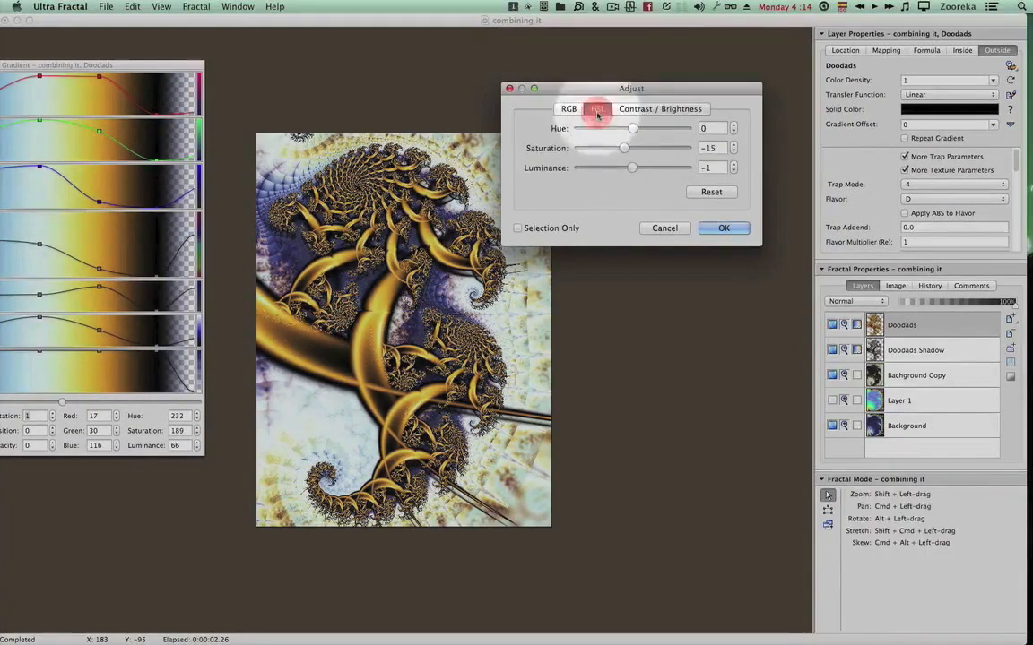
{"action": "left_click_drag", "start_coordinate": [624, 147], "coordinate": [610, 147]}
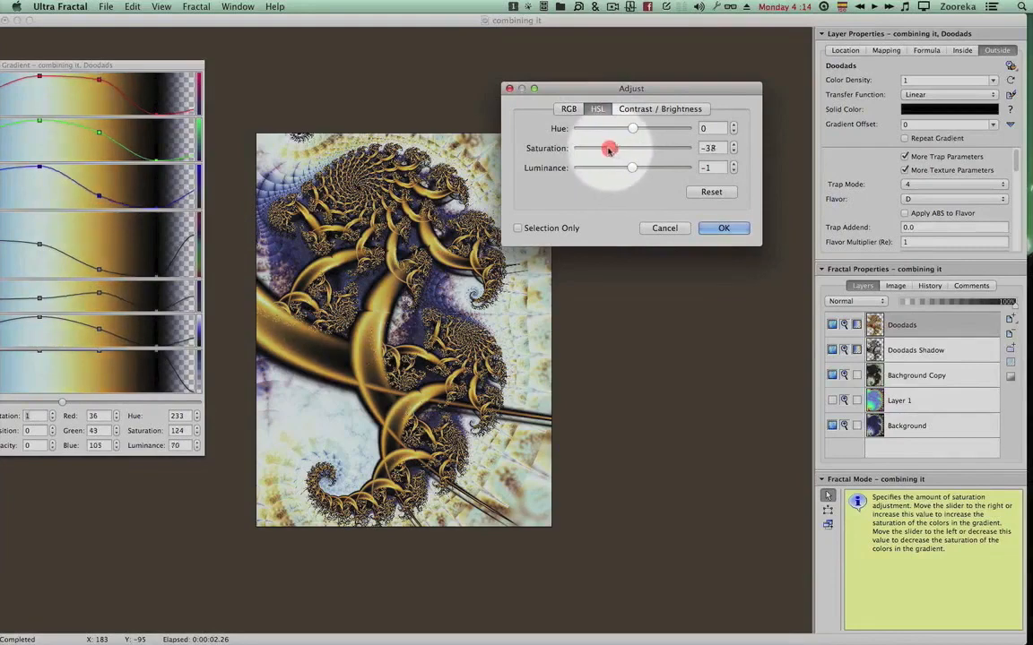
{"action": "left_click_drag", "start_coordinate": [612, 147], "coordinate": [609, 147]}
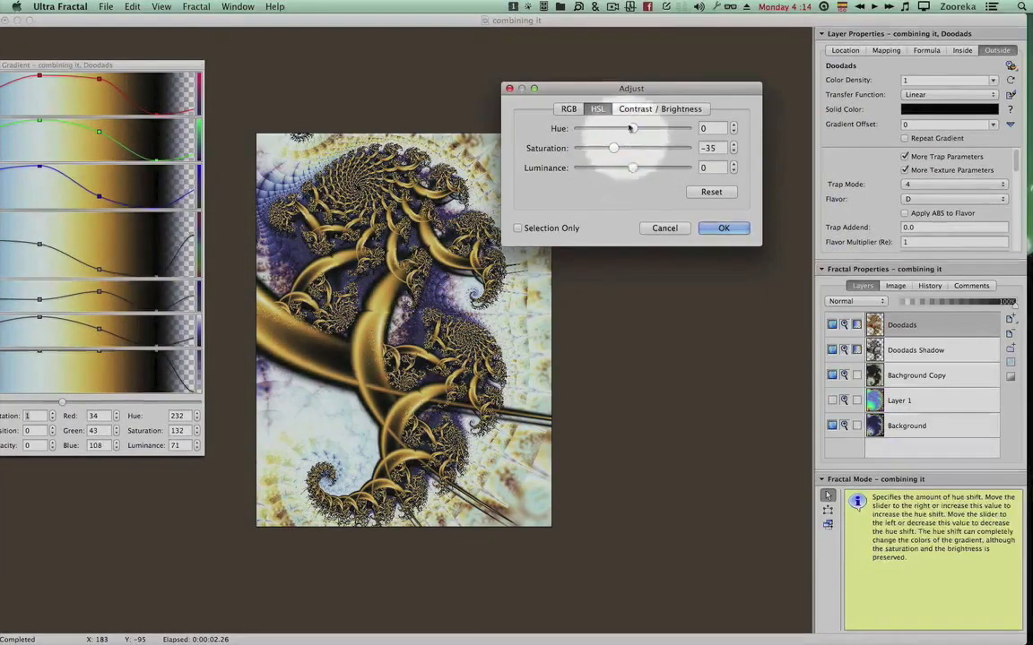
{"action": "left_click", "coordinate": [660, 109]}
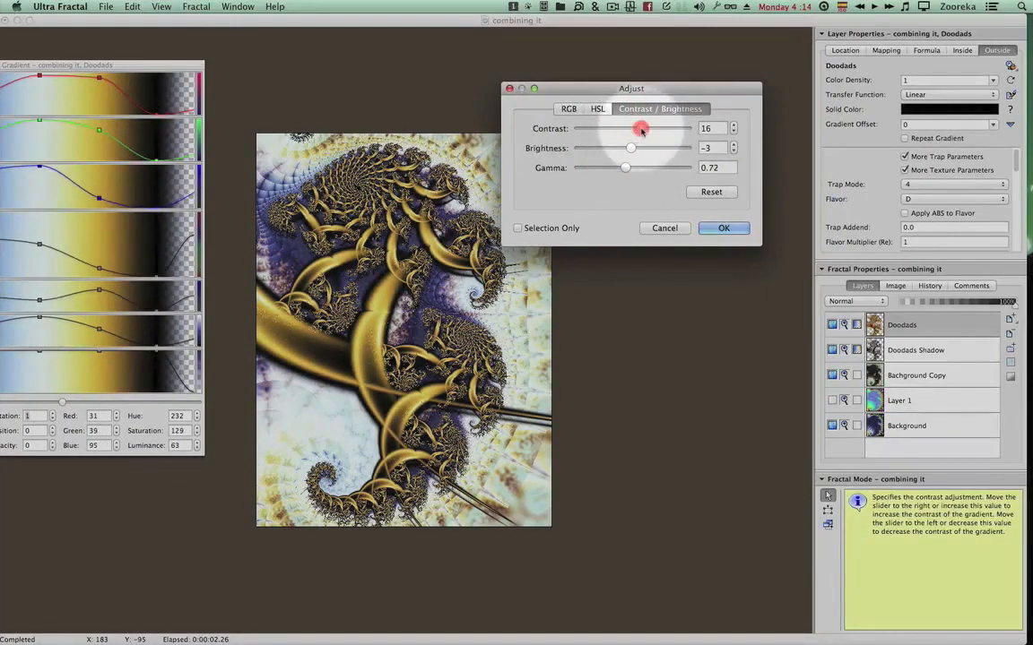
{"action": "left_click_drag", "start_coordinate": [641, 129], "coordinate": [635, 130]}
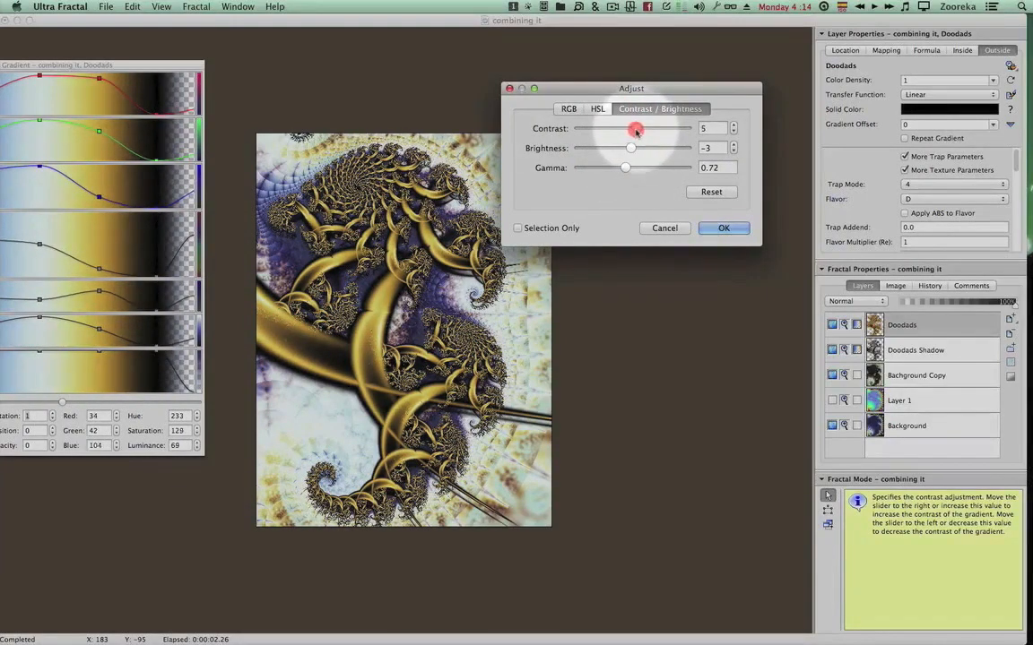
{"action": "mouse_move", "coordinate": [635, 147]}
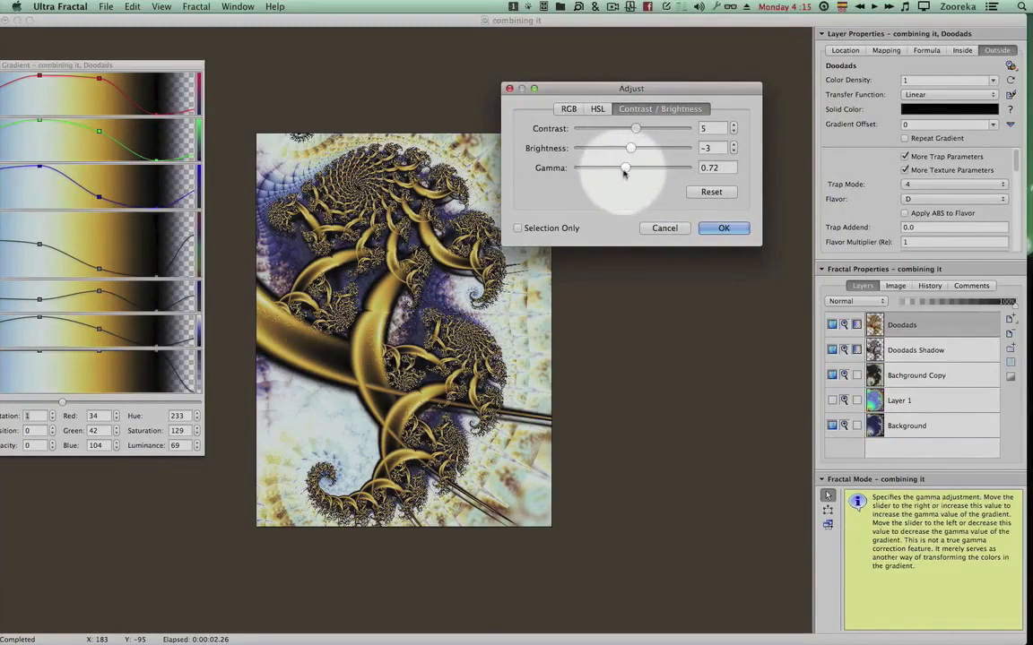
{"action": "left_click_drag", "start_coordinate": [624, 169], "coordinate": [628, 169]}
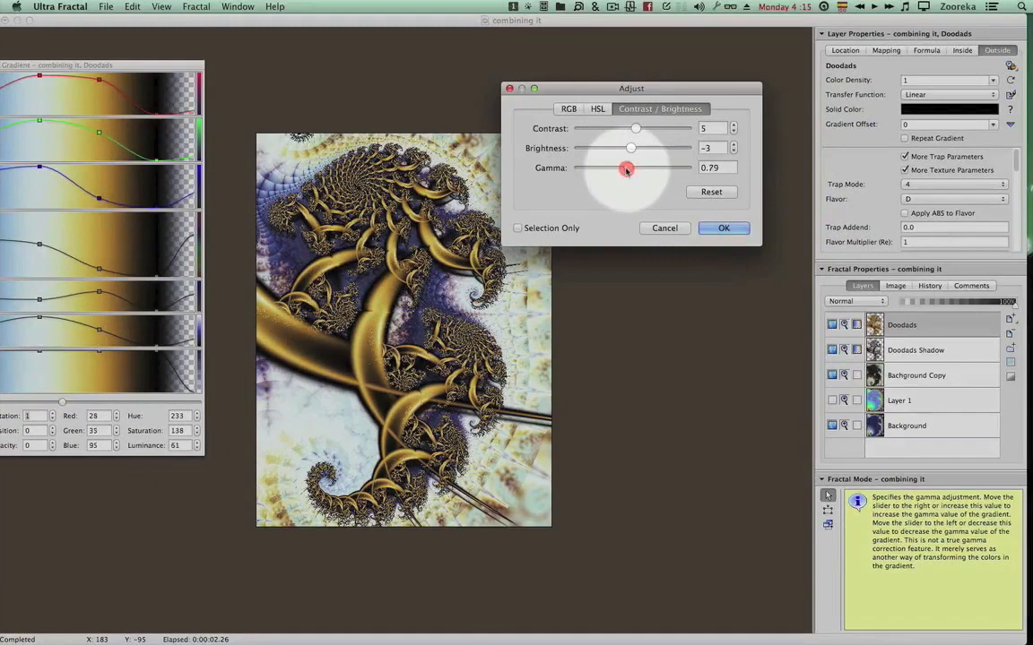
{"action": "left_click", "coordinate": [597, 110]}
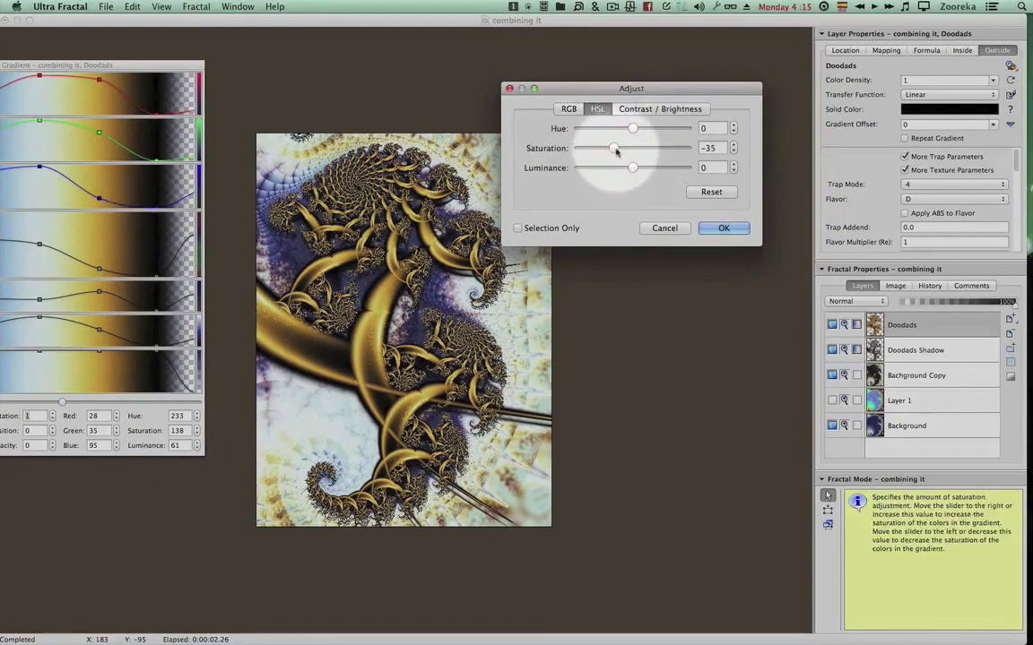
{"action": "left_click_drag", "start_coordinate": [613, 147], "coordinate": [618, 147]}
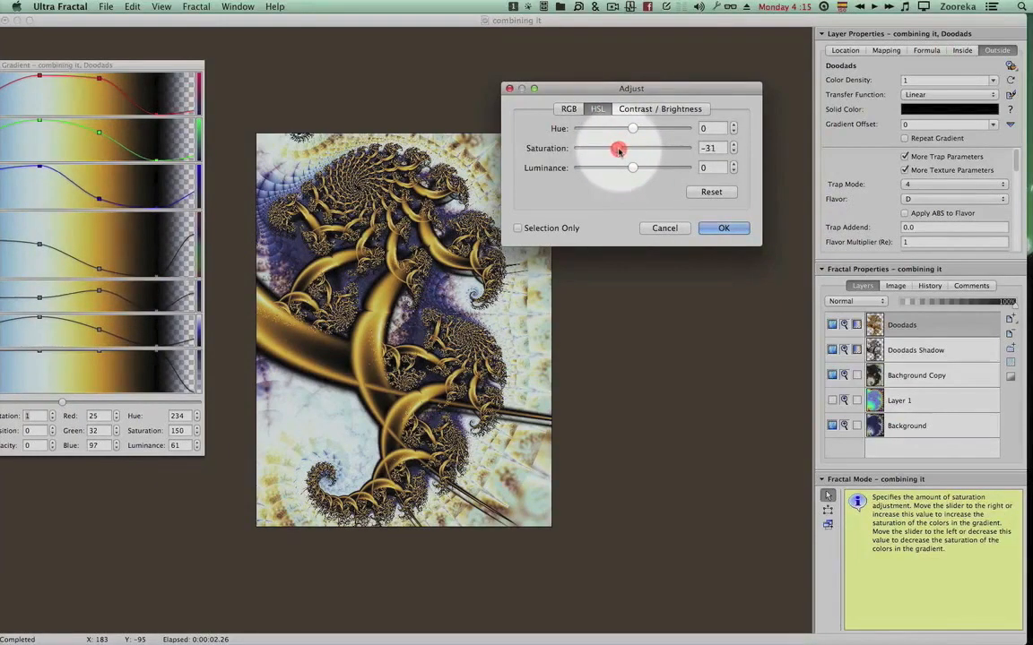
{"action": "left_click", "coordinate": [724, 227]}
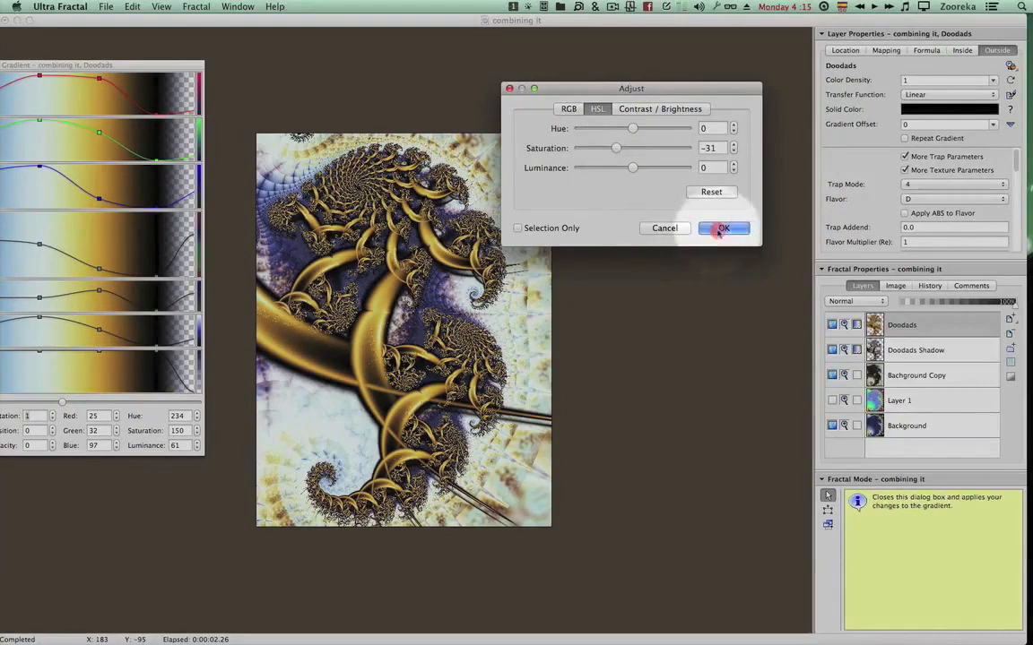
{"action": "left_click", "coordinate": [725, 227]}
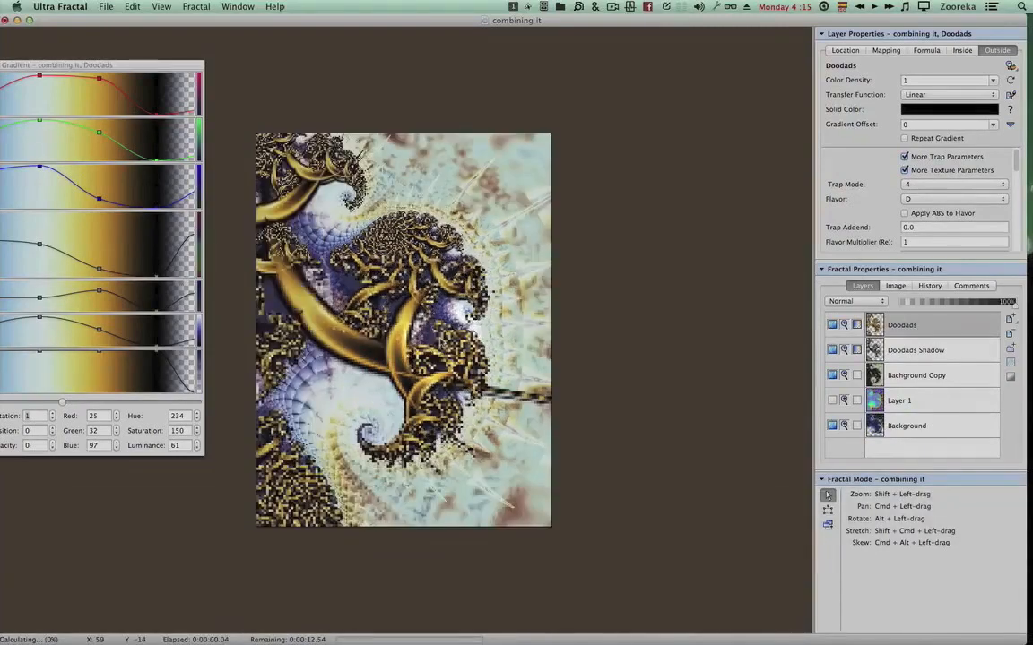
Step: Undo the last change and select the Background Copy layer for editing
{"action": "key", "text": "cmd+z"}
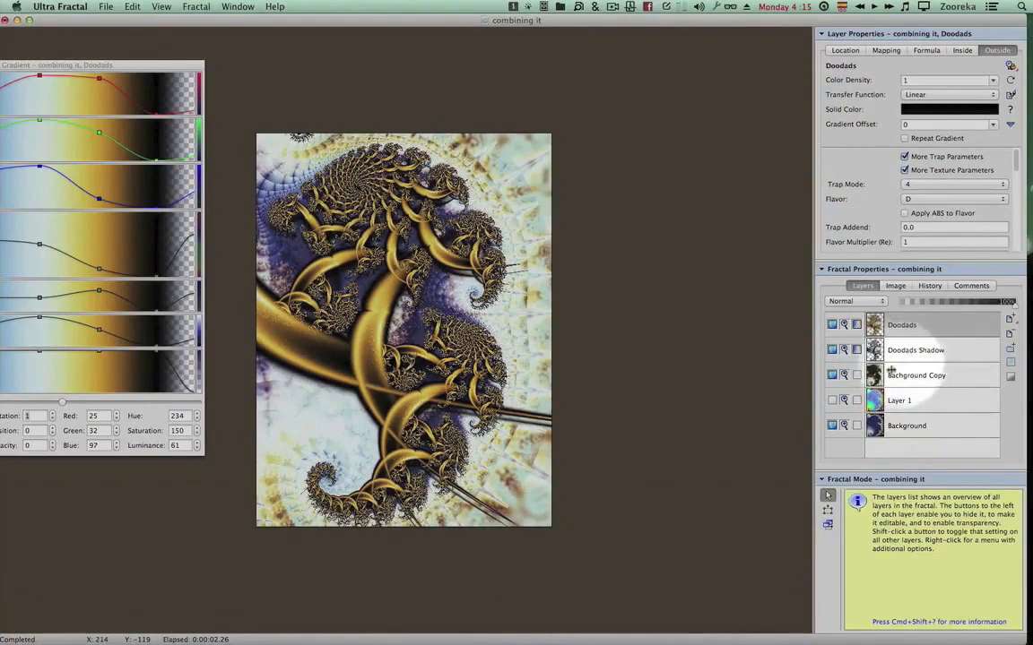
{"action": "left_click", "coordinate": [916, 375]}
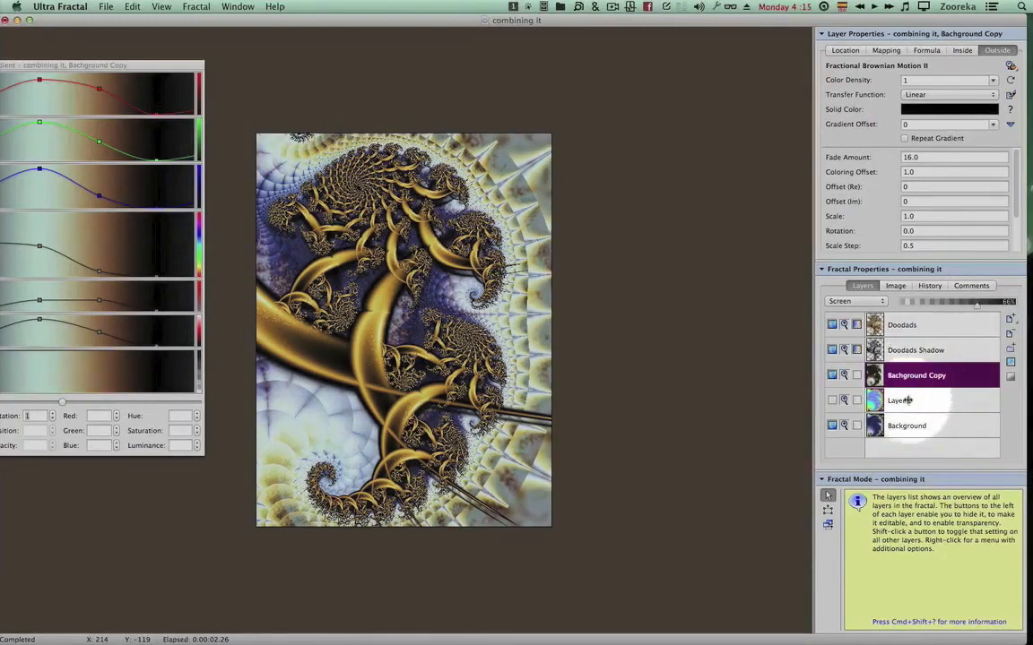
Step: Rotate the Background Copy gradient and set the layer's merge mode to Normal
{"action": "double_click", "coordinate": [916, 374]}
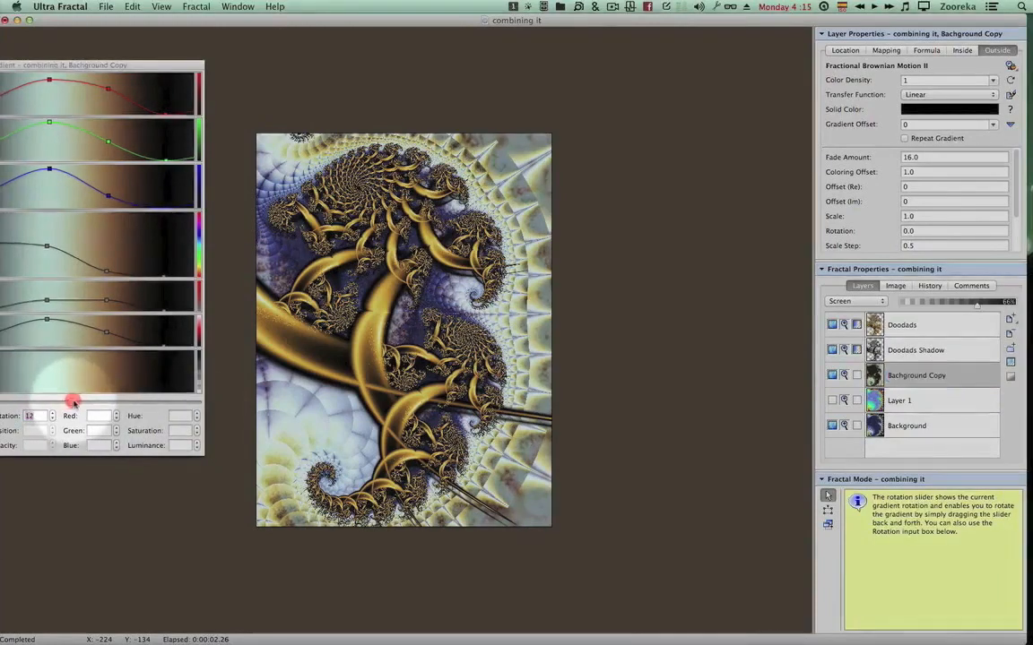
{"action": "left_click_drag", "start_coordinate": [71, 398], "coordinate": [118, 394]}
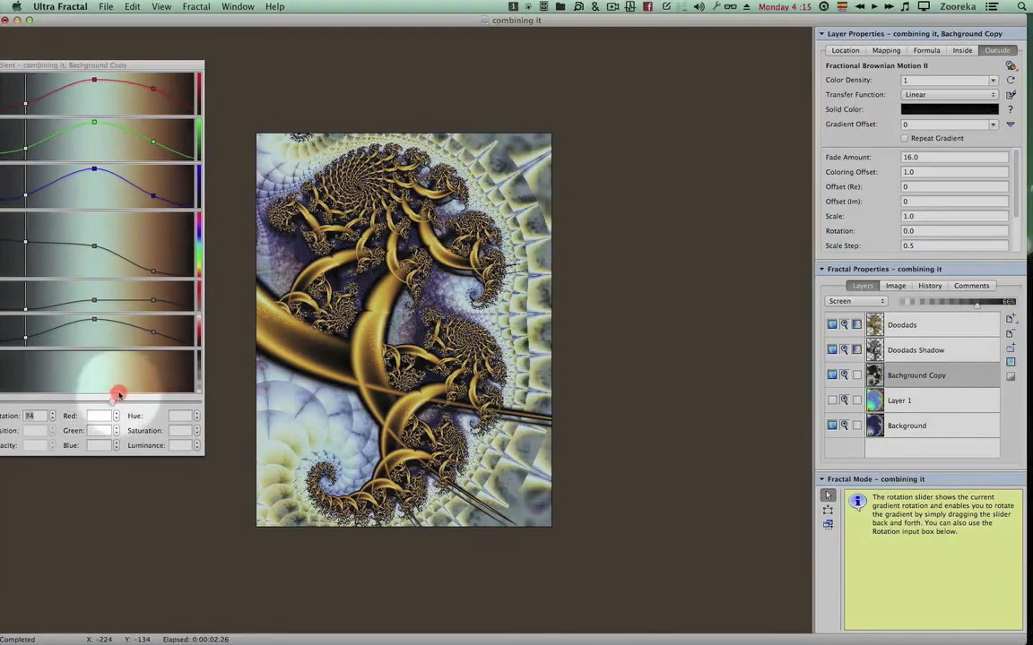
{"action": "left_click_drag", "start_coordinate": [119, 394], "coordinate": [79, 394]}
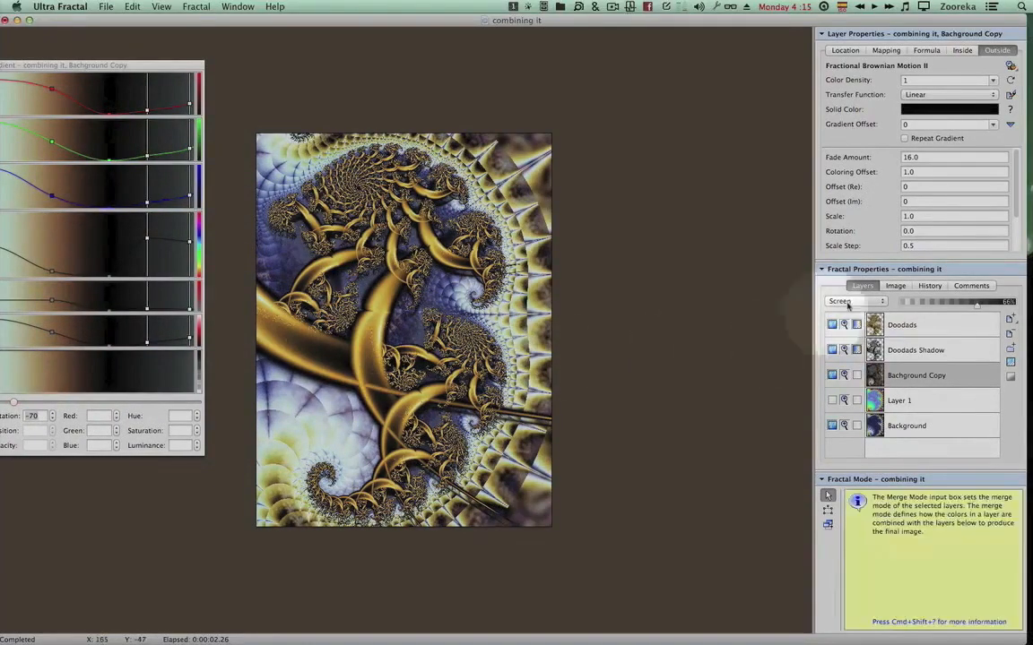
{"action": "left_click", "coordinate": [852, 301]}
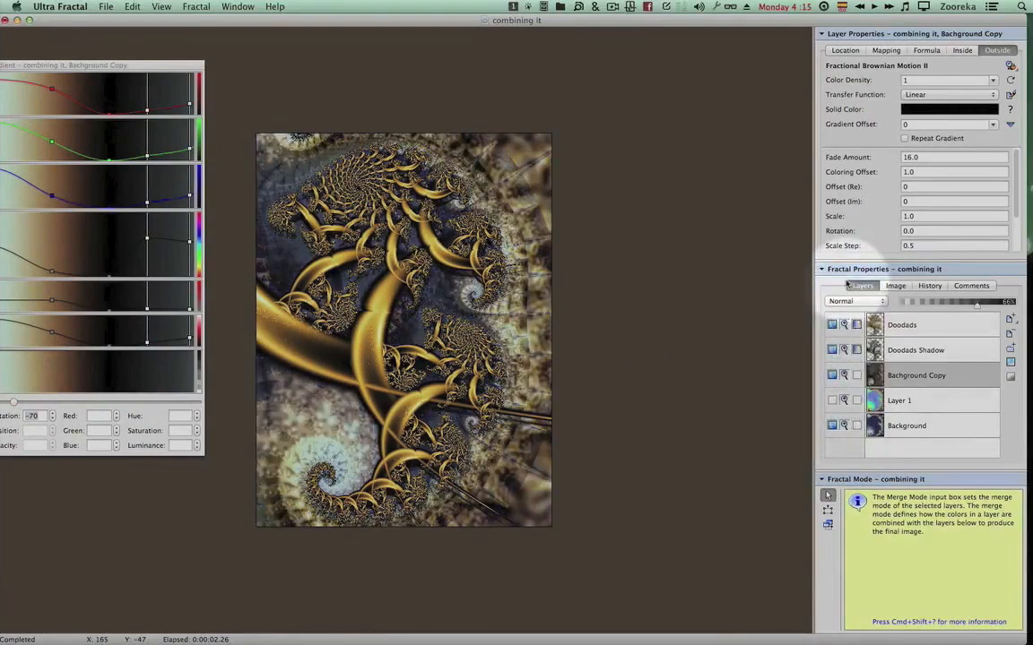